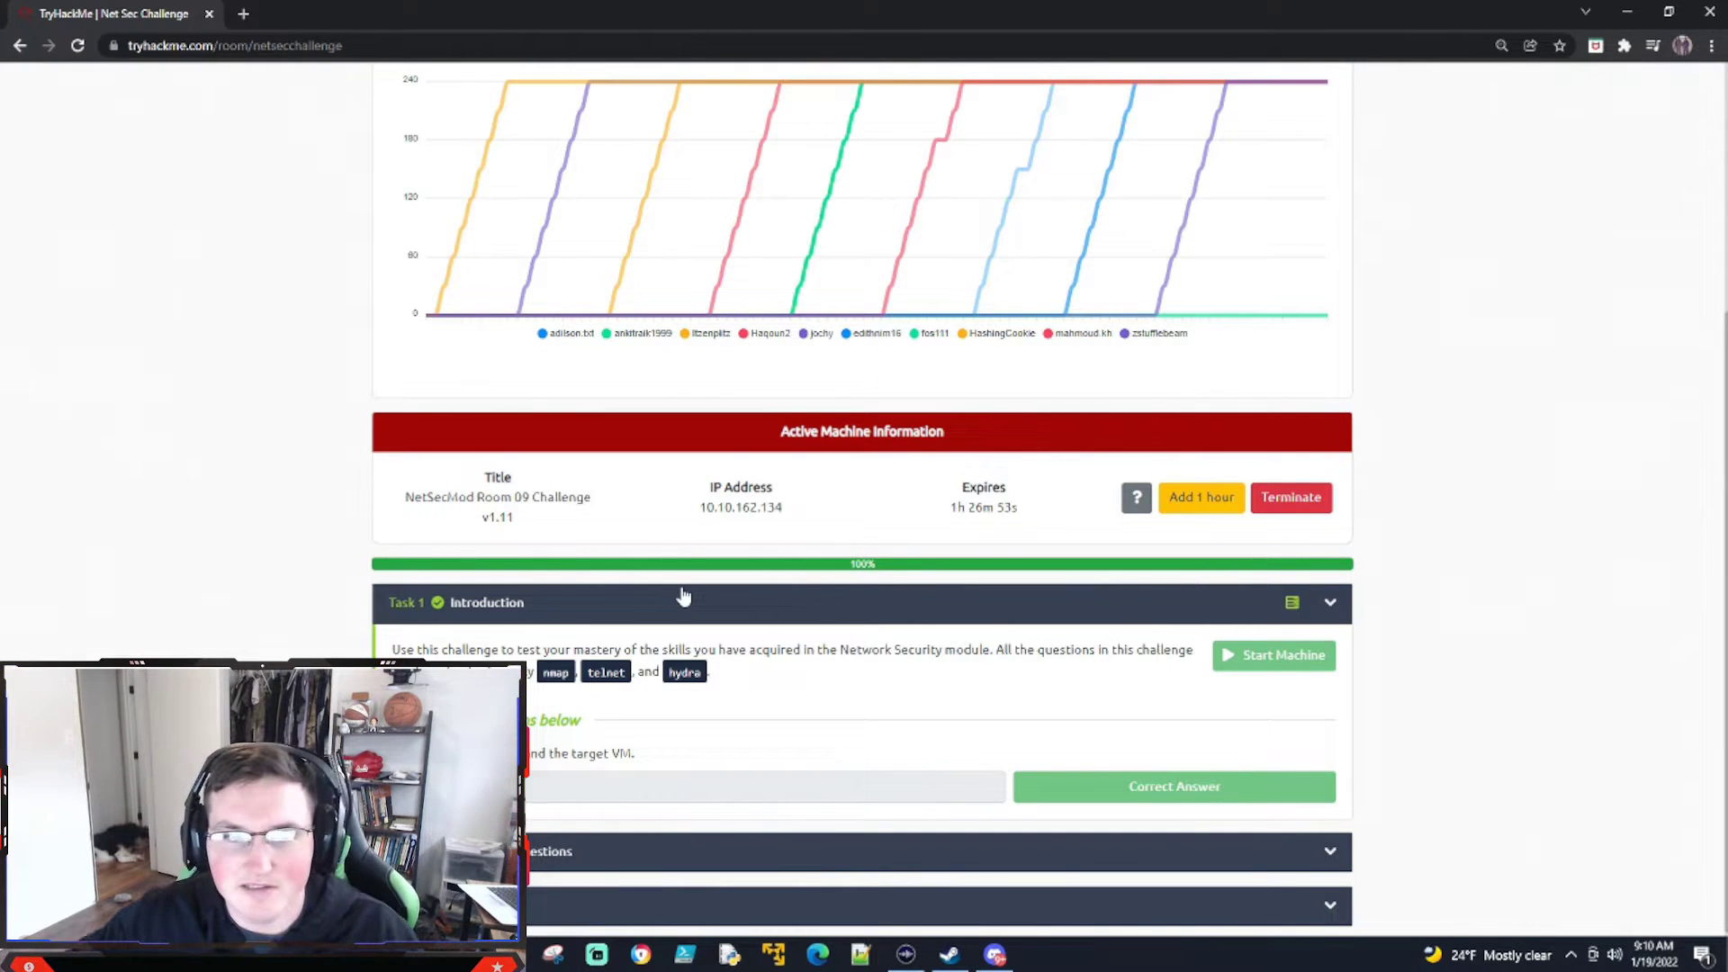
# Scroll the Net Sec Challenge room page to reveal Task 2's challenge questions.
pyautogui.scroll(3)
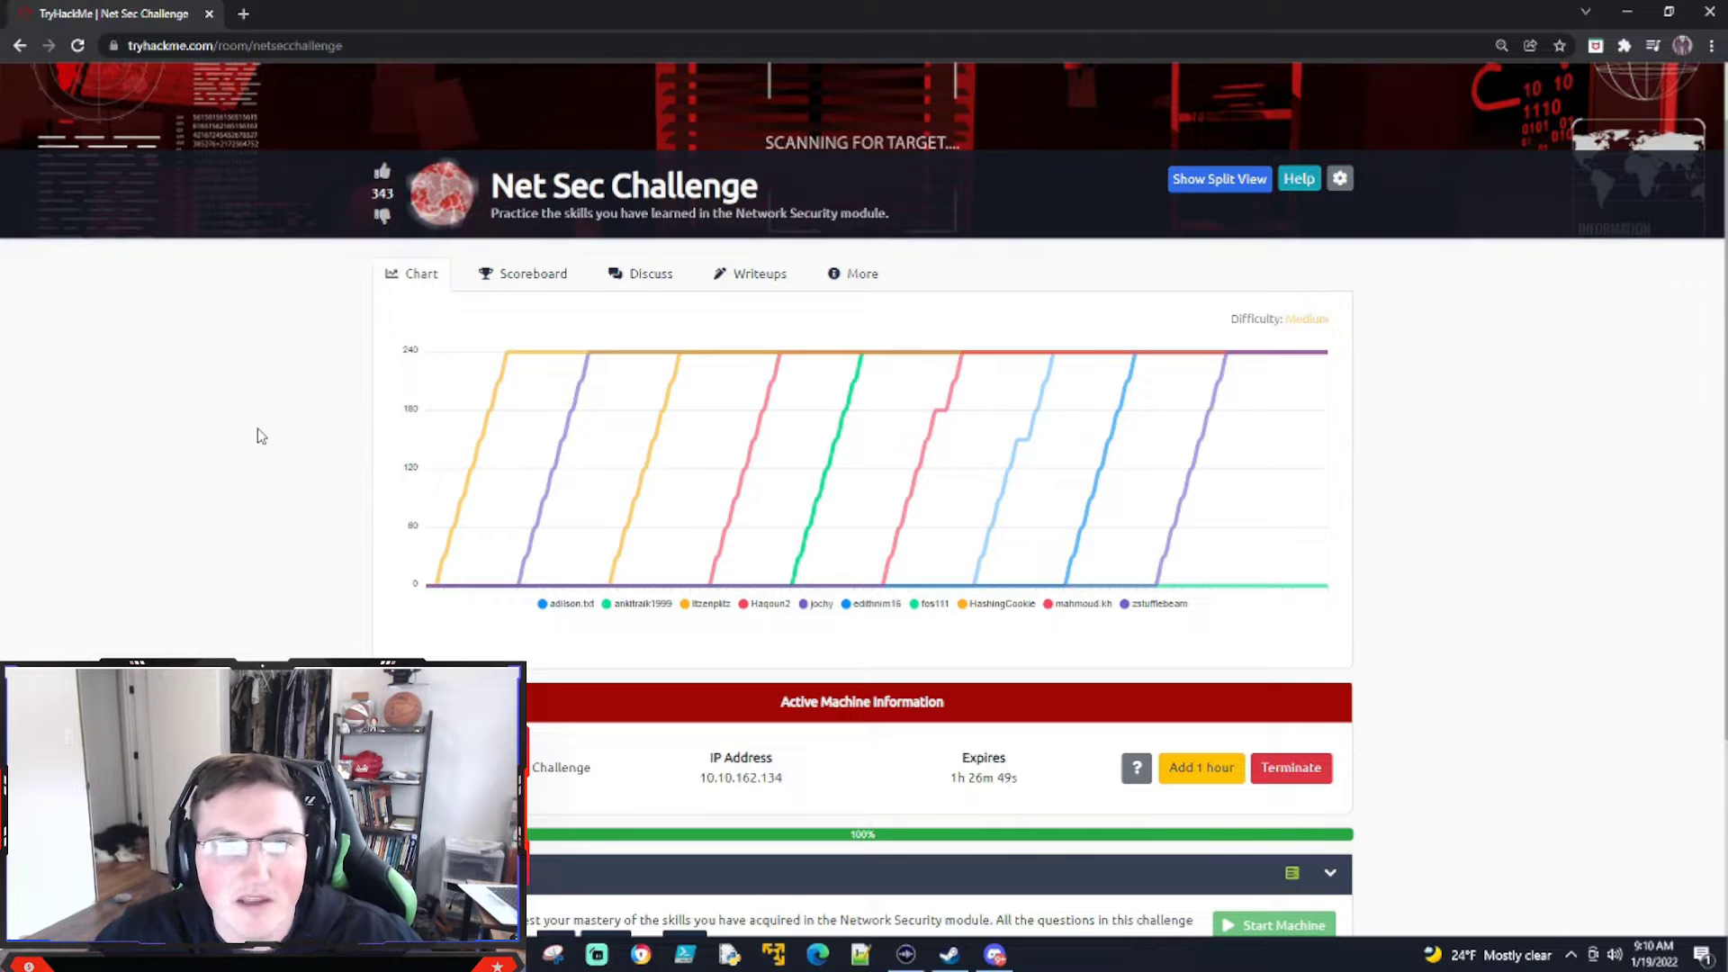
pyautogui.moveTo(218, 398)
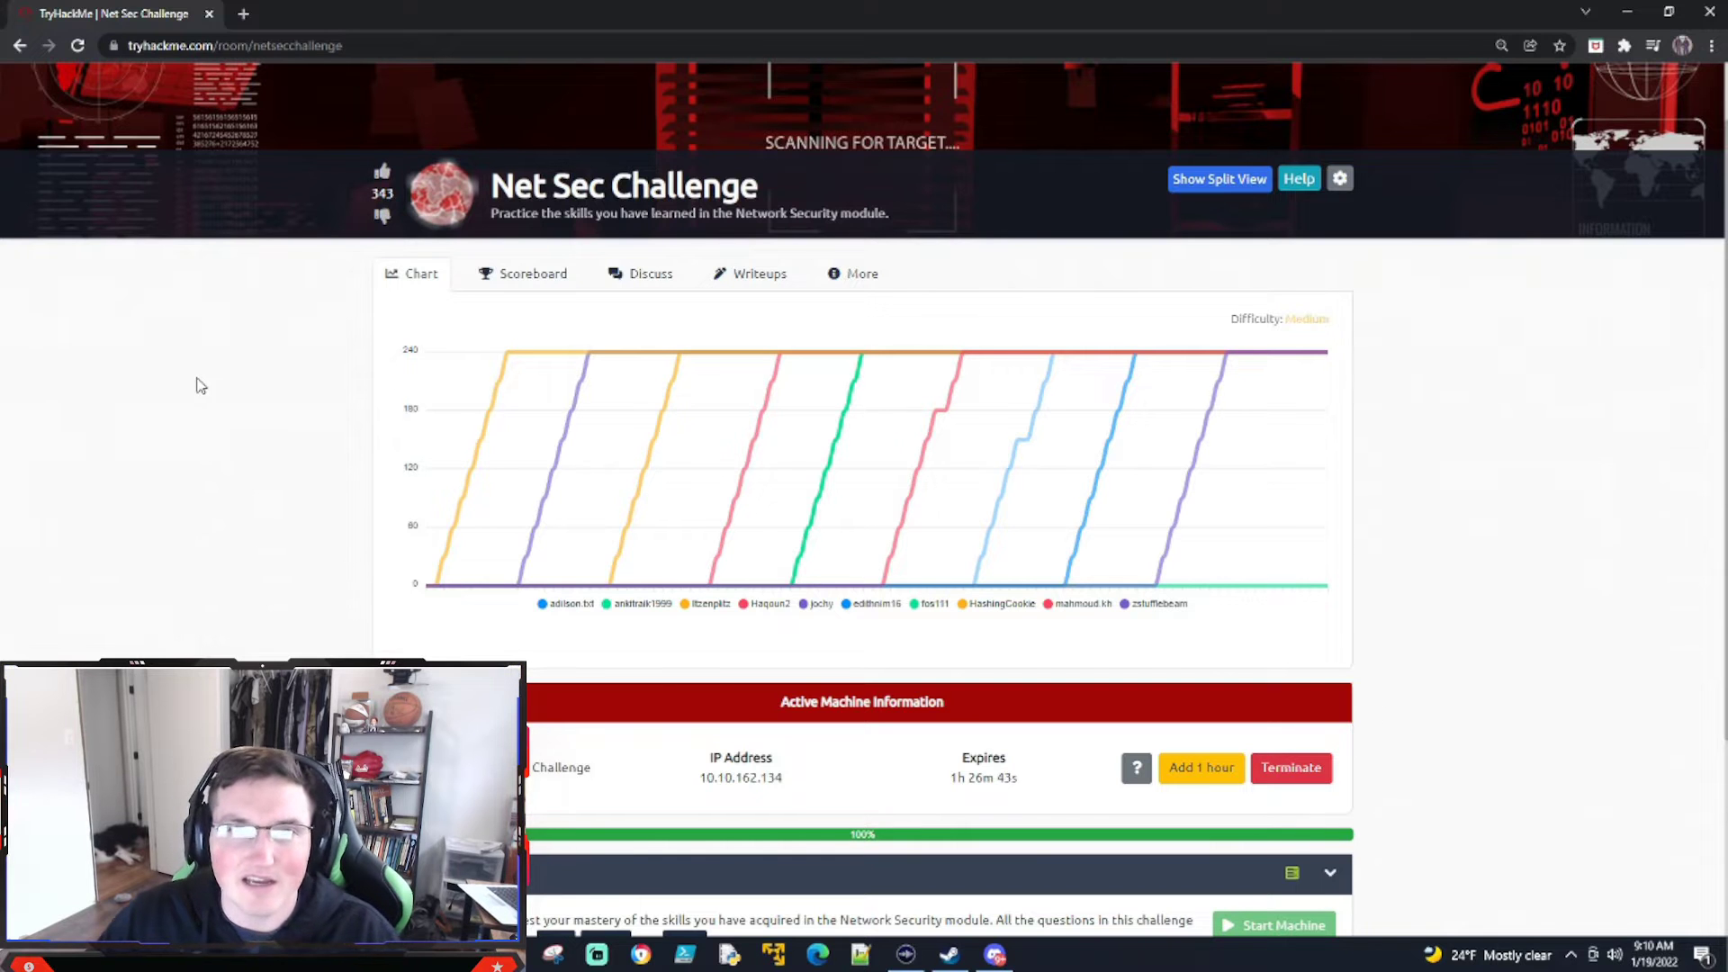
pyautogui.moveTo(325, 424)
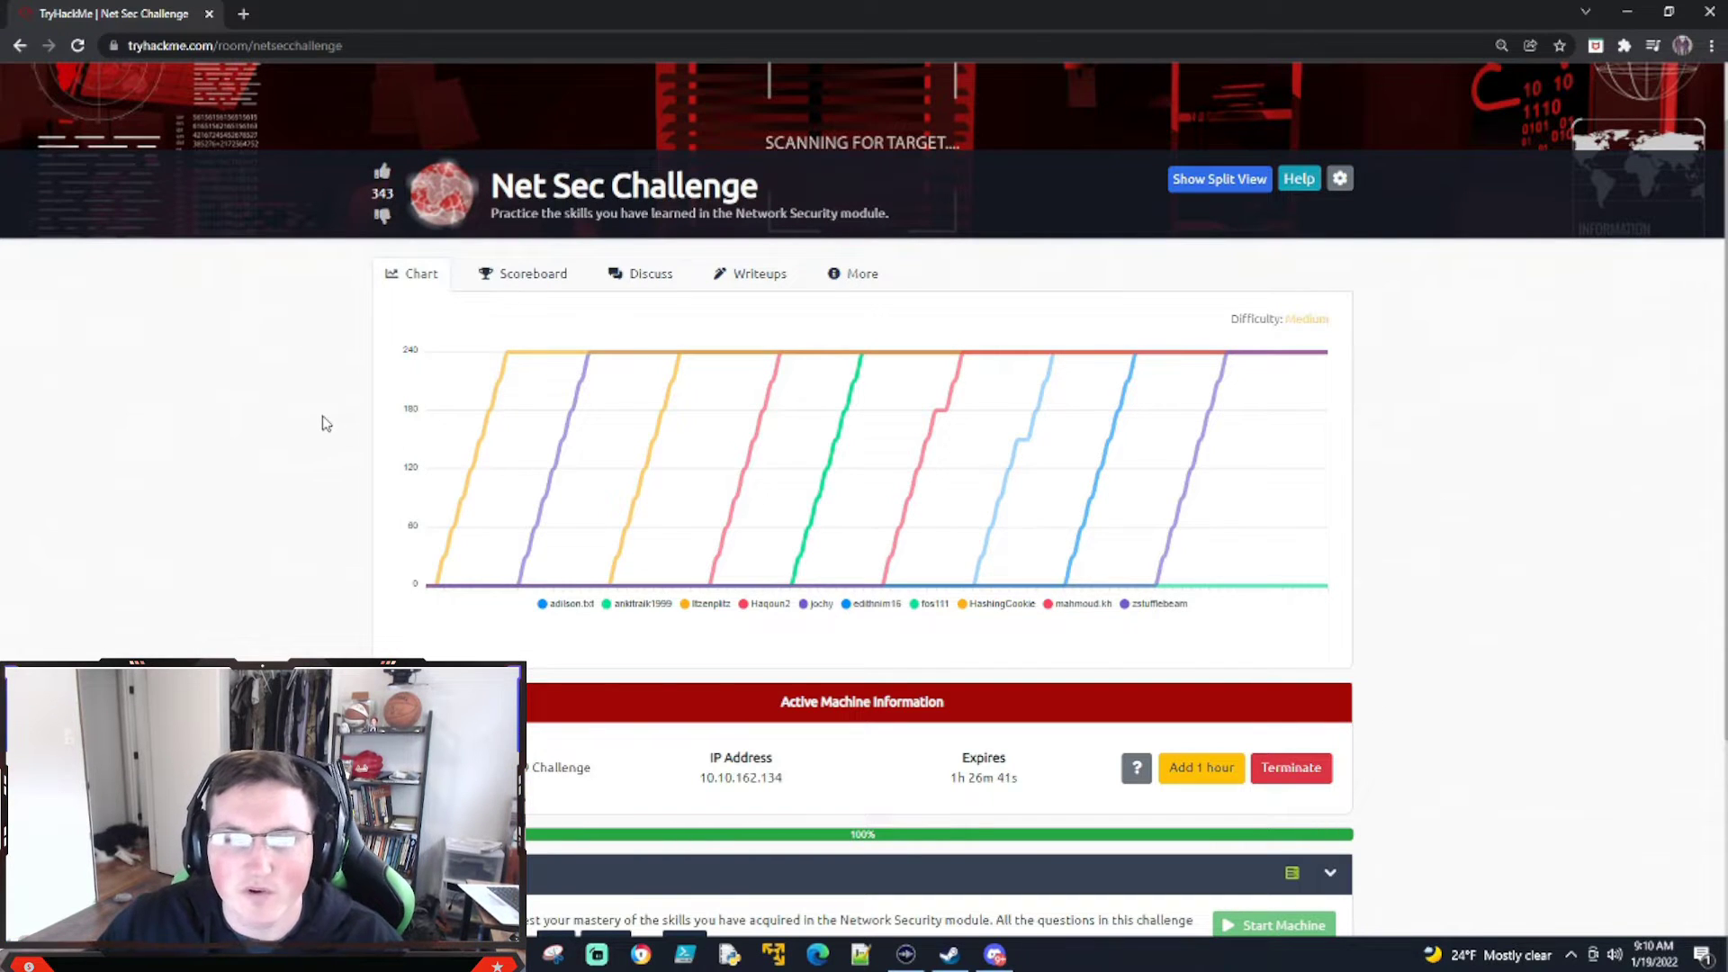
pyautogui.scroll(3)
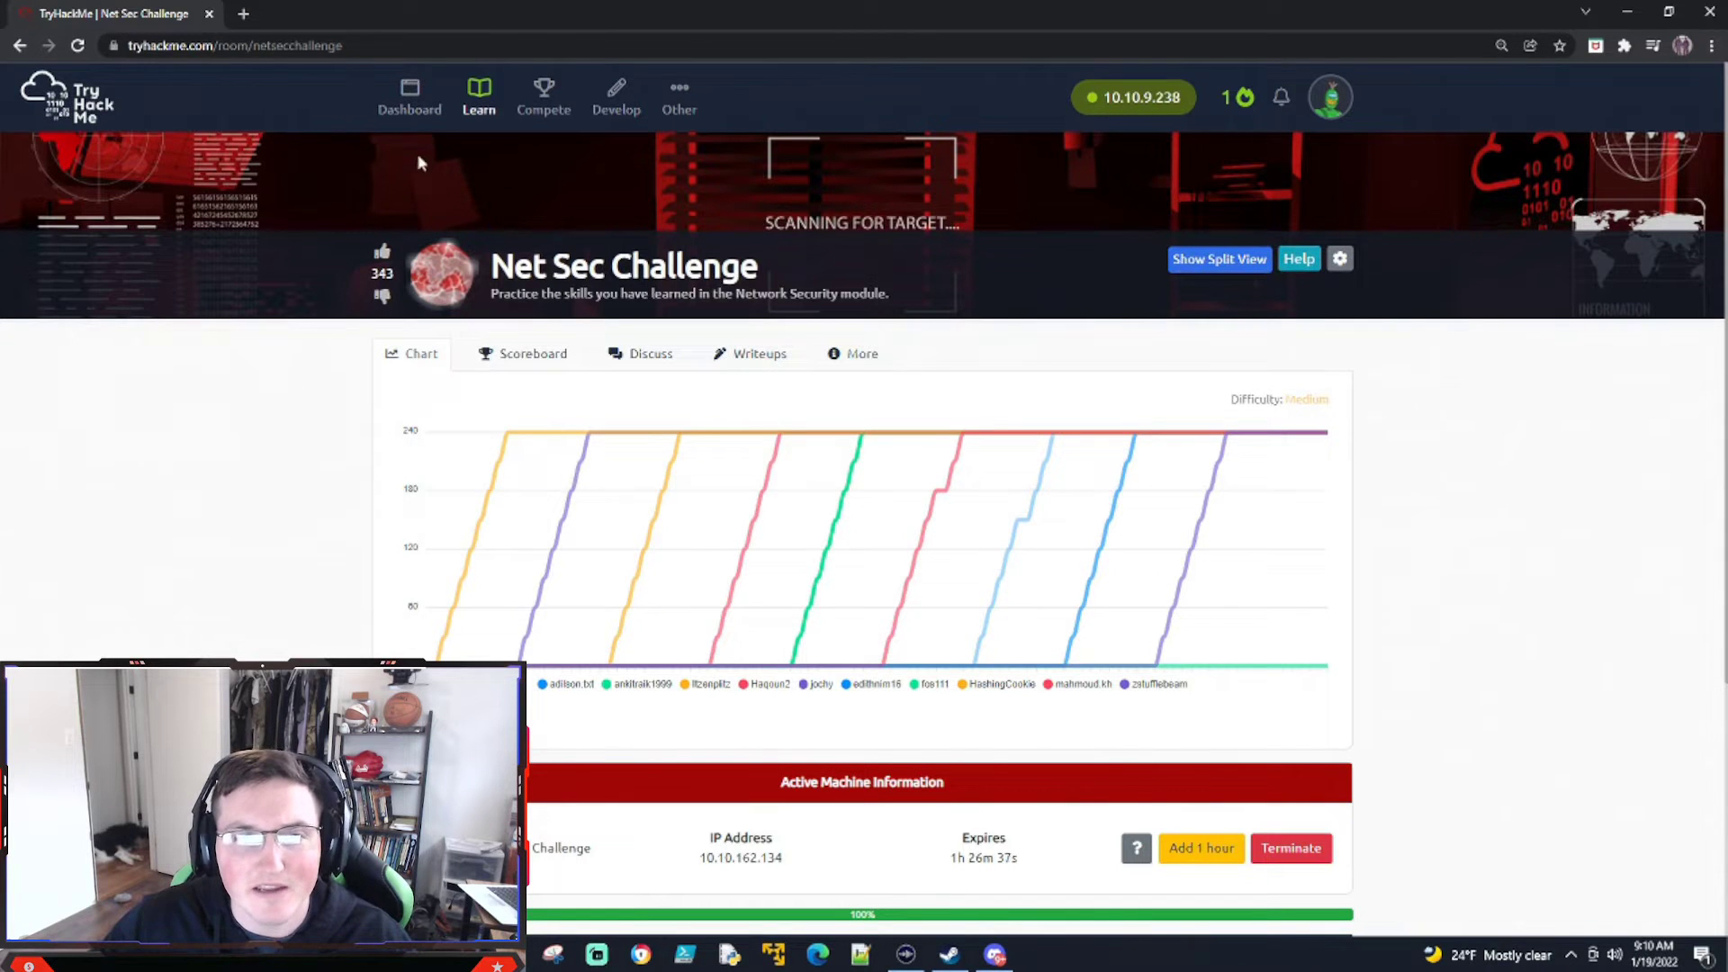
pyautogui.scroll(-3)
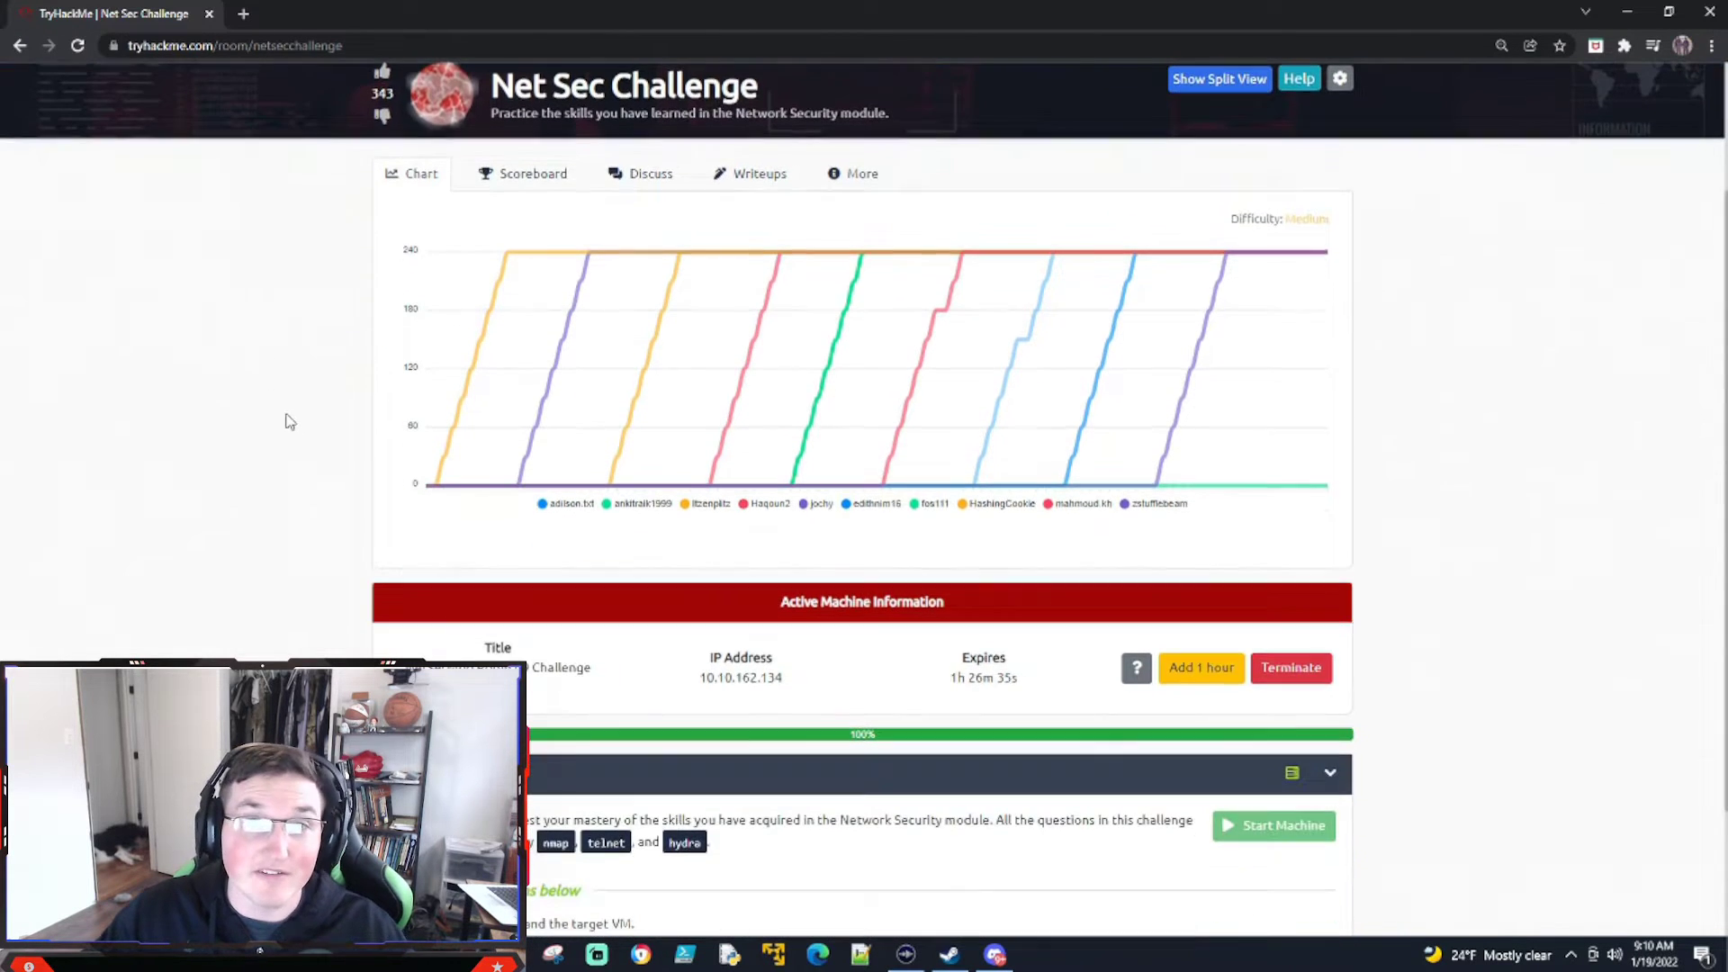
pyautogui.moveTo(235, 414)
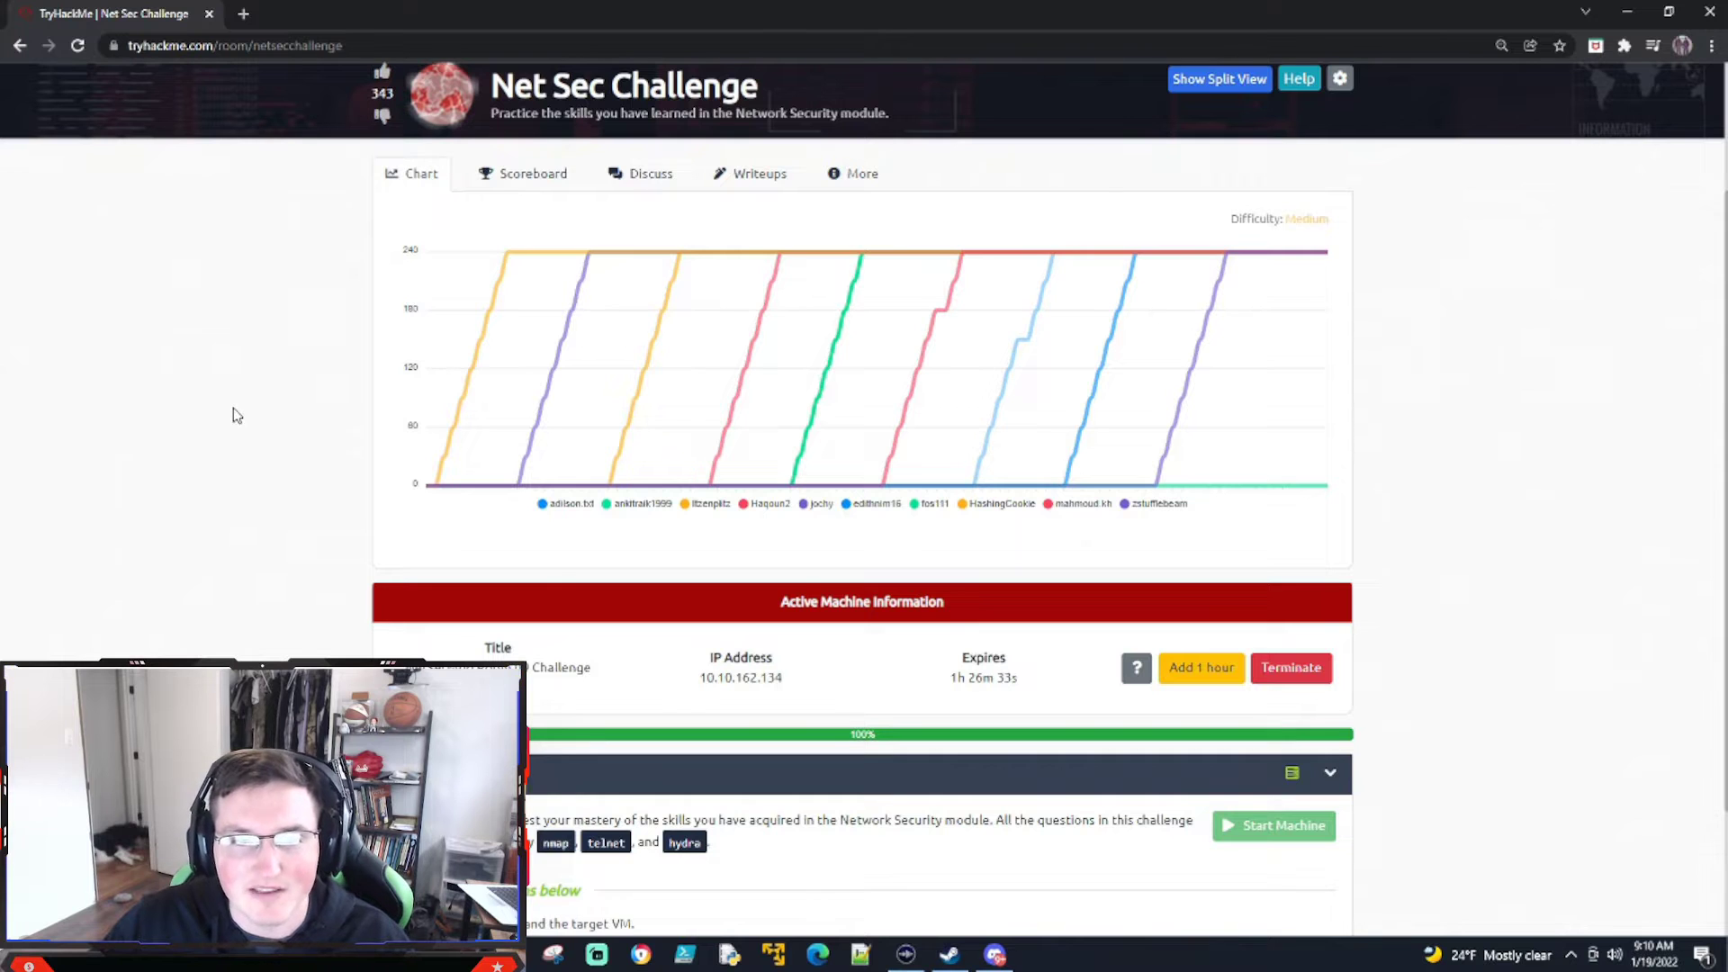
pyautogui.scroll(-3)
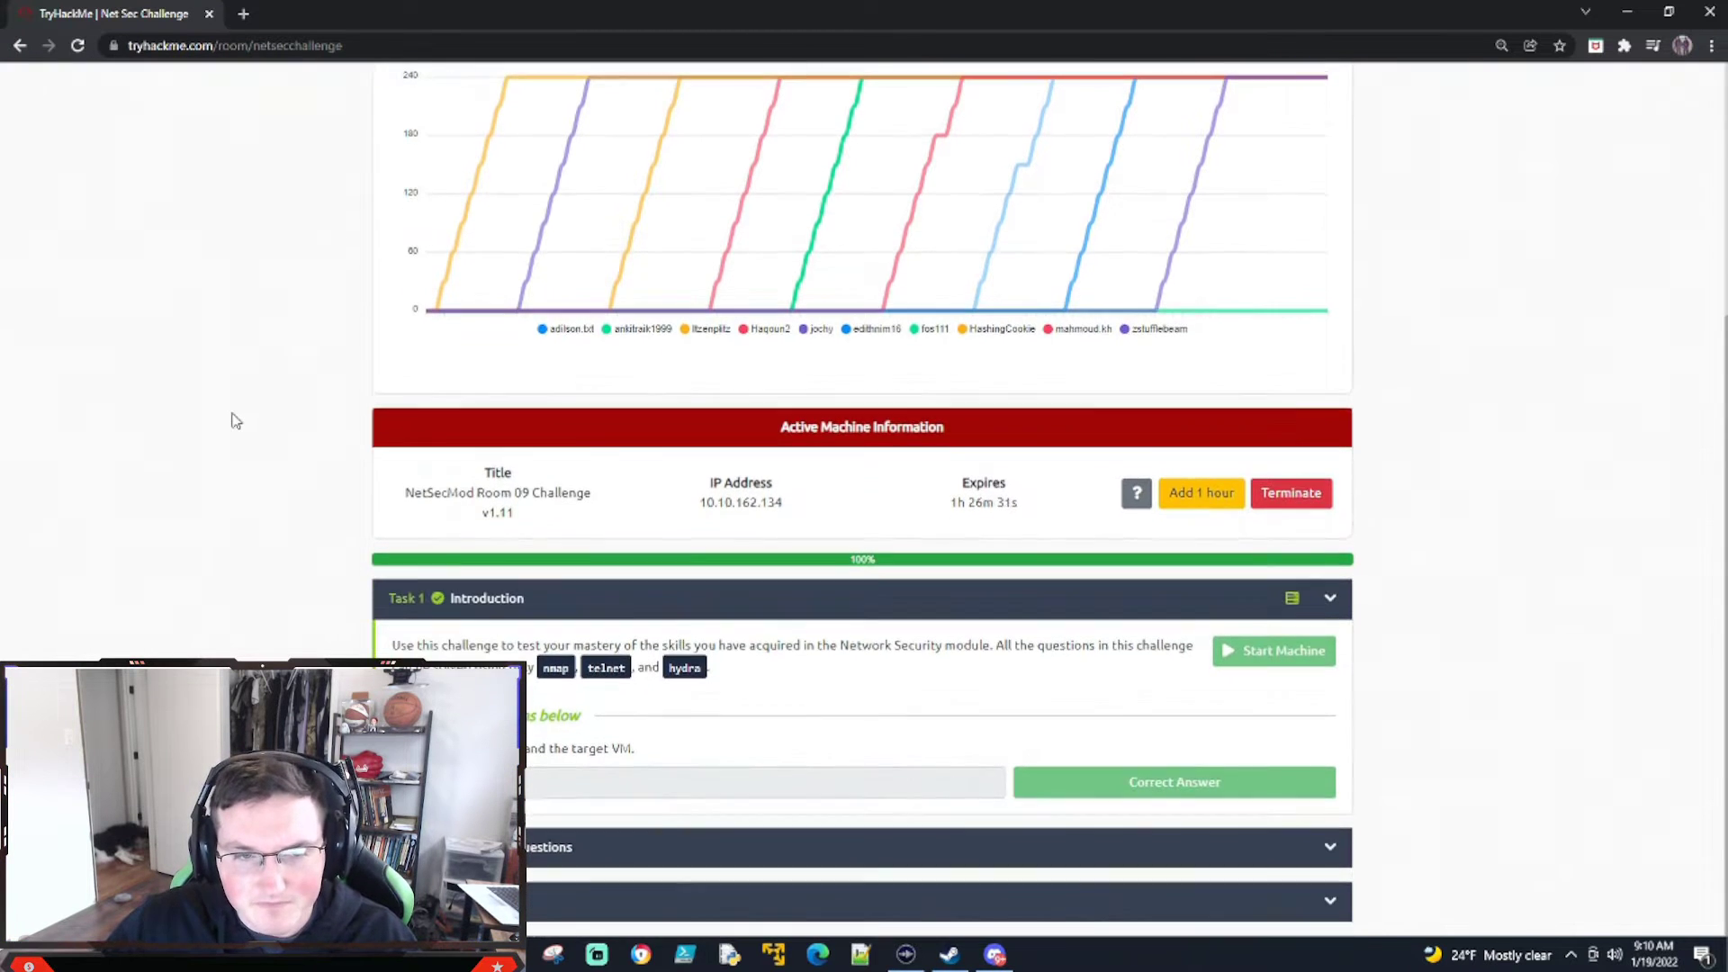
pyautogui.moveTo(685, 421)
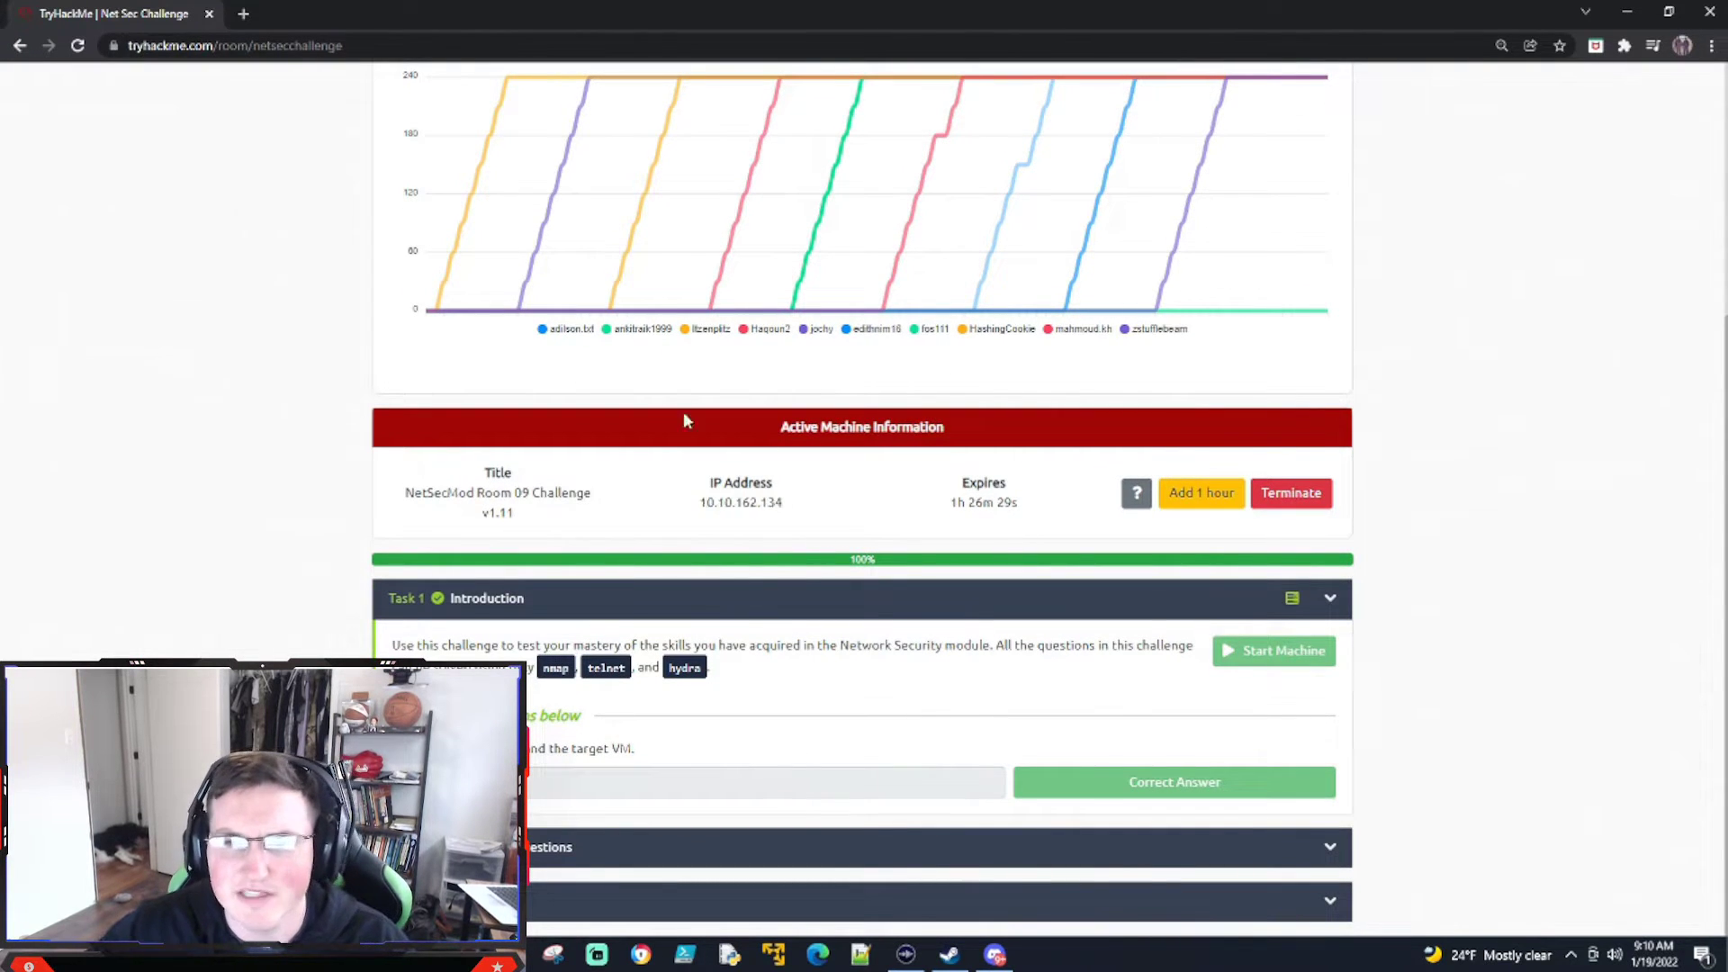
pyautogui.moveTo(681, 474)
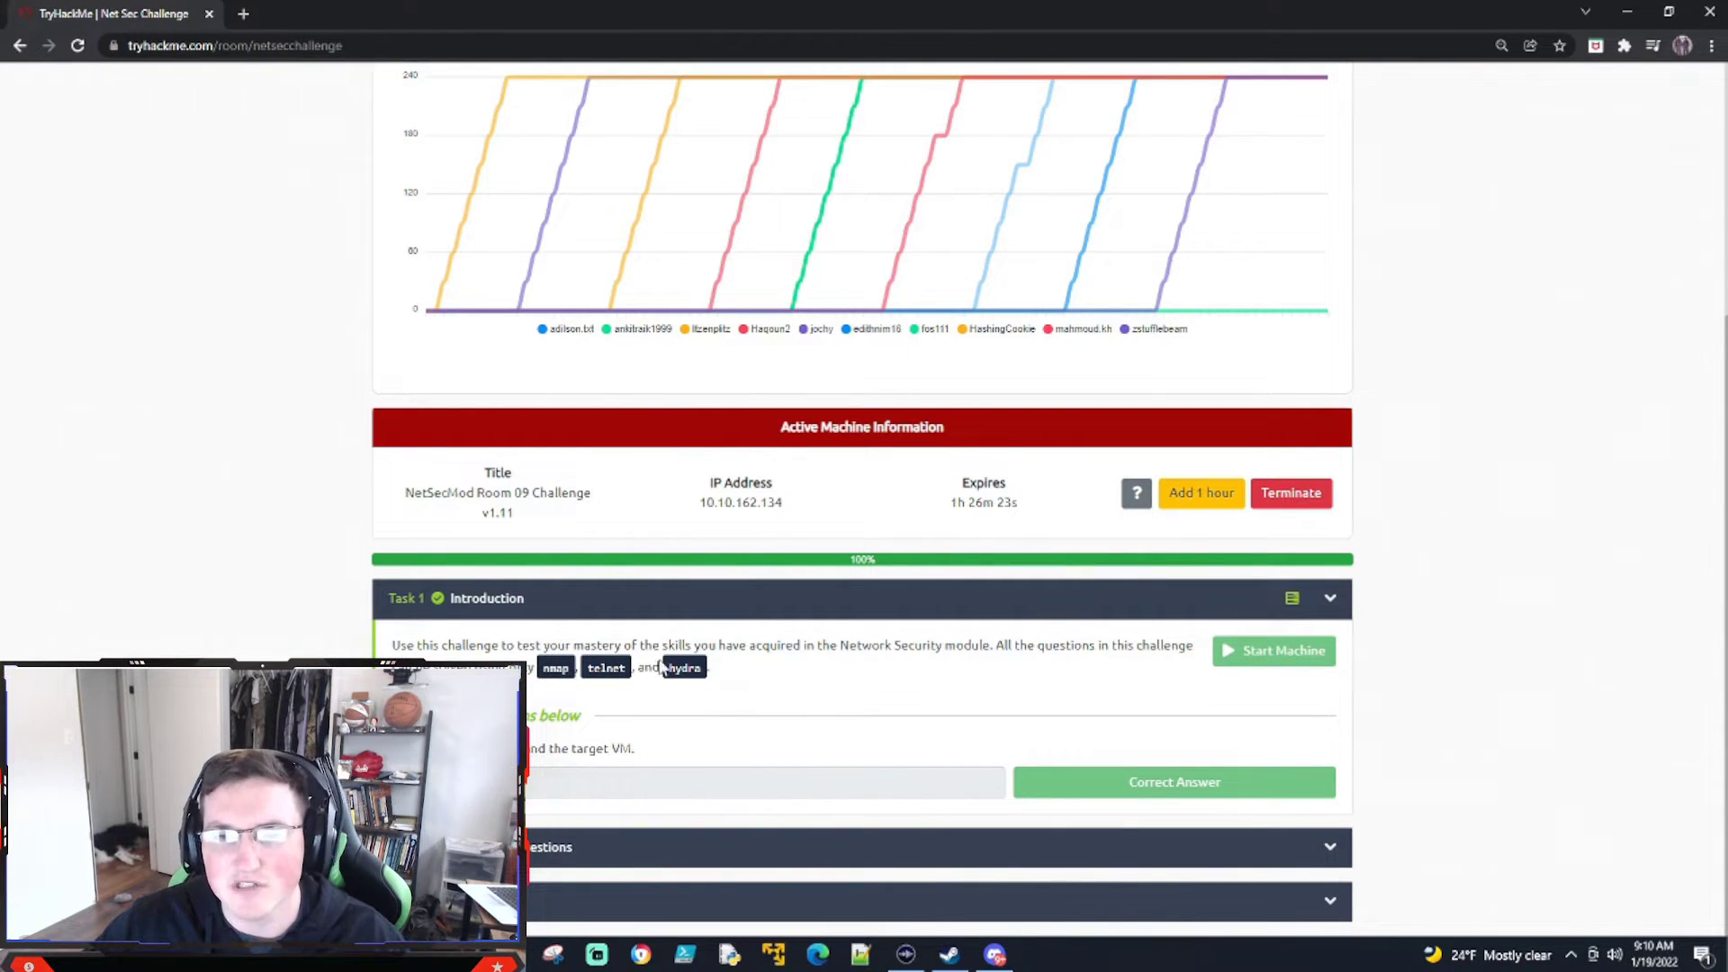
pyautogui.scroll(3)
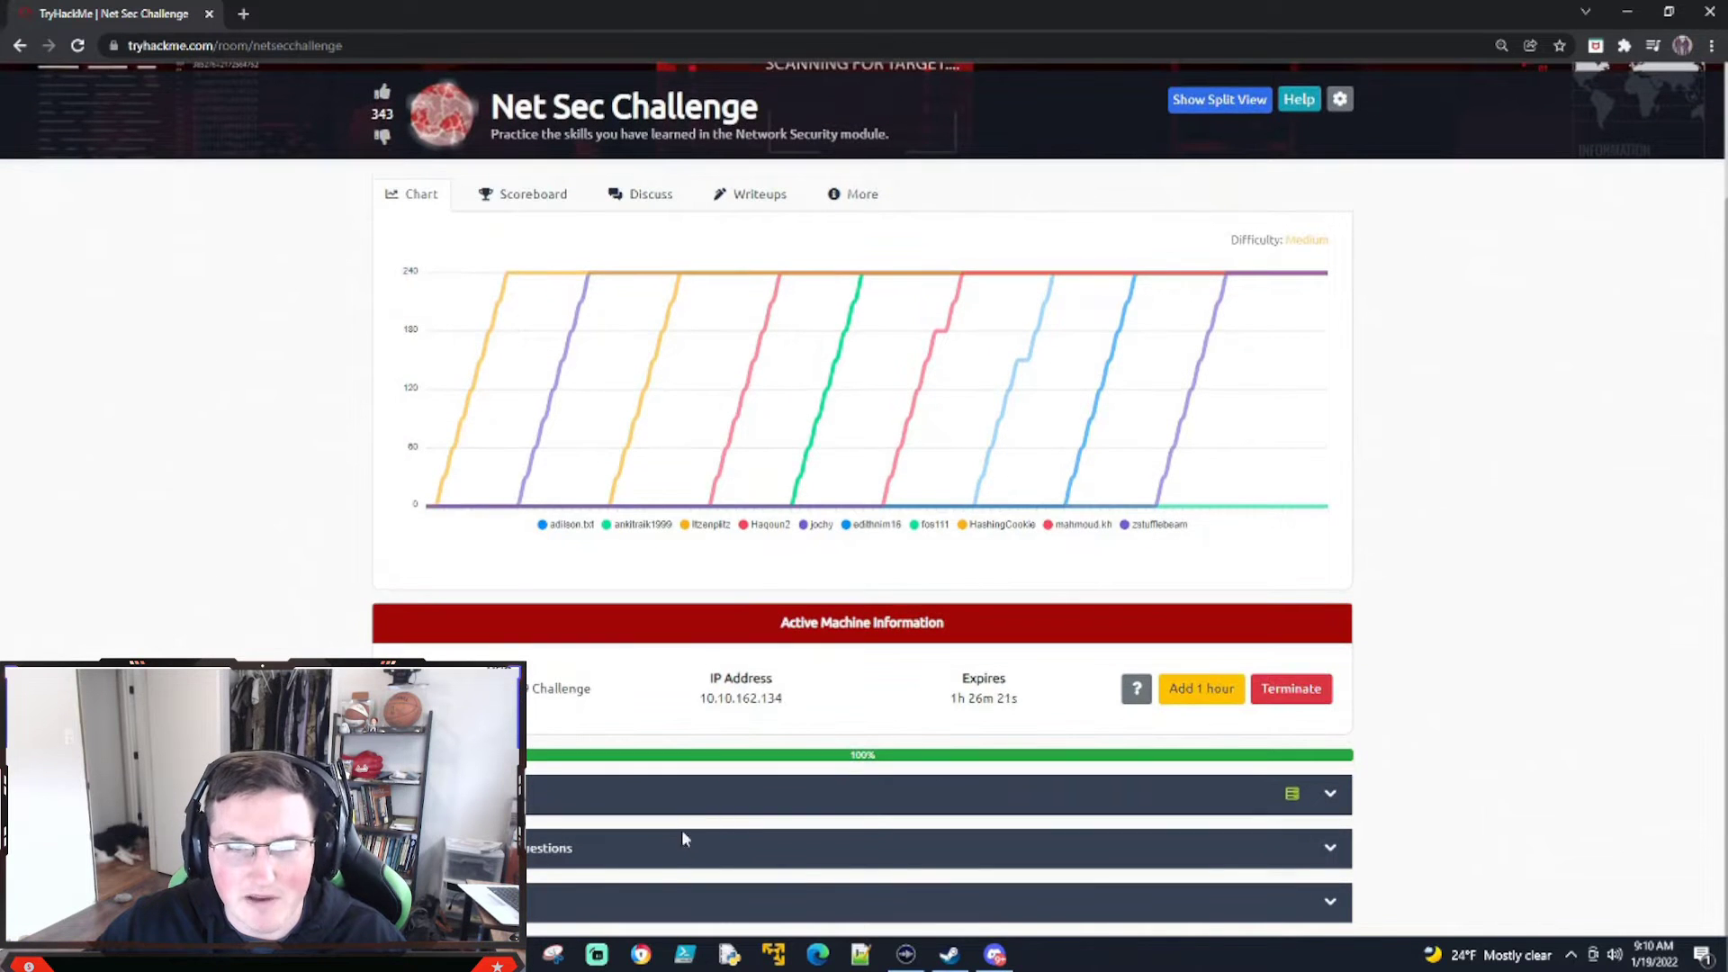
pyautogui.scroll(-3)
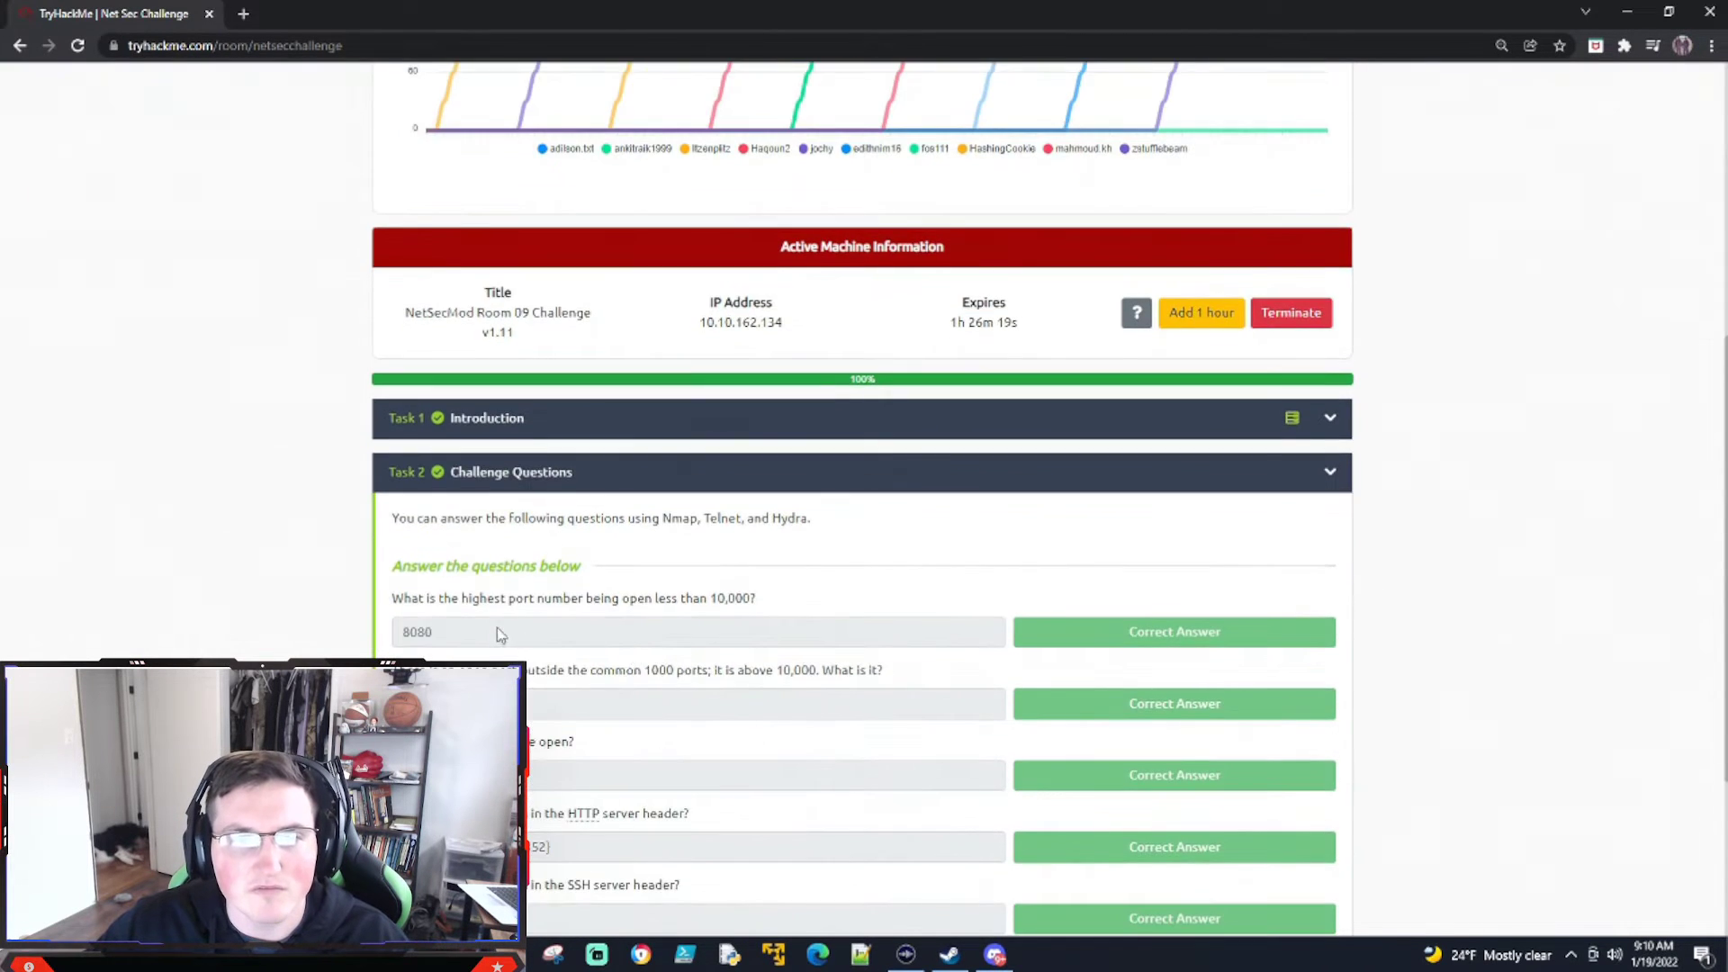
pyautogui.scroll(-3)
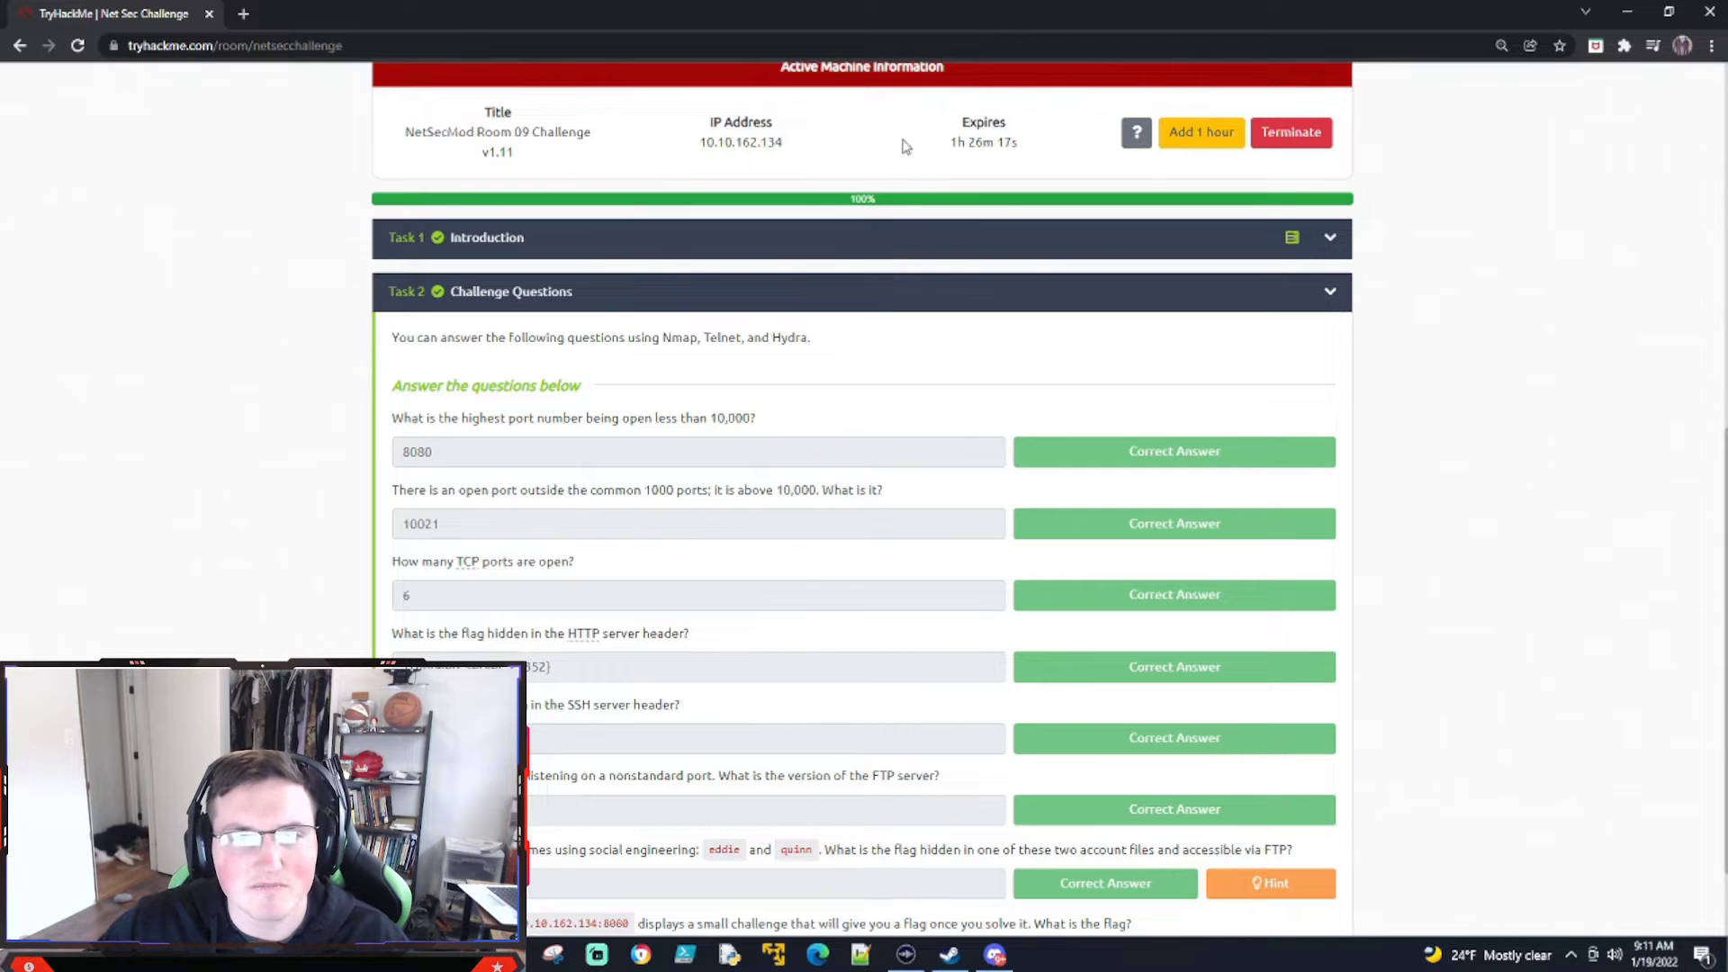
# Run an nmap scan of target 10.10.162.134 in the AttackBox terminal.
pyautogui.moveTo(406, 337); pyautogui.dragTo(743, 337)
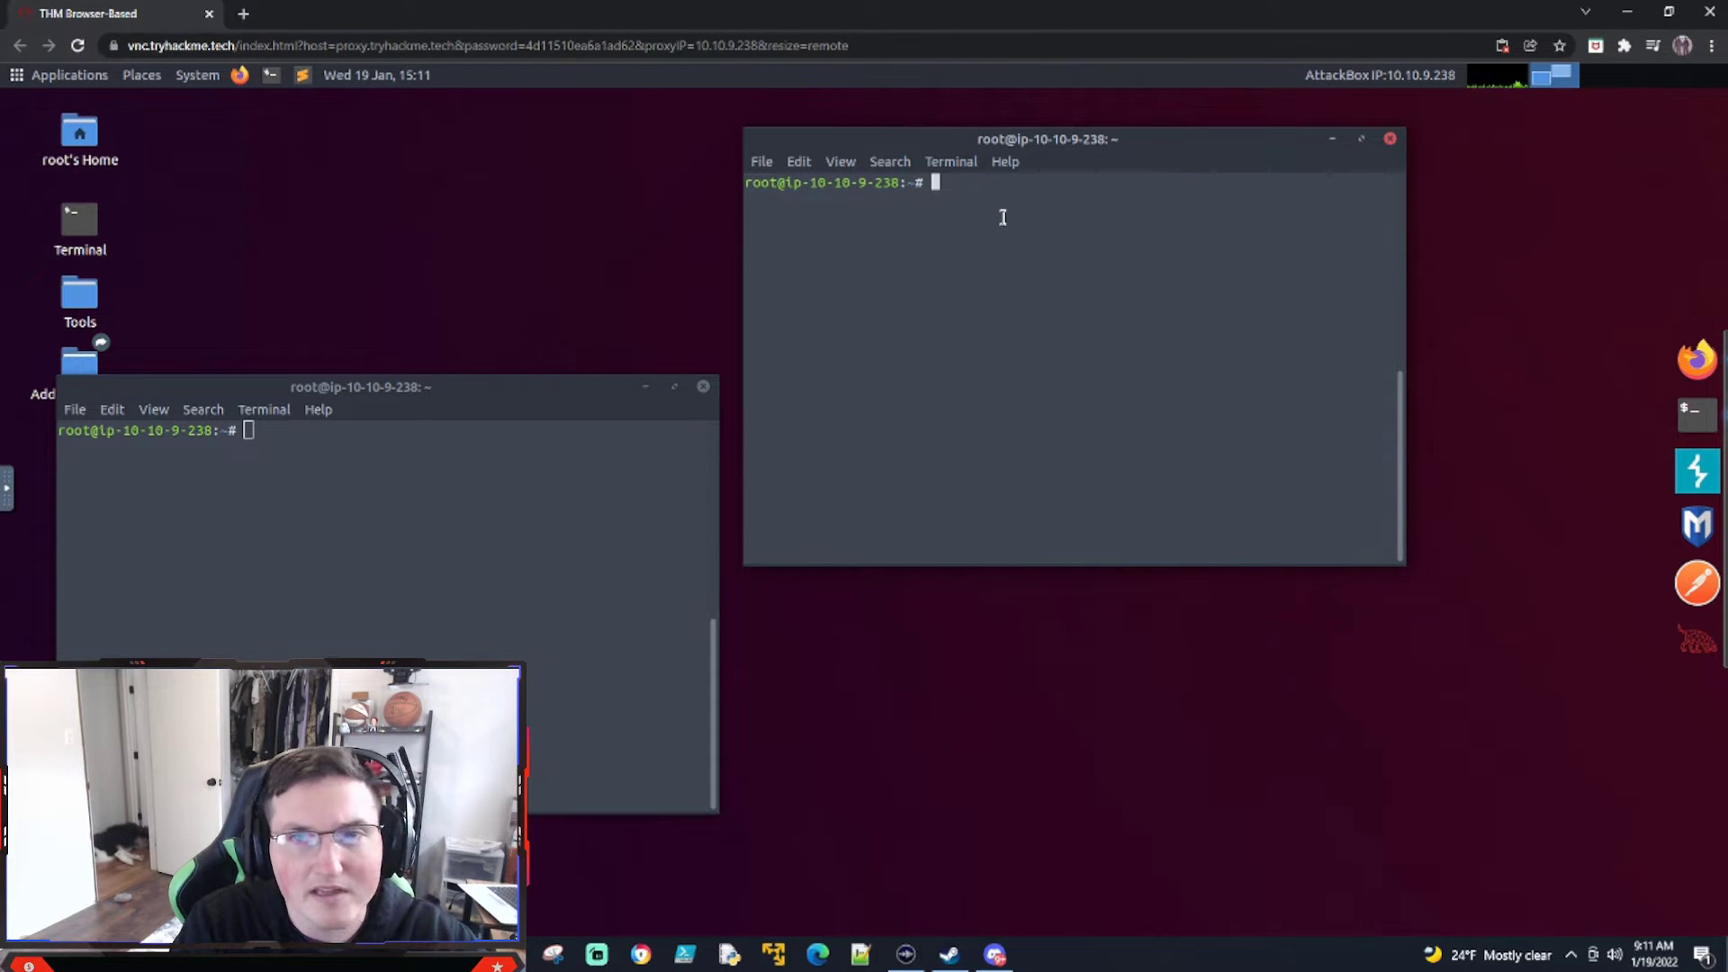
pyautogui.write('nn')
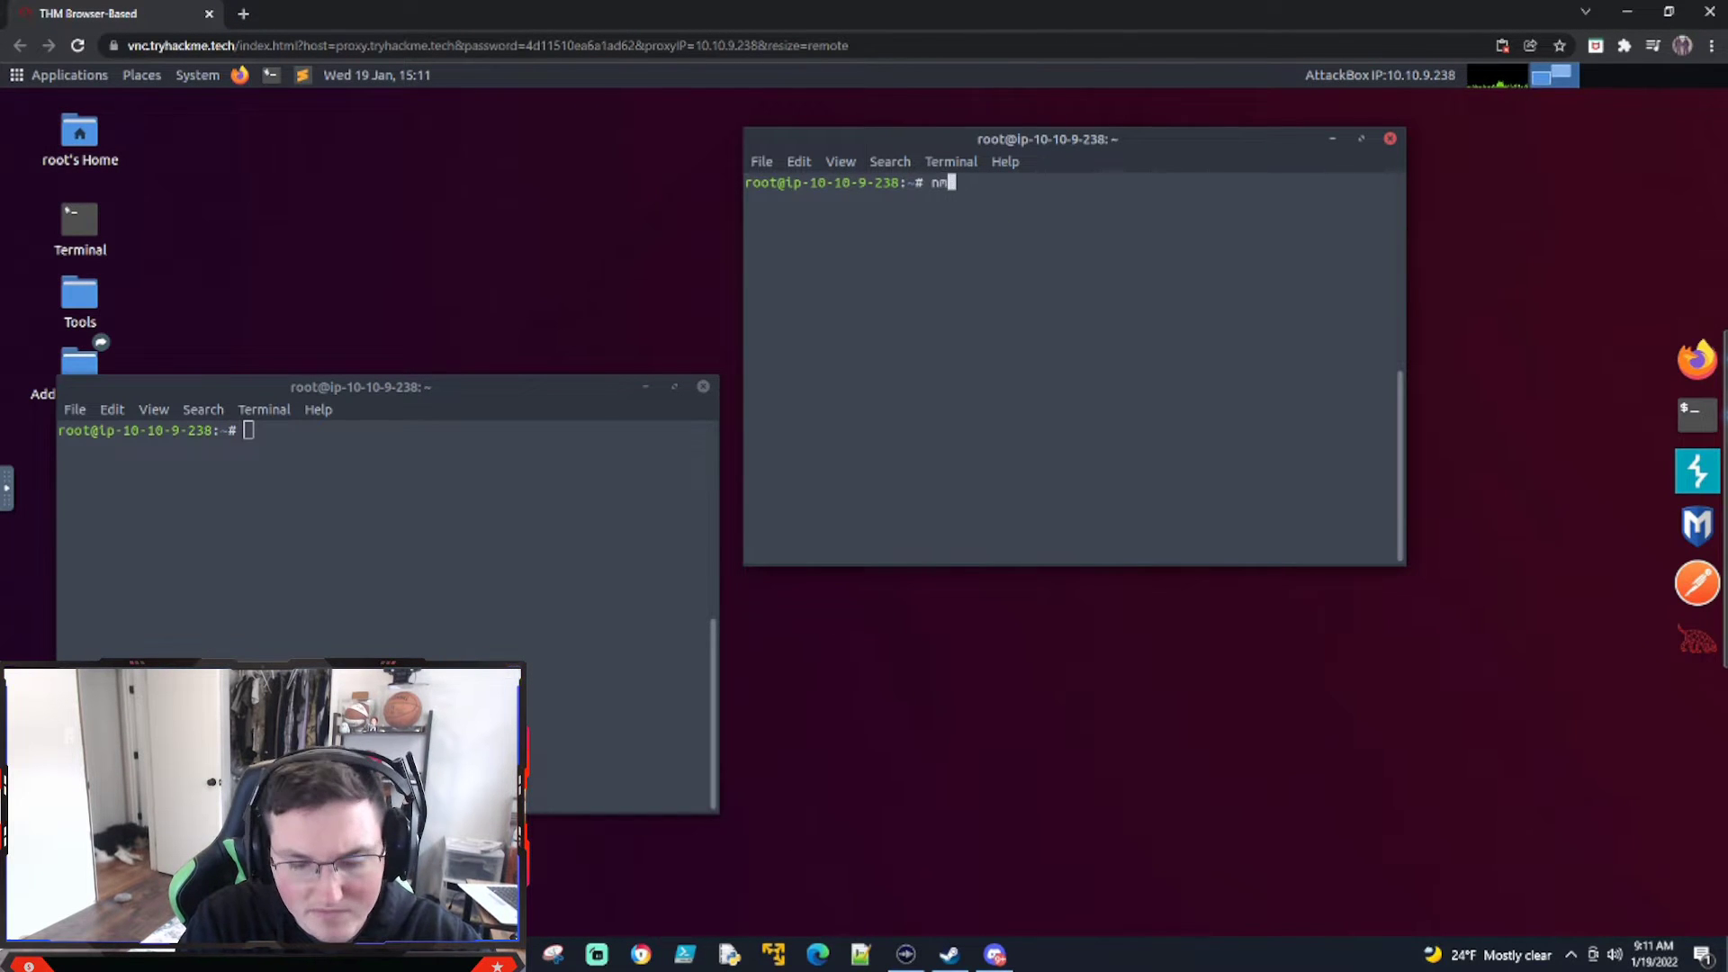
pyautogui.write('map')
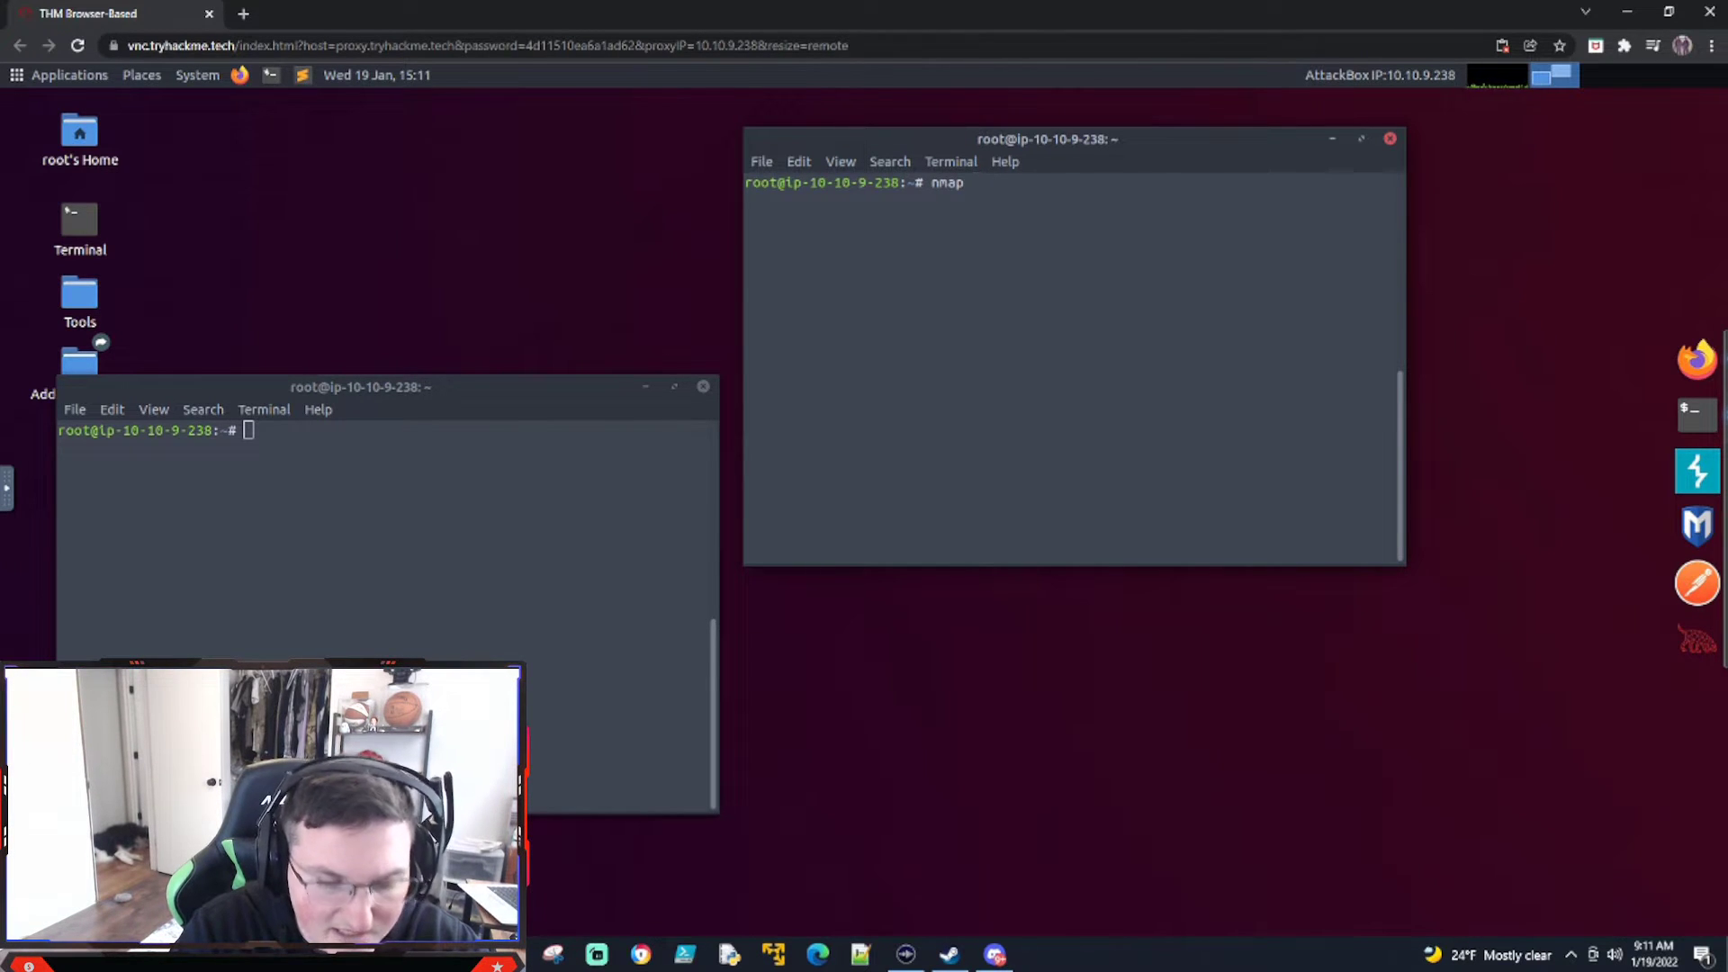
pyautogui.write('10.10.')
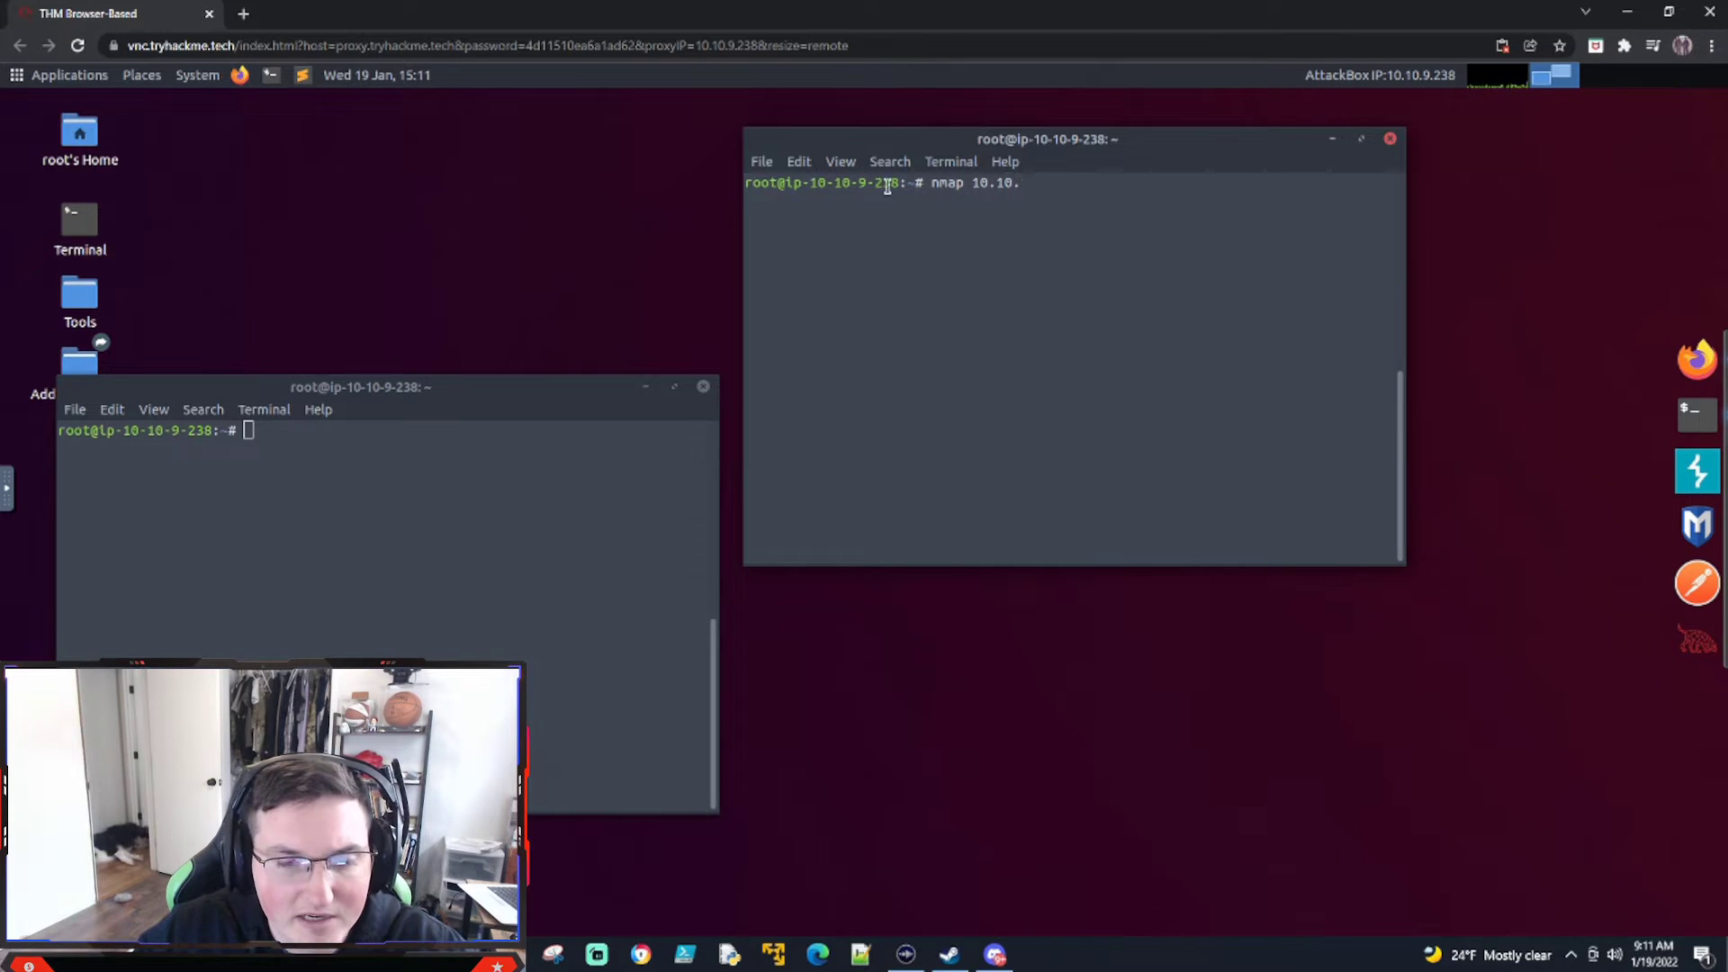
pyautogui.click(122, 29)
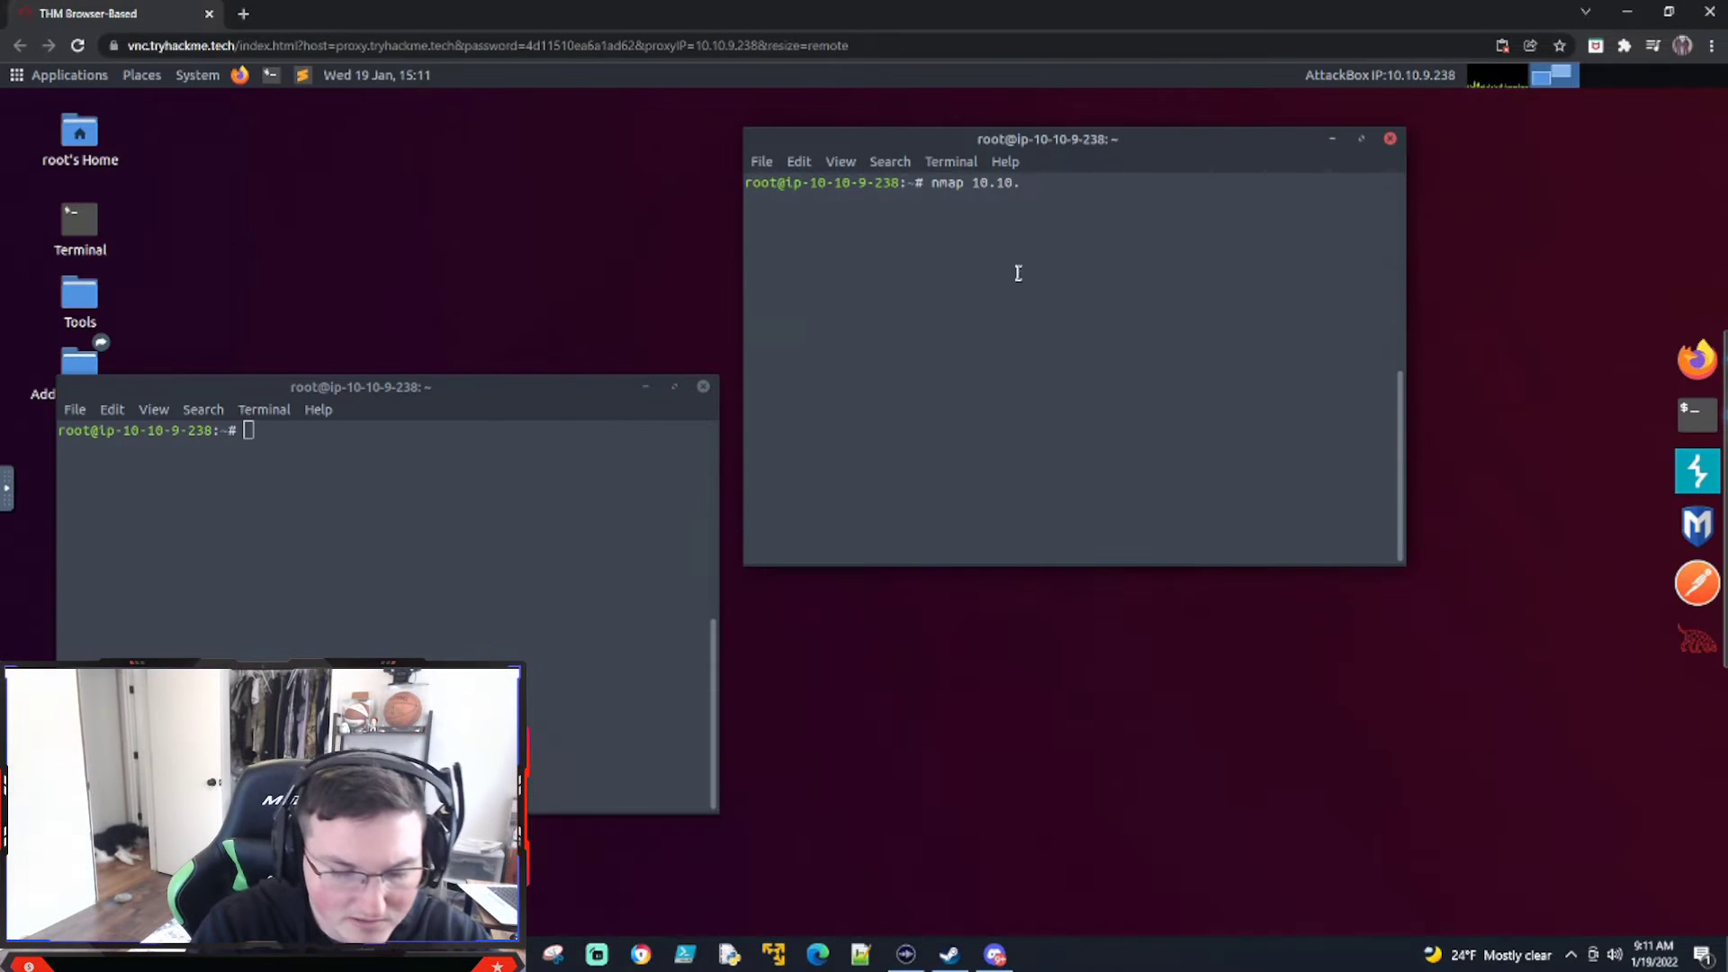
pyautogui.write('162.')
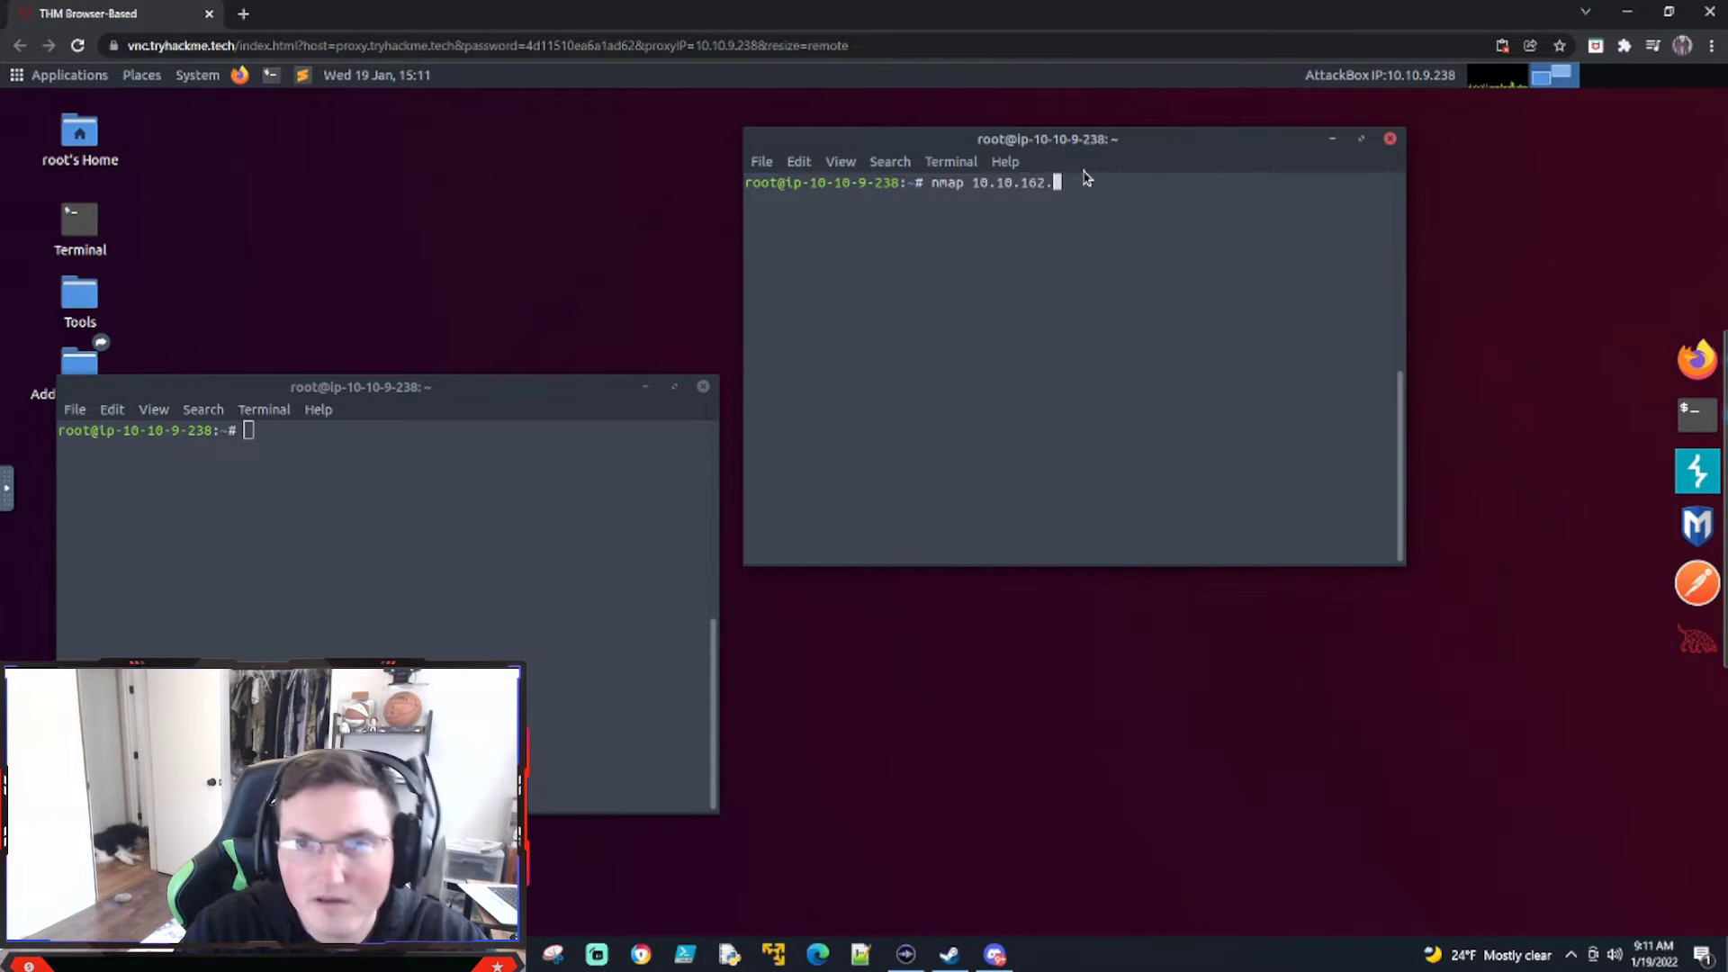
pyautogui.press('Return')
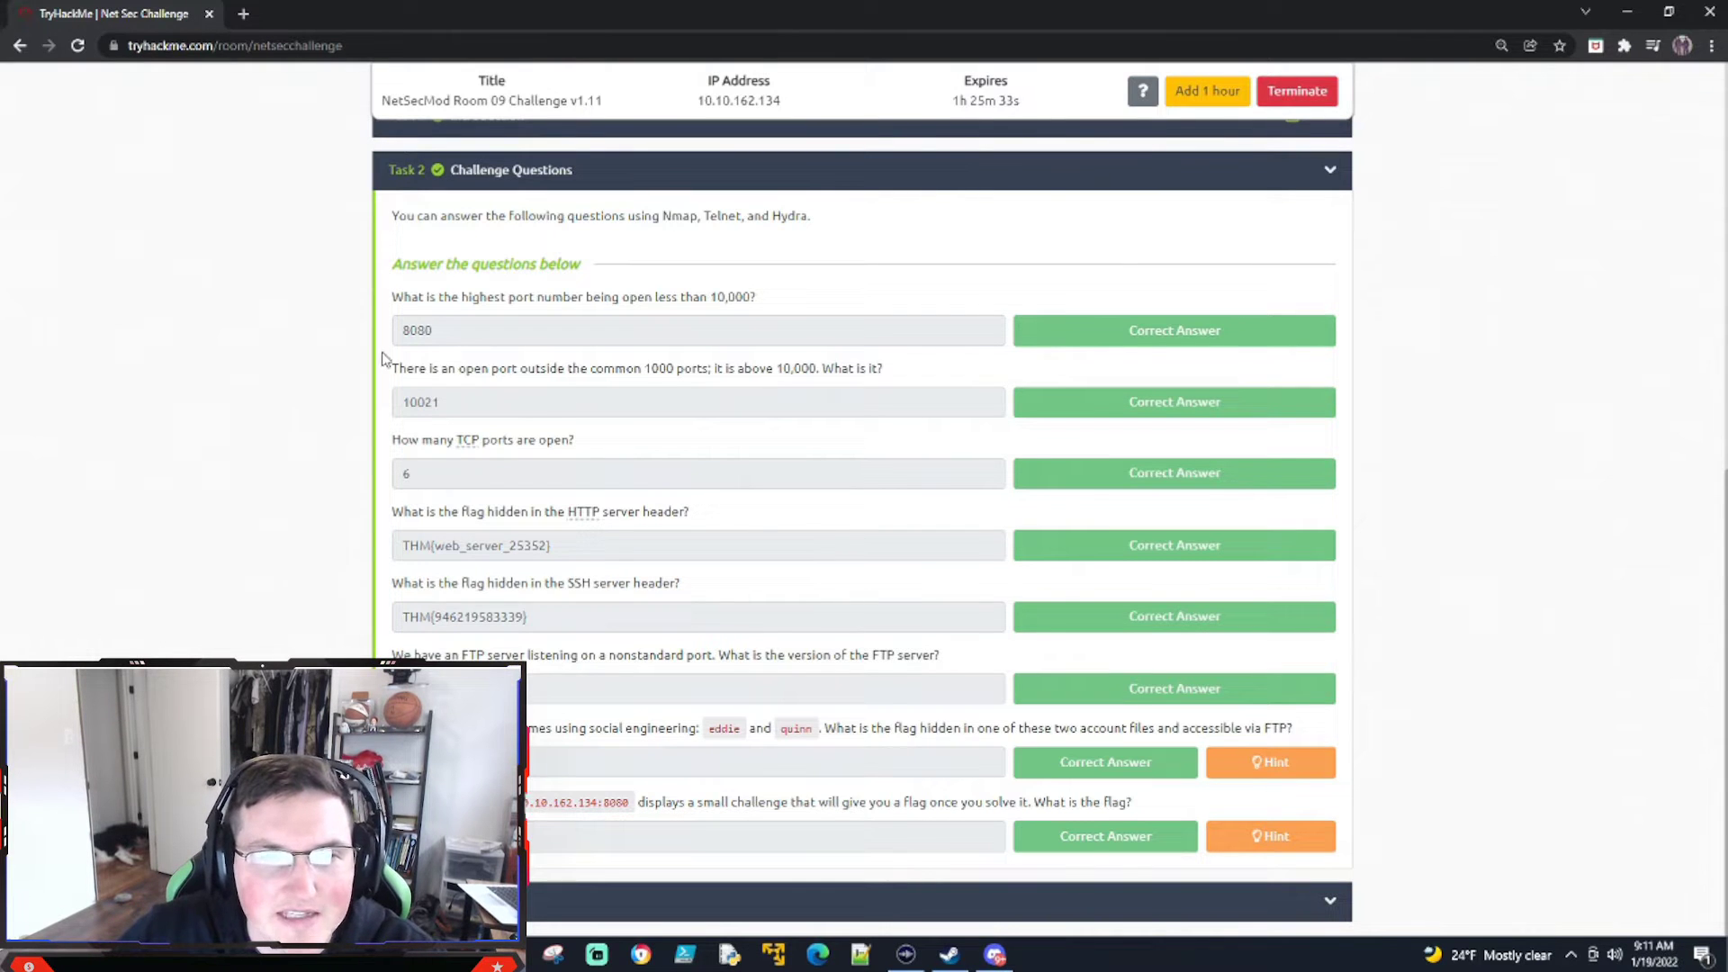
# Highlight the question about the port above 10,000, then return to the nmap output.
pyautogui.moveTo(392, 368); pyautogui.dragTo(600, 368)
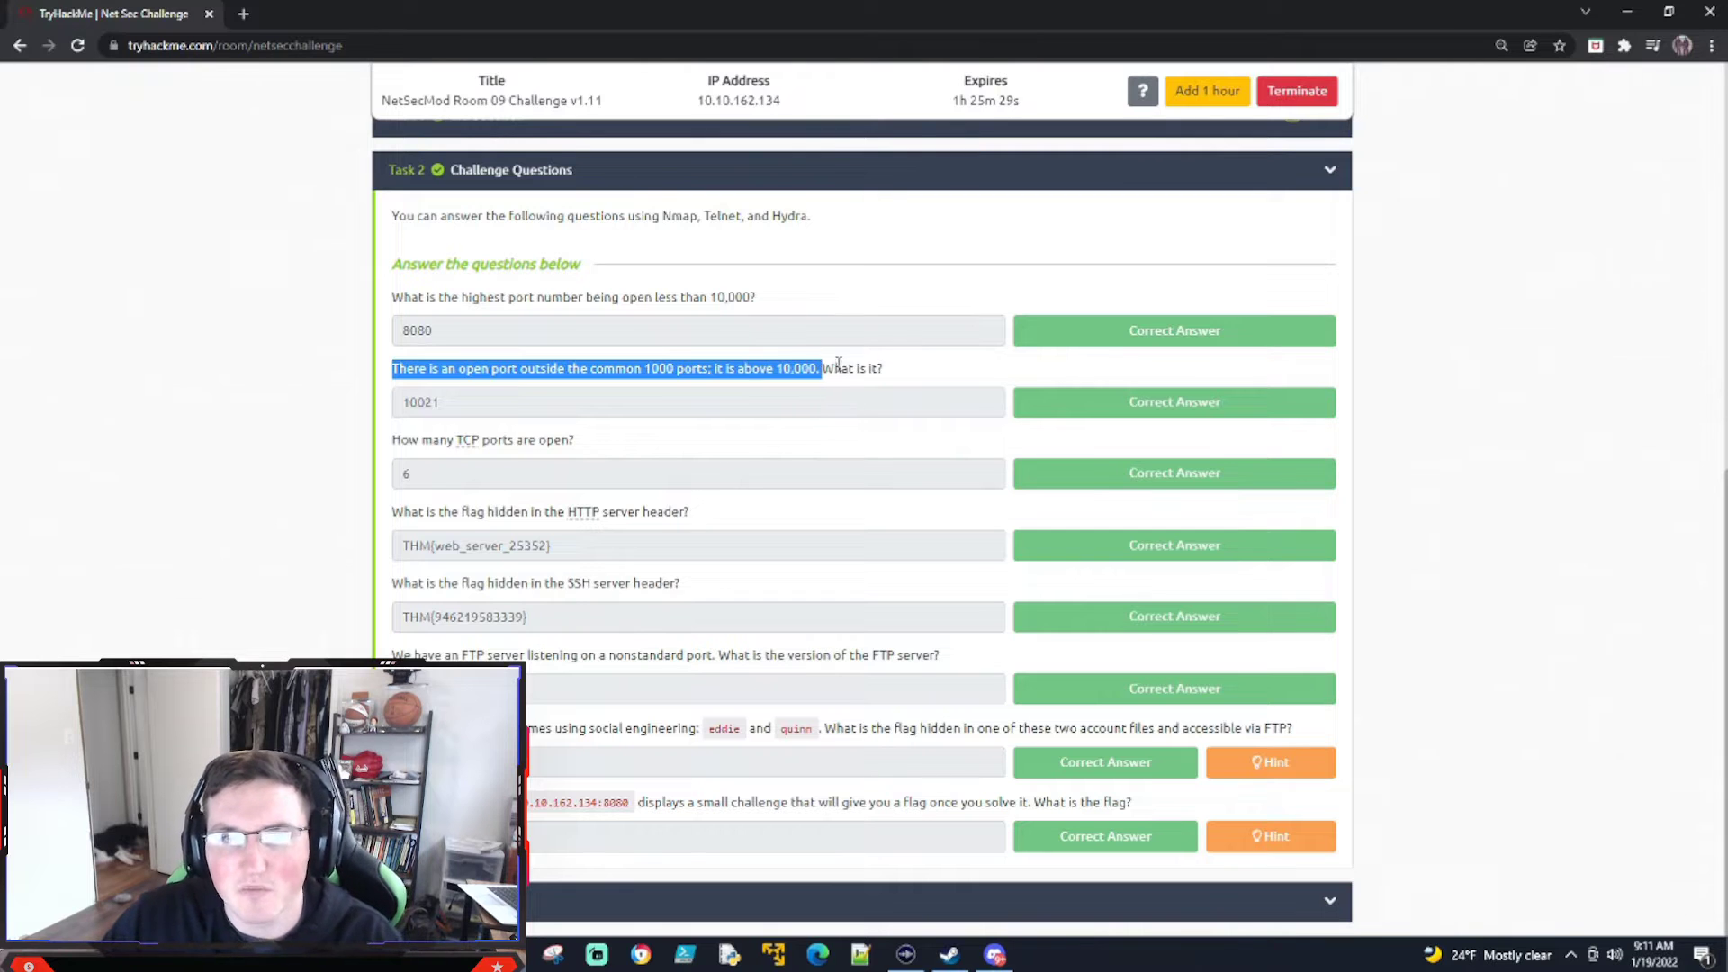
pyautogui.click(849, 368)
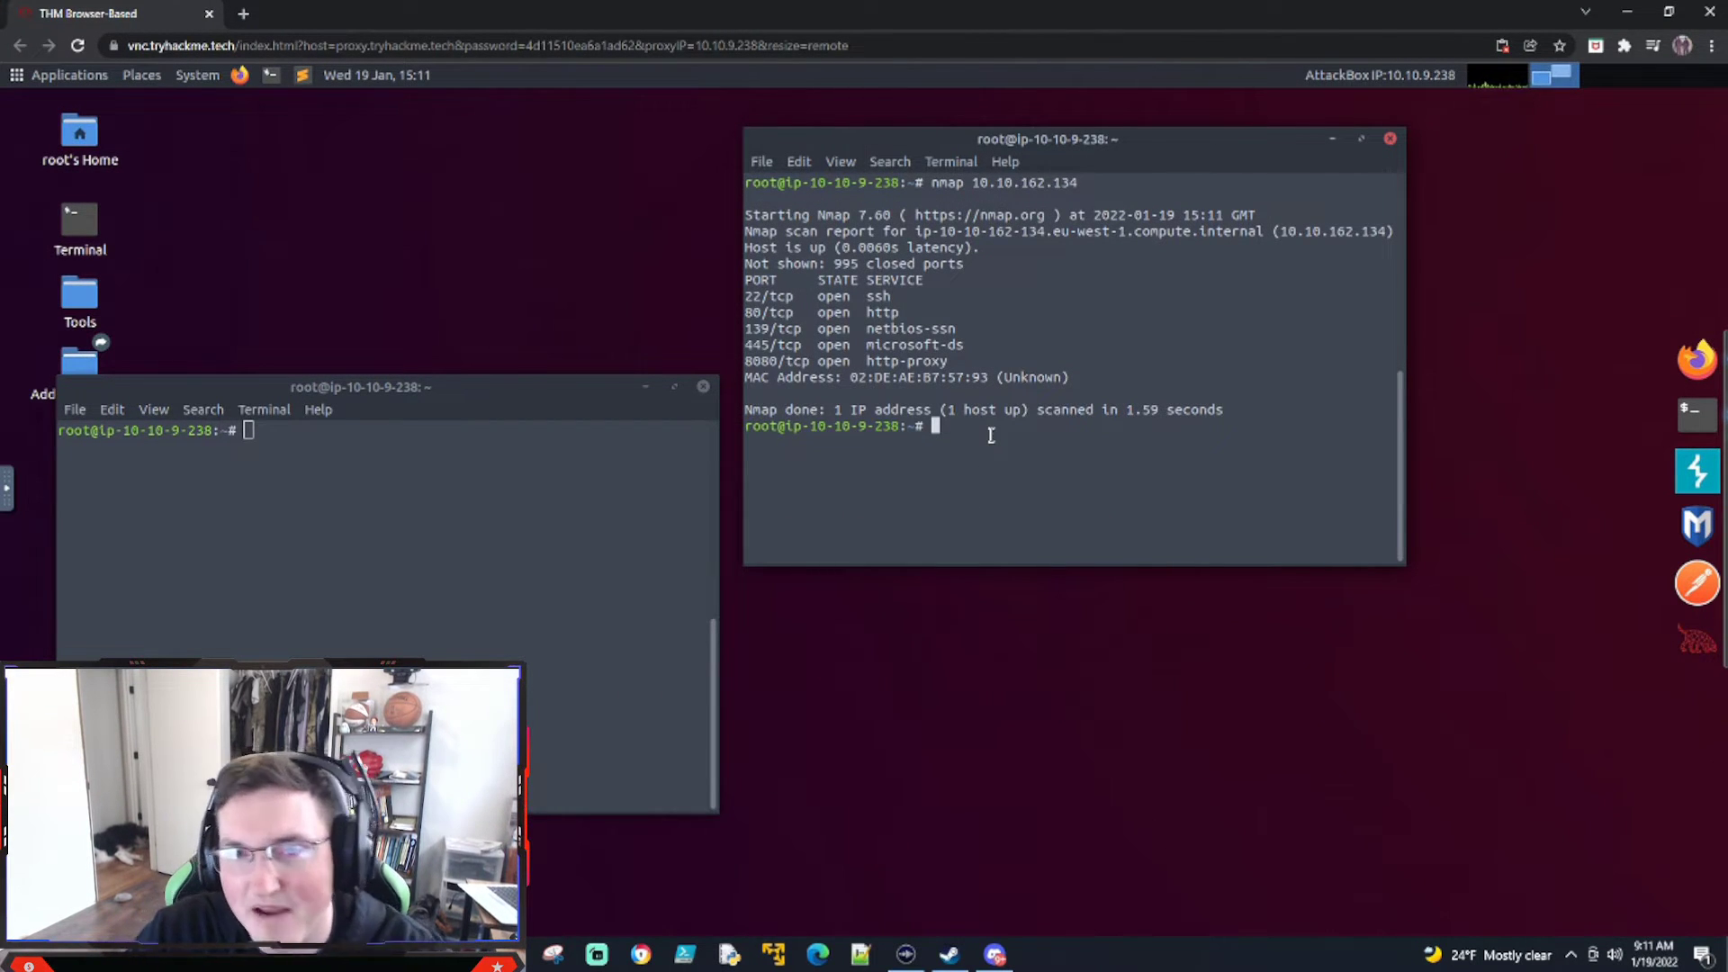
pyautogui.write('nmap 10.10.162.134')
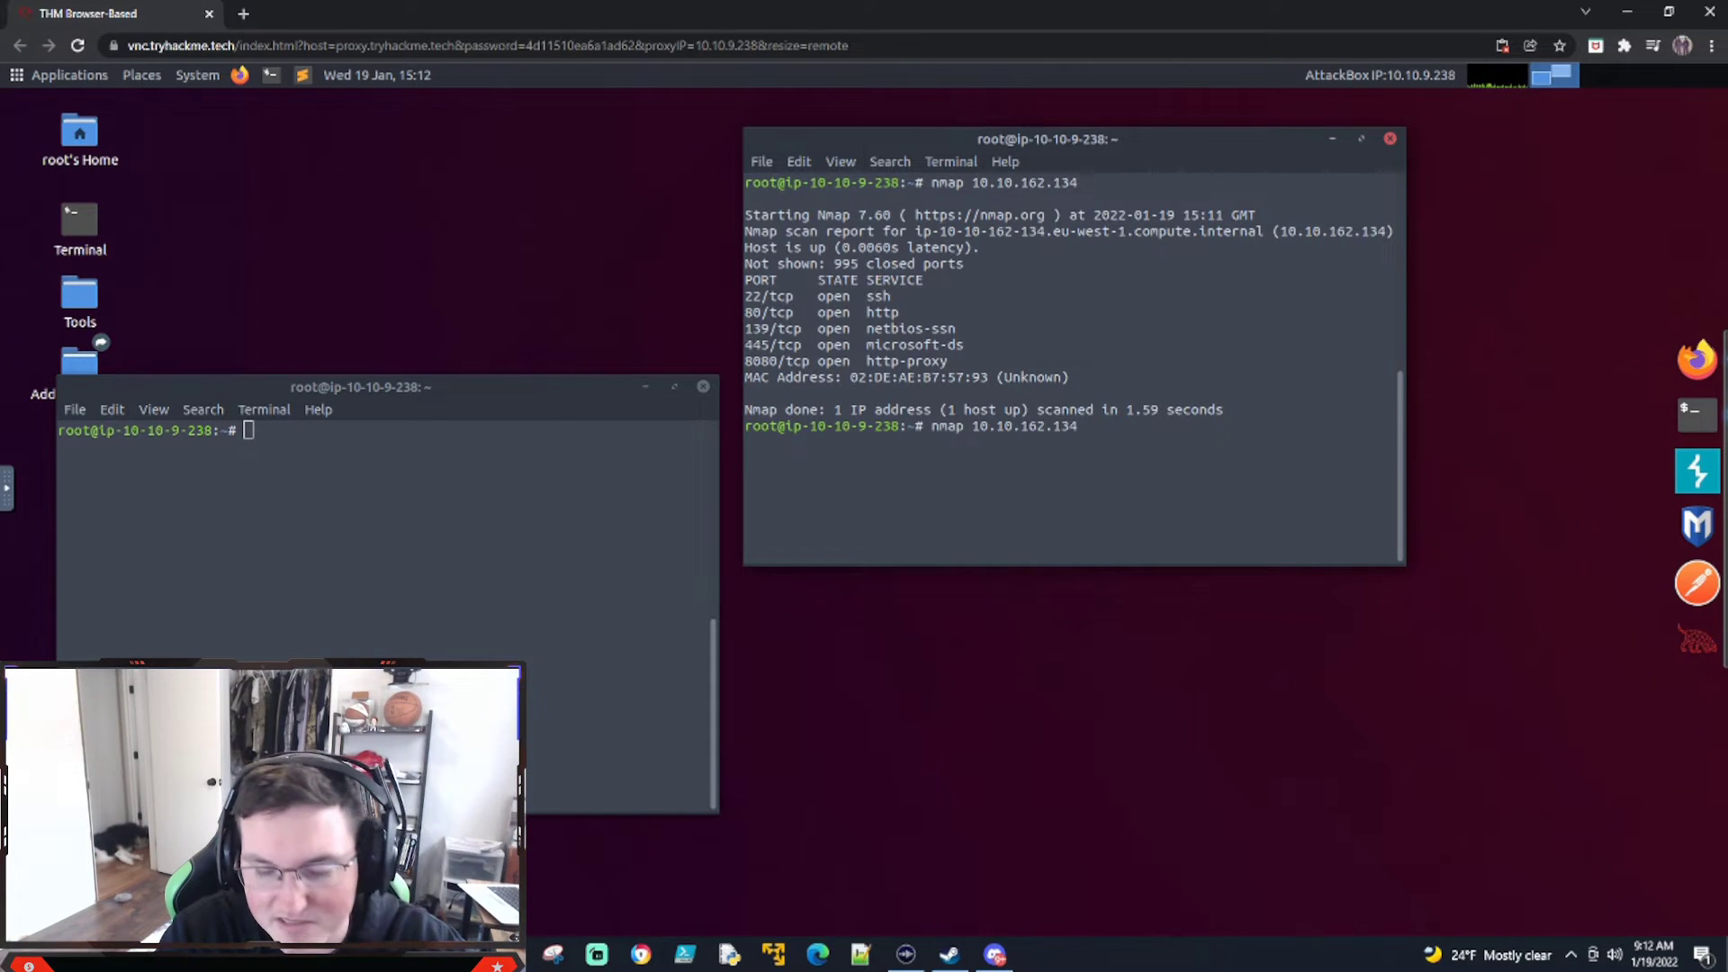
pyautogui.write('-')
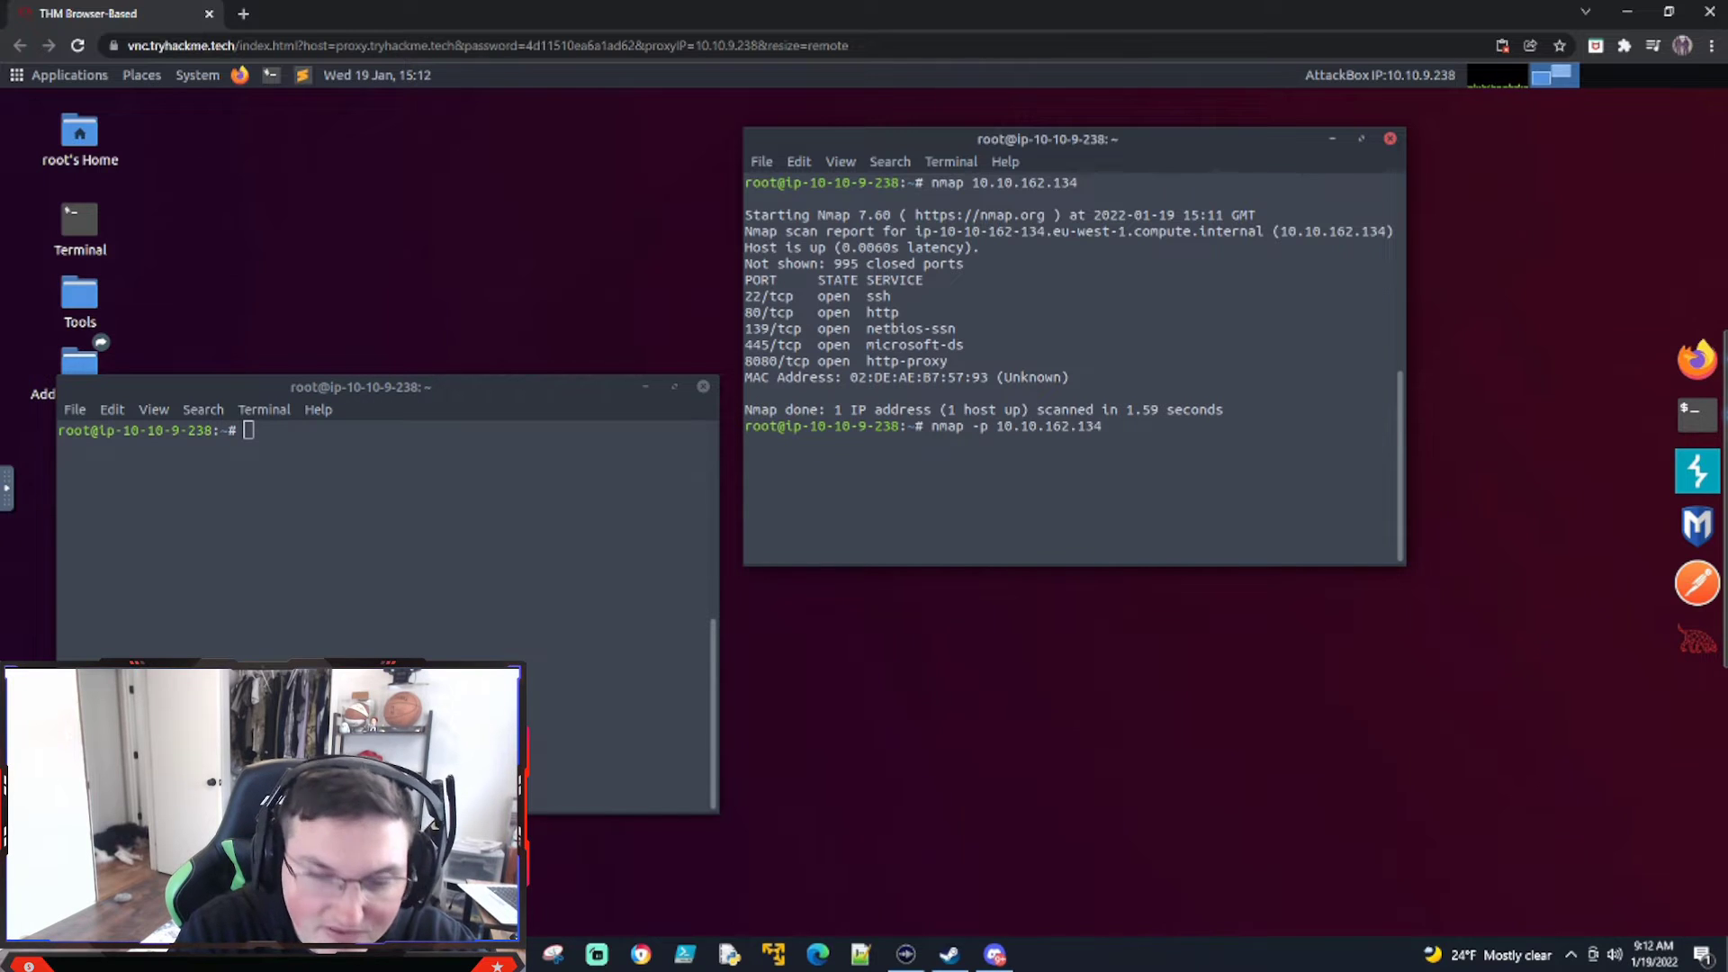
pyautogui.write('10000')
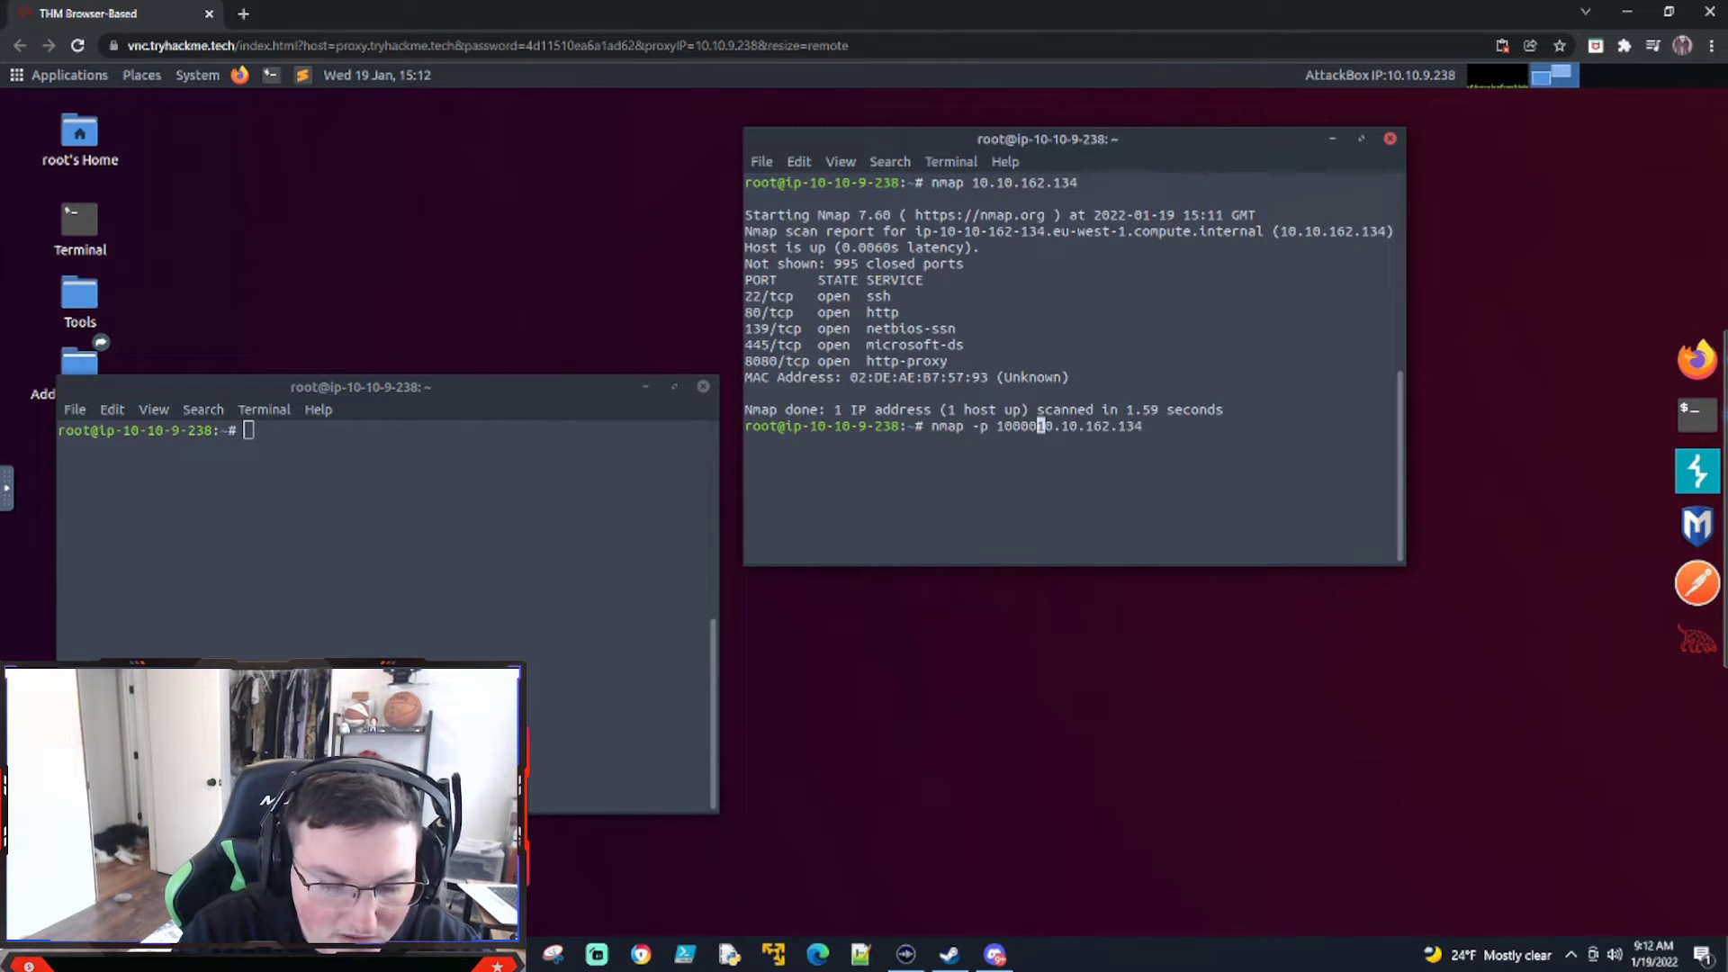
pyautogui.write('-6')
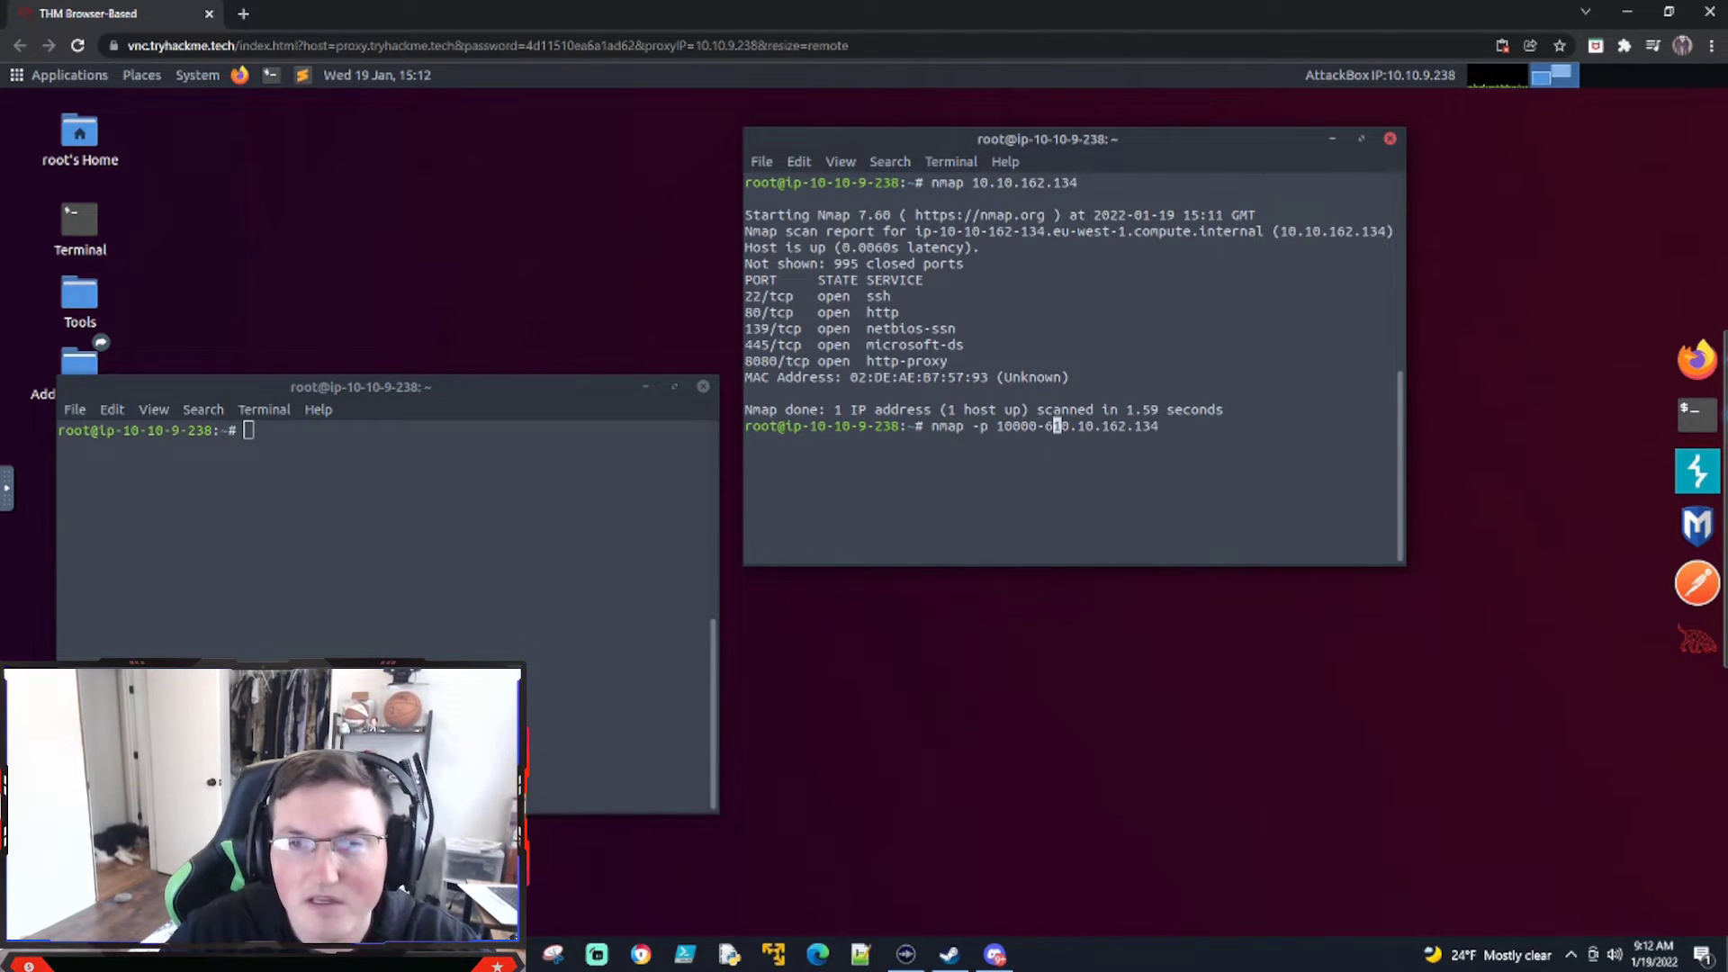
pyautogui.write('5000')
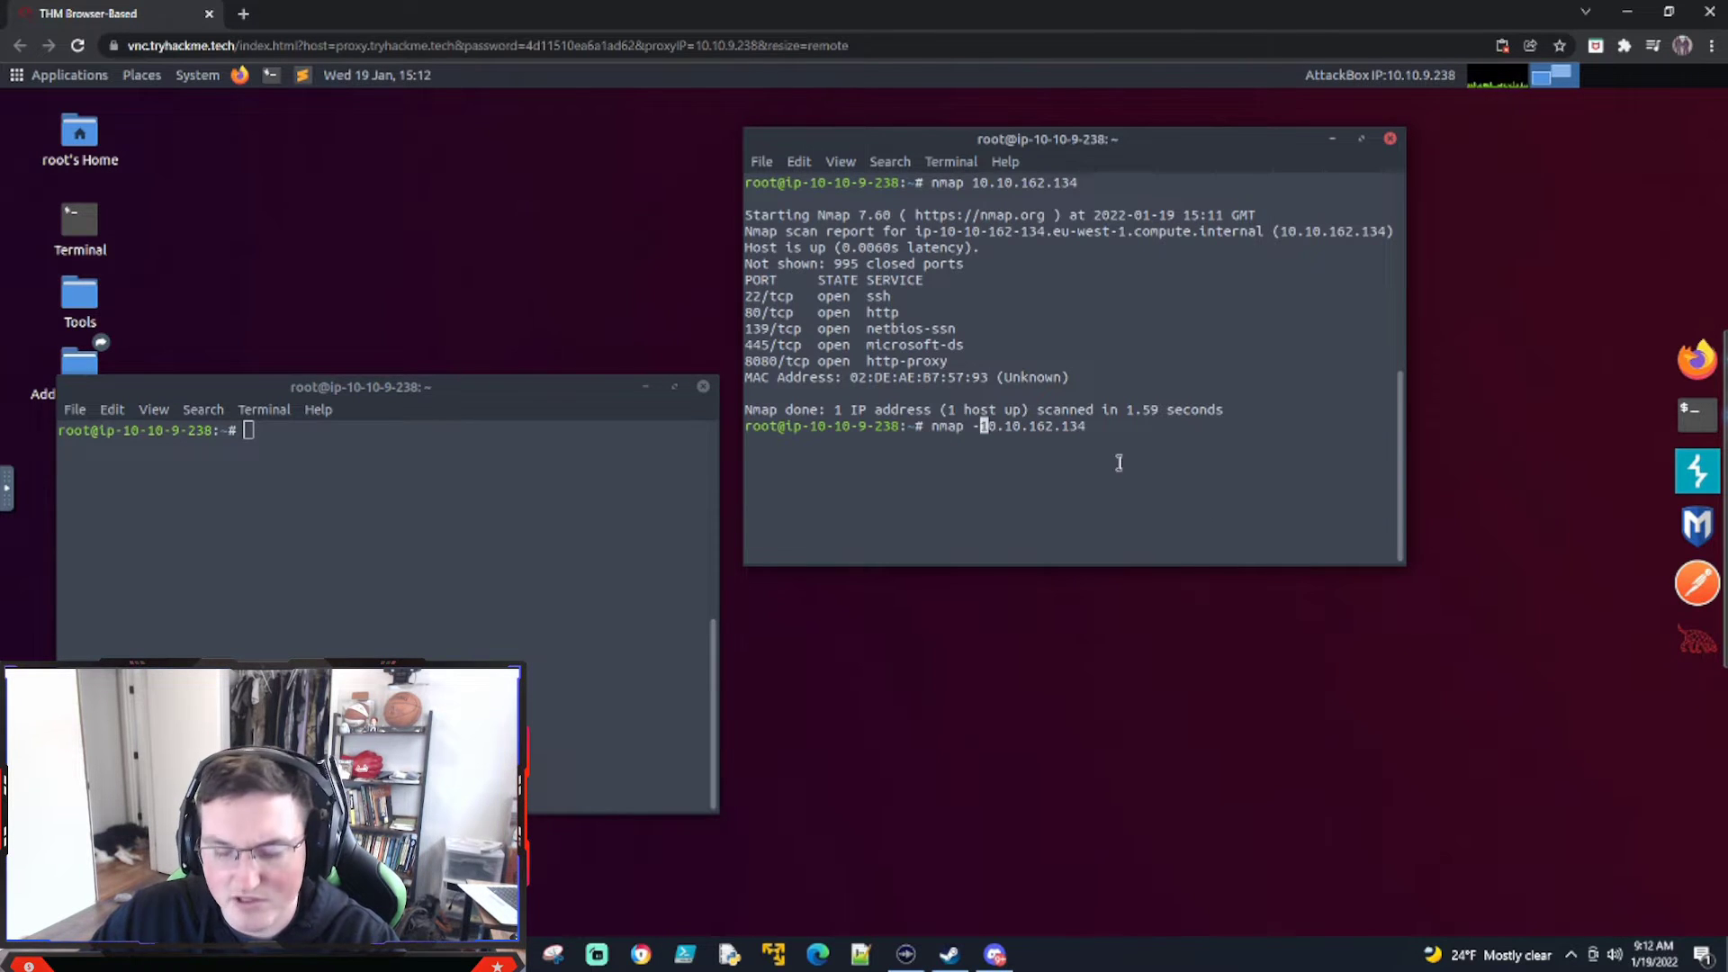
pyautogui.press('ctrl+c')
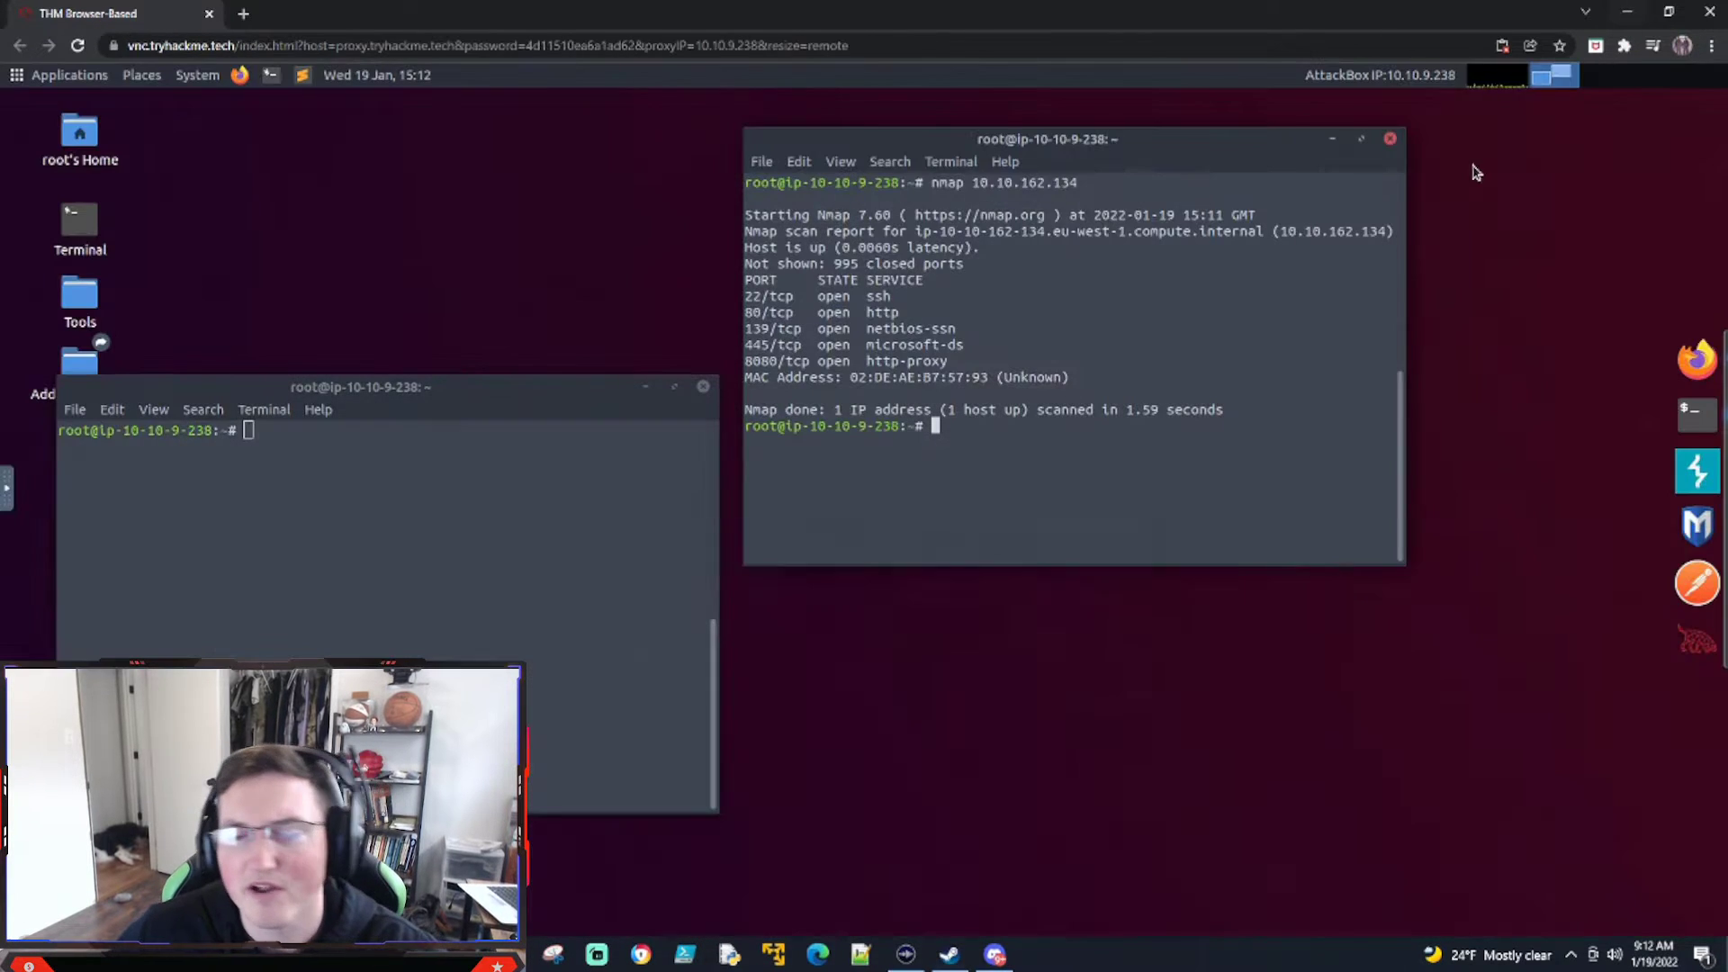
pyautogui.moveTo(981, 470)
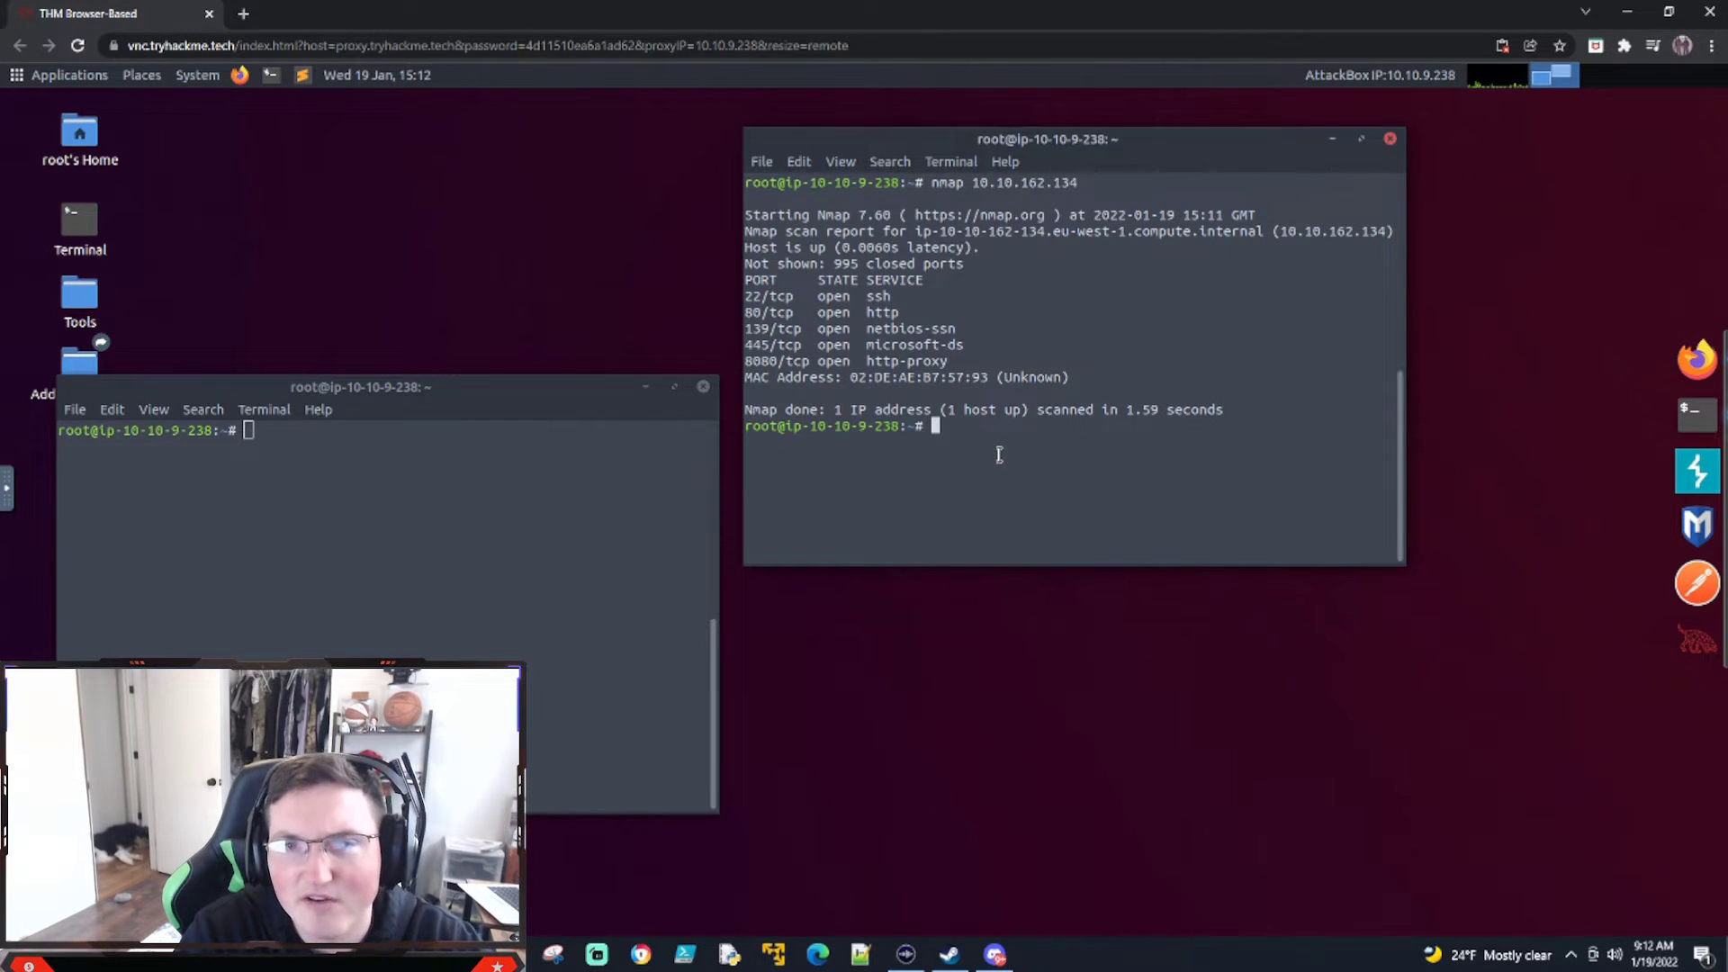
# Telnet to 10.10.162.134 on port 80 and send a GET request.
pyautogui.write('telnet')
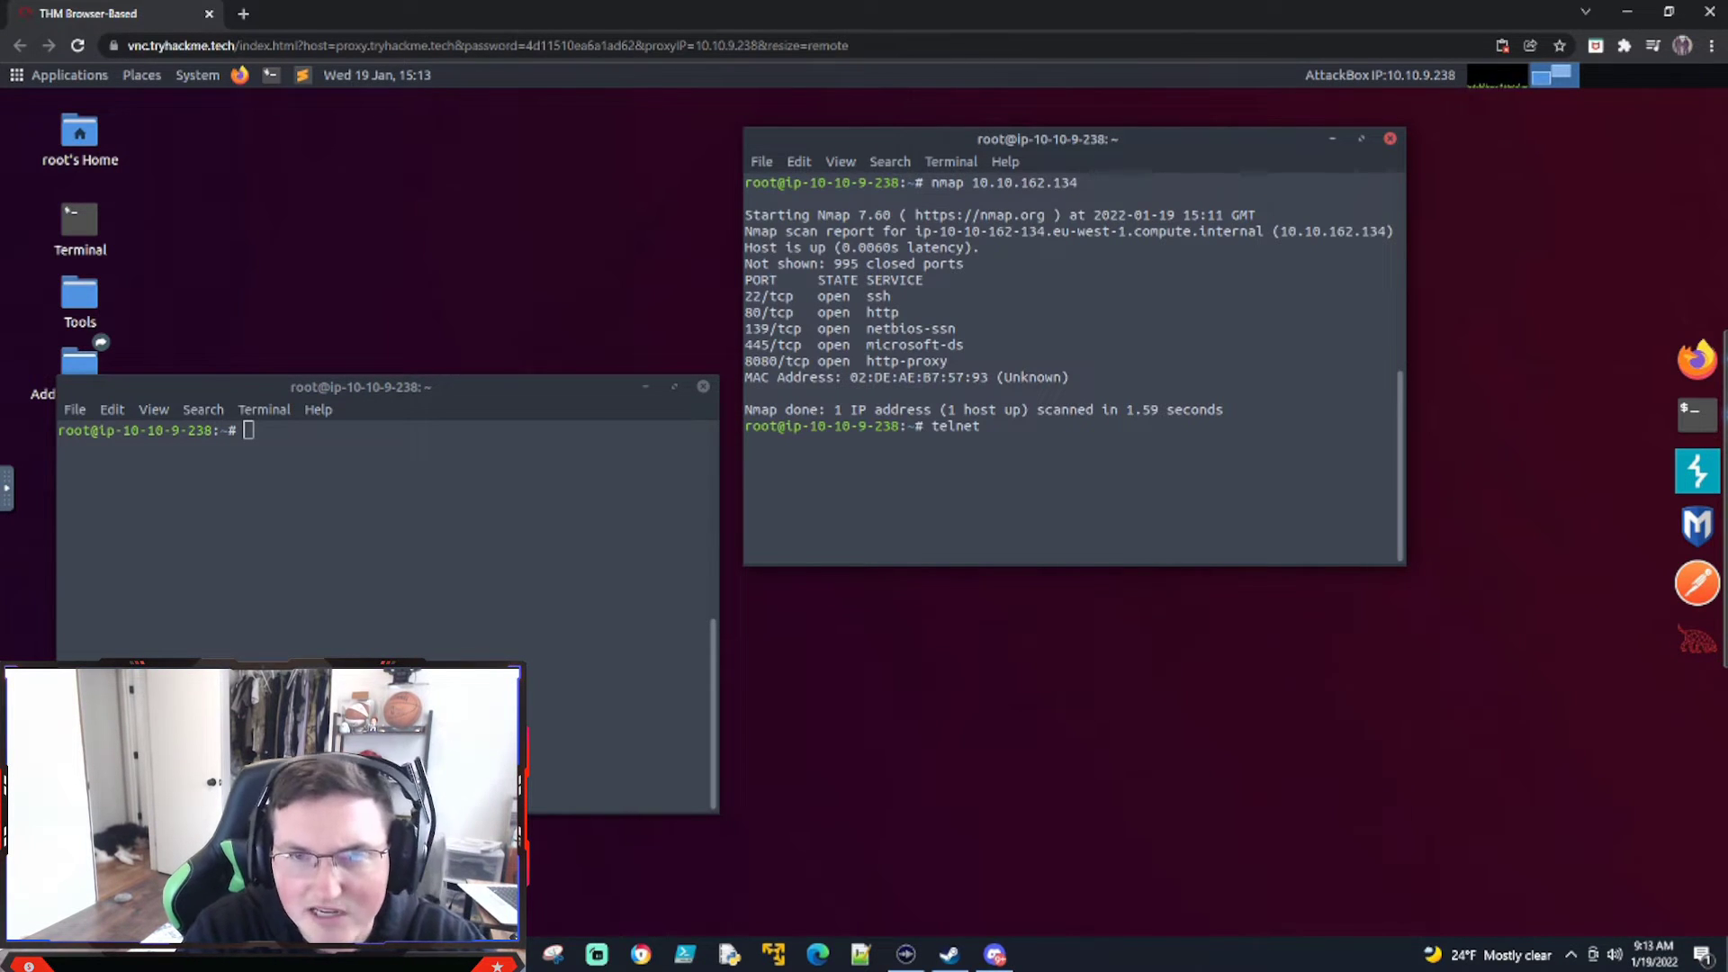
pyautogui.write('10.10.16')
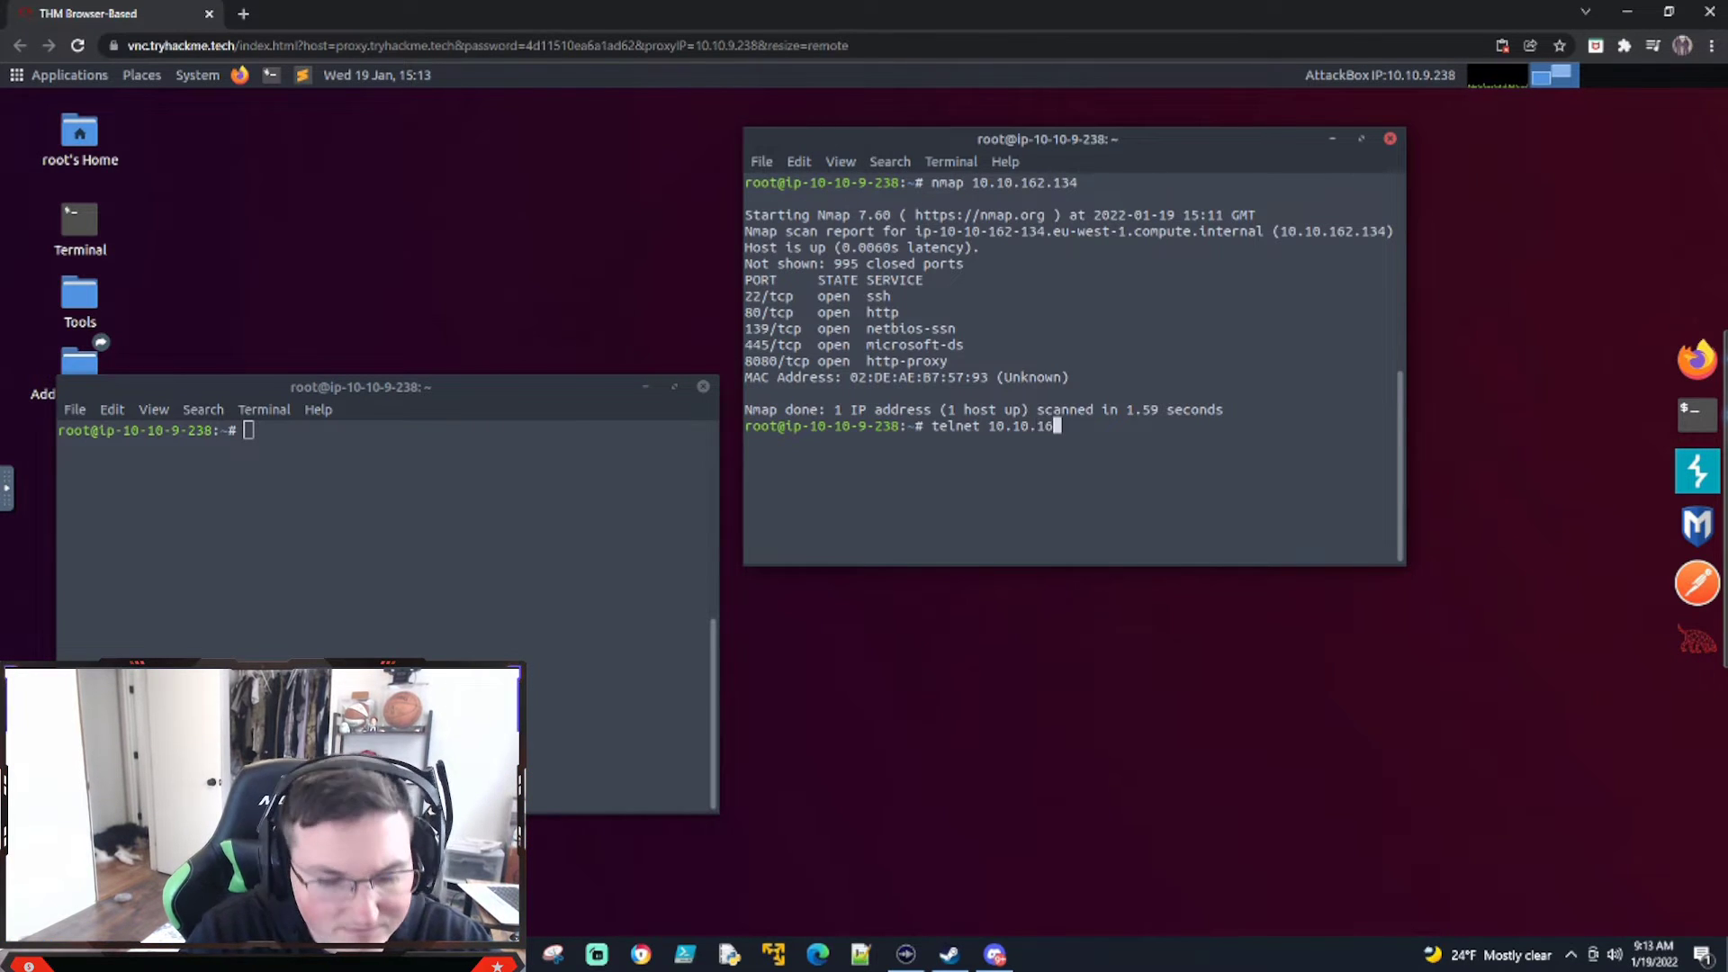
pyautogui.write('2.134')
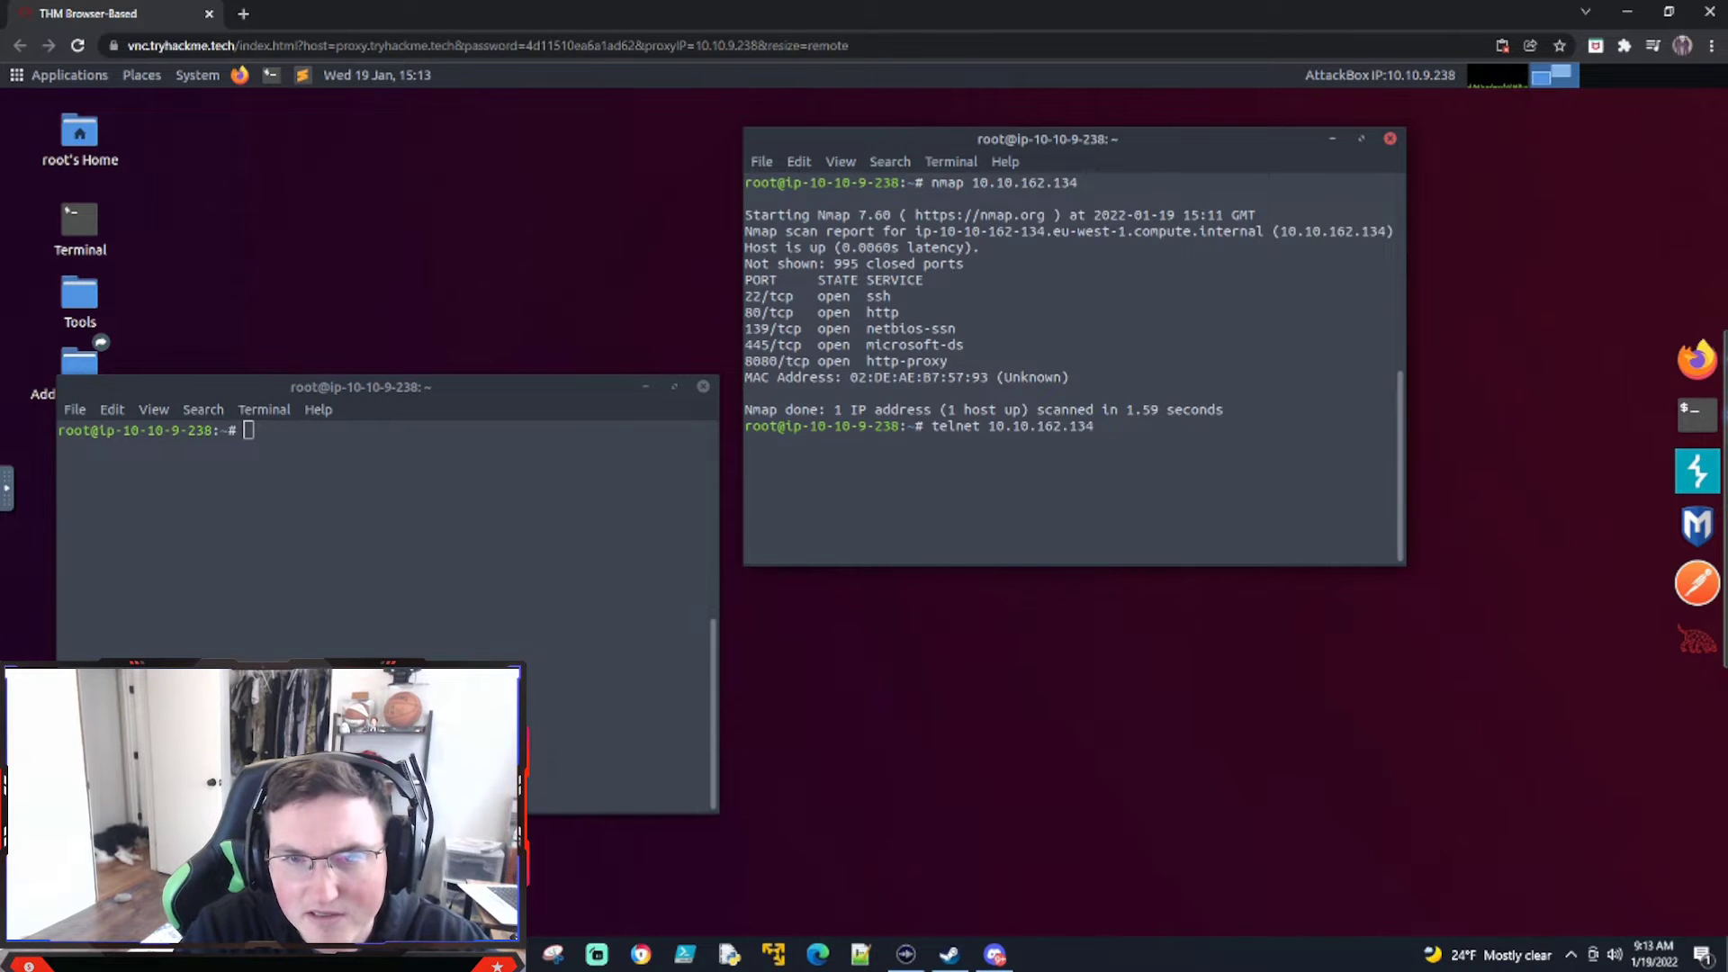
pyautogui.press('Return')
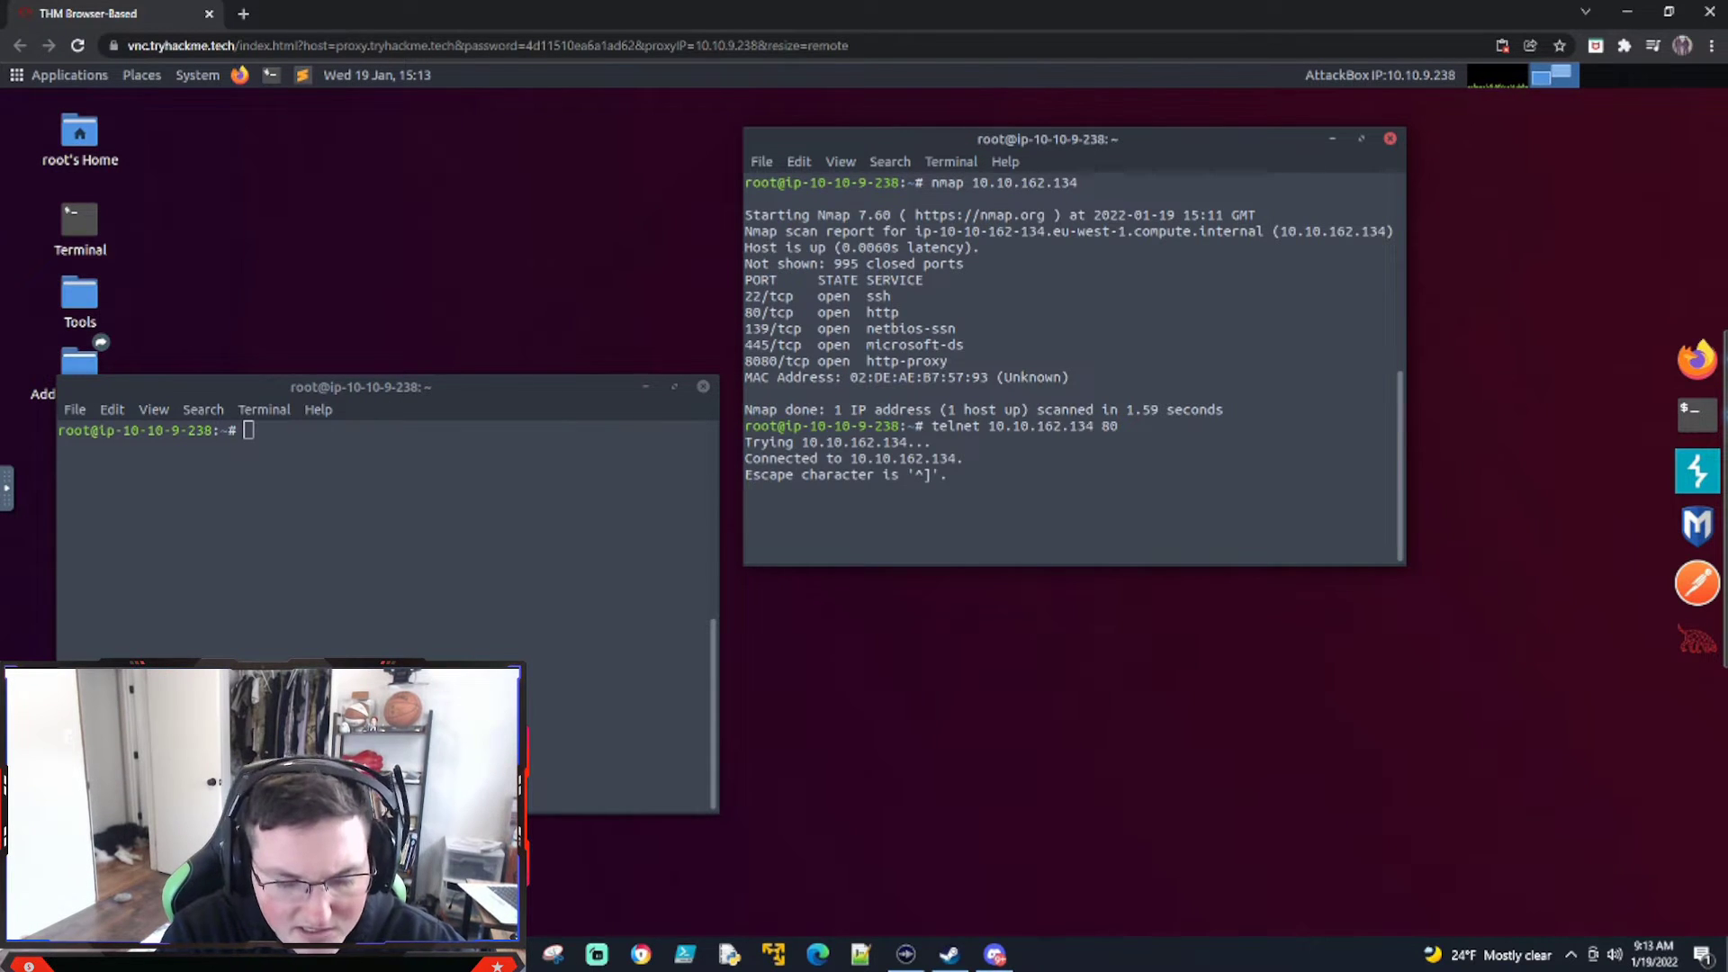
pyautogui.write('G')
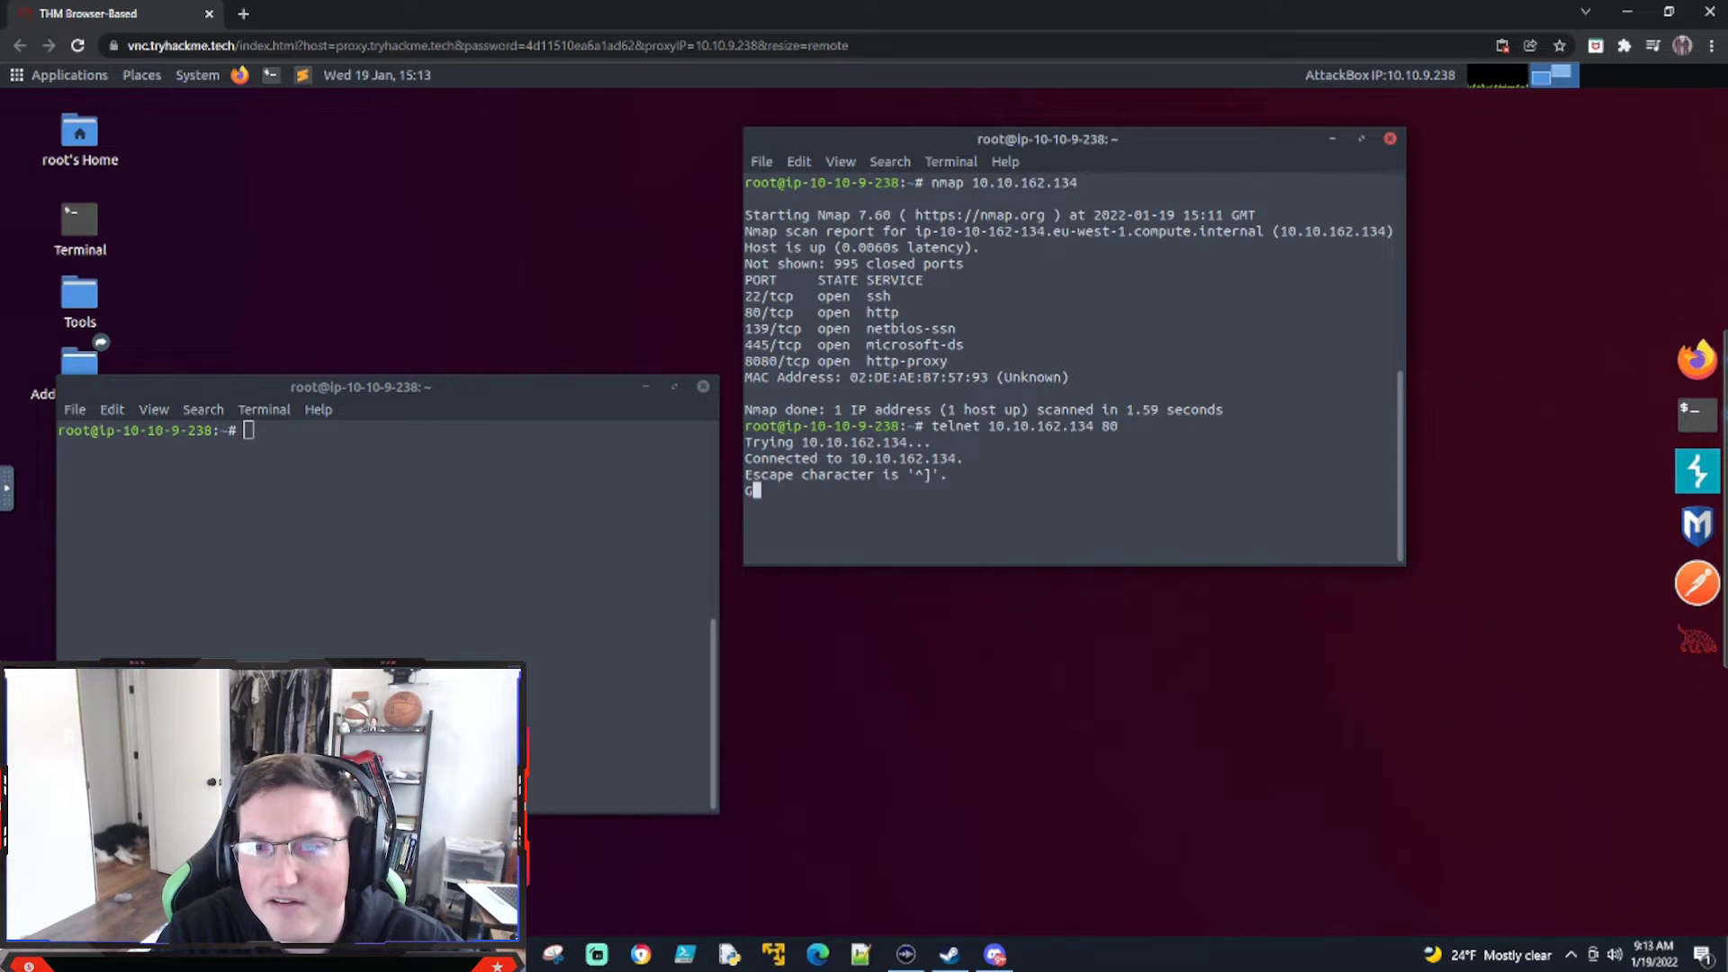
pyautogui.write('GET')
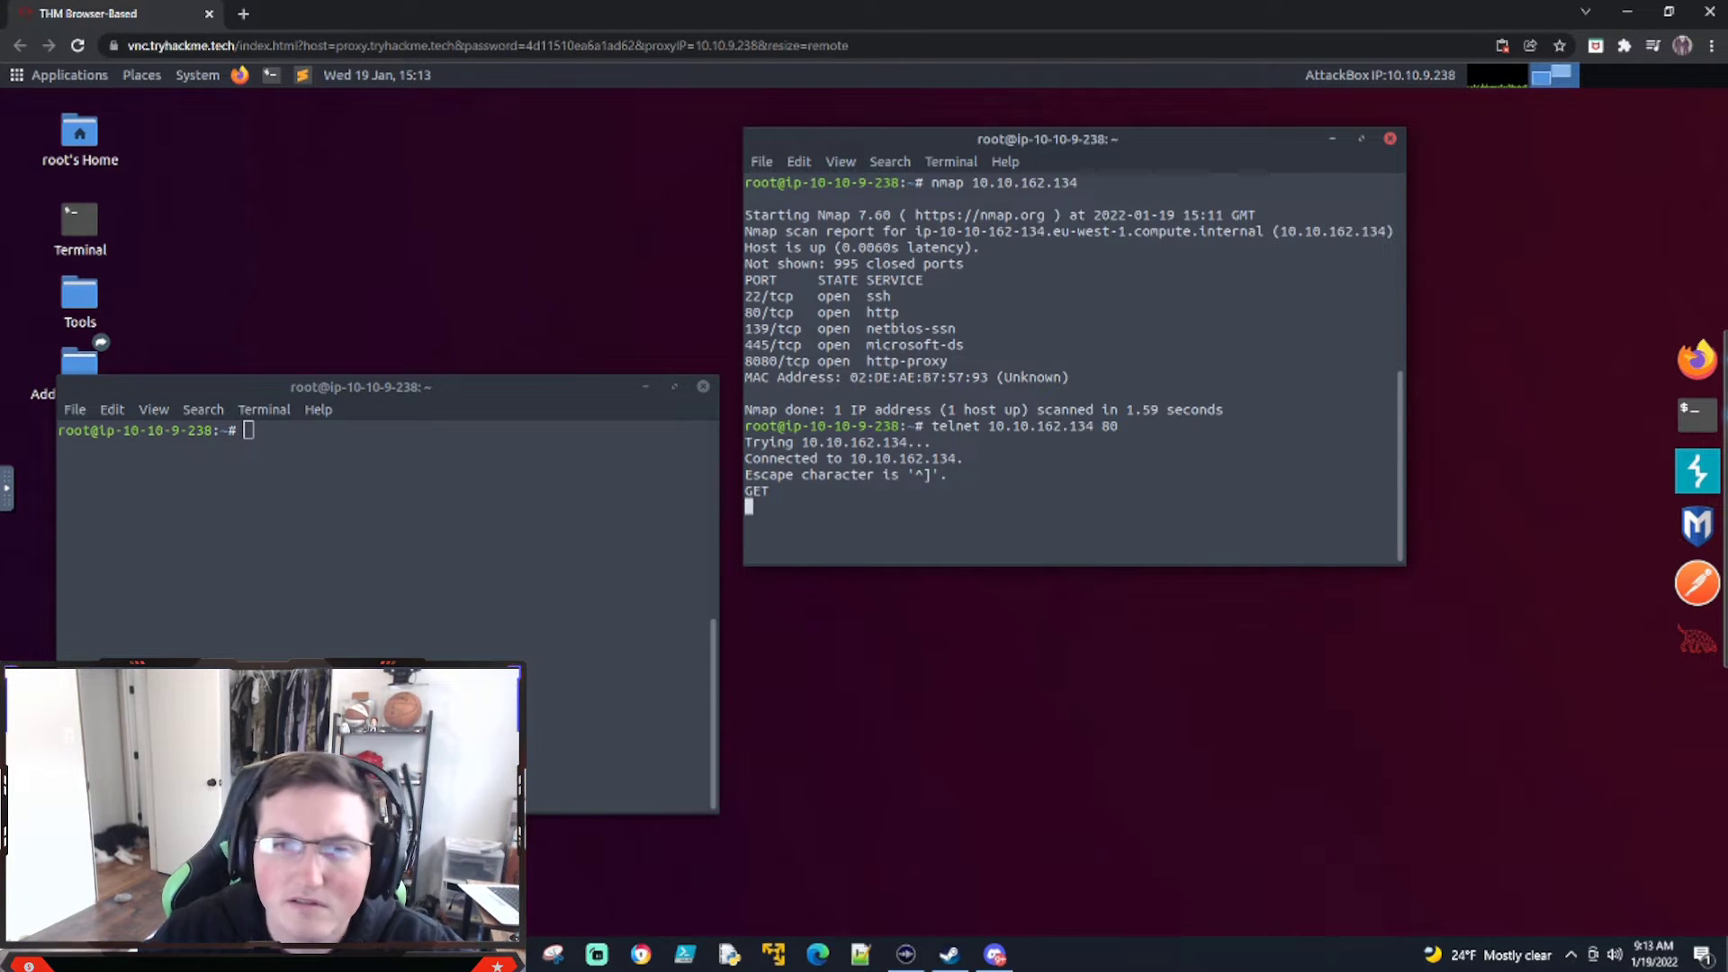
pyautogui.press('Return')
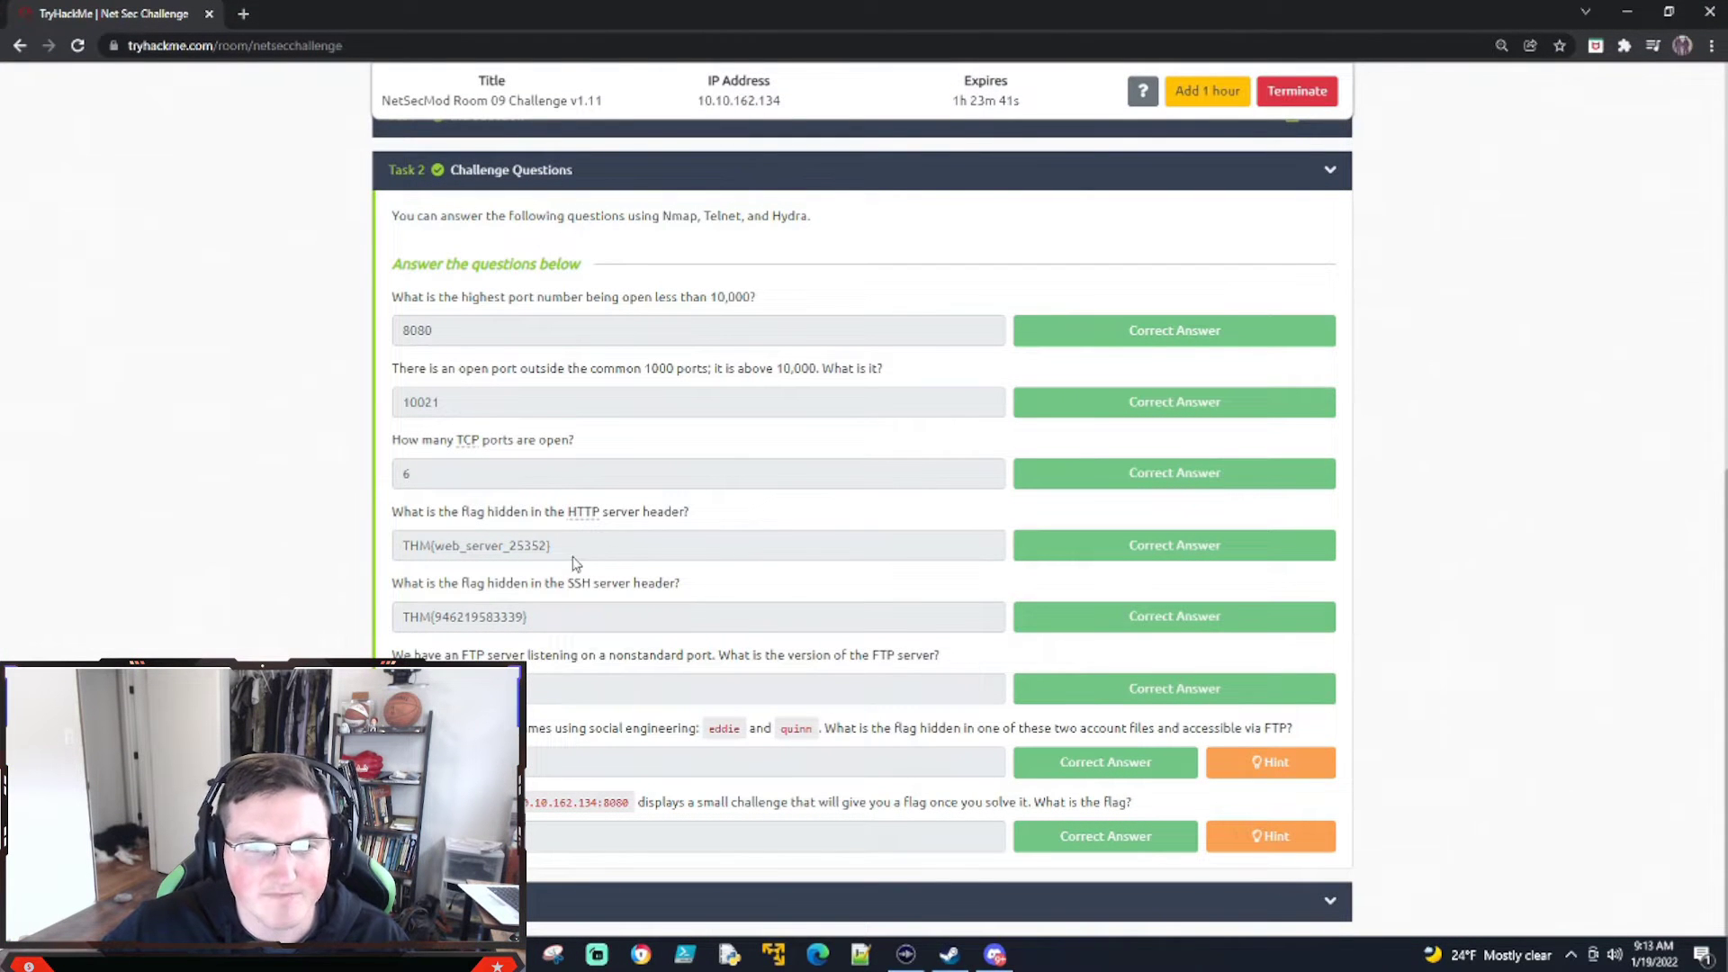
pyautogui.moveTo(451, 587)
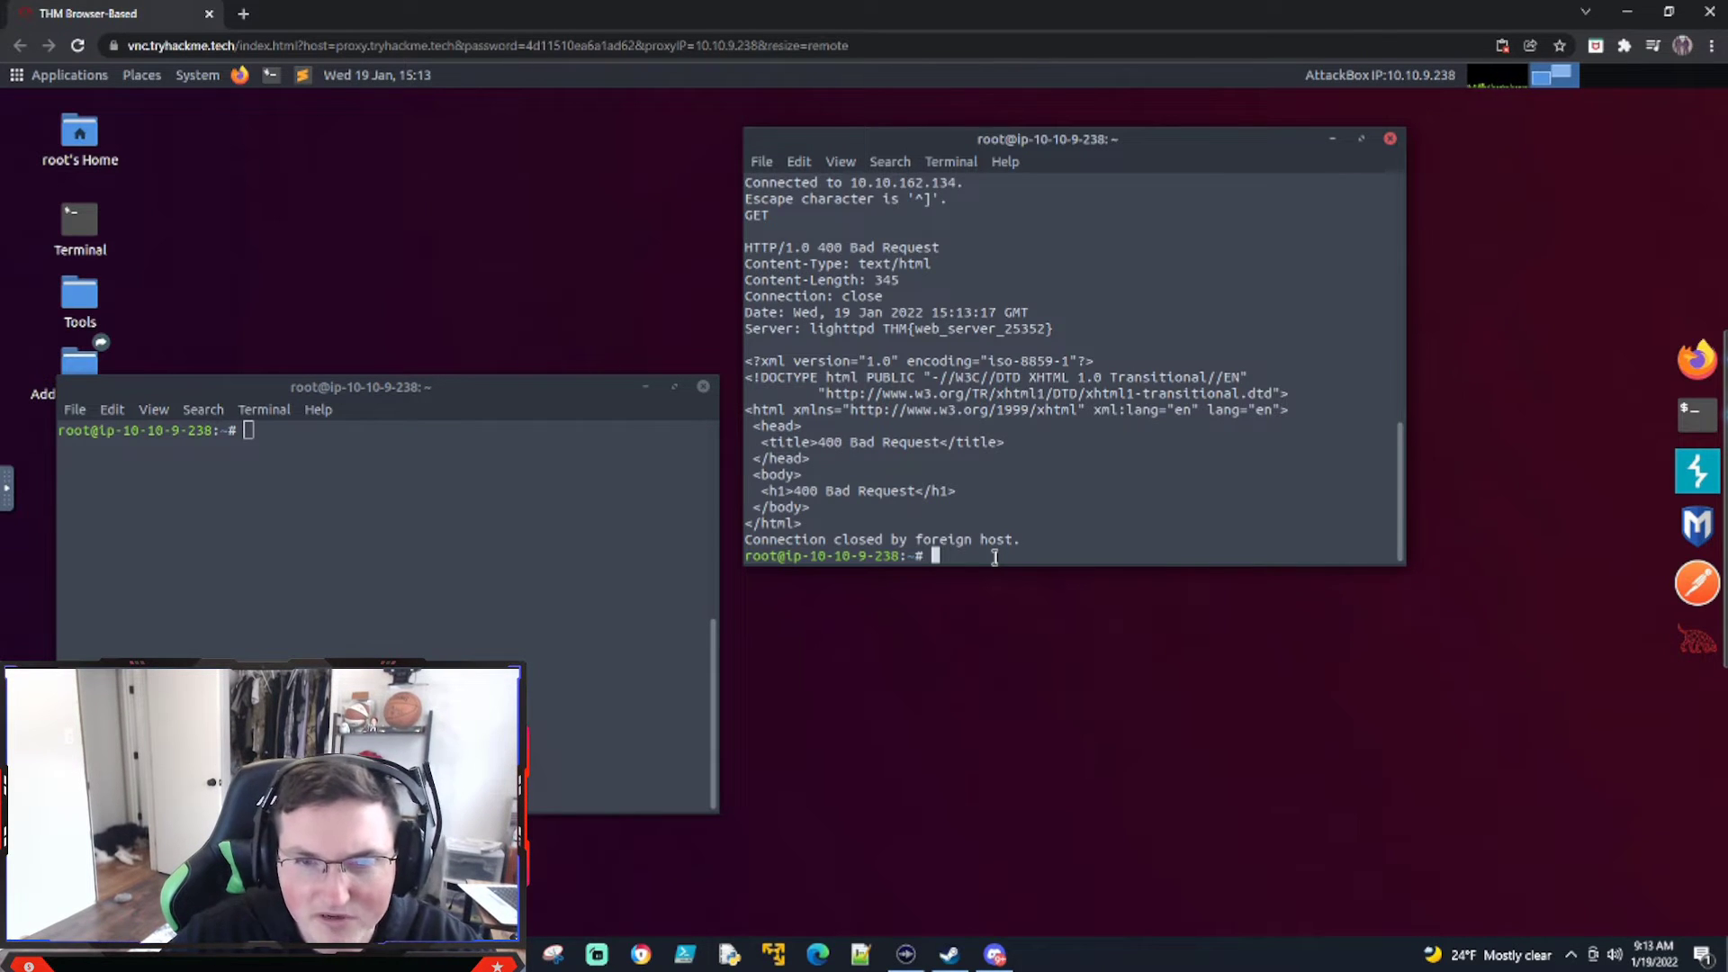
# Telnet to 10.10.162.134 on port 22 to read the OpenSSH banner flag.
pyautogui.write('telnet 10.10.162.134 8')
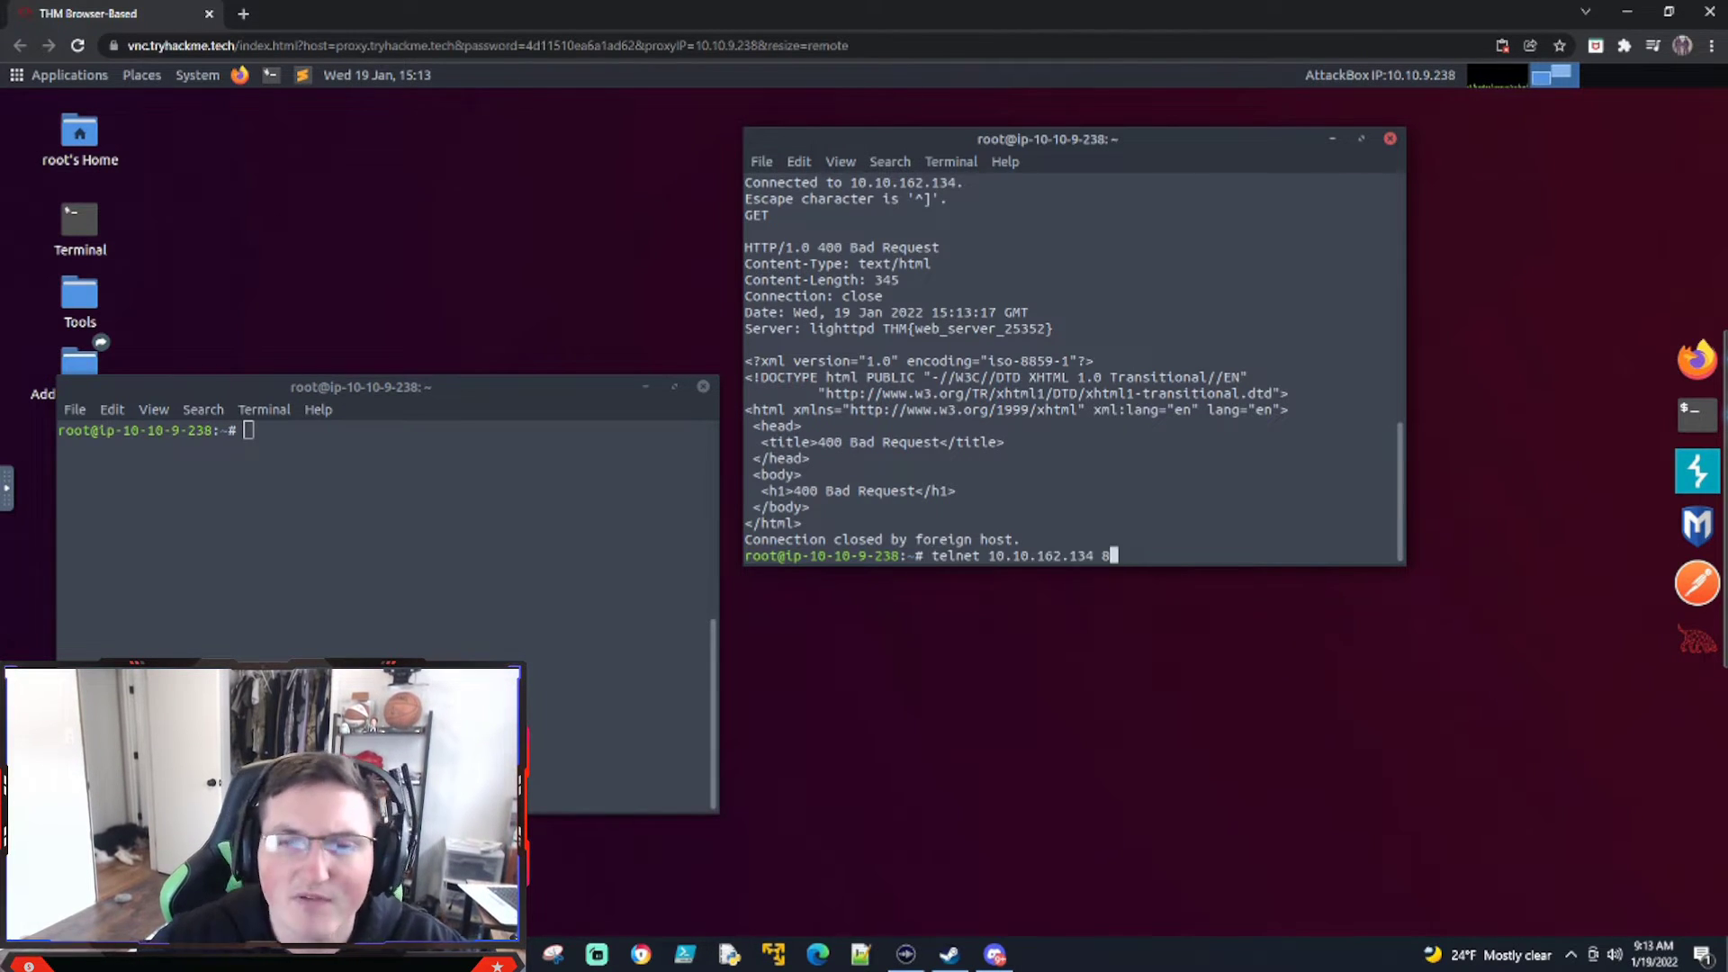
pyautogui.press('BackSpace')
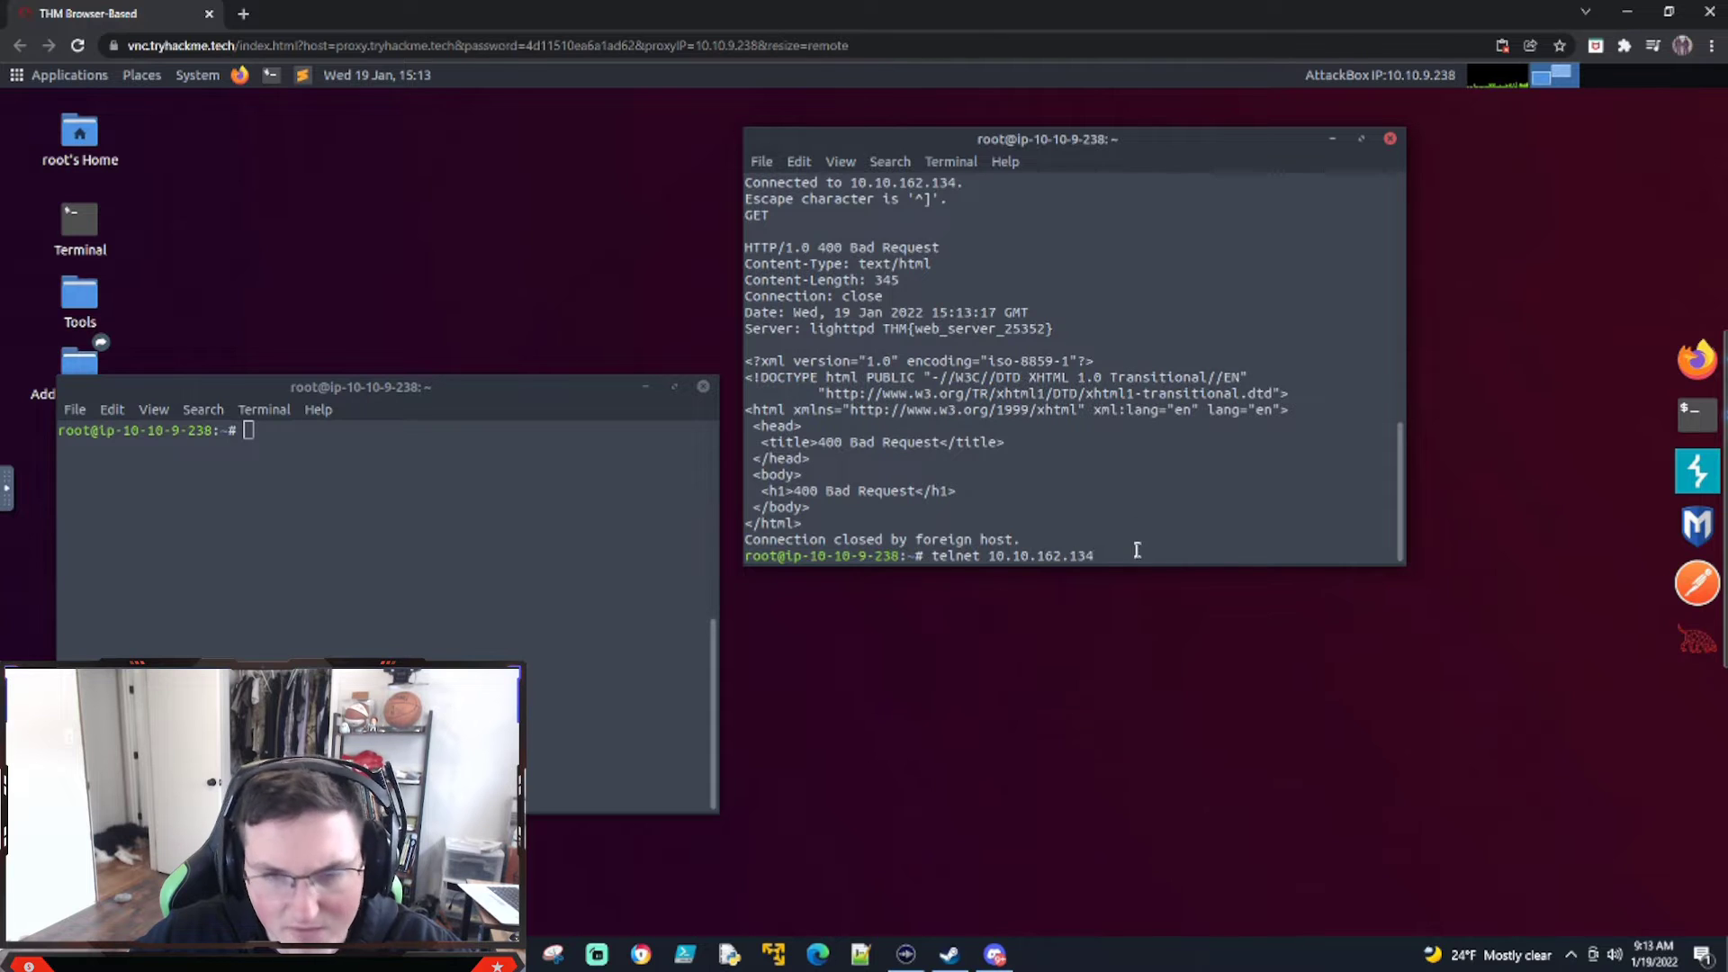
pyautogui.write('22')
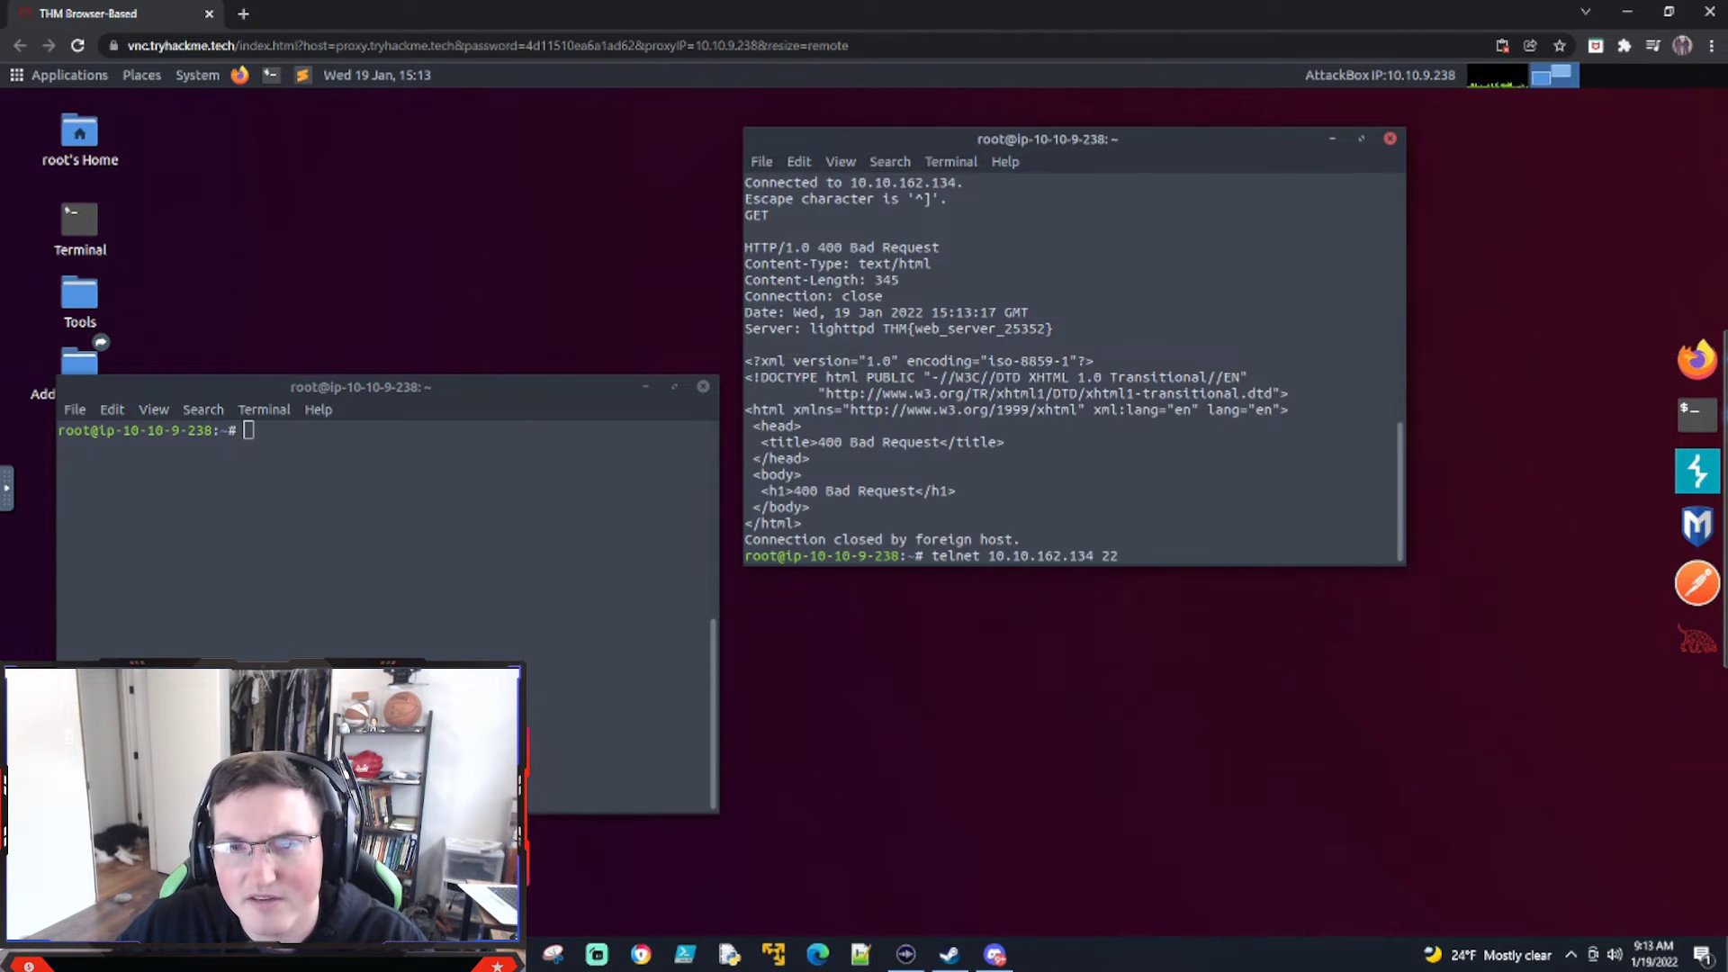
pyautogui.press('Return')
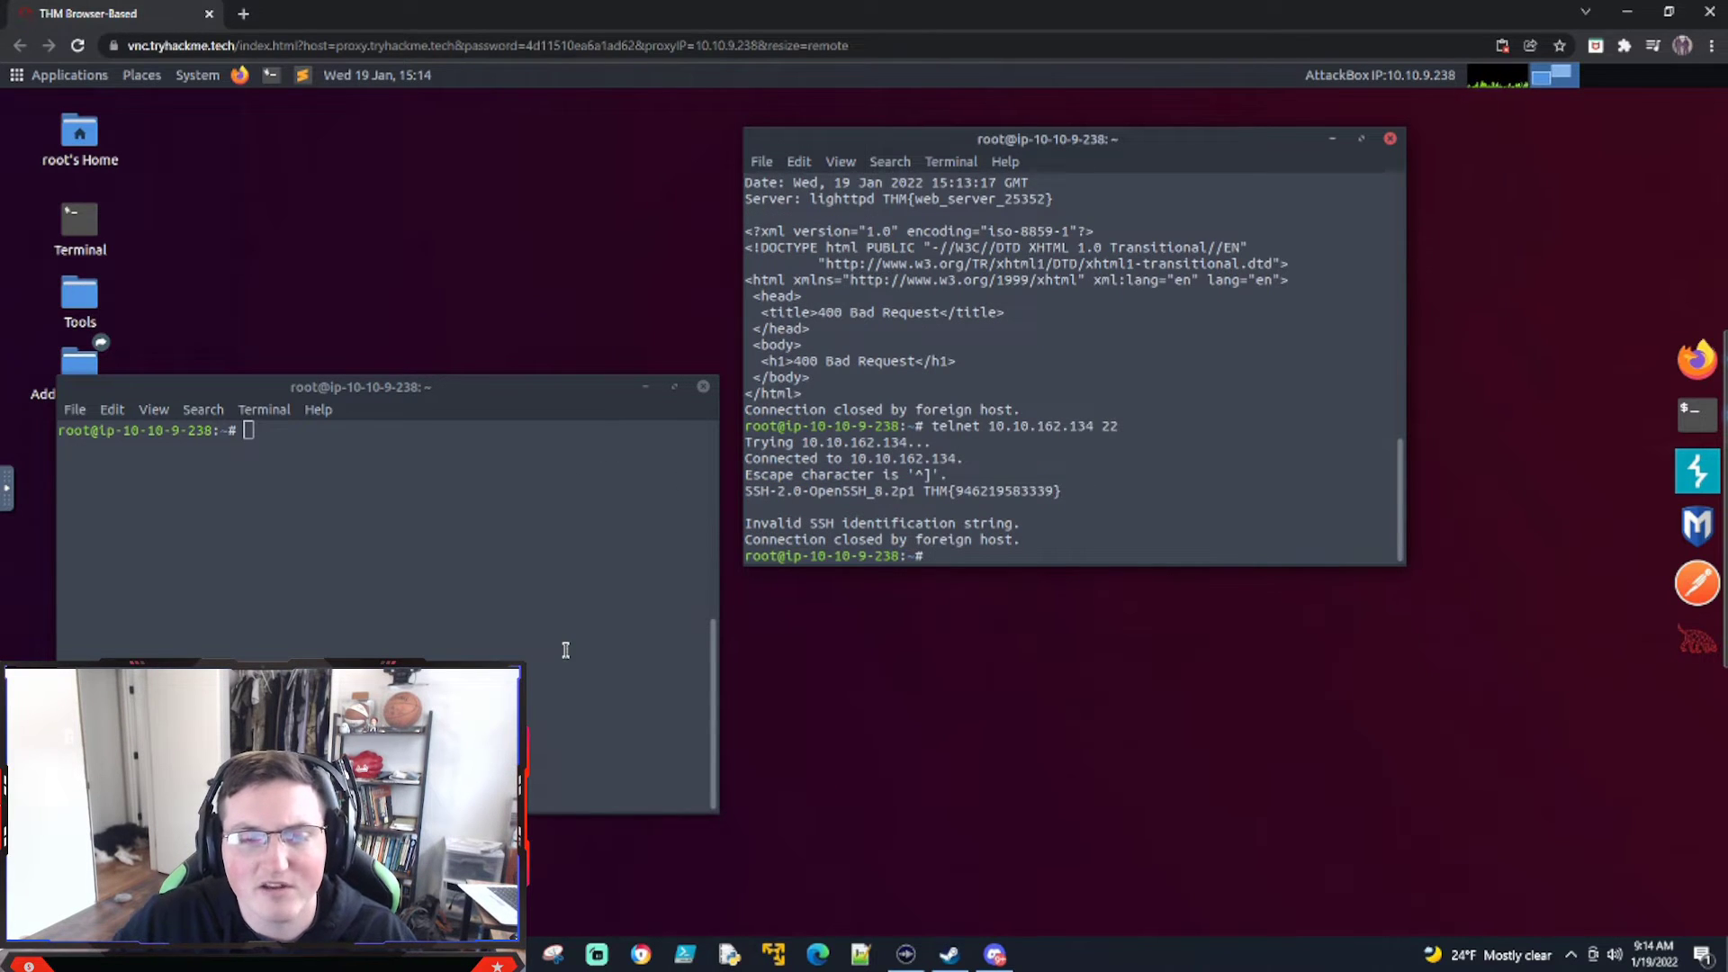
pyautogui.click(110, 13)
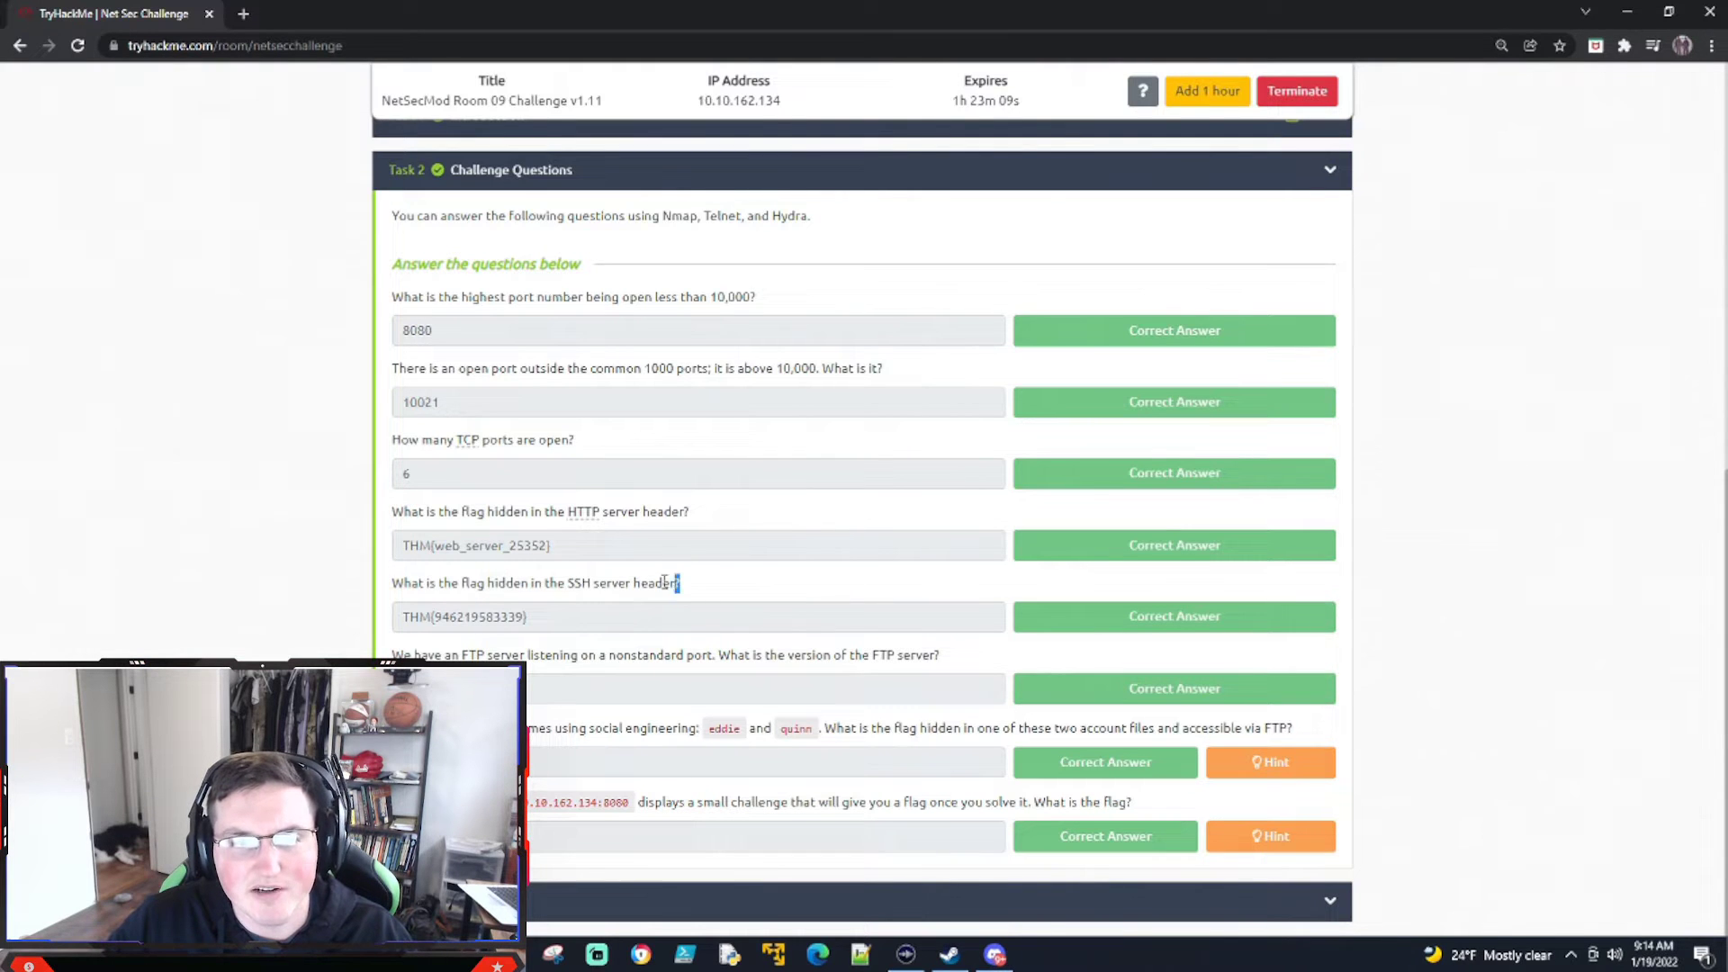
pyautogui.doubleClick(477, 616)
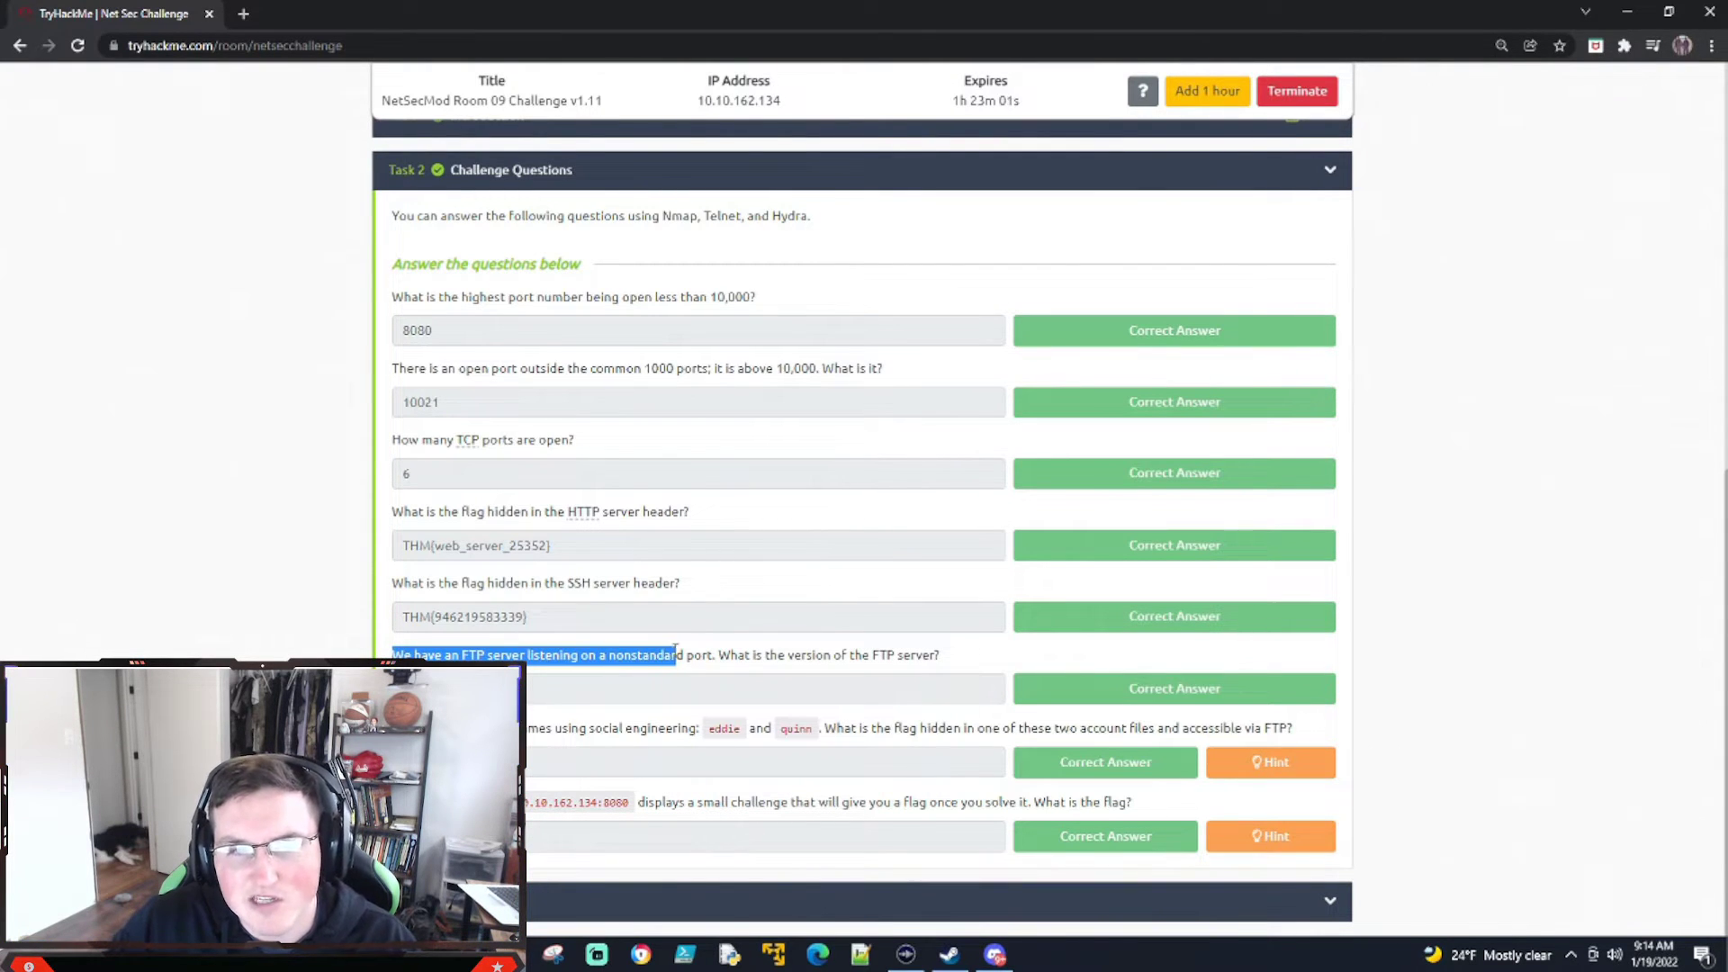
pyautogui.click(614, 679)
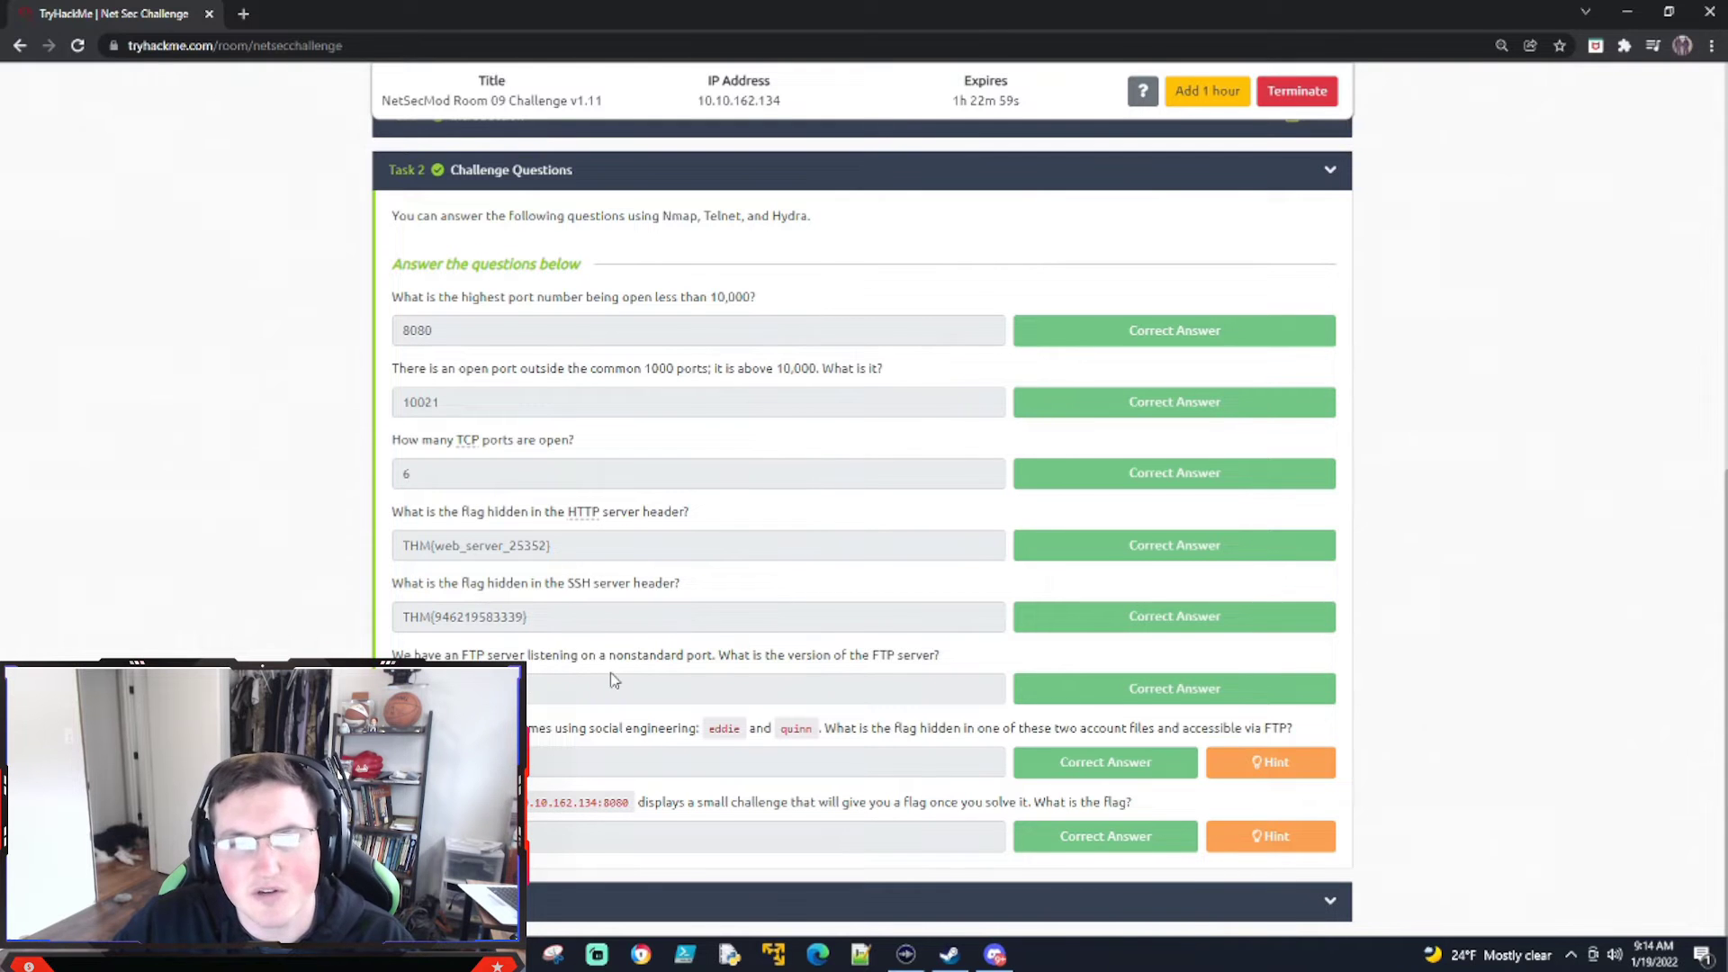
pyautogui.moveTo(446, 416)
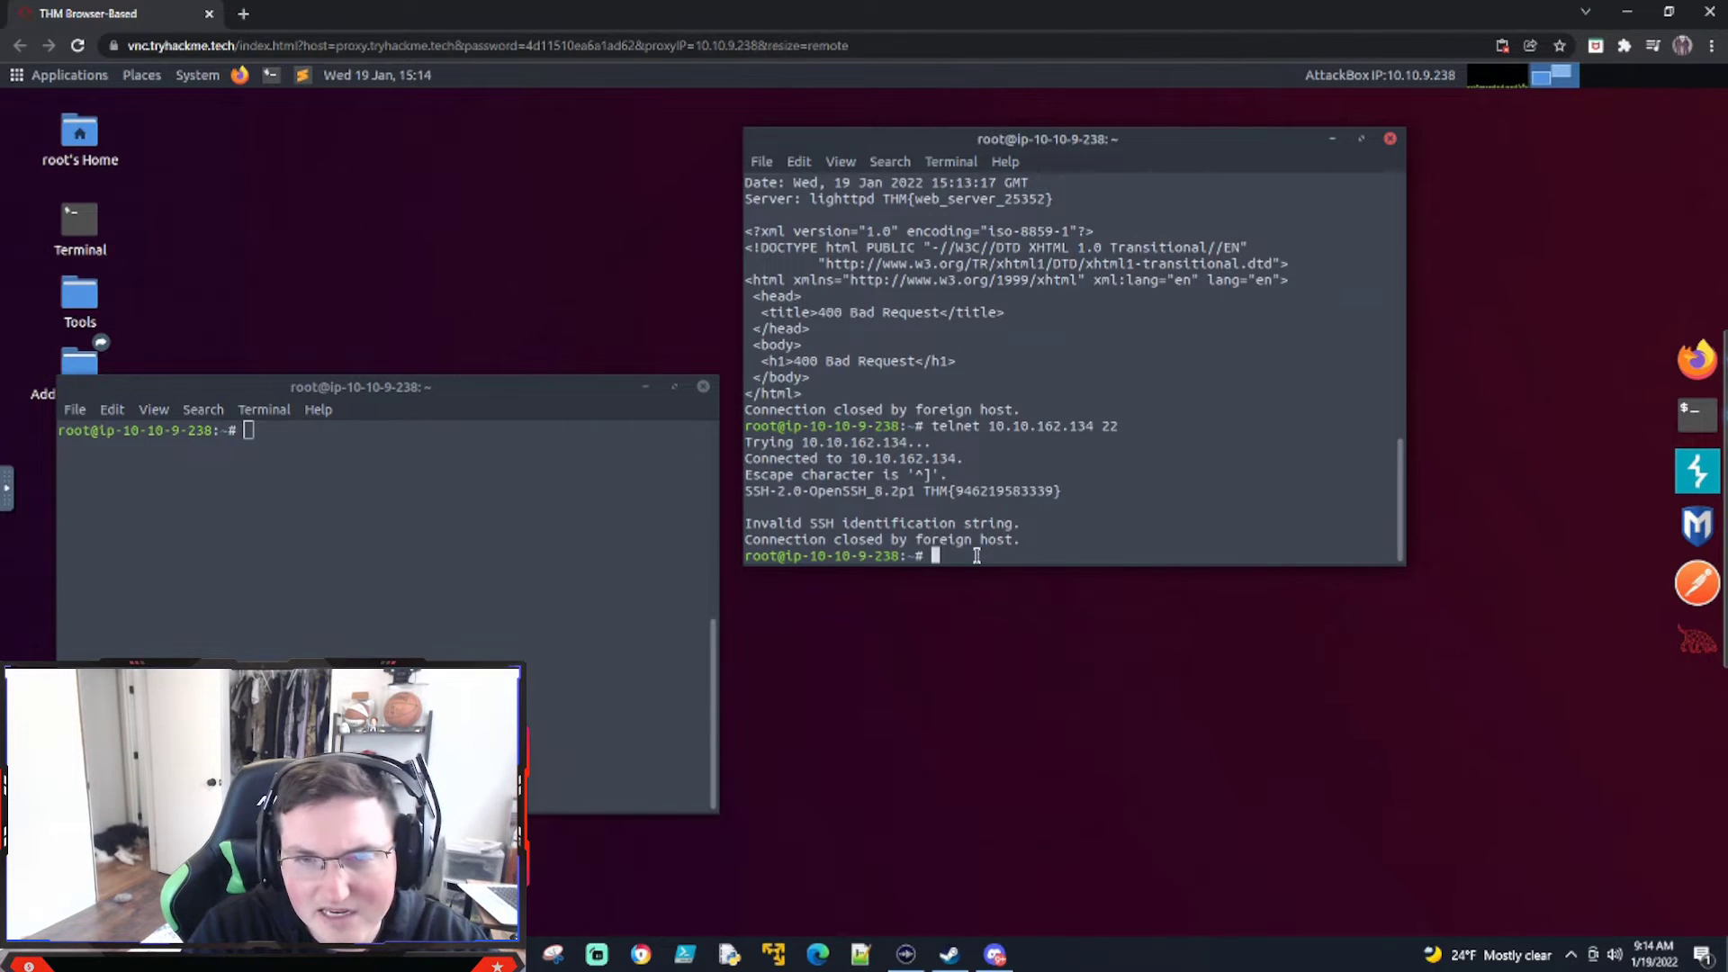
# Run nmap -sV -p 10021 on 10.10.162.134, revealing vsftpd 3.0.3.
pyautogui.write('nm')
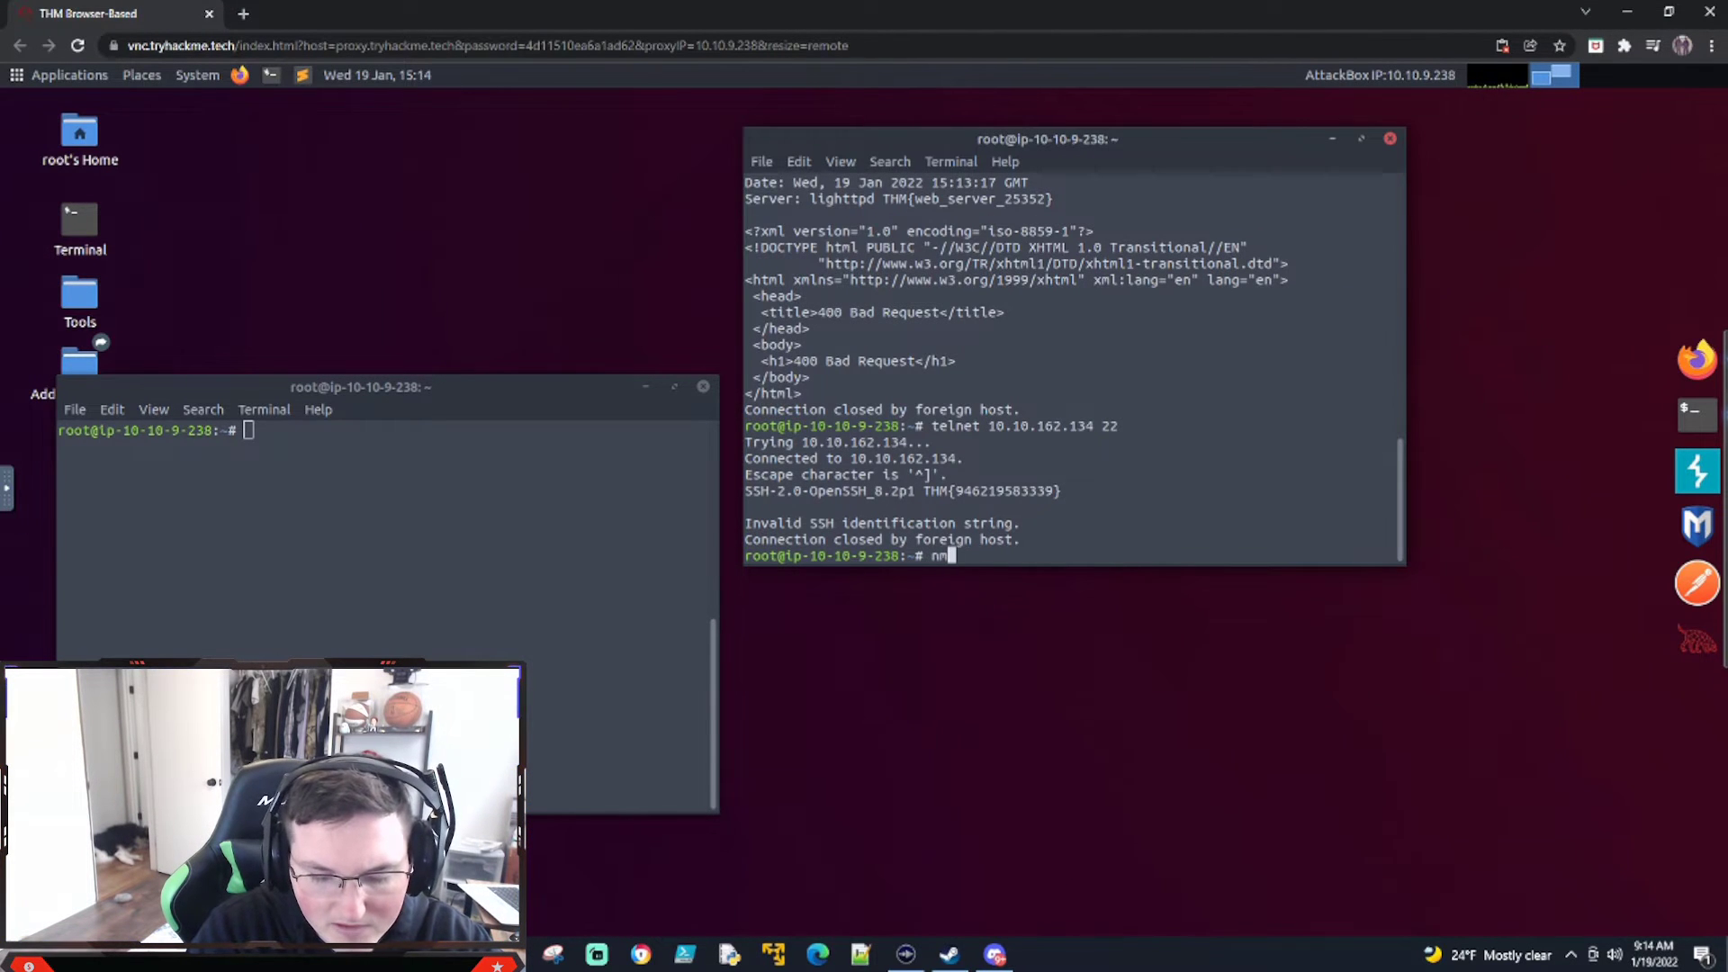
pyautogui.write('map -s')
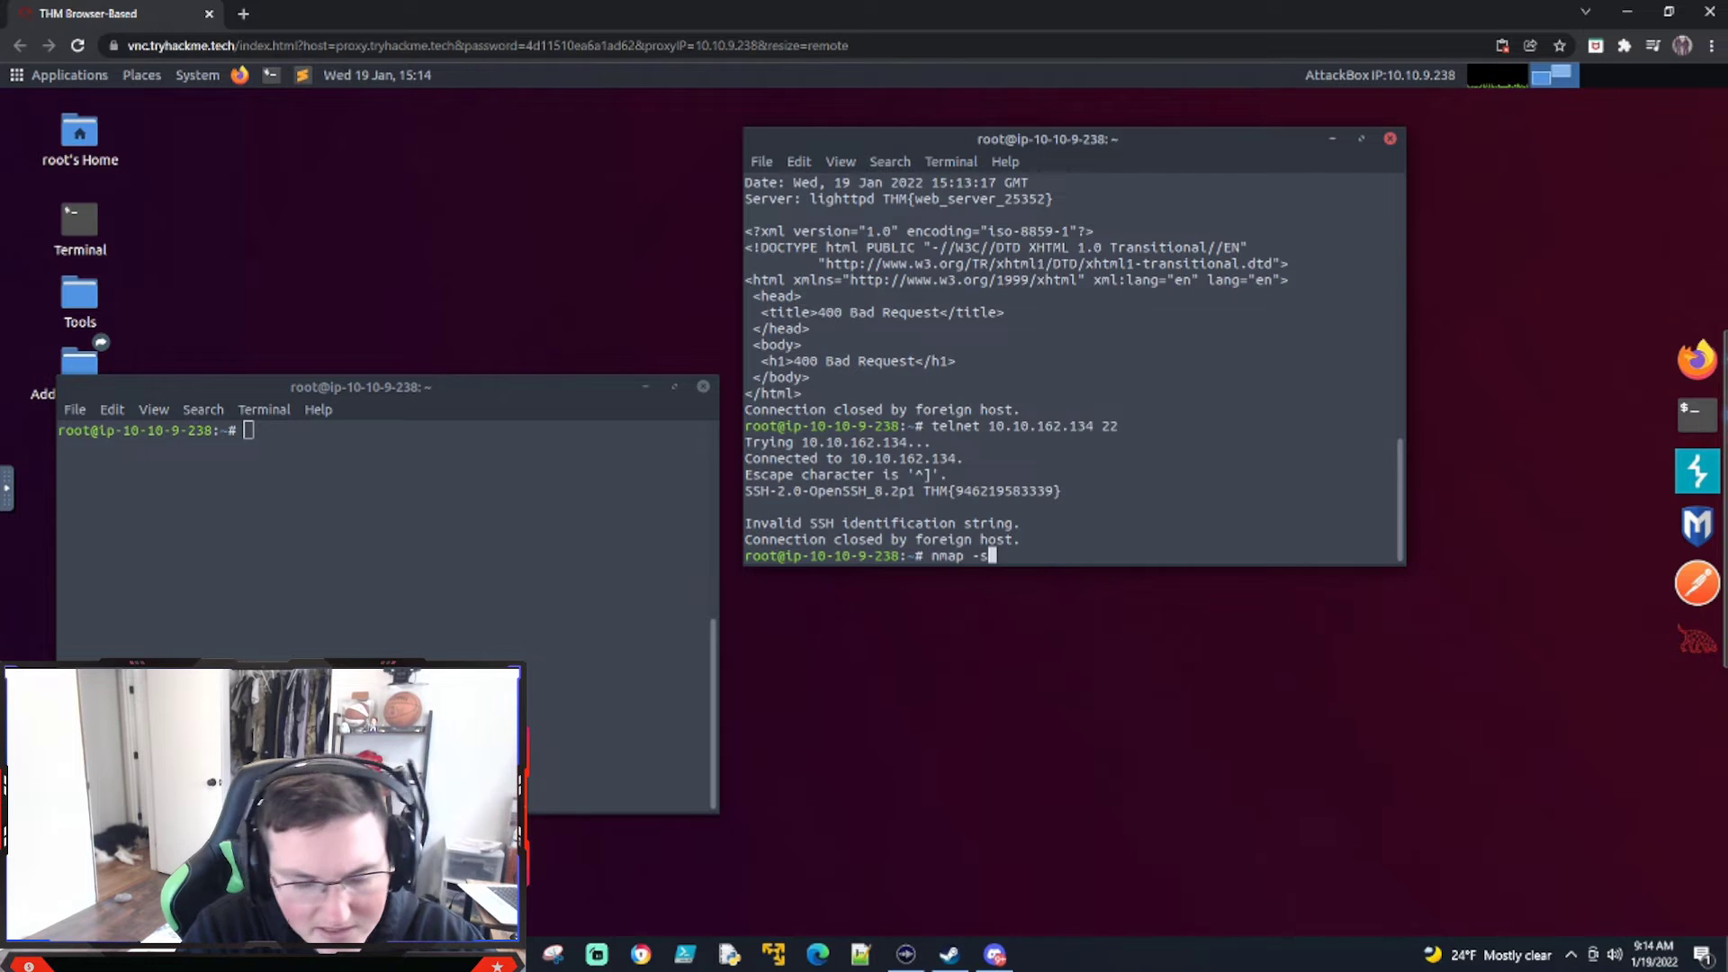
pyautogui.write('V 10.10.162.134')
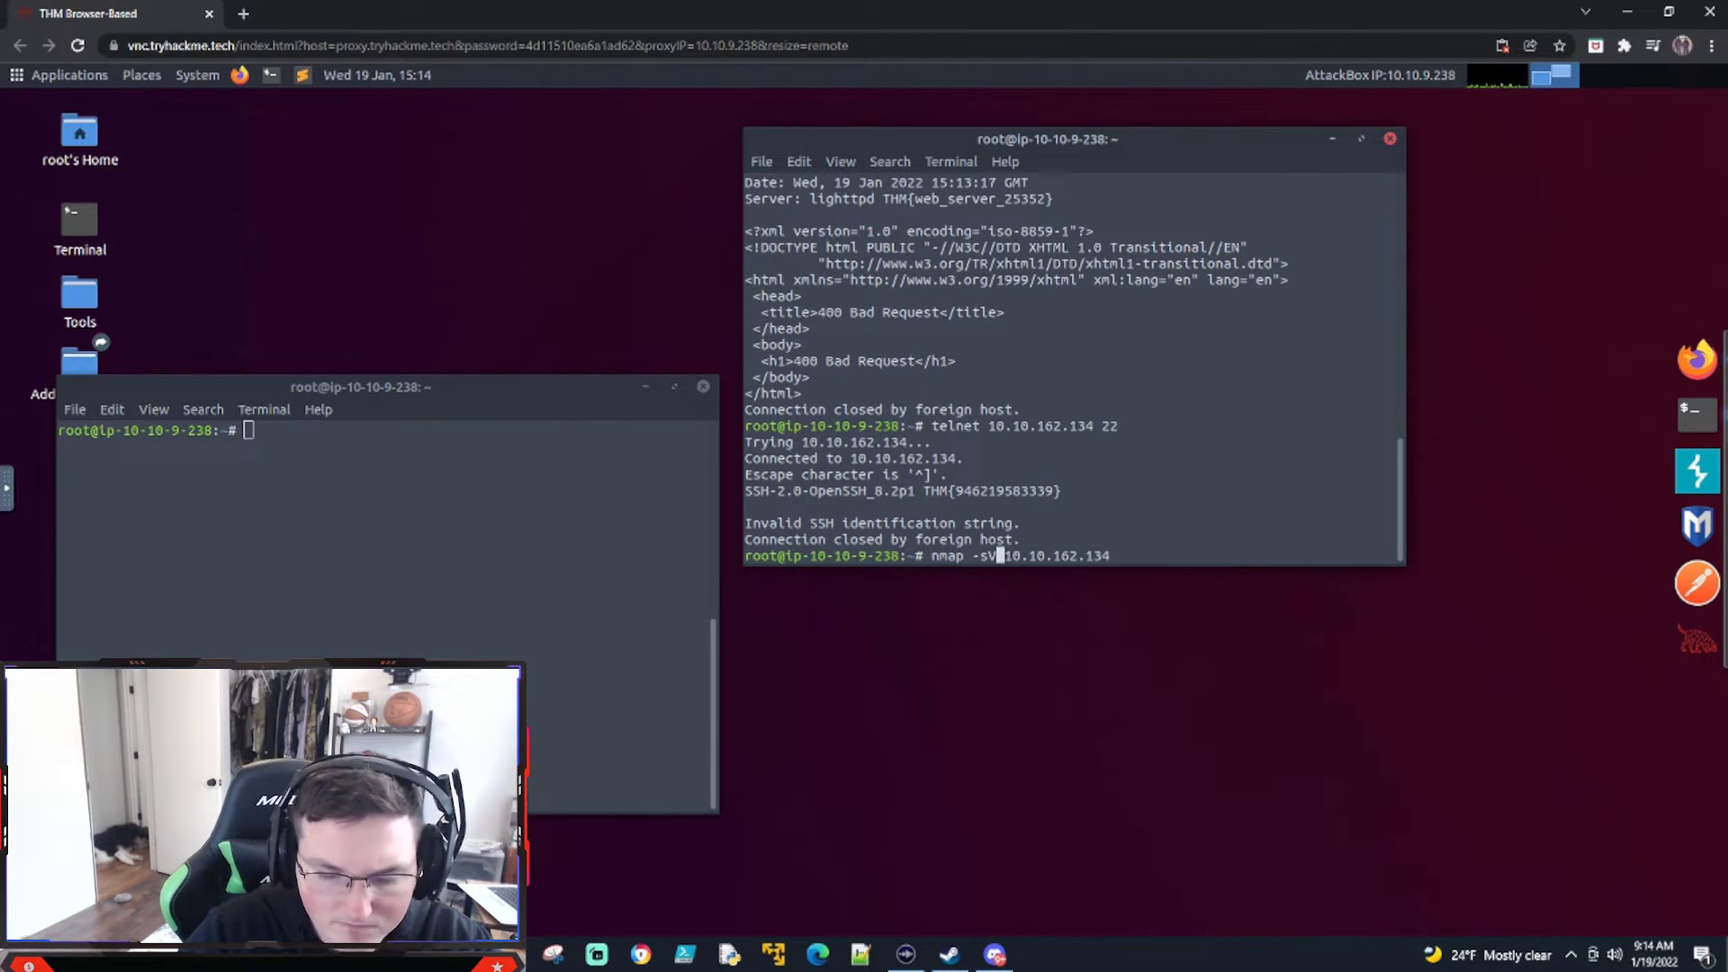
pyautogui.write('-p')
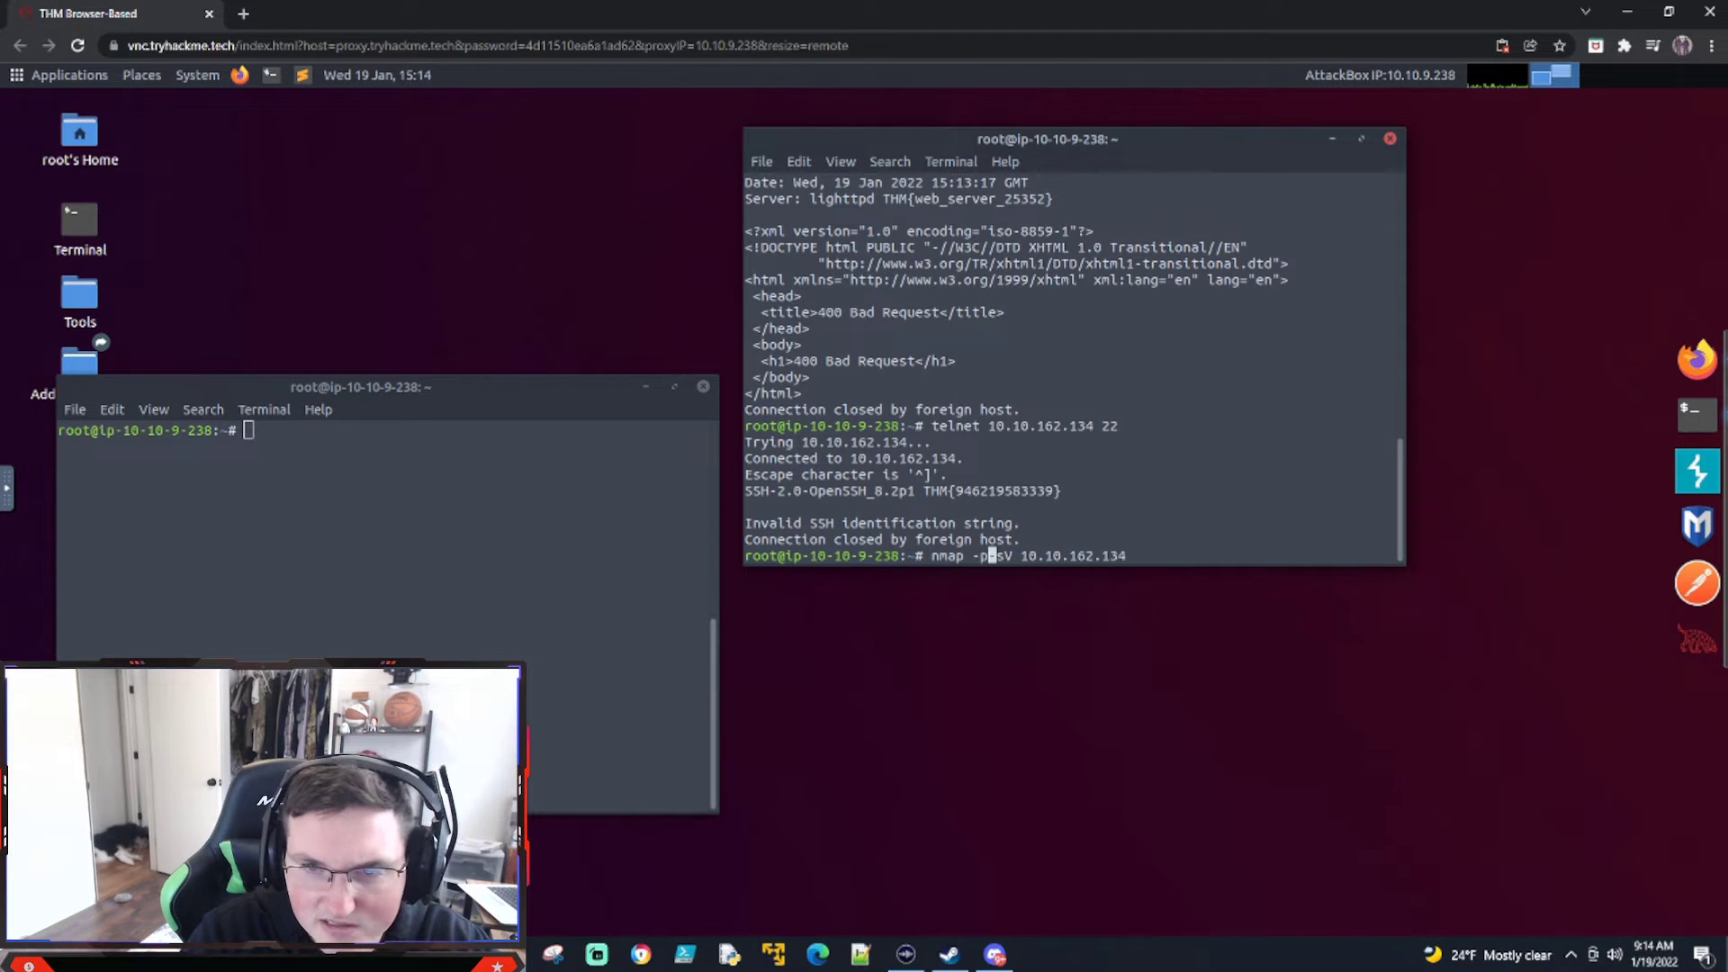
pyautogui.write('10021')
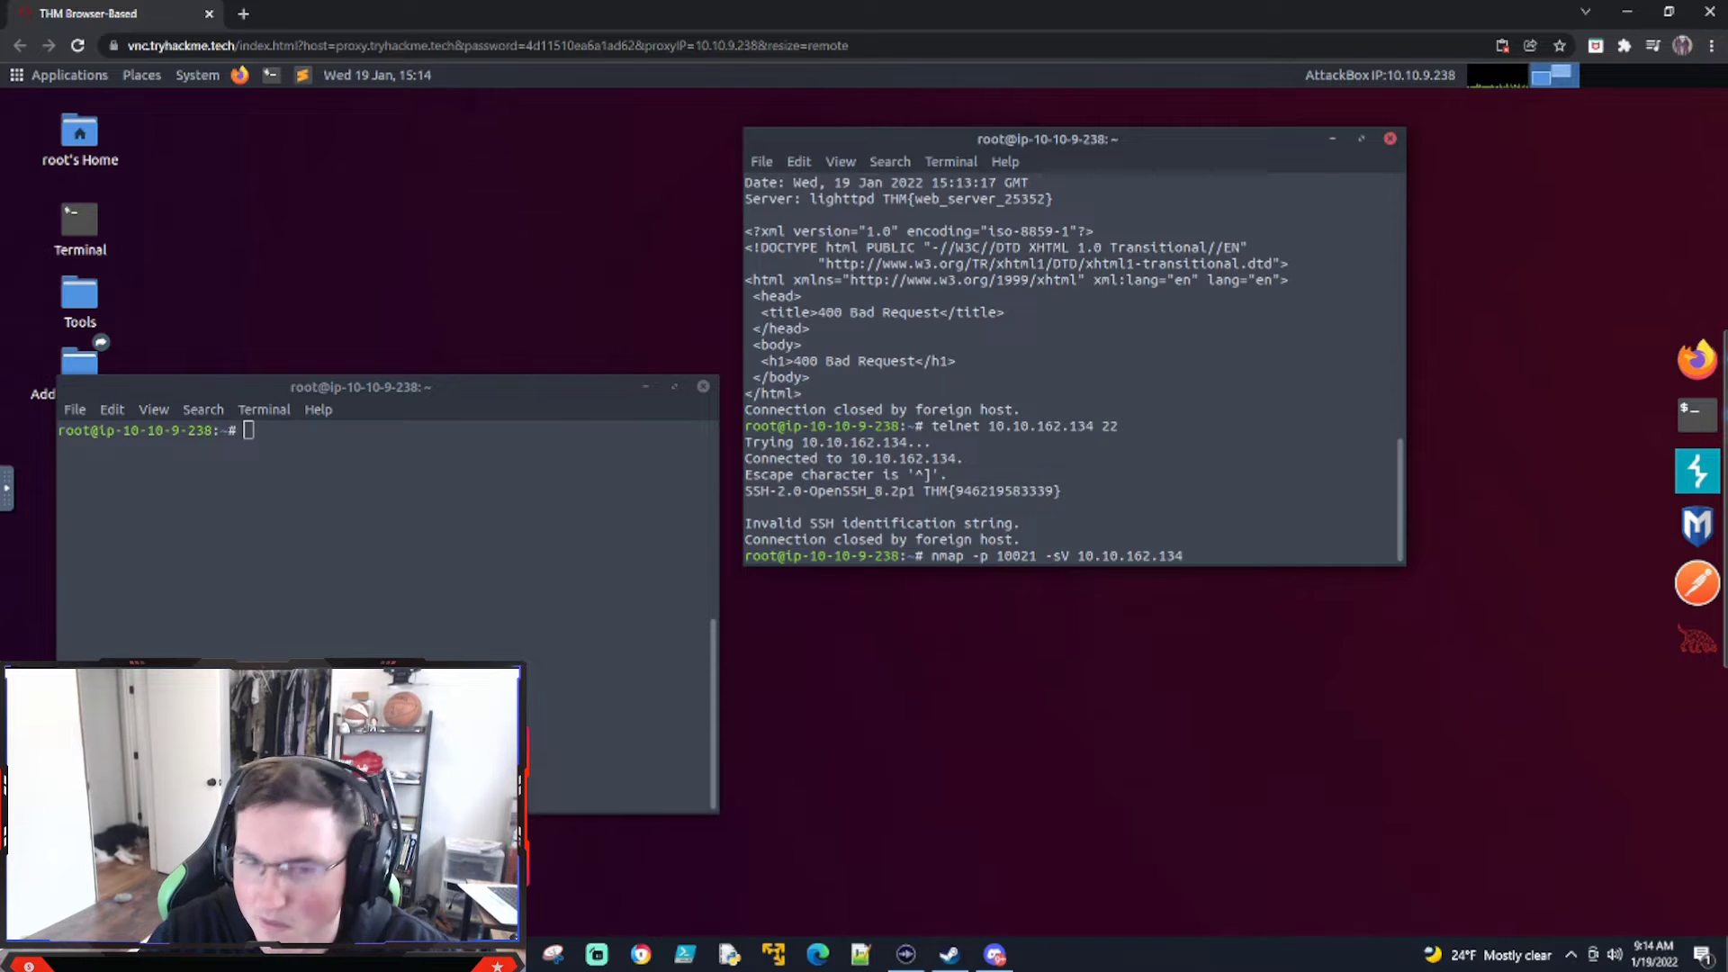
pyautogui.press('Return')
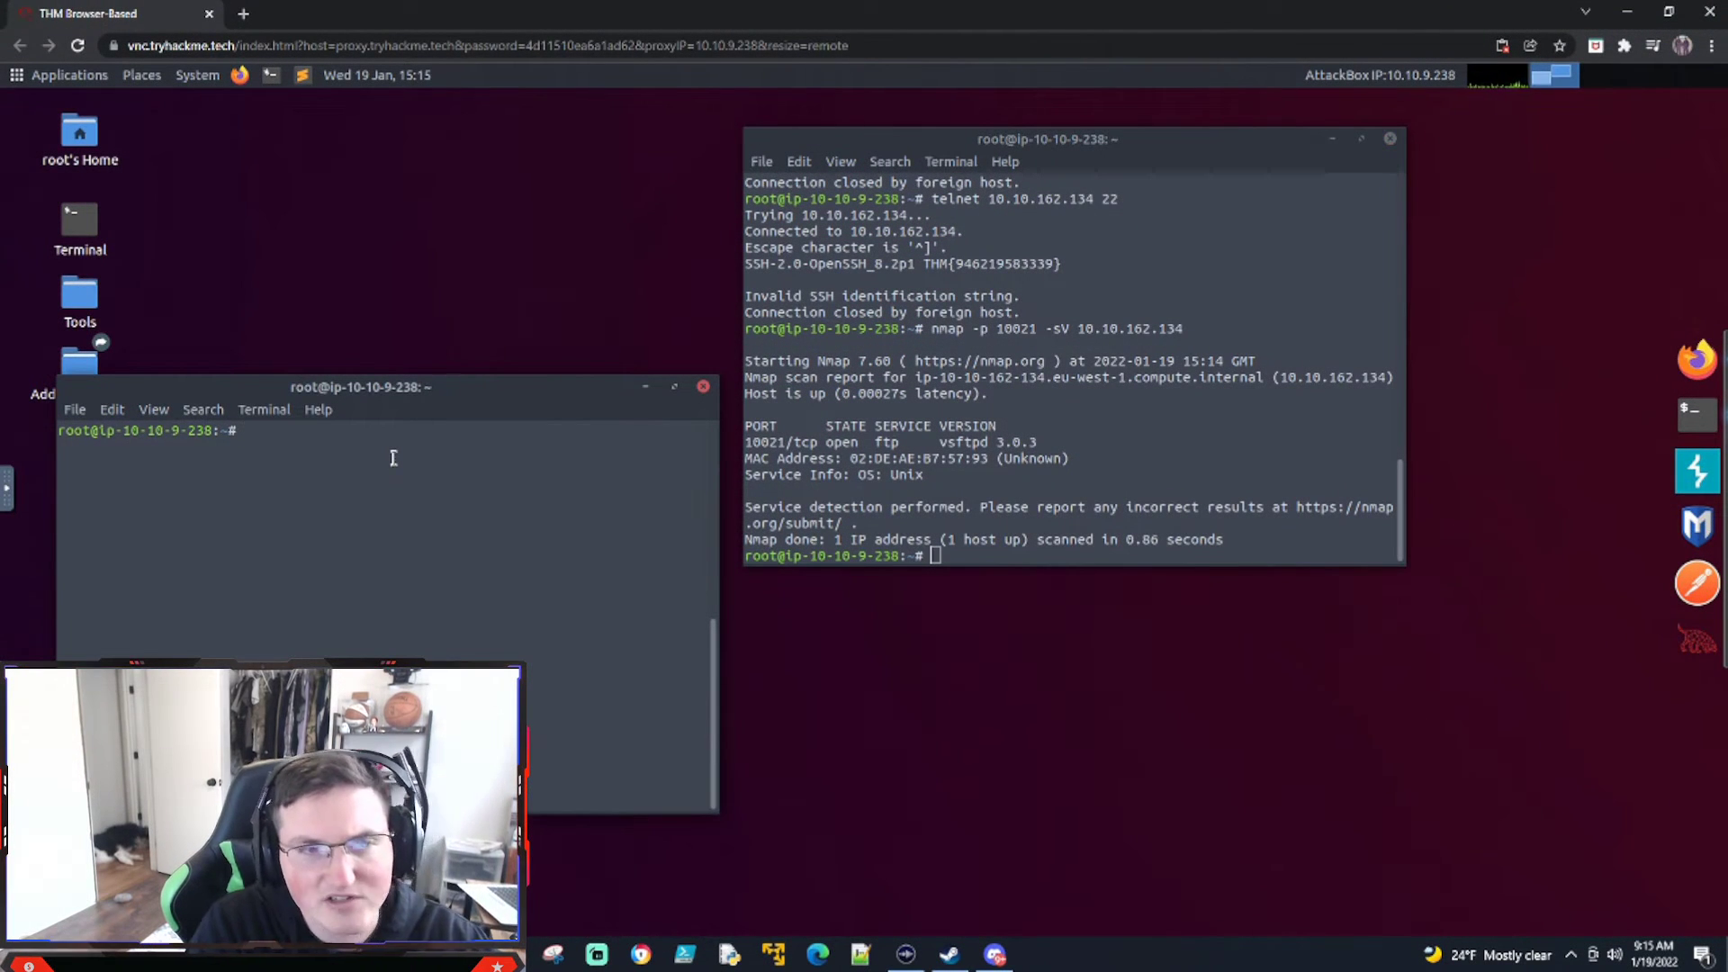
# Show Hydra's help, then start a rockyou attack on FTP user quinn.
pyautogui.write('hydra')
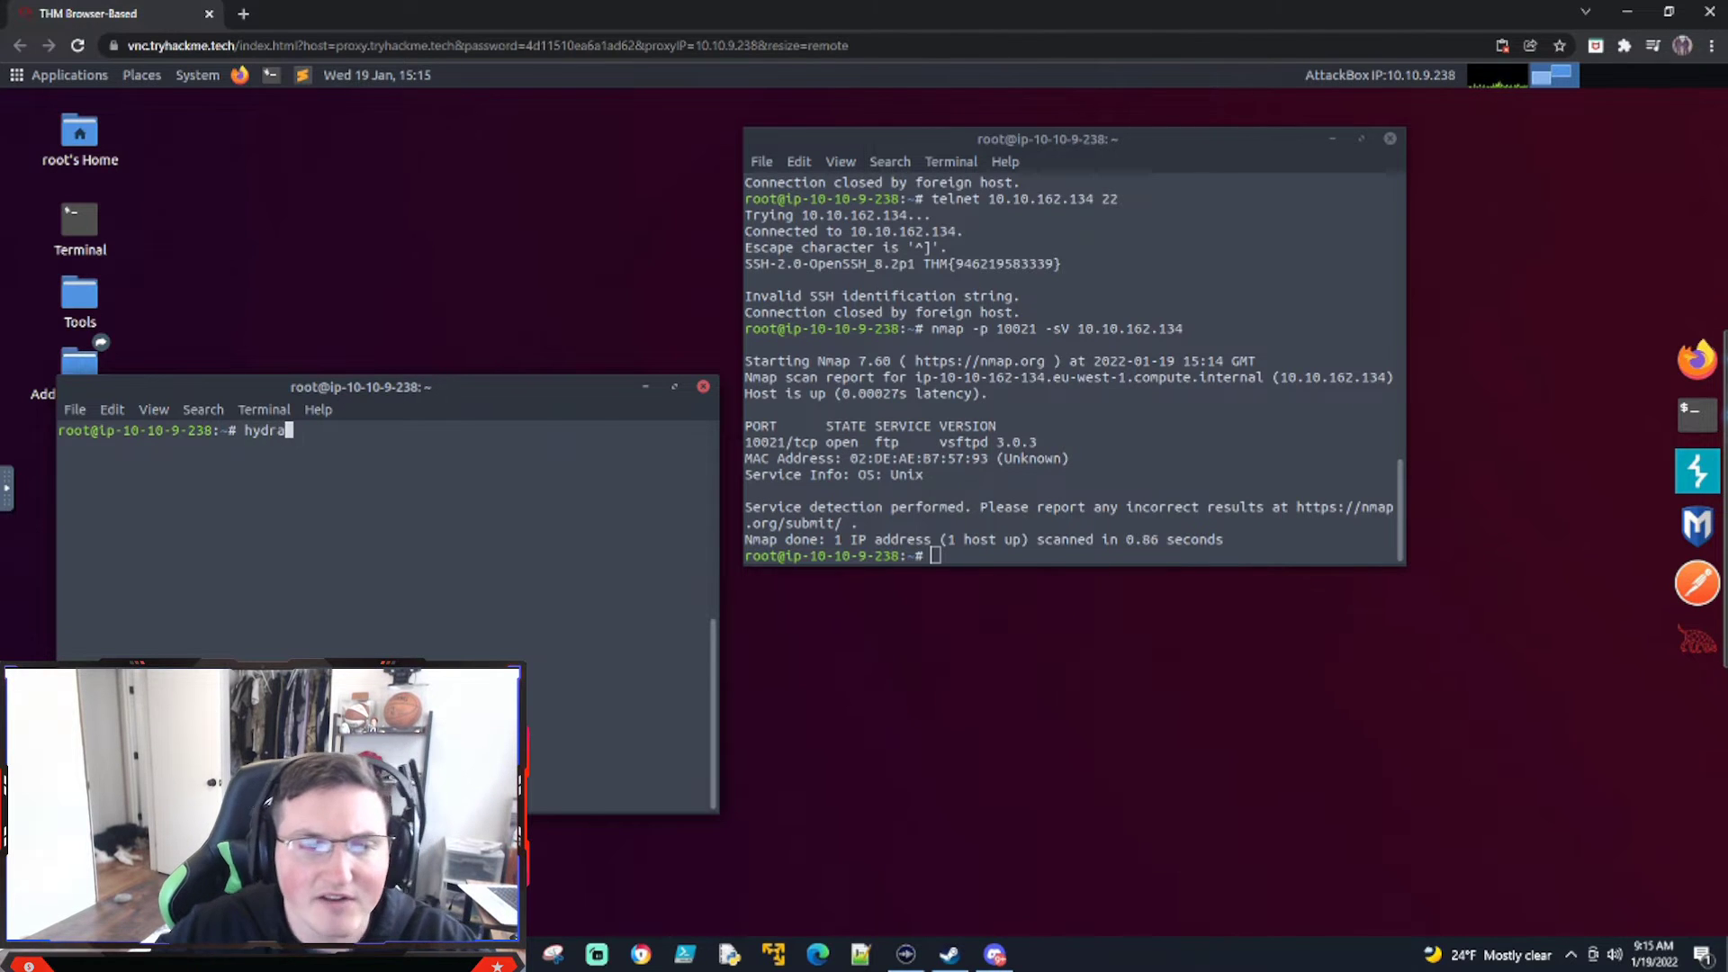
pyautogui.press('Return')
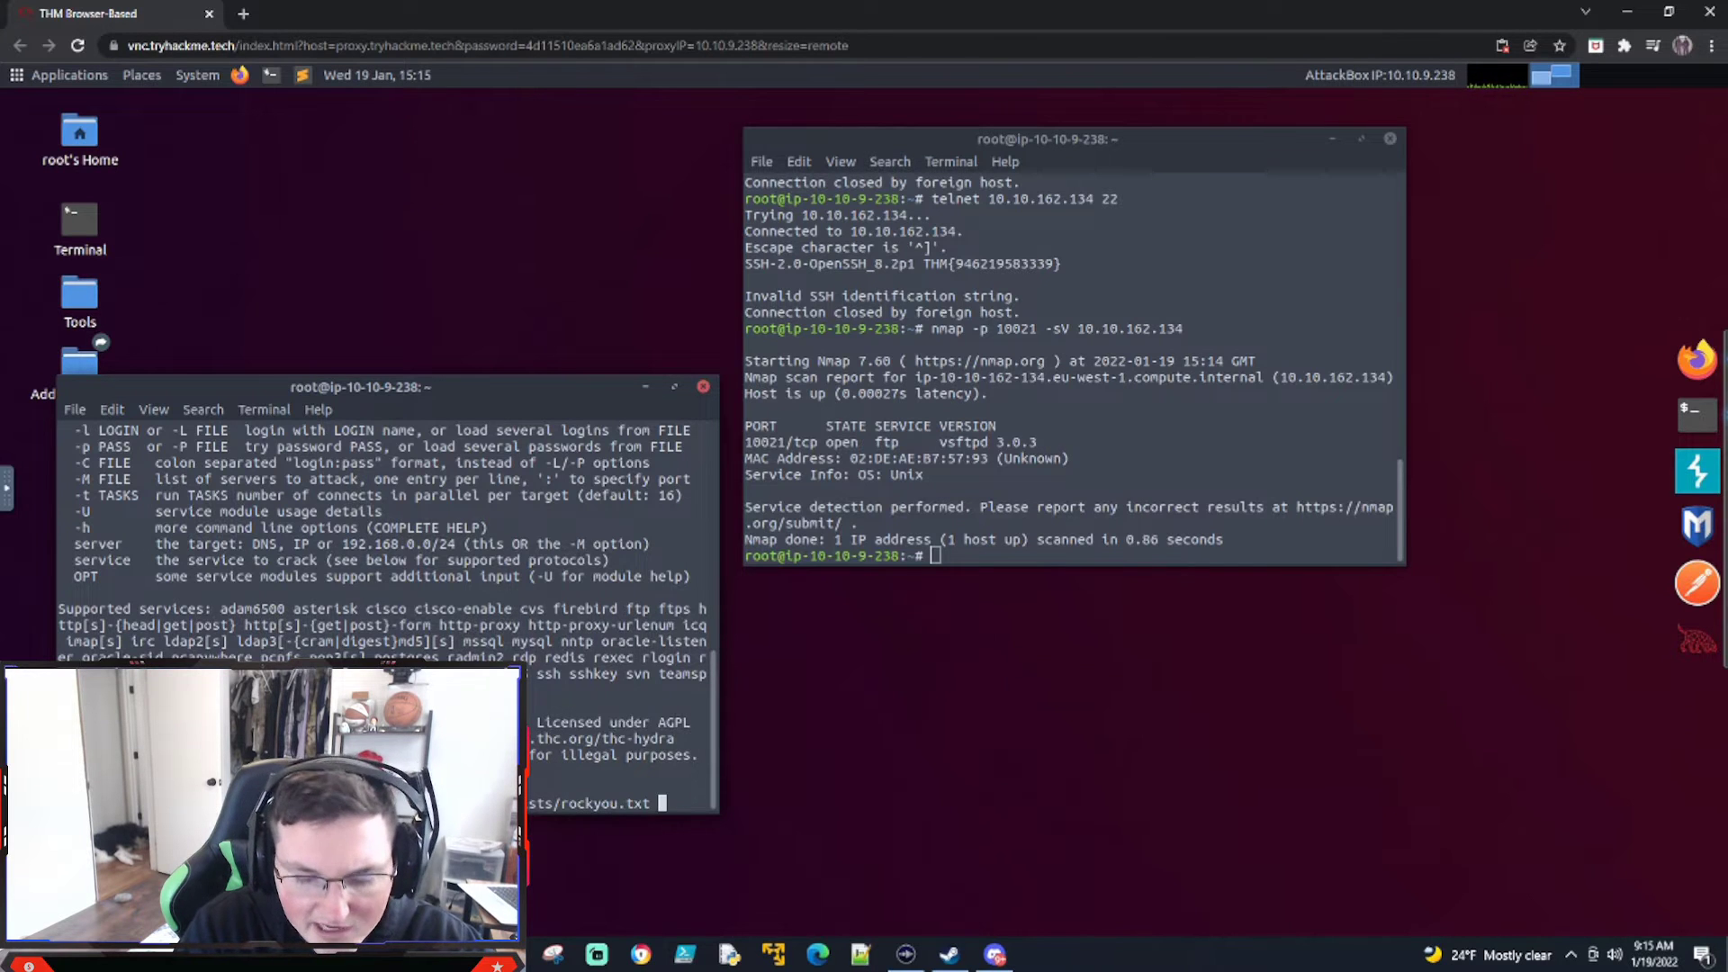
pyautogui.write('ftp://')
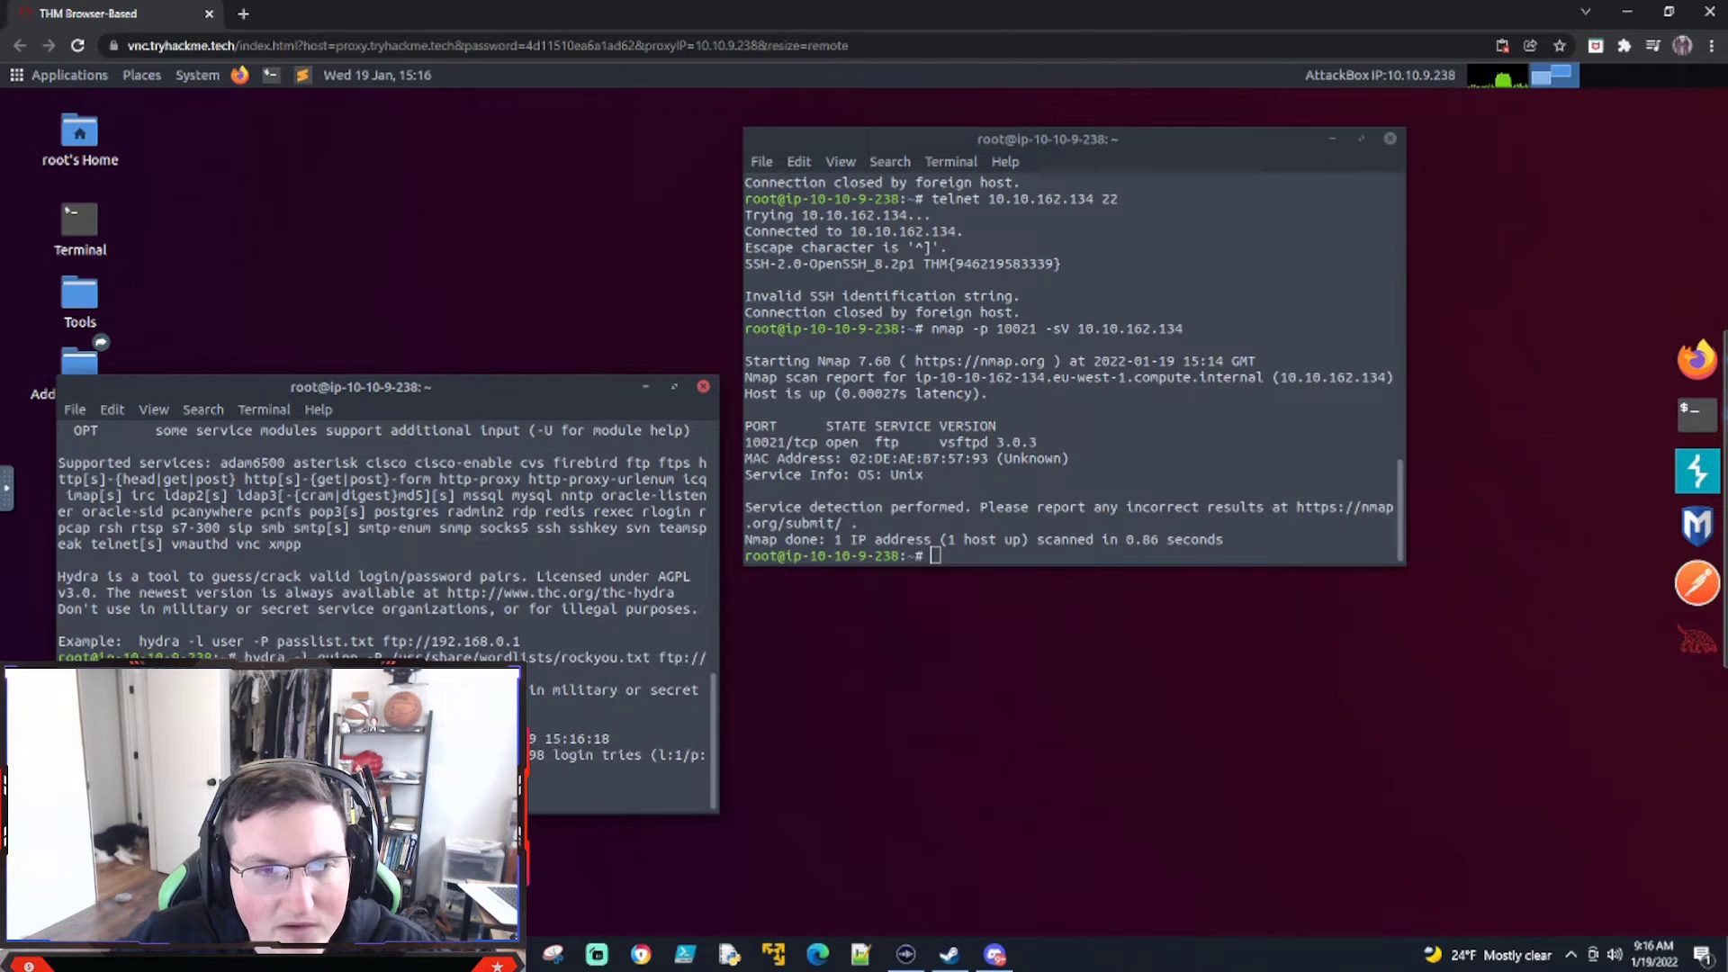
pyautogui.moveTo(997, 272)
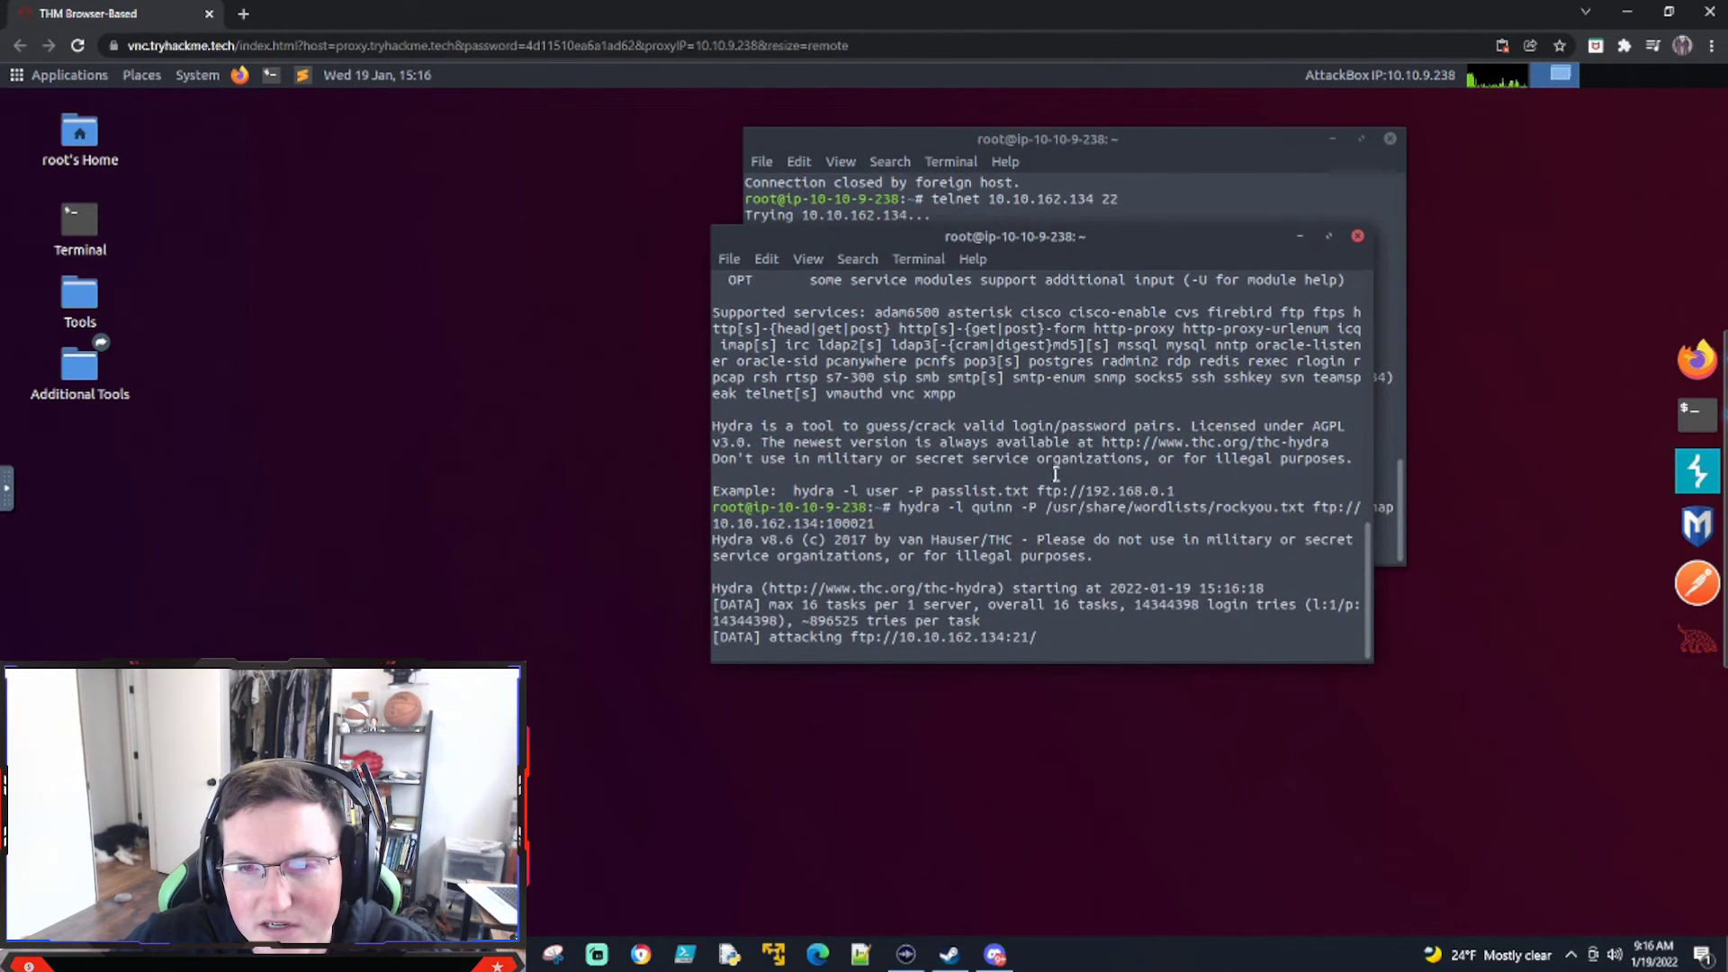
# Rerun Hydra against FTP port 10021 and stop it once quinn's password is found.
pyautogui.doubleClick(917, 506)
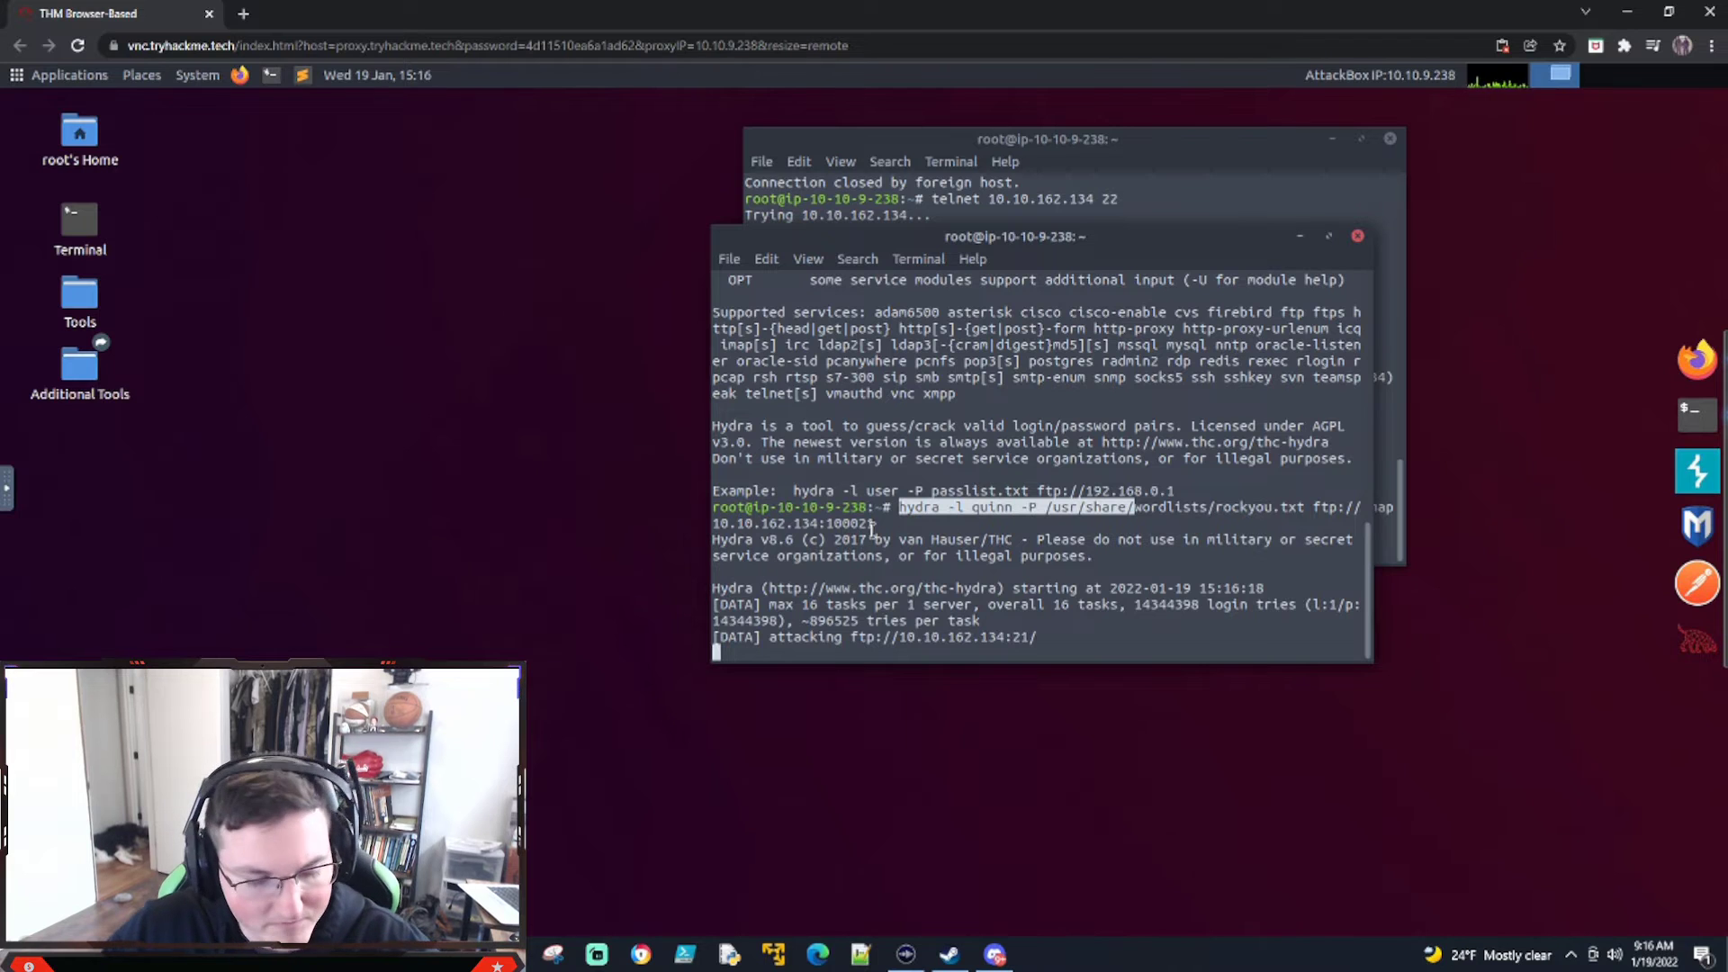
pyautogui.press('ctrl+c')
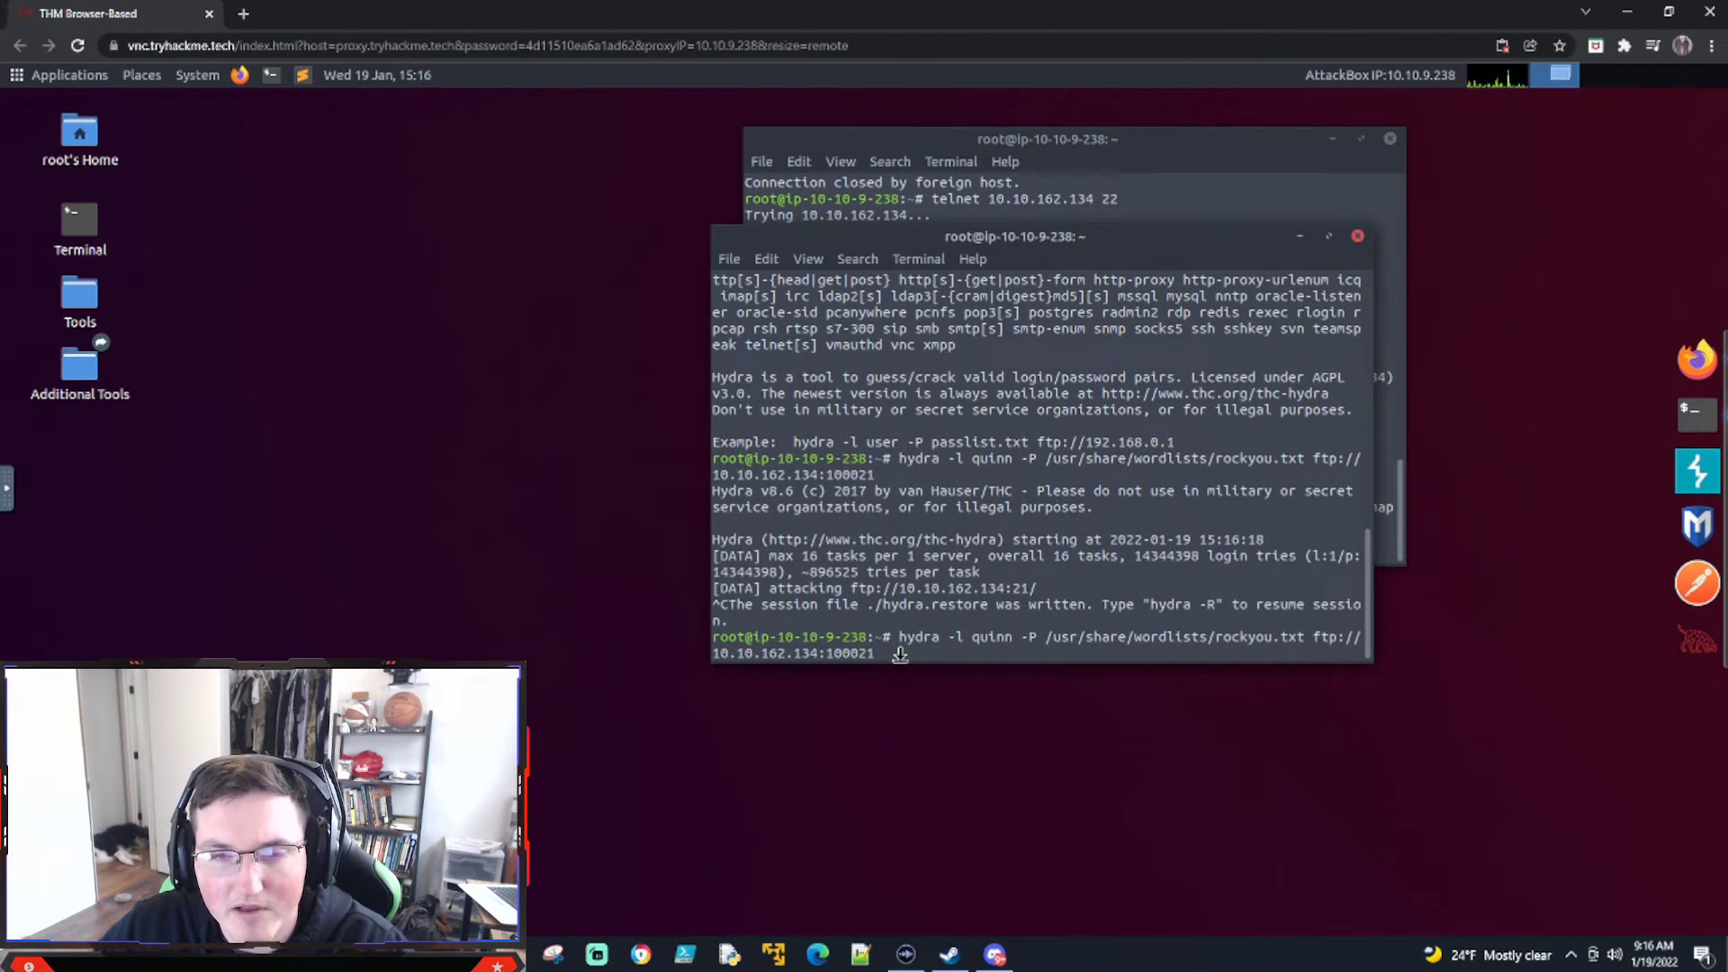
pyautogui.press('BackSpace')
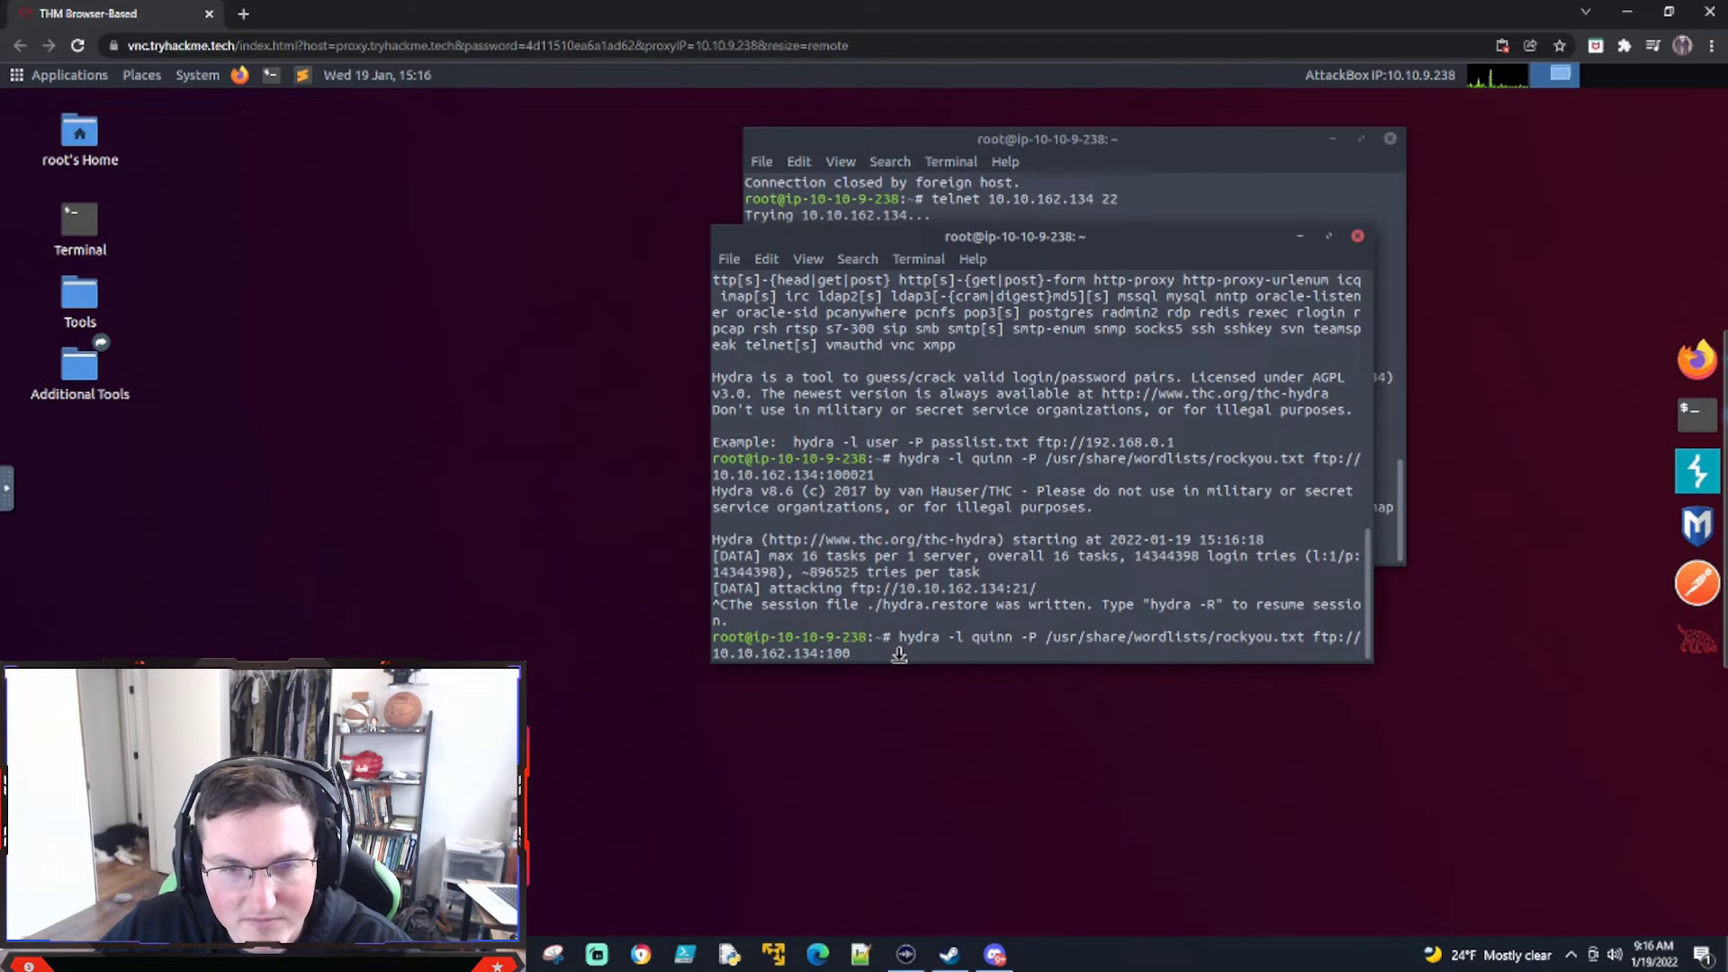
pyautogui.write('21')
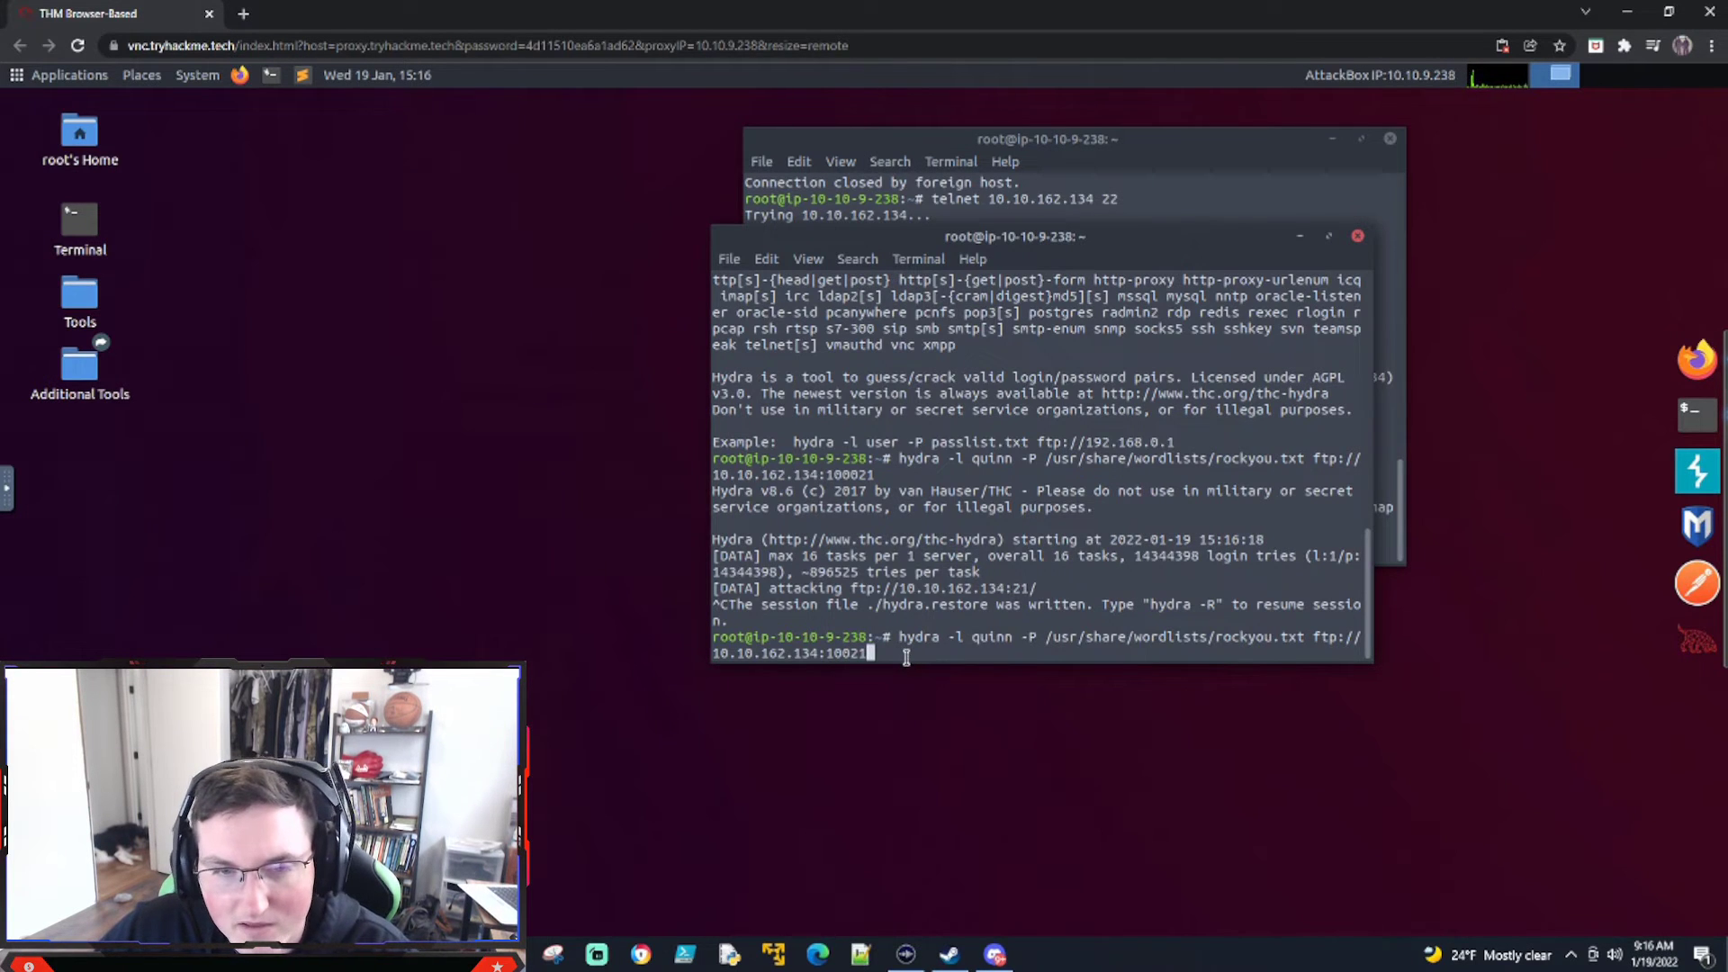
pyautogui.press('Return')
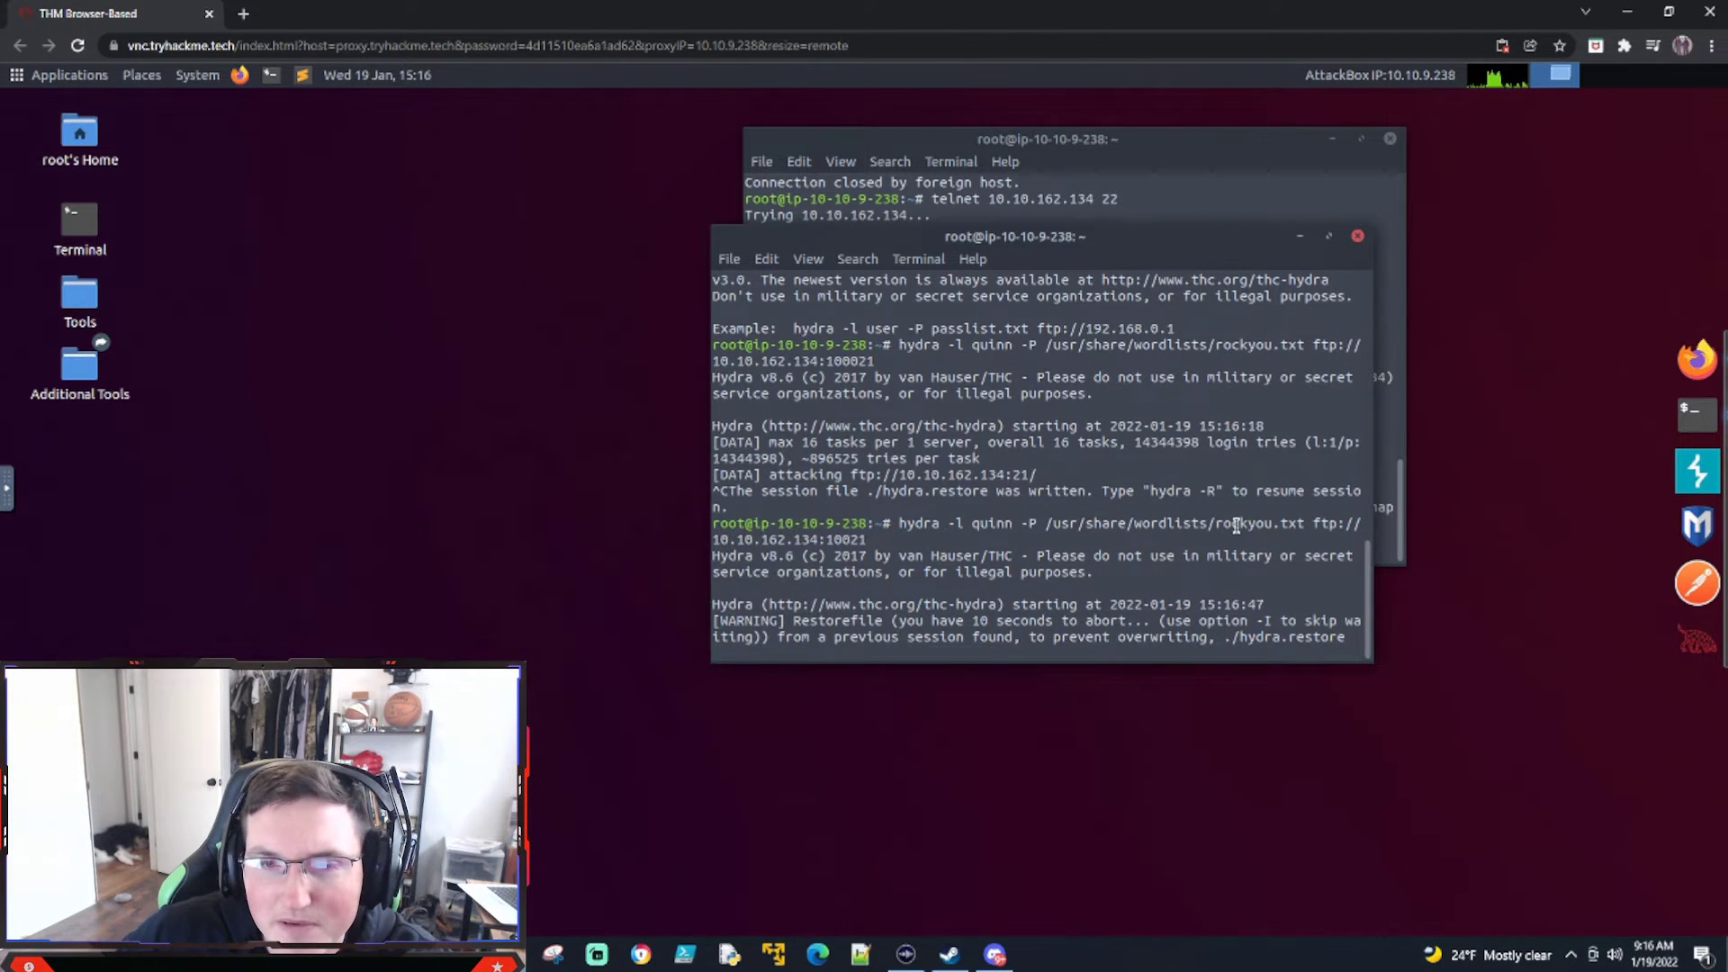
pyautogui.moveTo(648, 540)
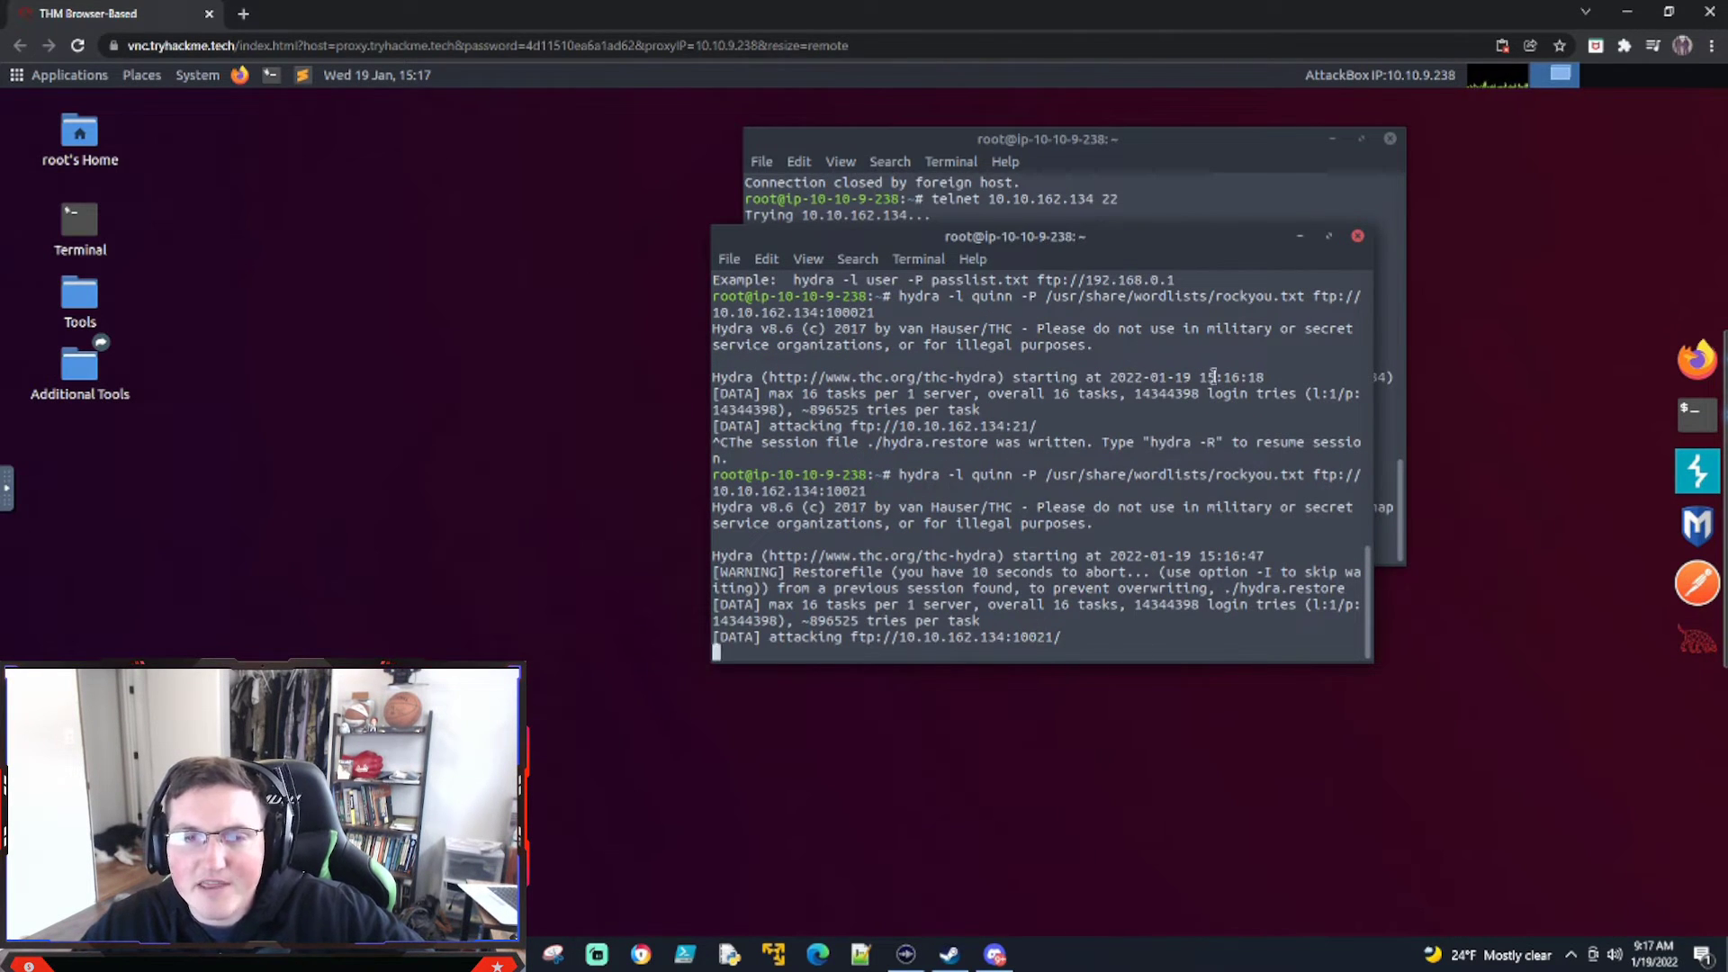
pyautogui.moveTo(1212, 285)
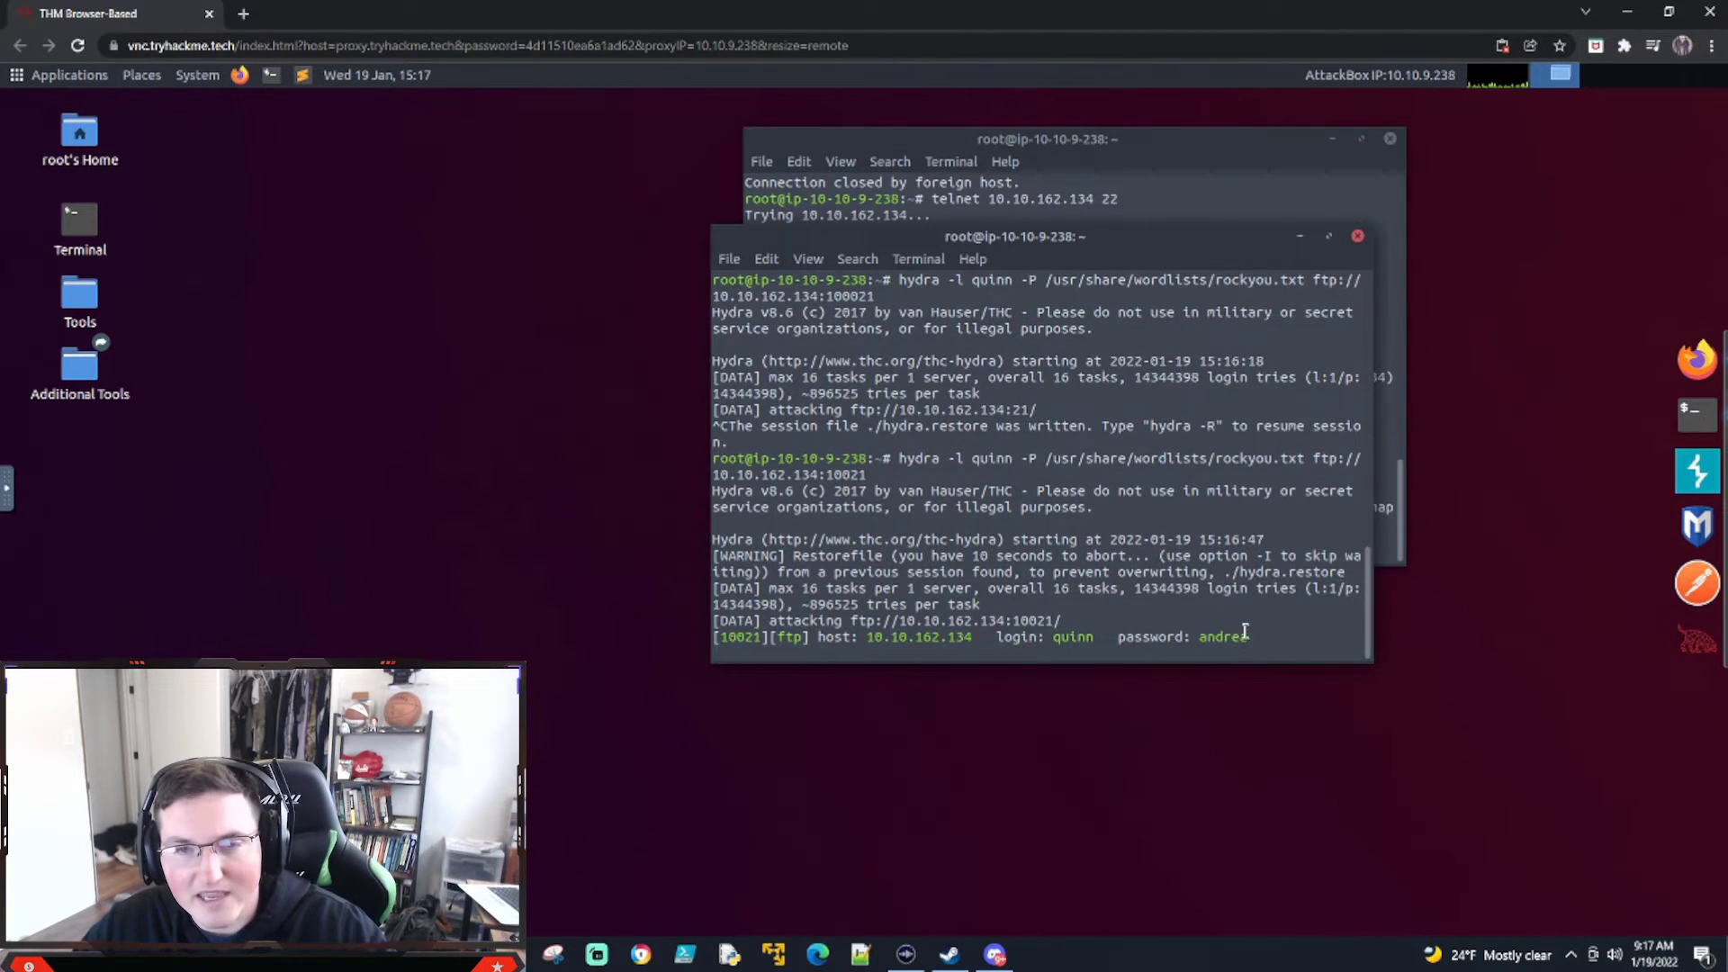
pyautogui.press('ctrl+c')
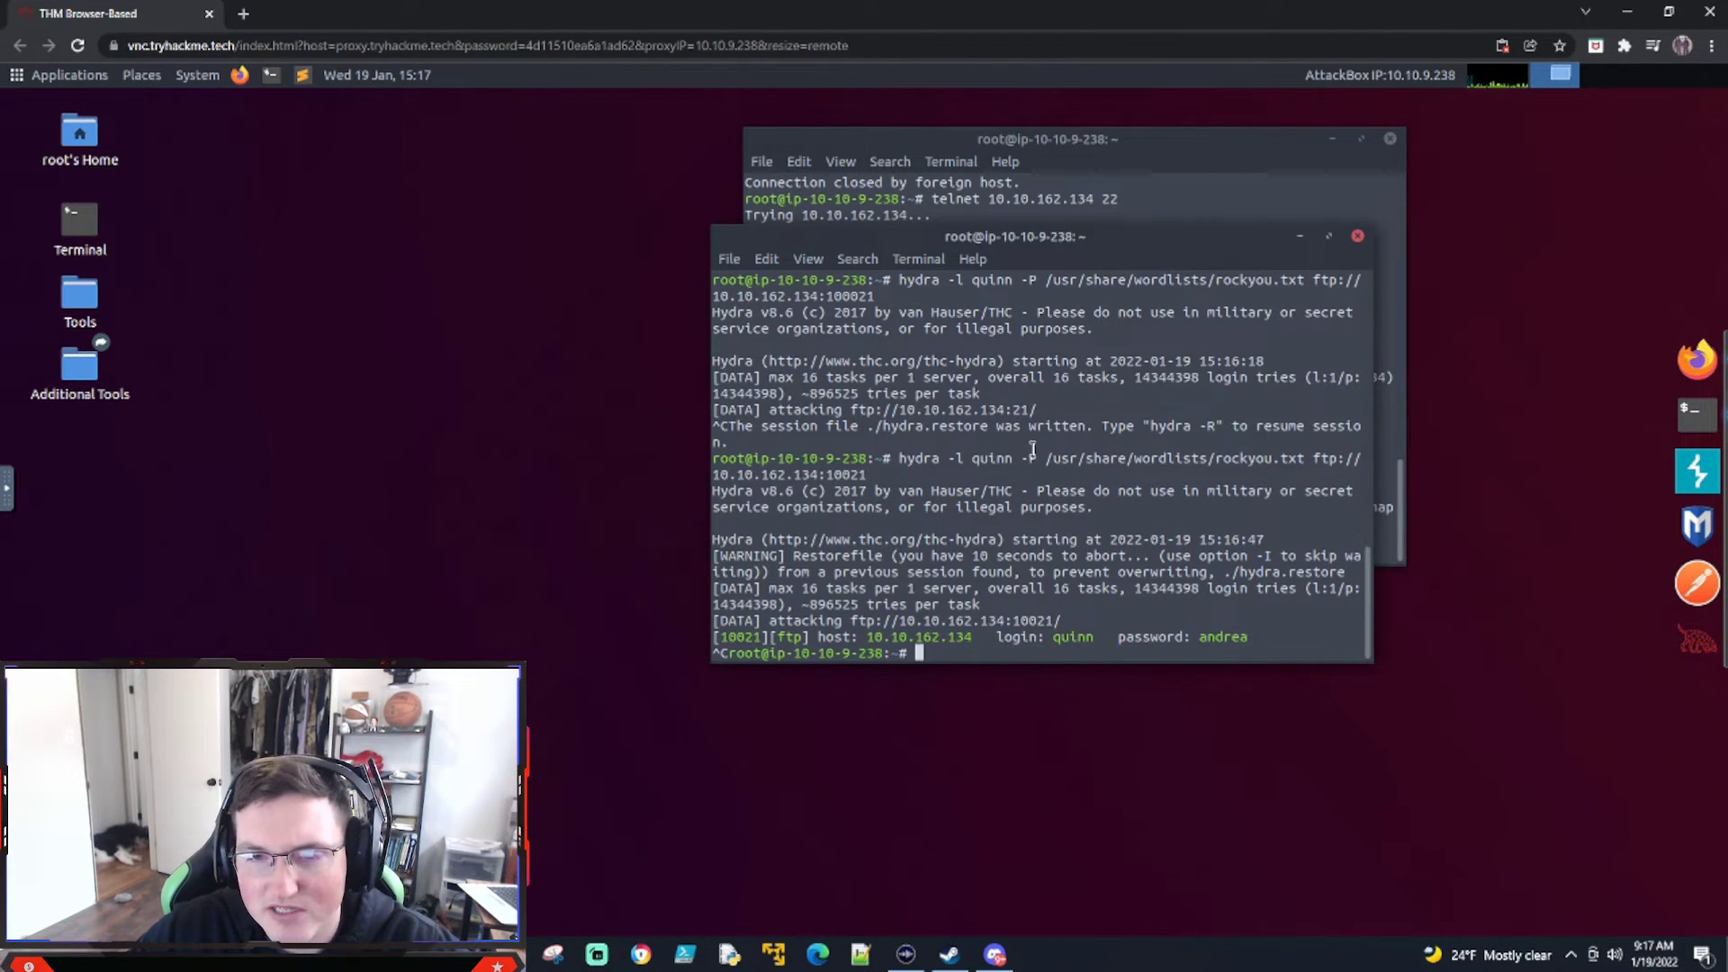
pyautogui.moveTo(186, 154)
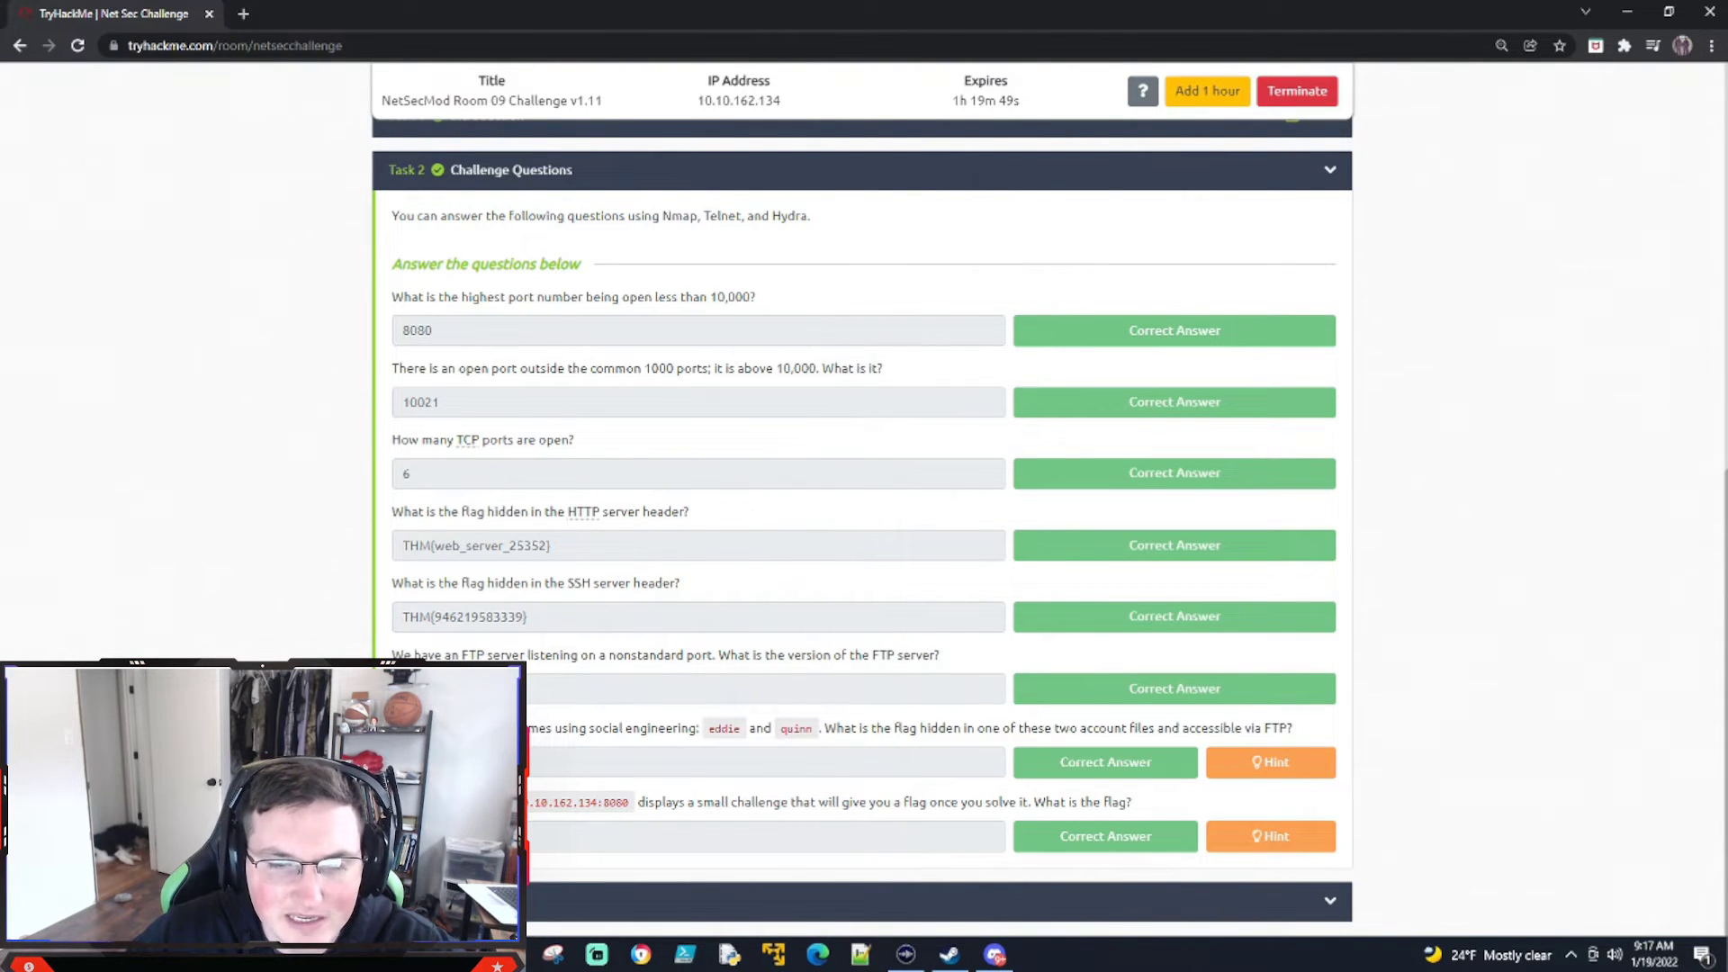
pyautogui.click(110, 13)
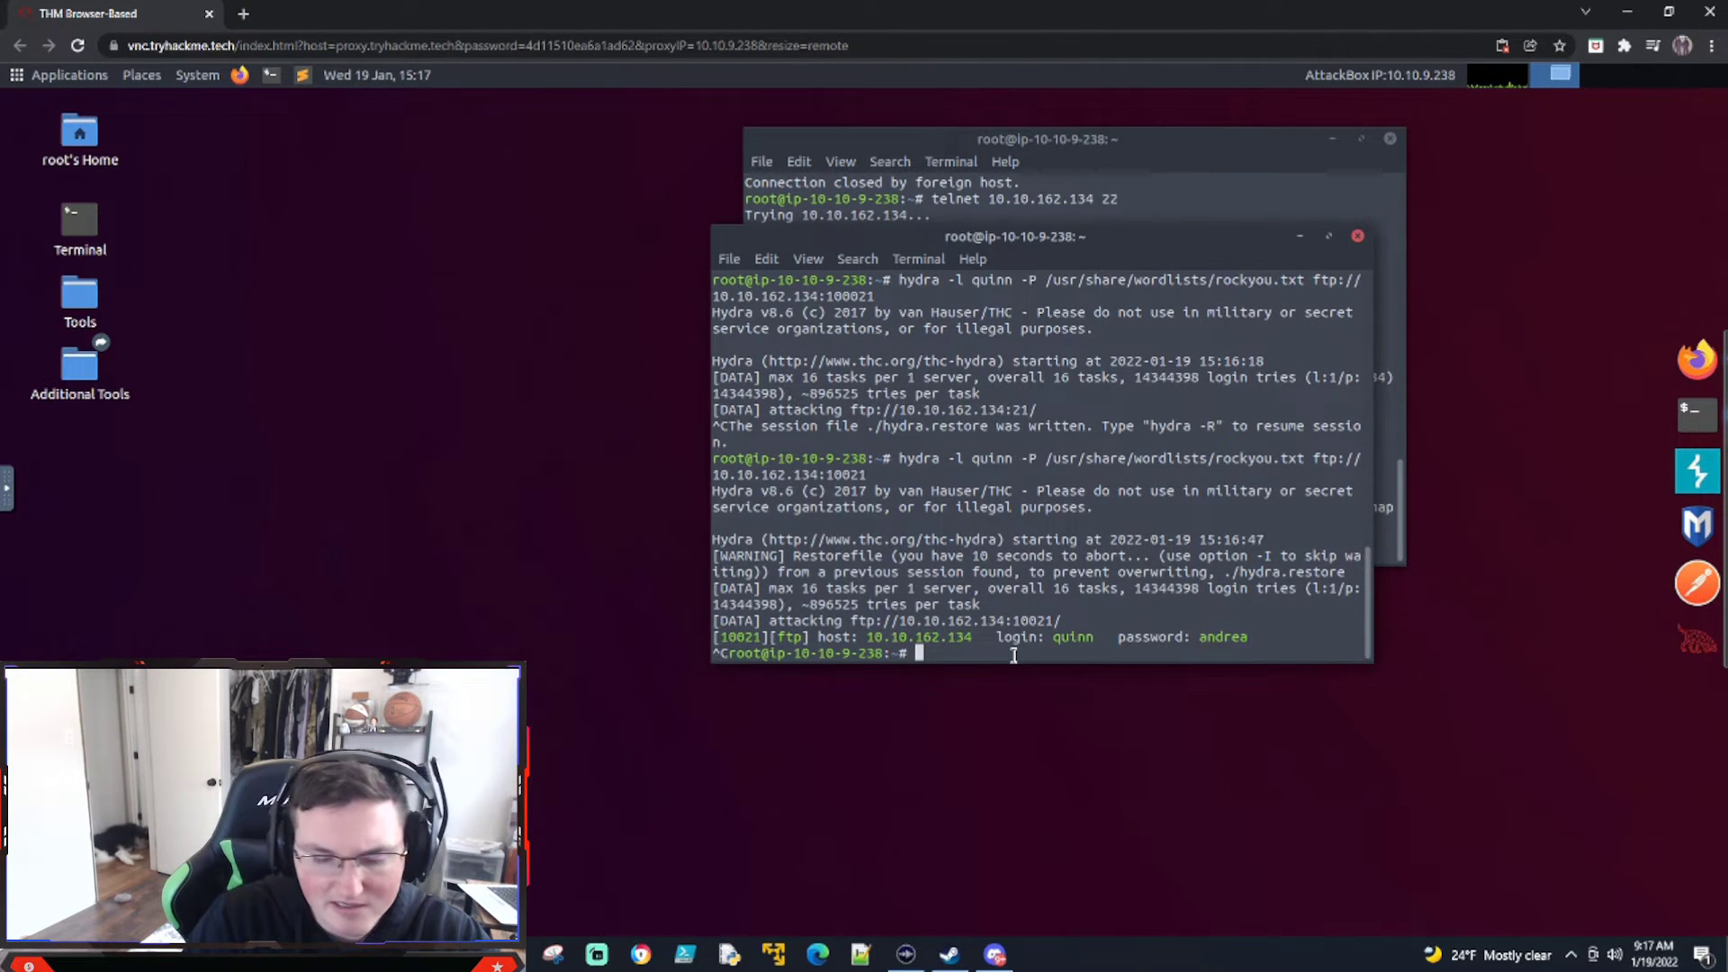
# Connect with ftp to 10.10.162.134 on port 10021.
pyautogui.write('ftp')
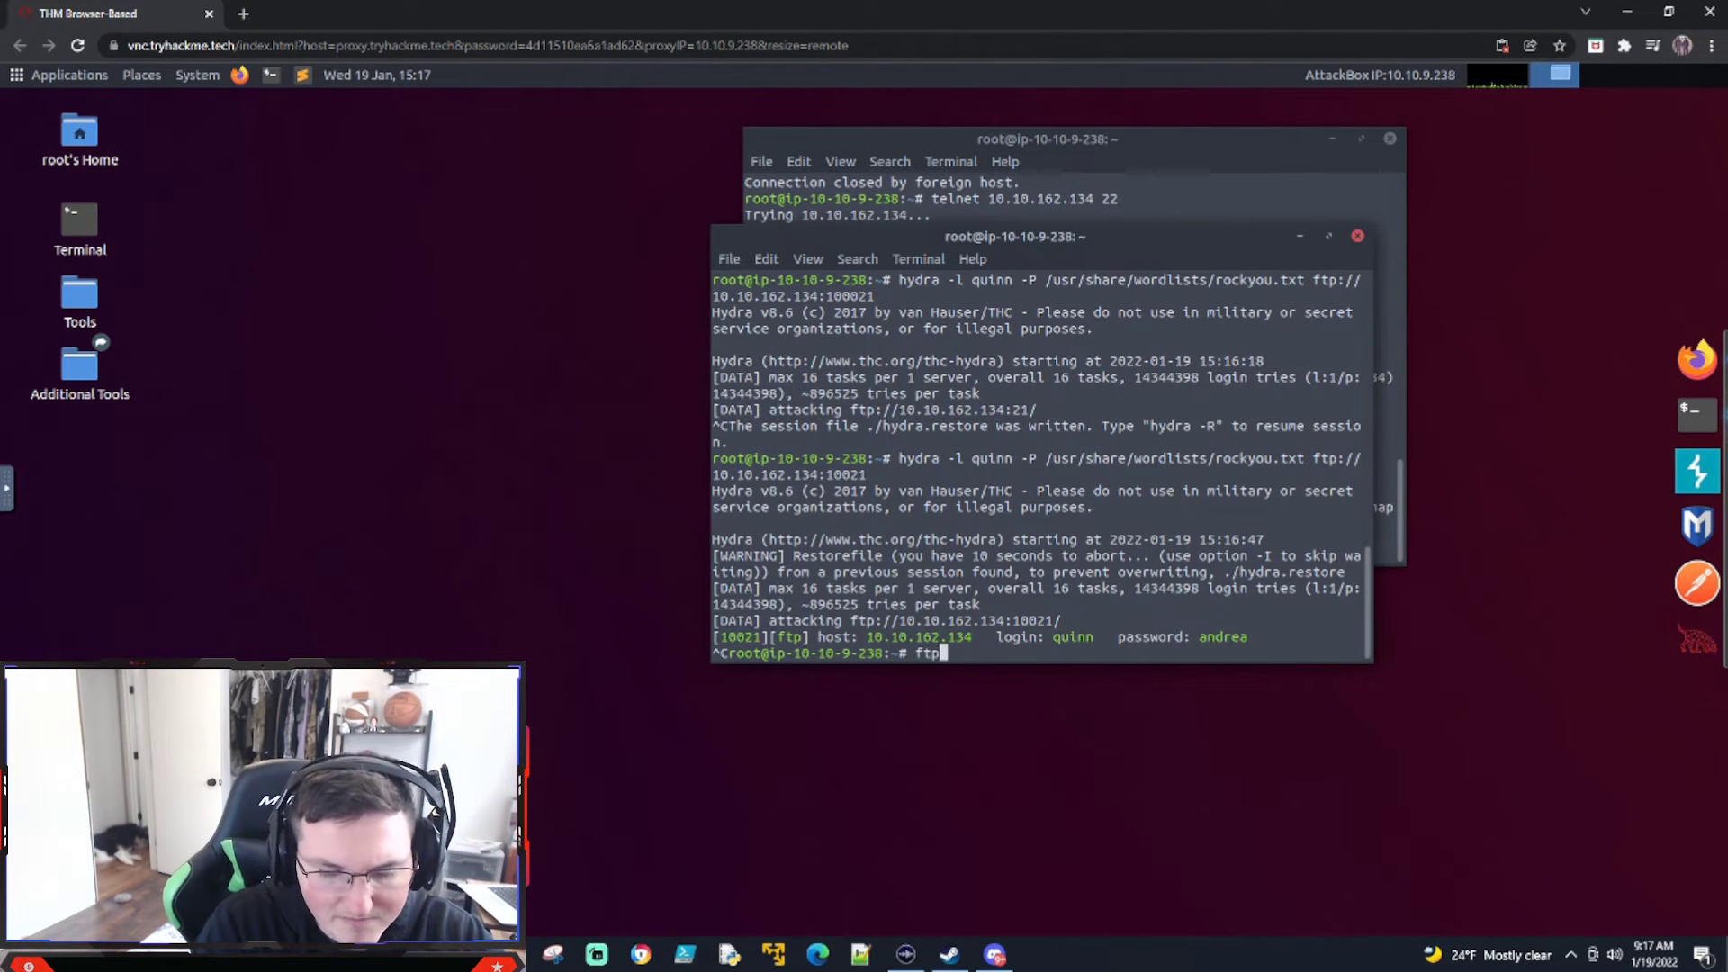
pyautogui.write('10.')
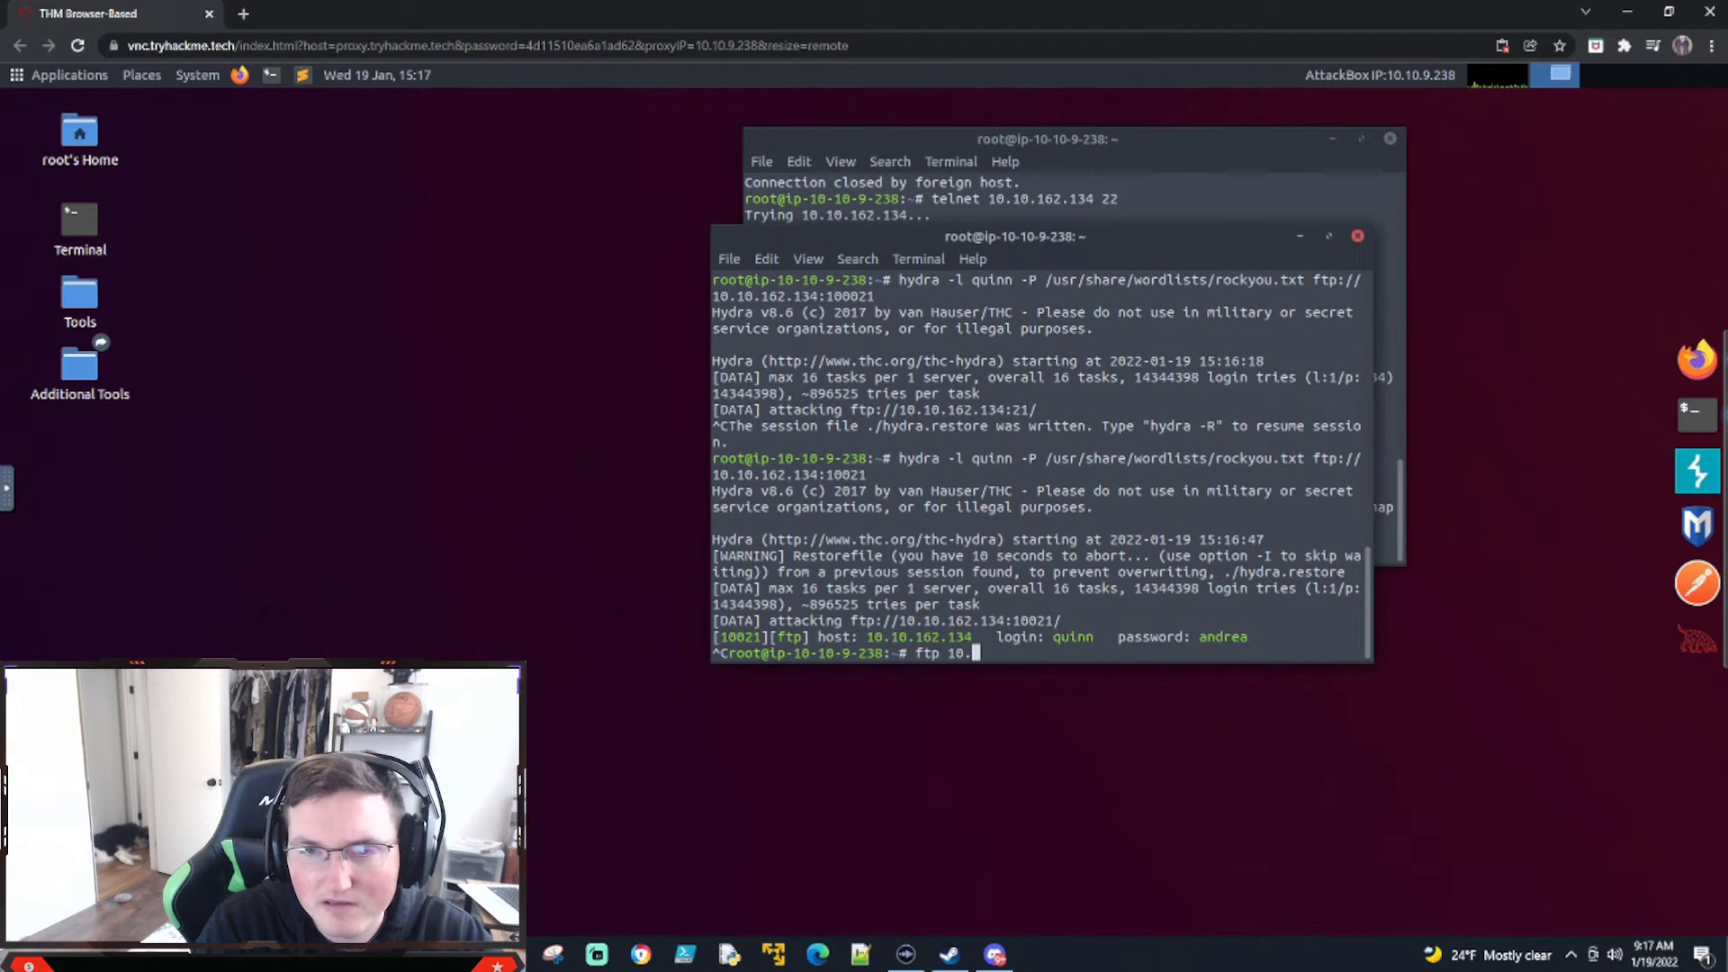
pyautogui.write('10.1')
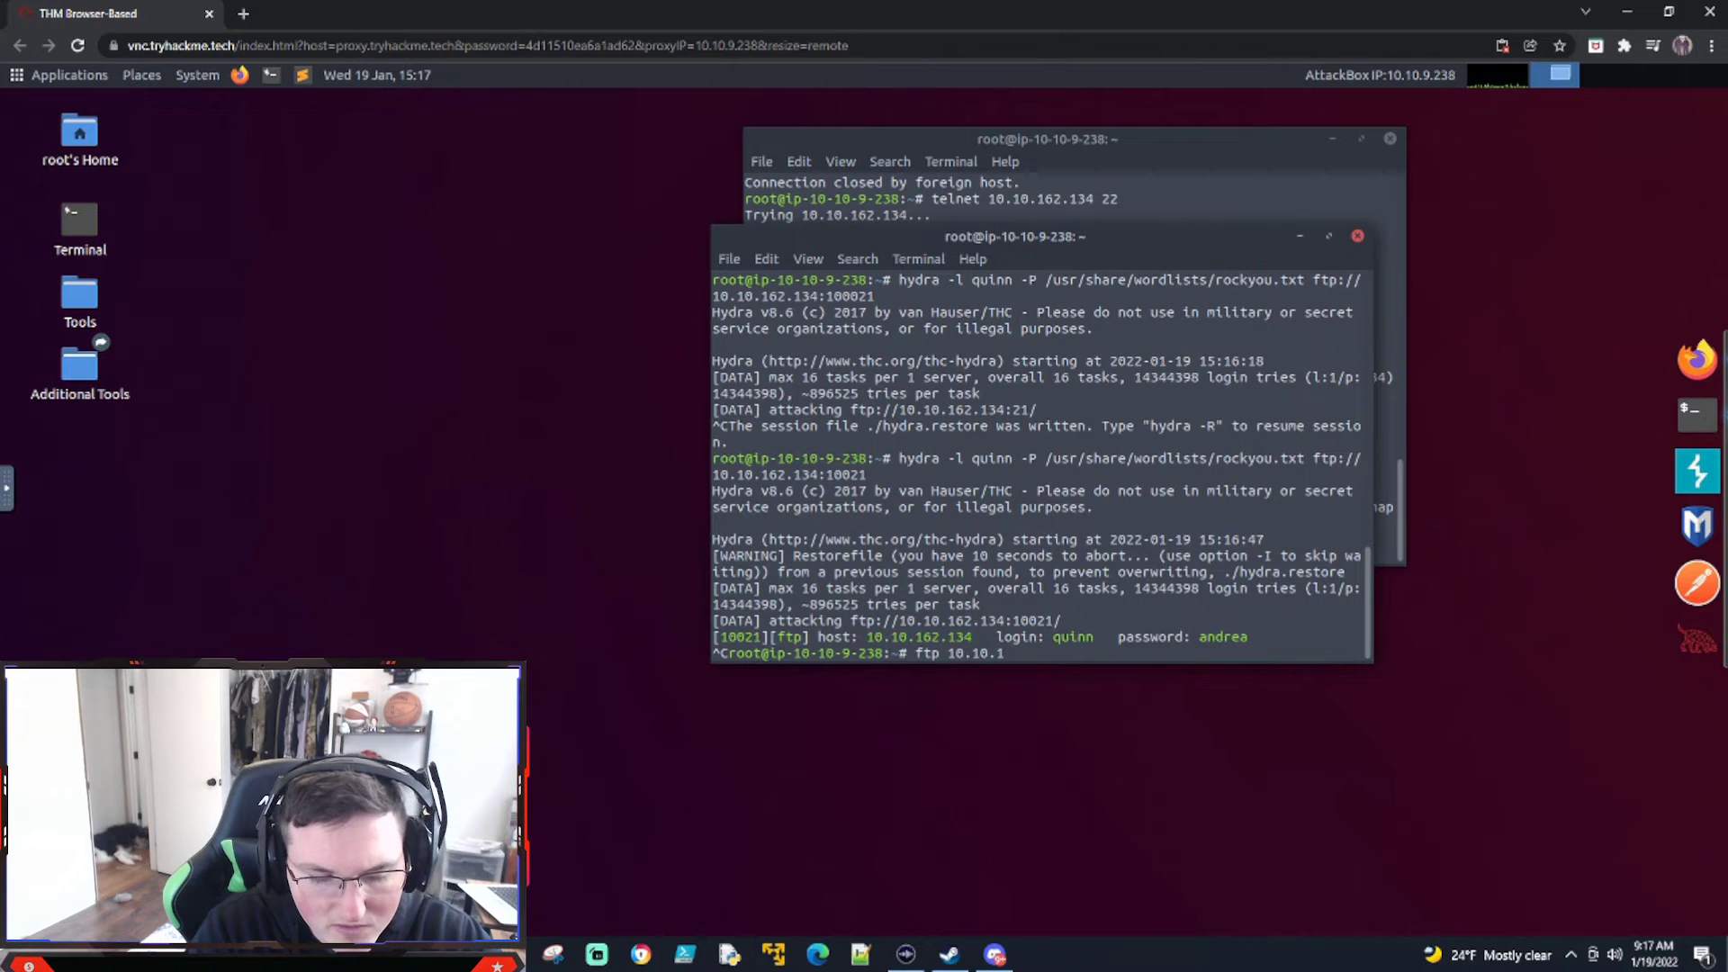
pyautogui.write('62.134')
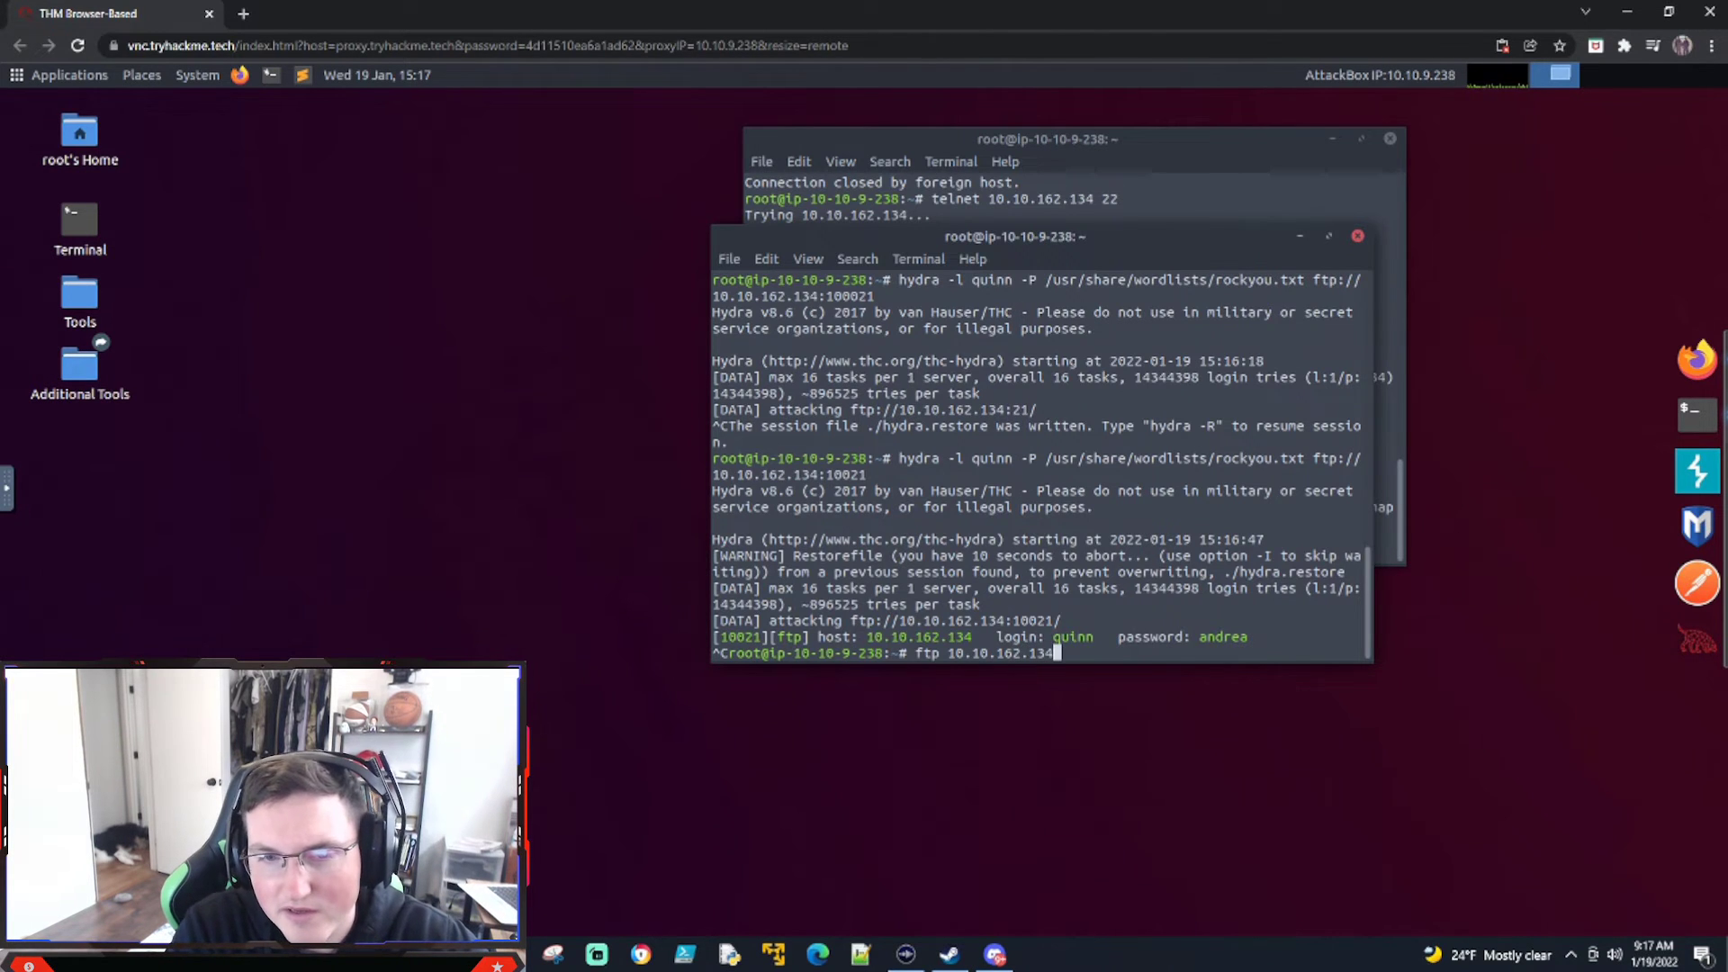
pyautogui.press('Return')
pyautogui.write('exit')
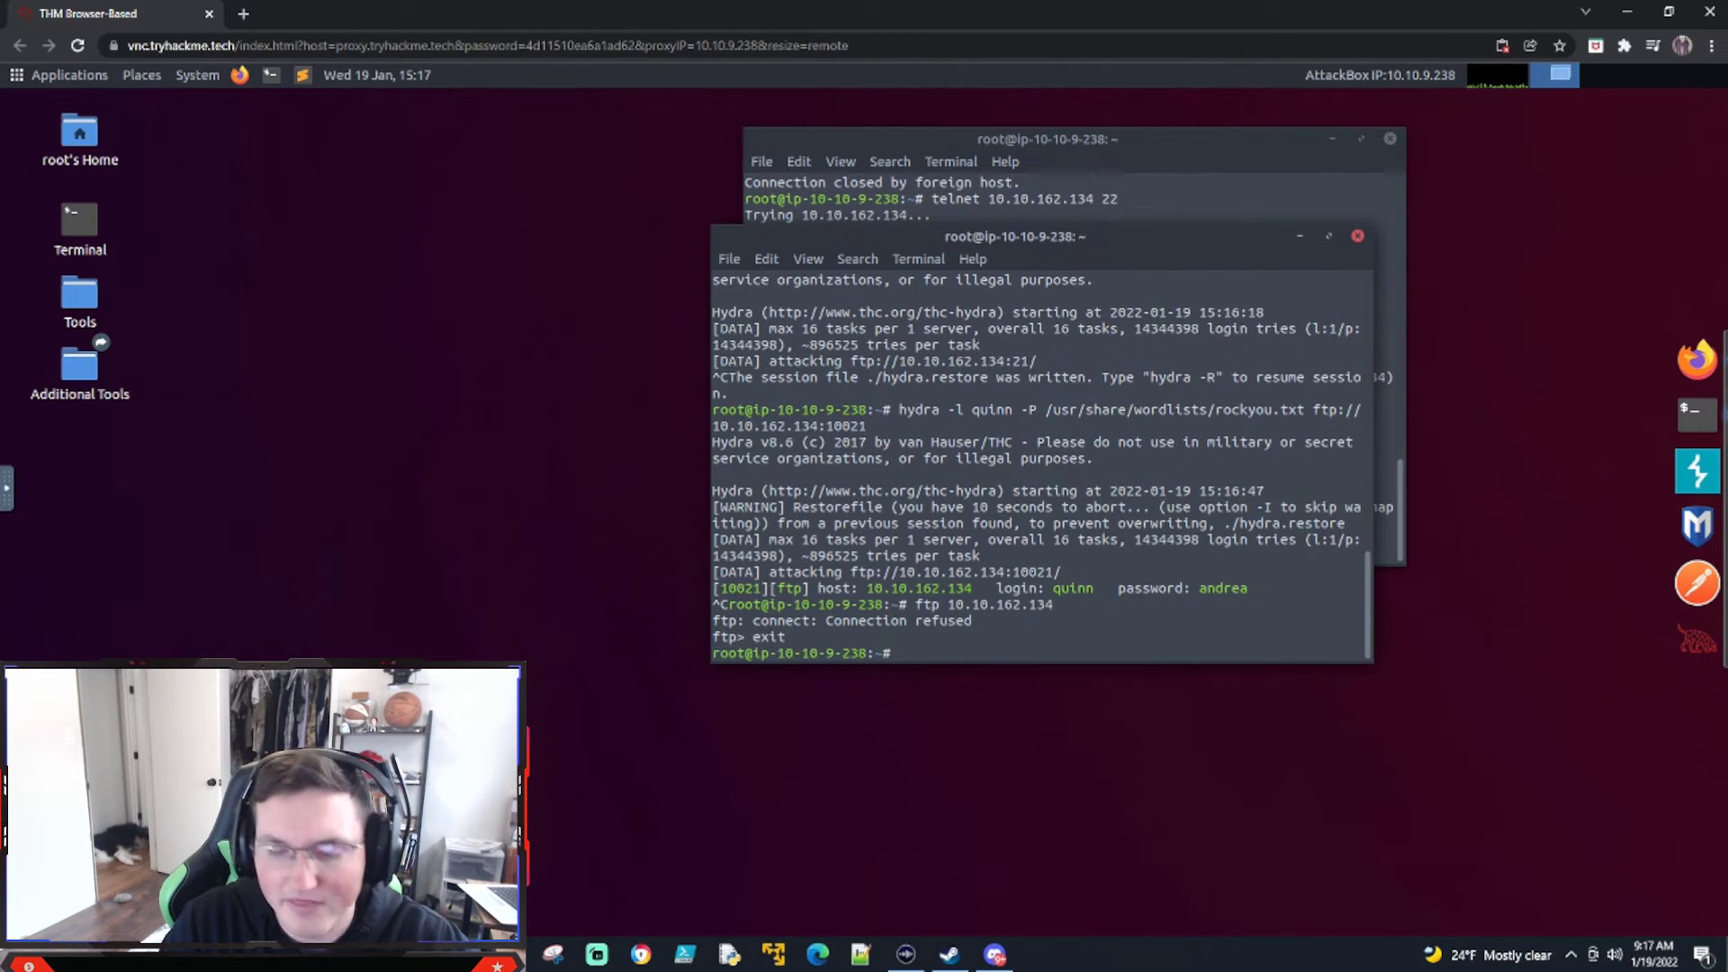
pyautogui.write('ftp 10.10.162.134')
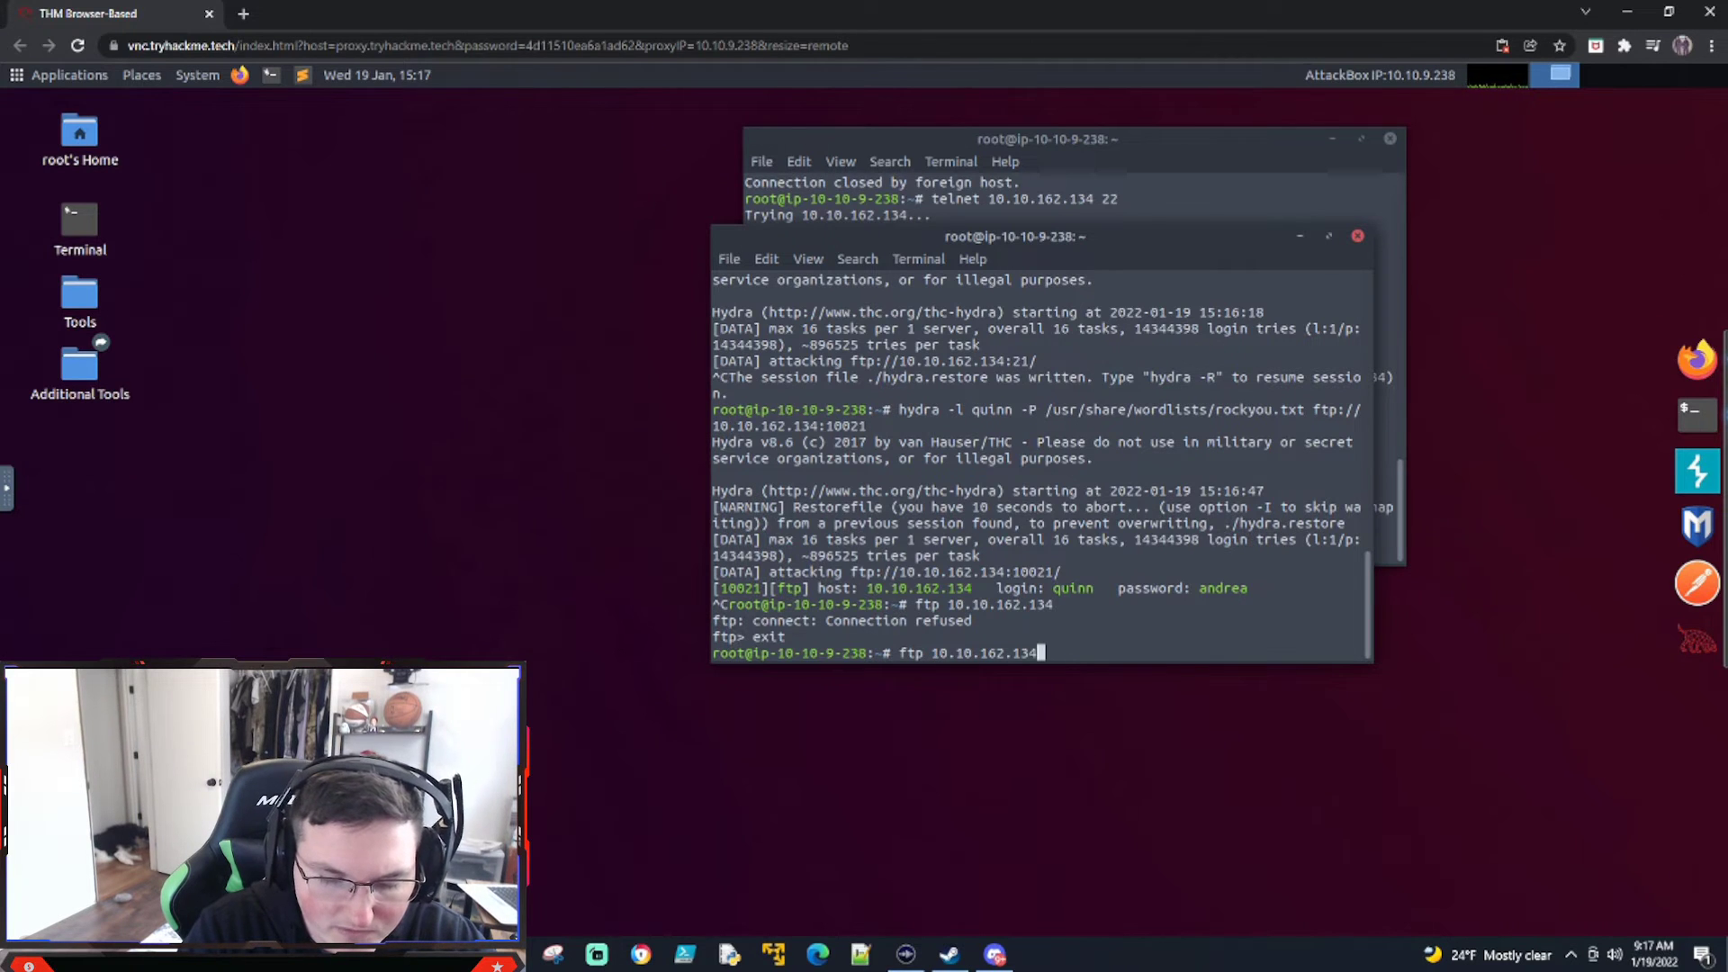
pyautogui.write('10021')
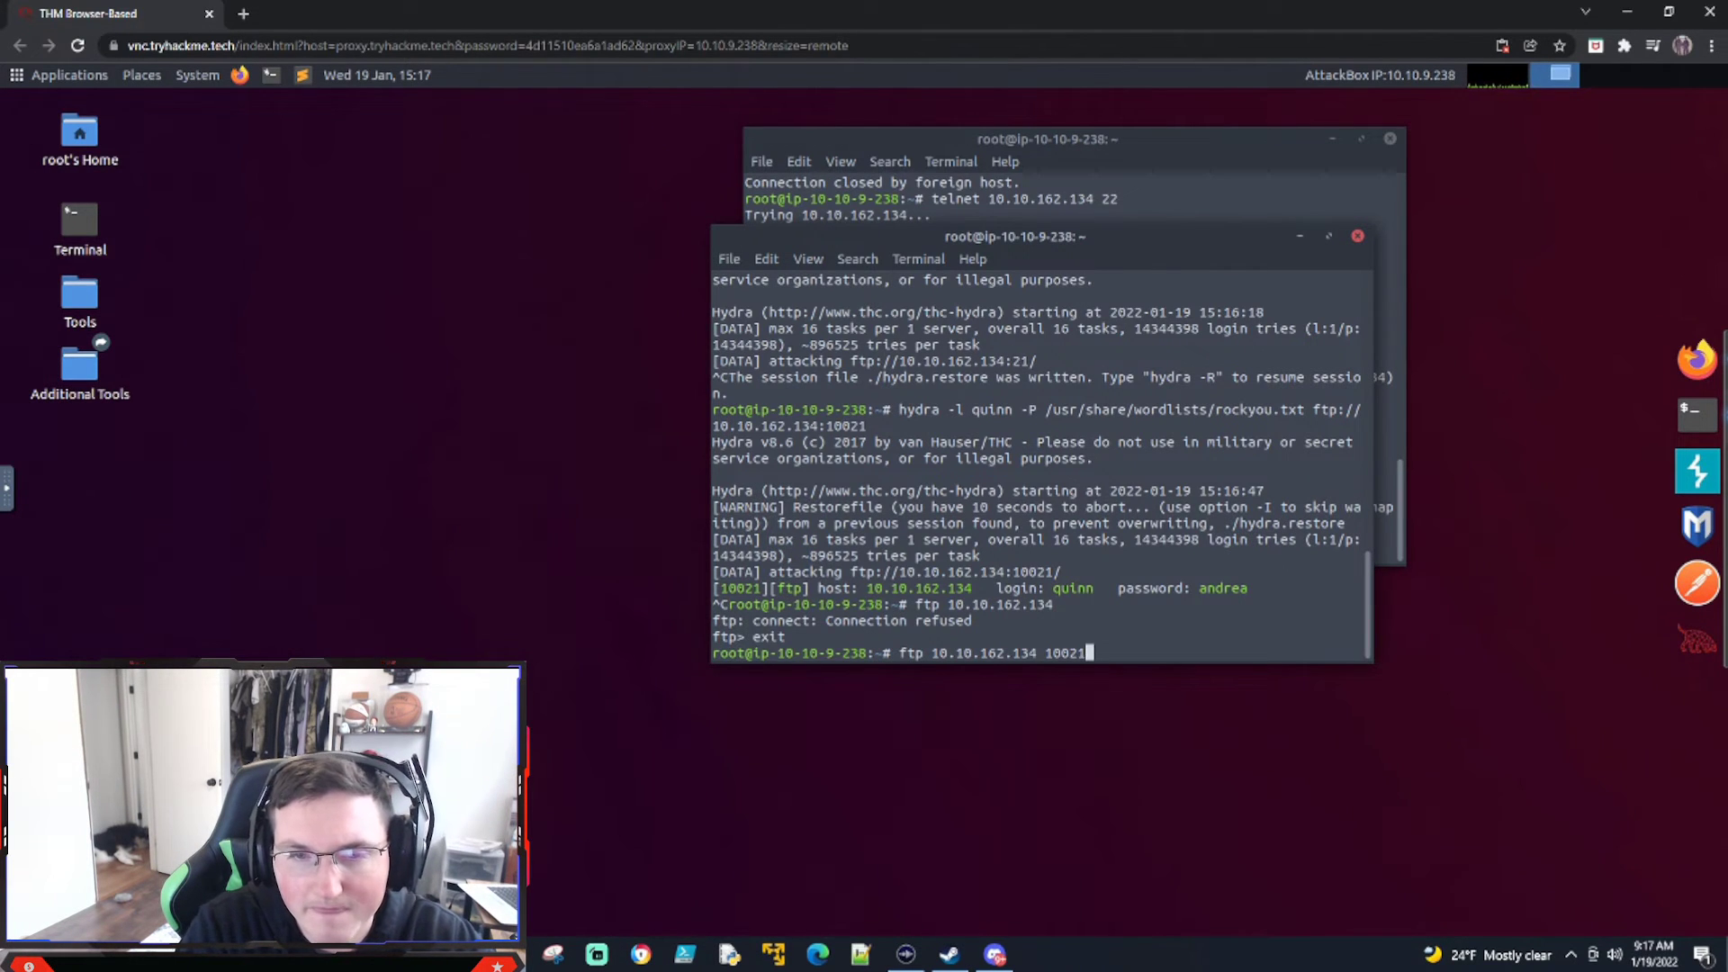
pyautogui.press('Return')
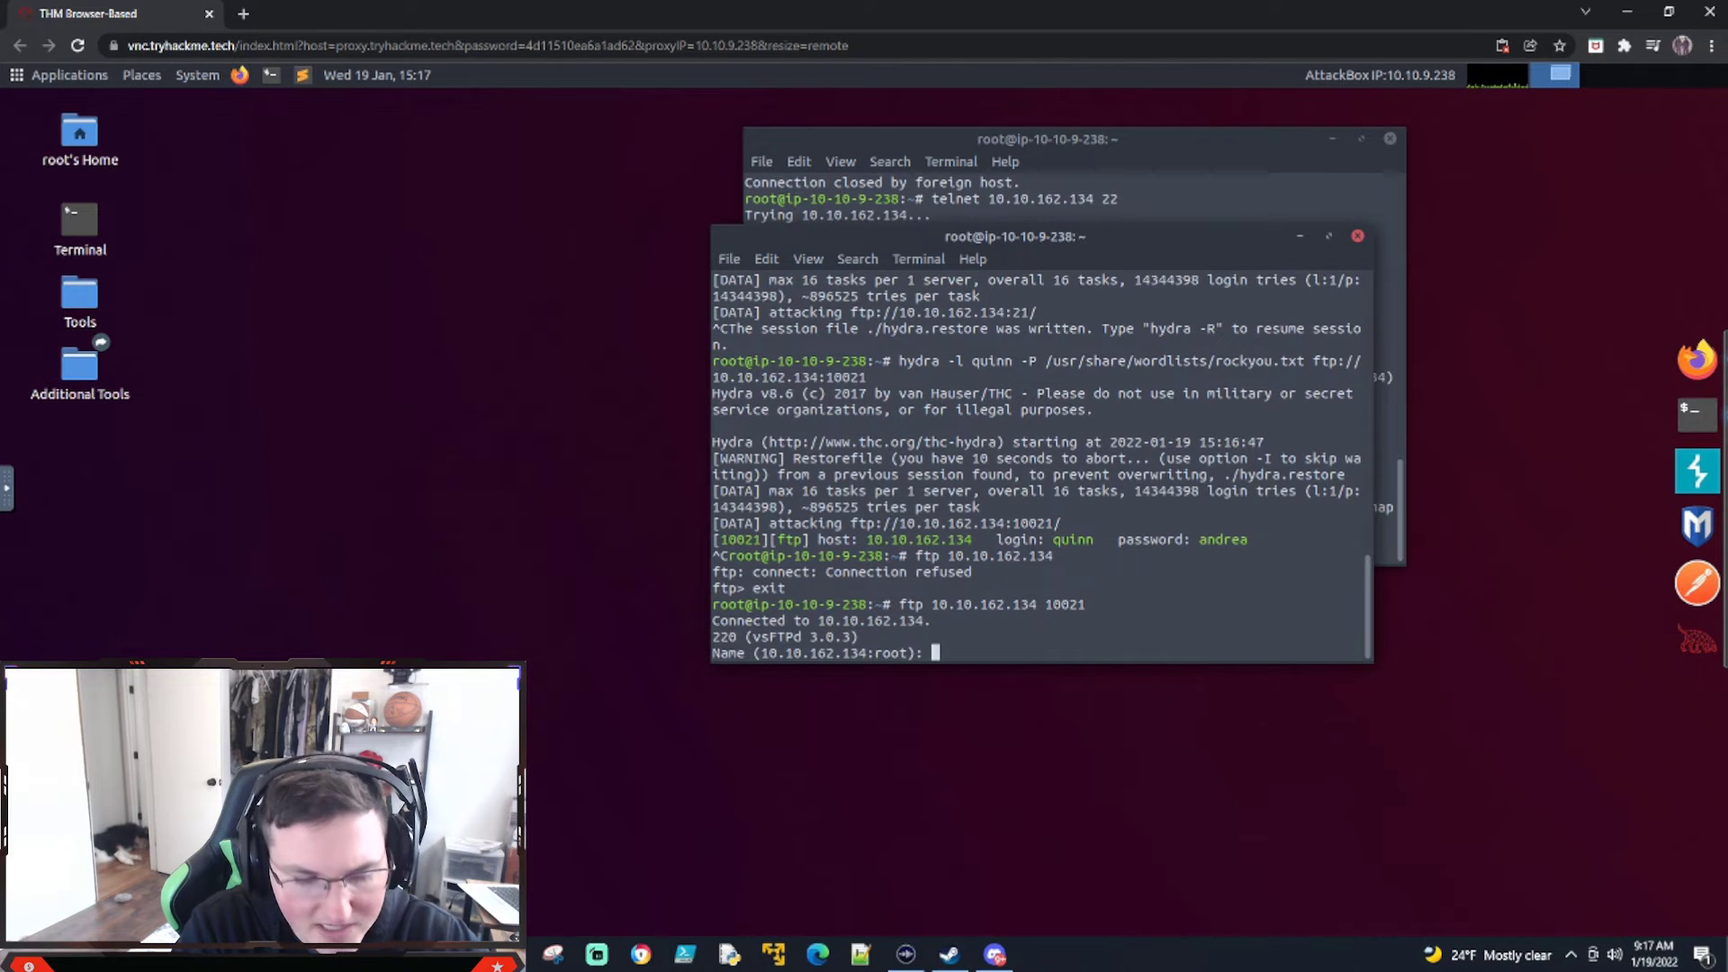
# Log in as quinn, download ftp_flag.txt and read its contents.
pyautogui.write('quinn')
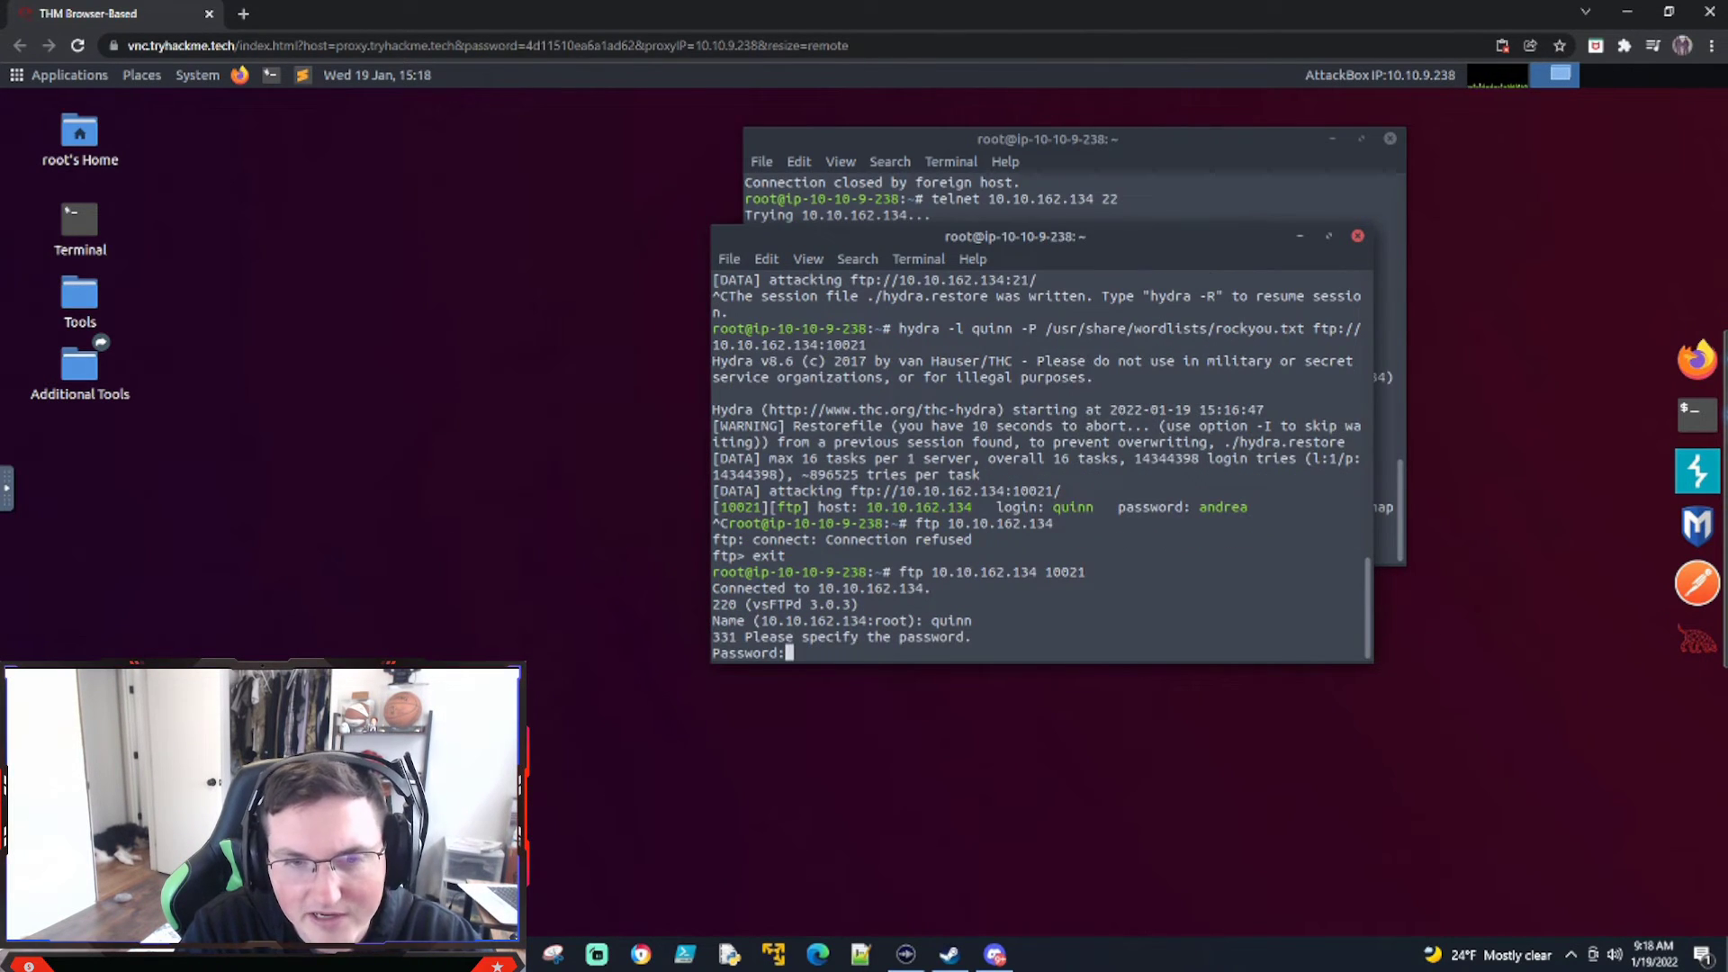
pyautogui.press('Return')
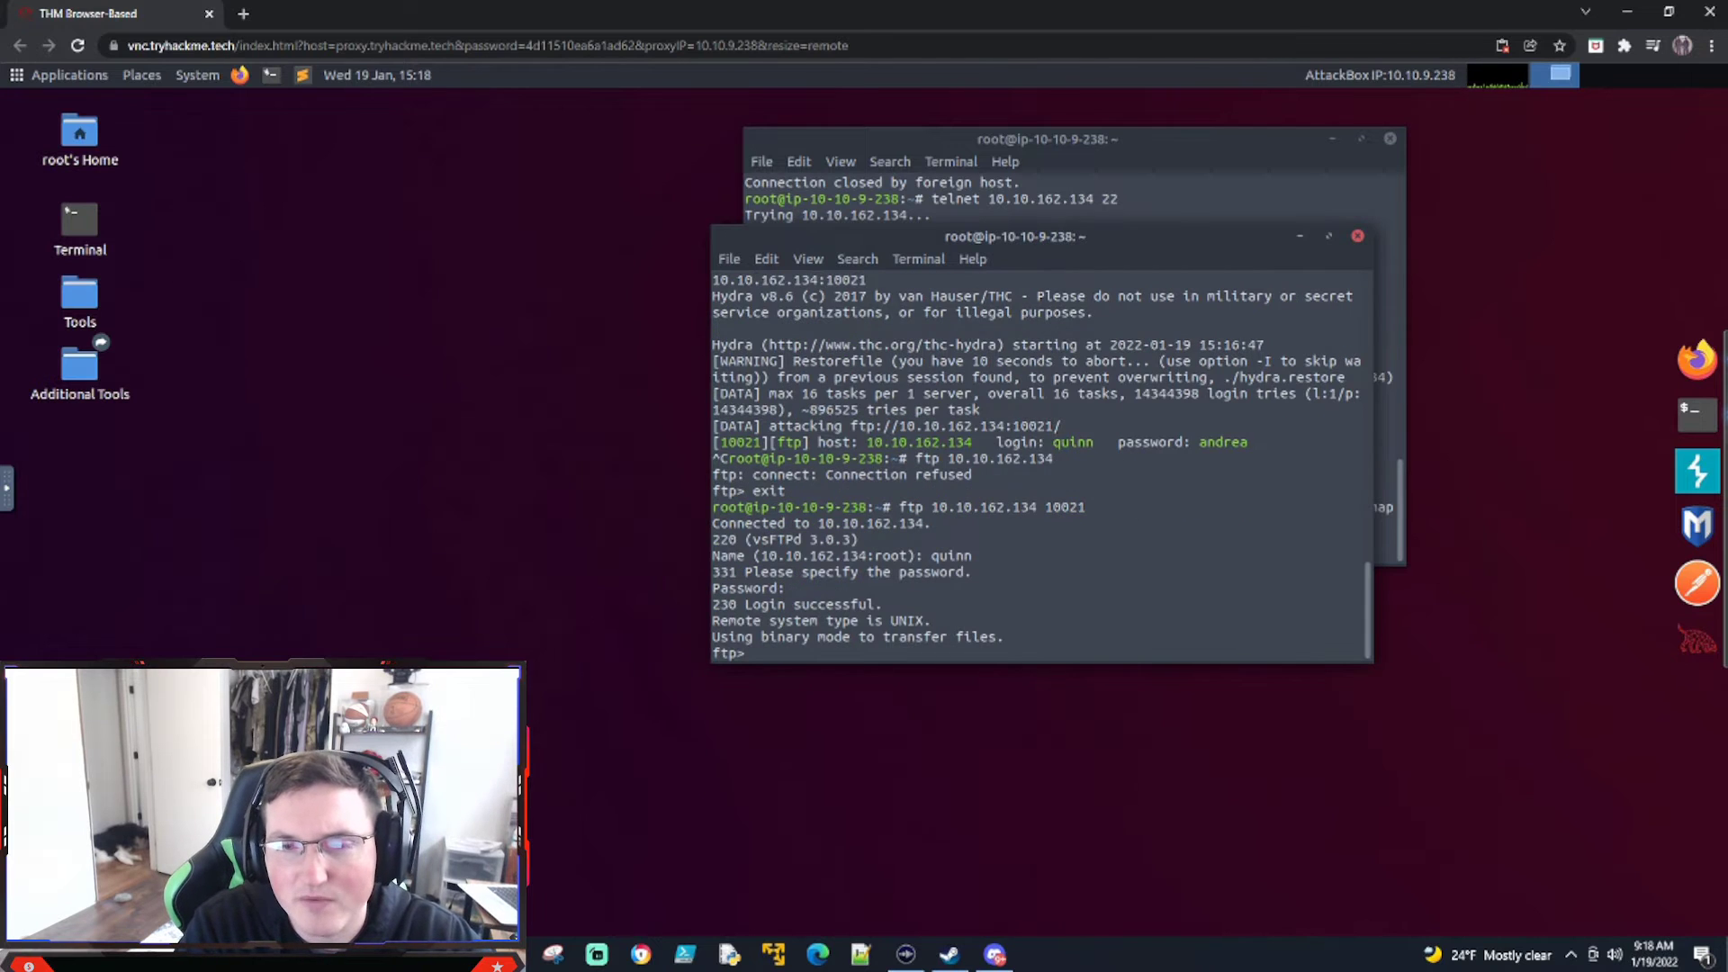
pyautogui.write('ls')
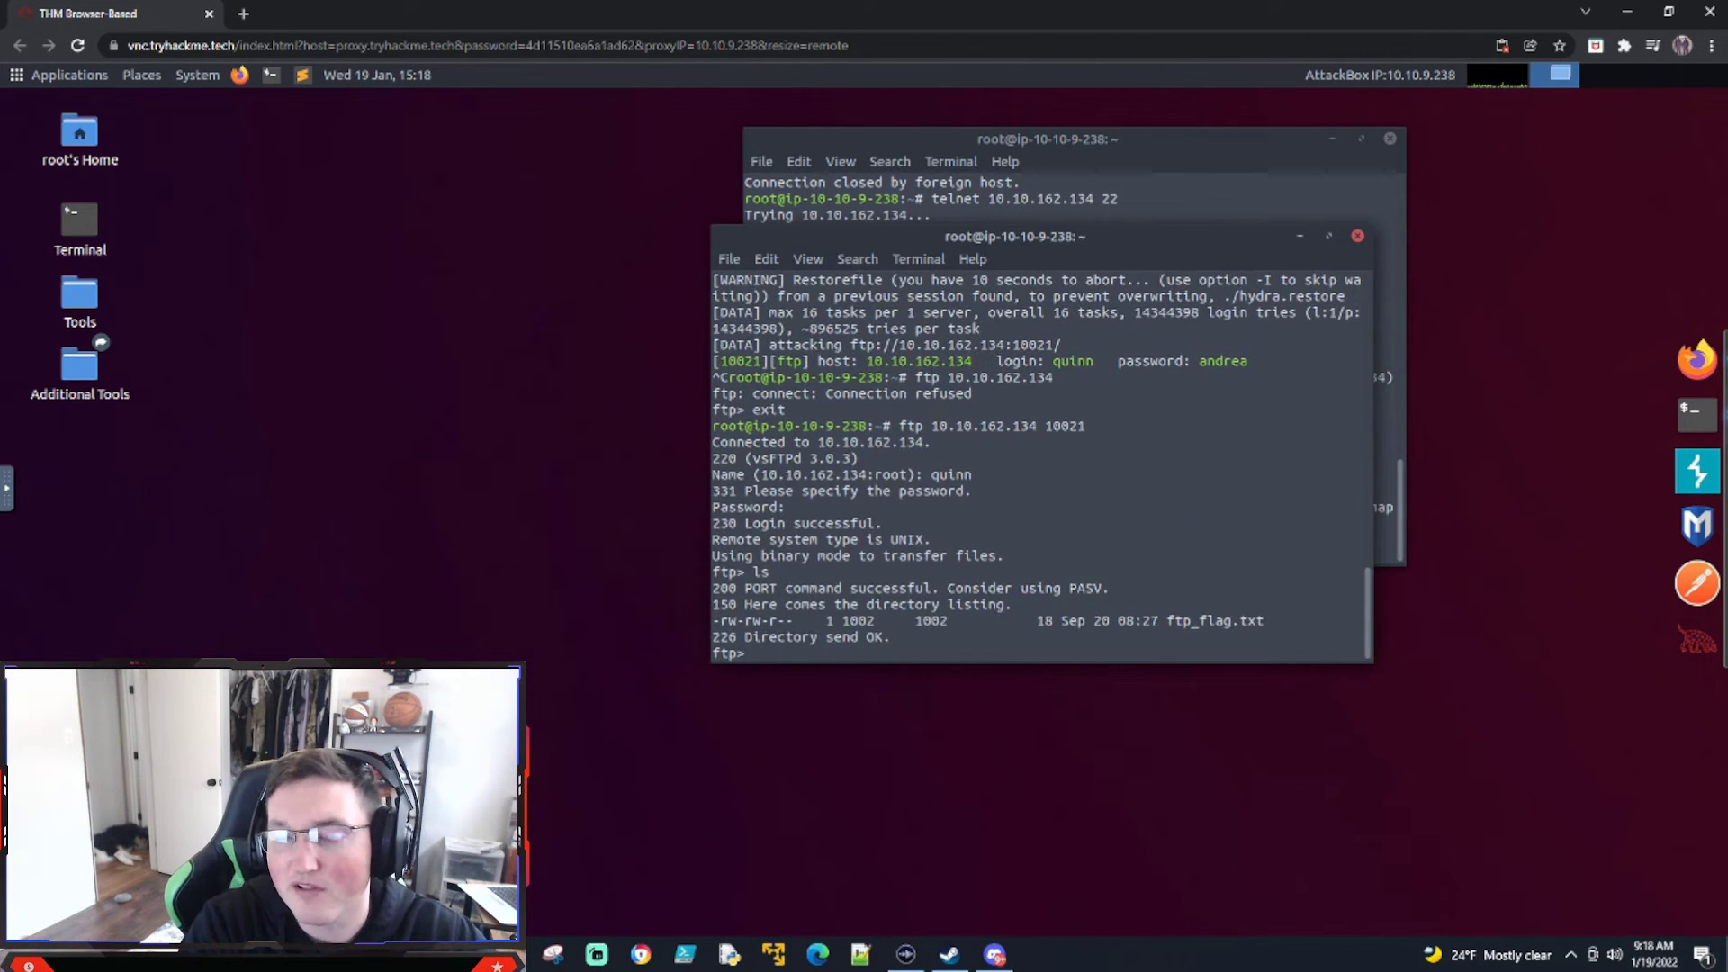
pyautogui.write('get ftp_flag')
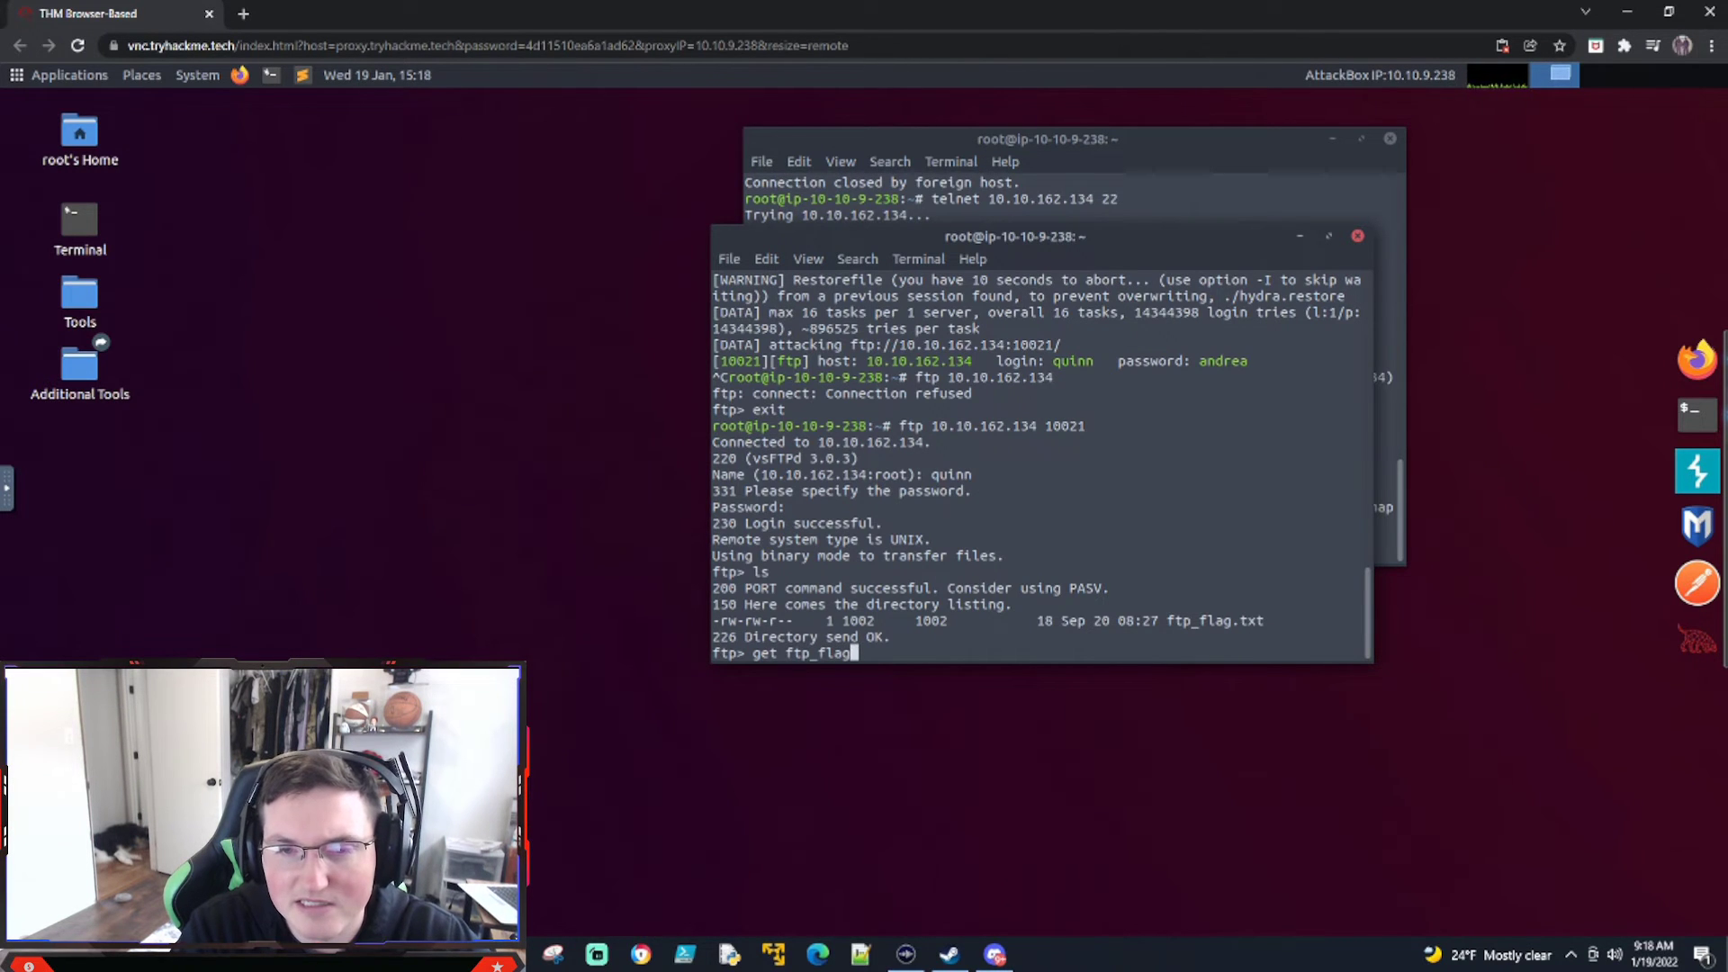
pyautogui.press('Return')
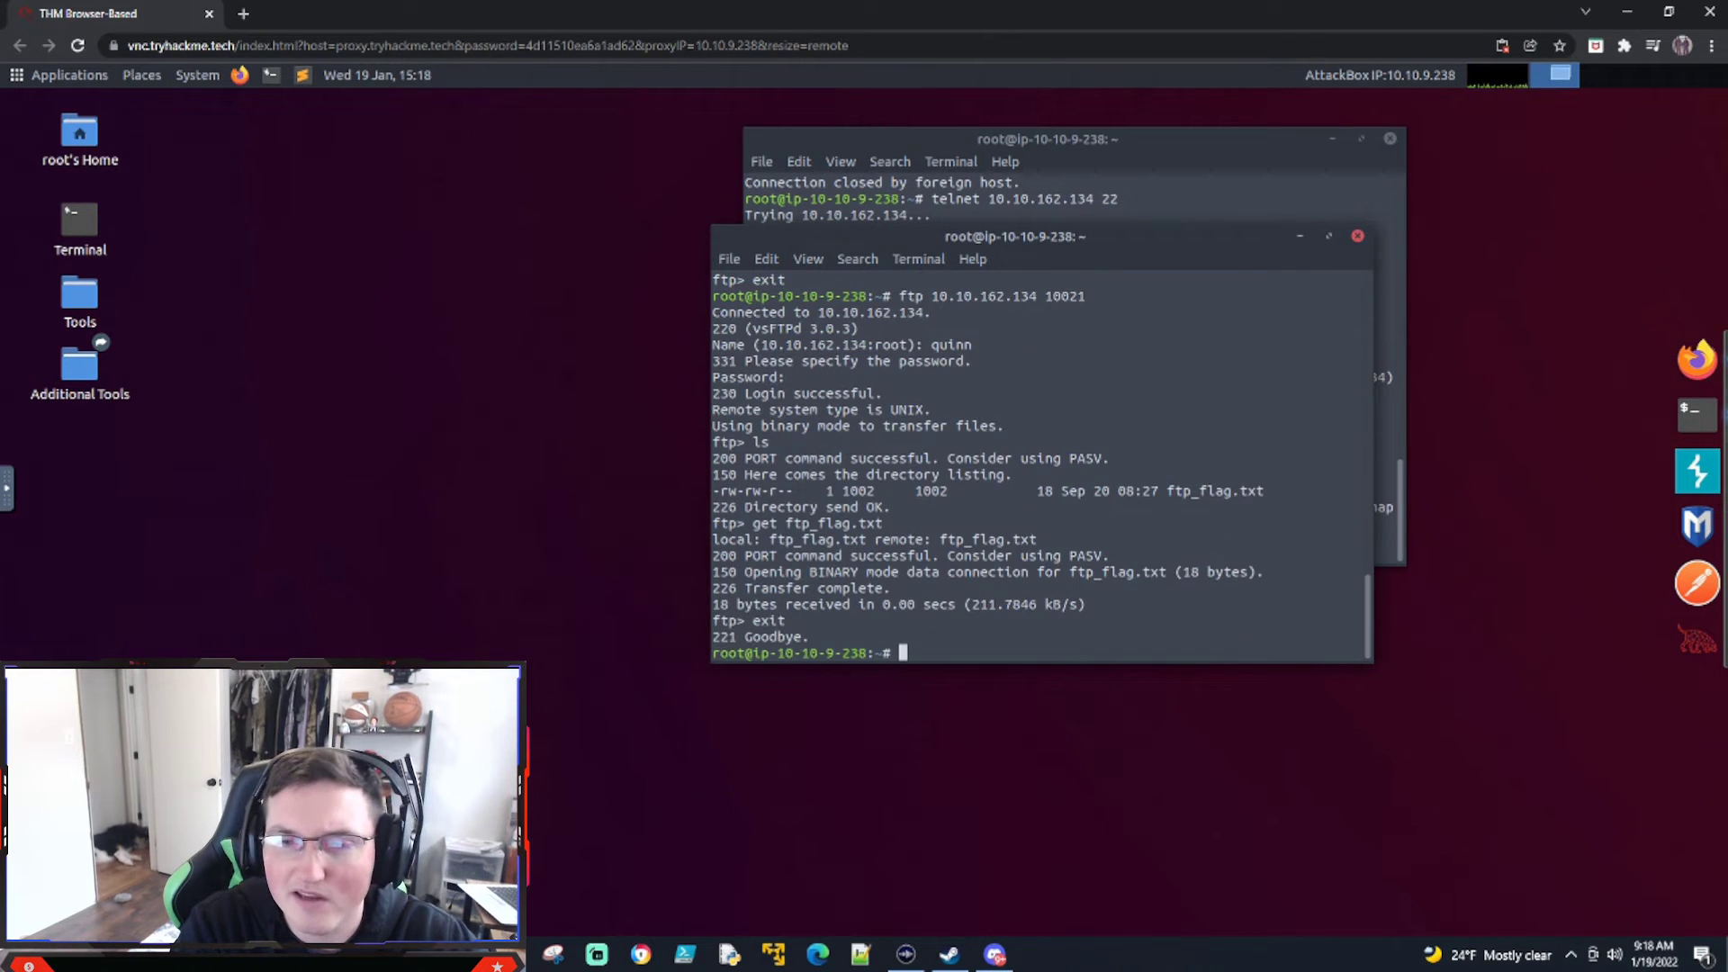
pyautogui.write('ls')
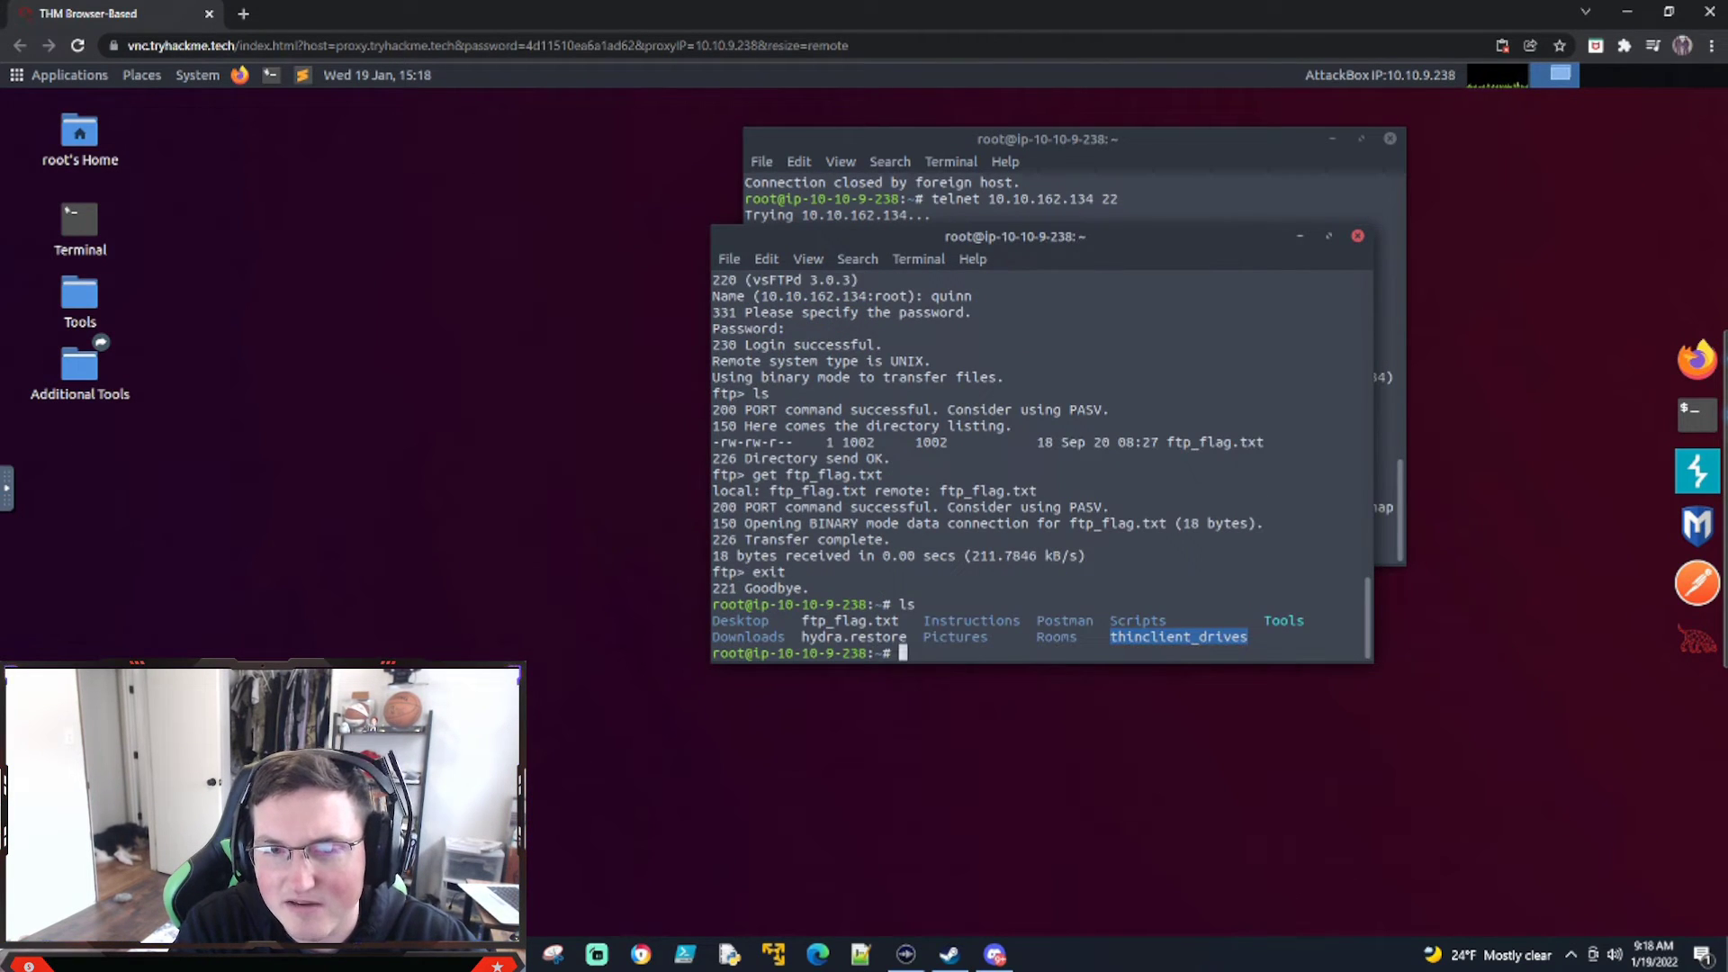
pyautogui.write('cat f')
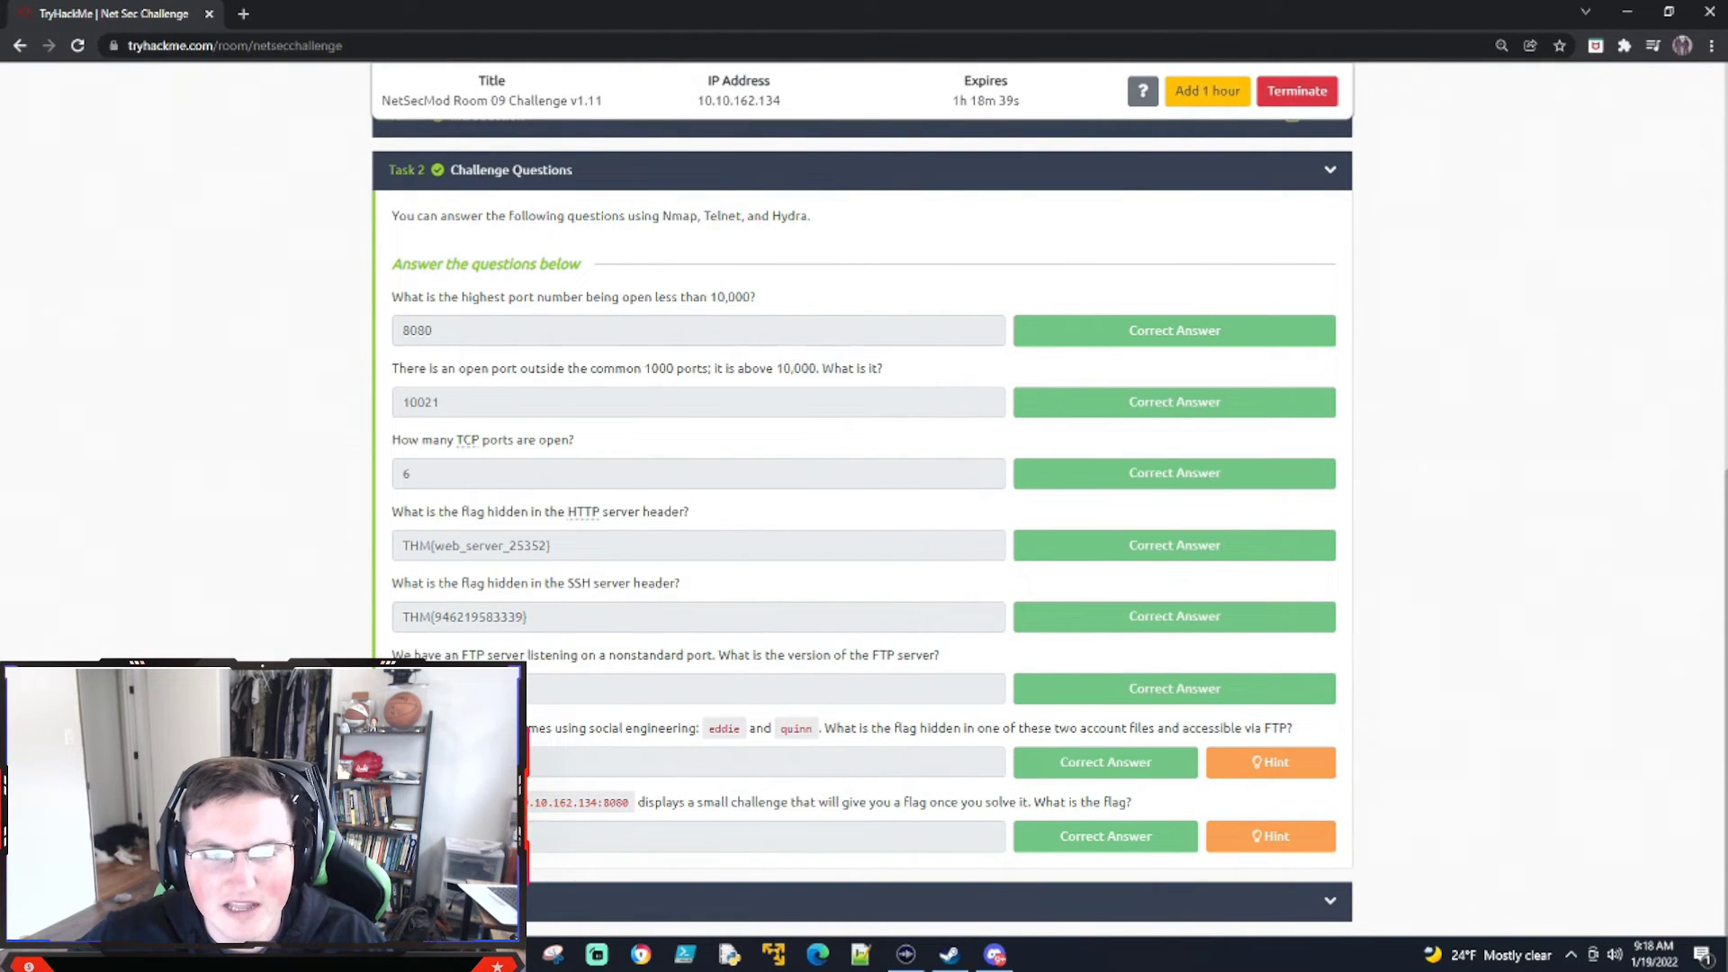
pyautogui.doubleClick(576, 801)
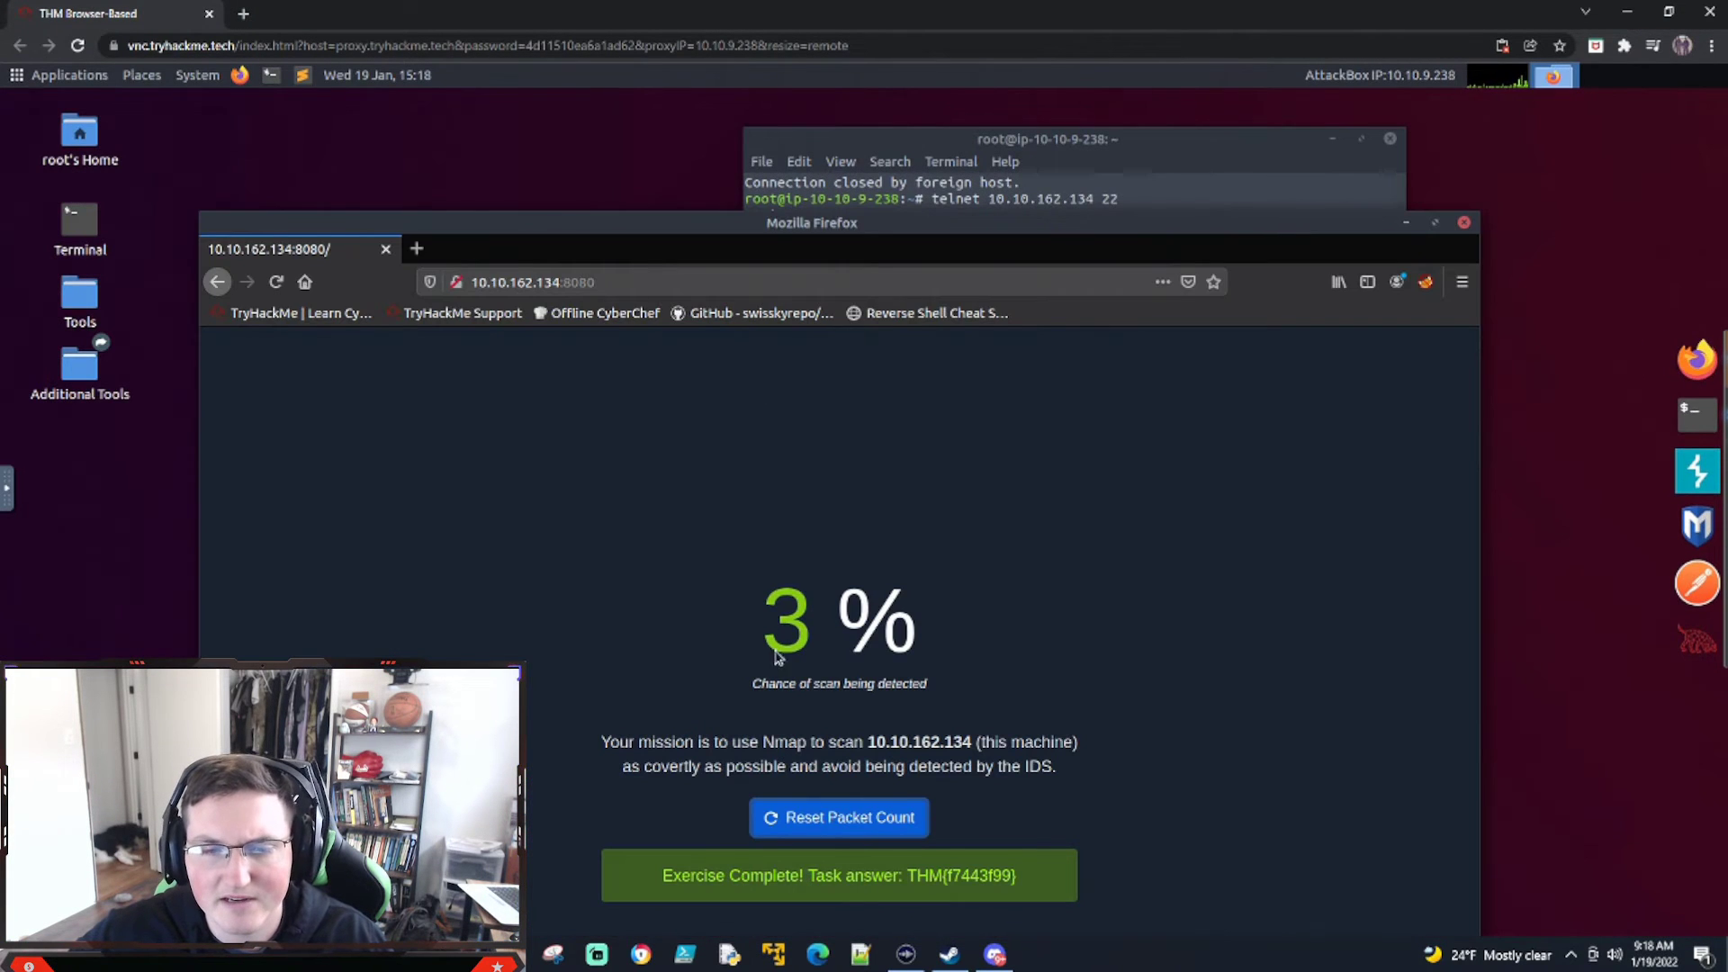
# Reset the 8080 challenge page's packet count back to 0% detection.
pyautogui.click(838, 817)
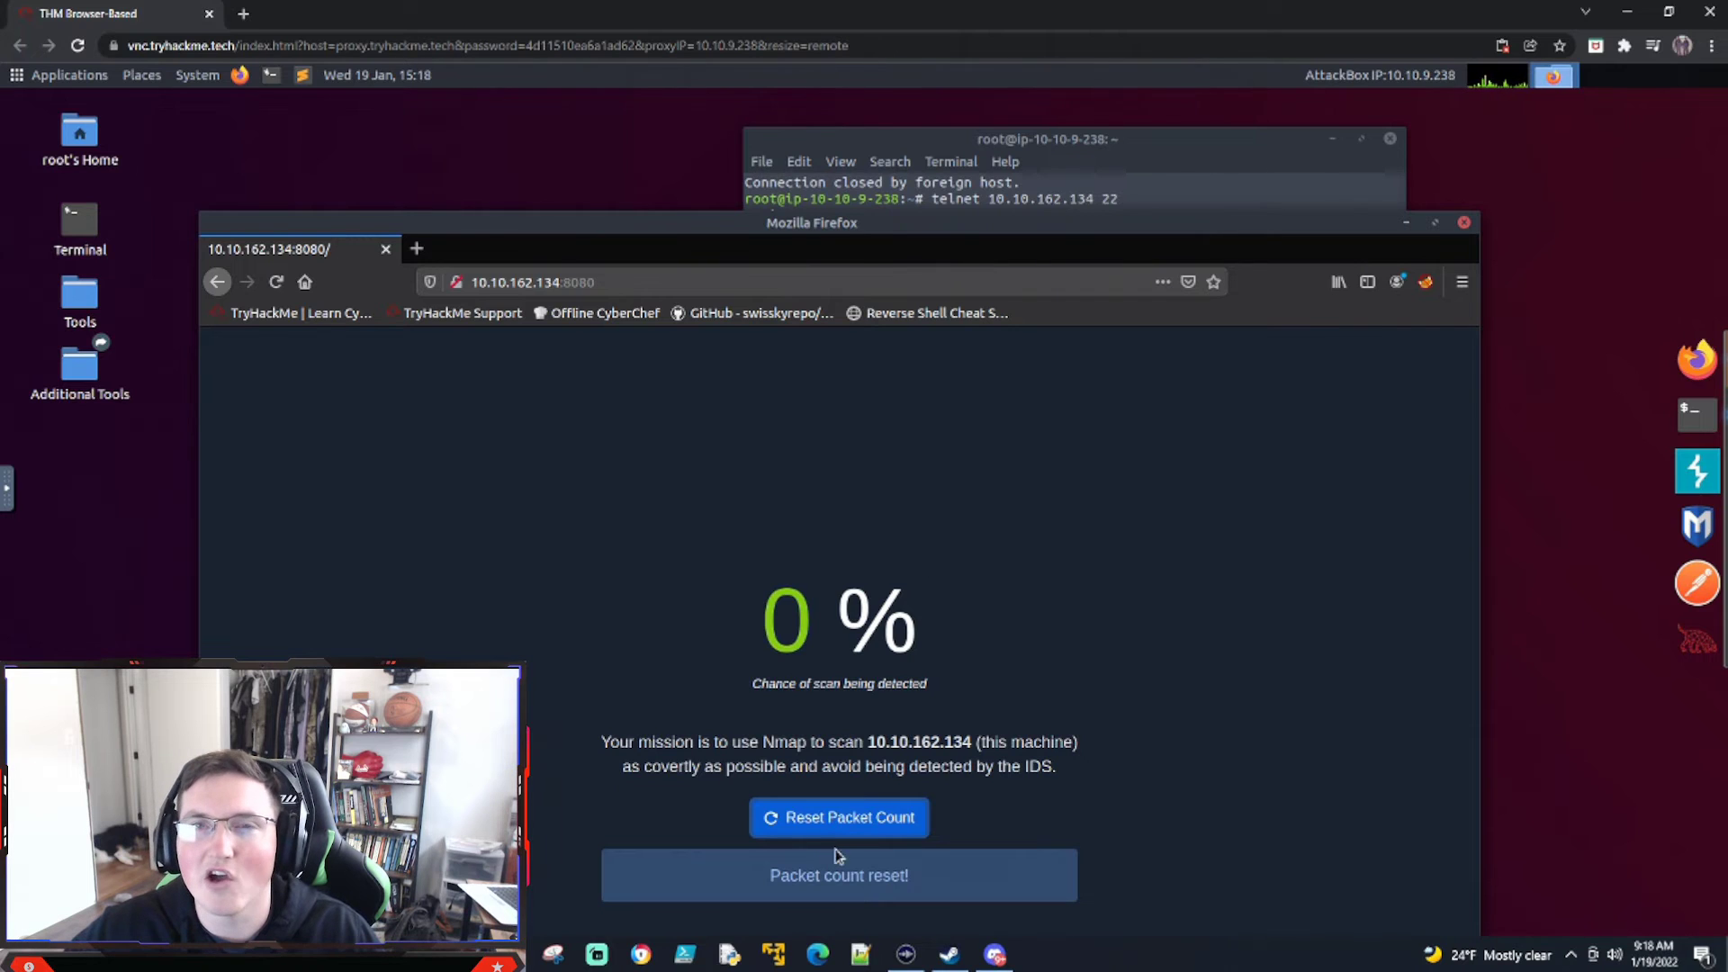
pyautogui.moveTo(1067, 158)
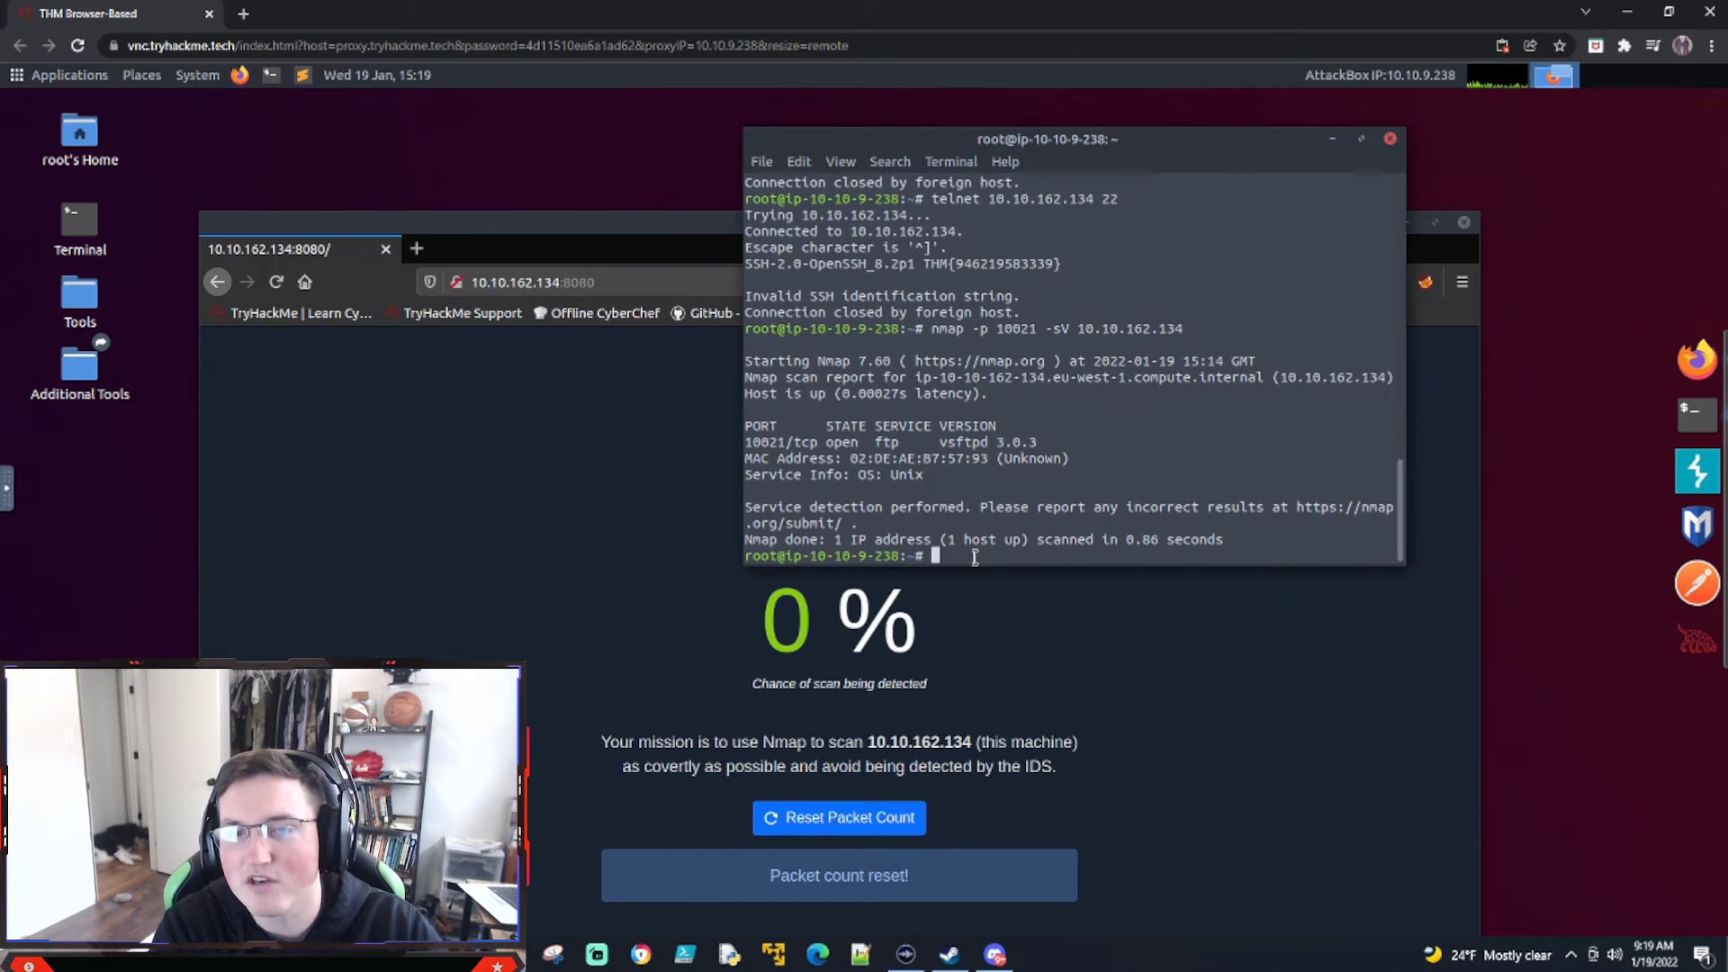
# Launch an nmap null scan (-sN) against 10.10.162.134.
pyautogui.write('nmap')
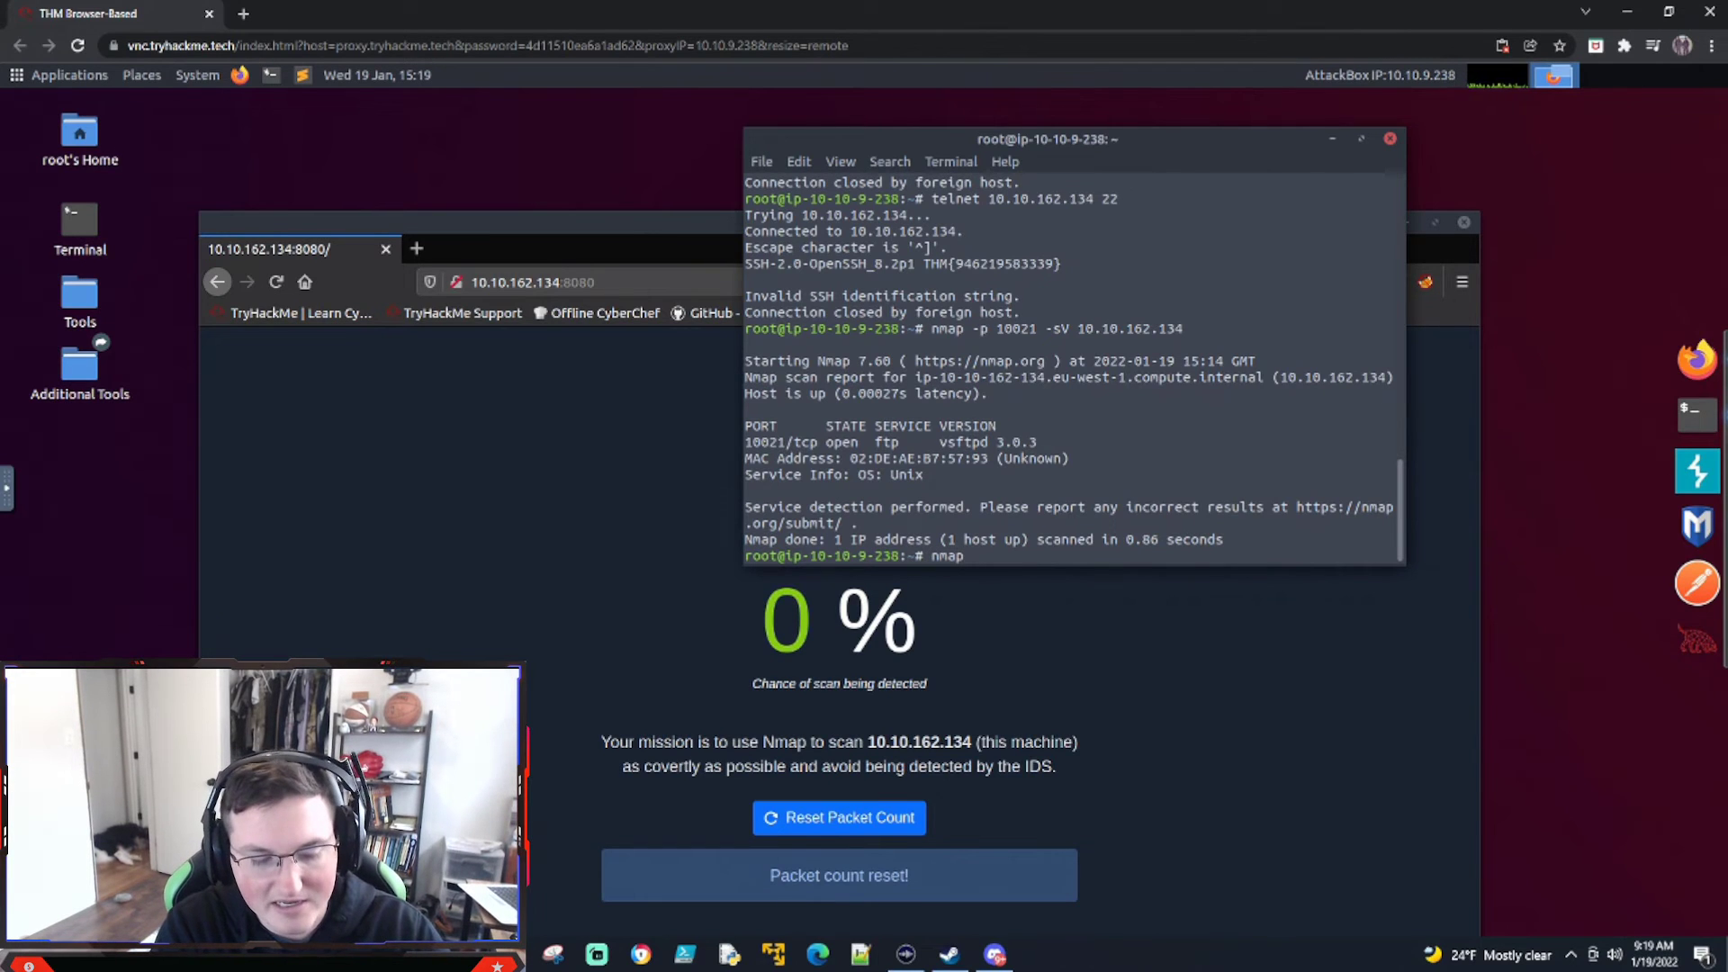
pyautogui.write('-sN')
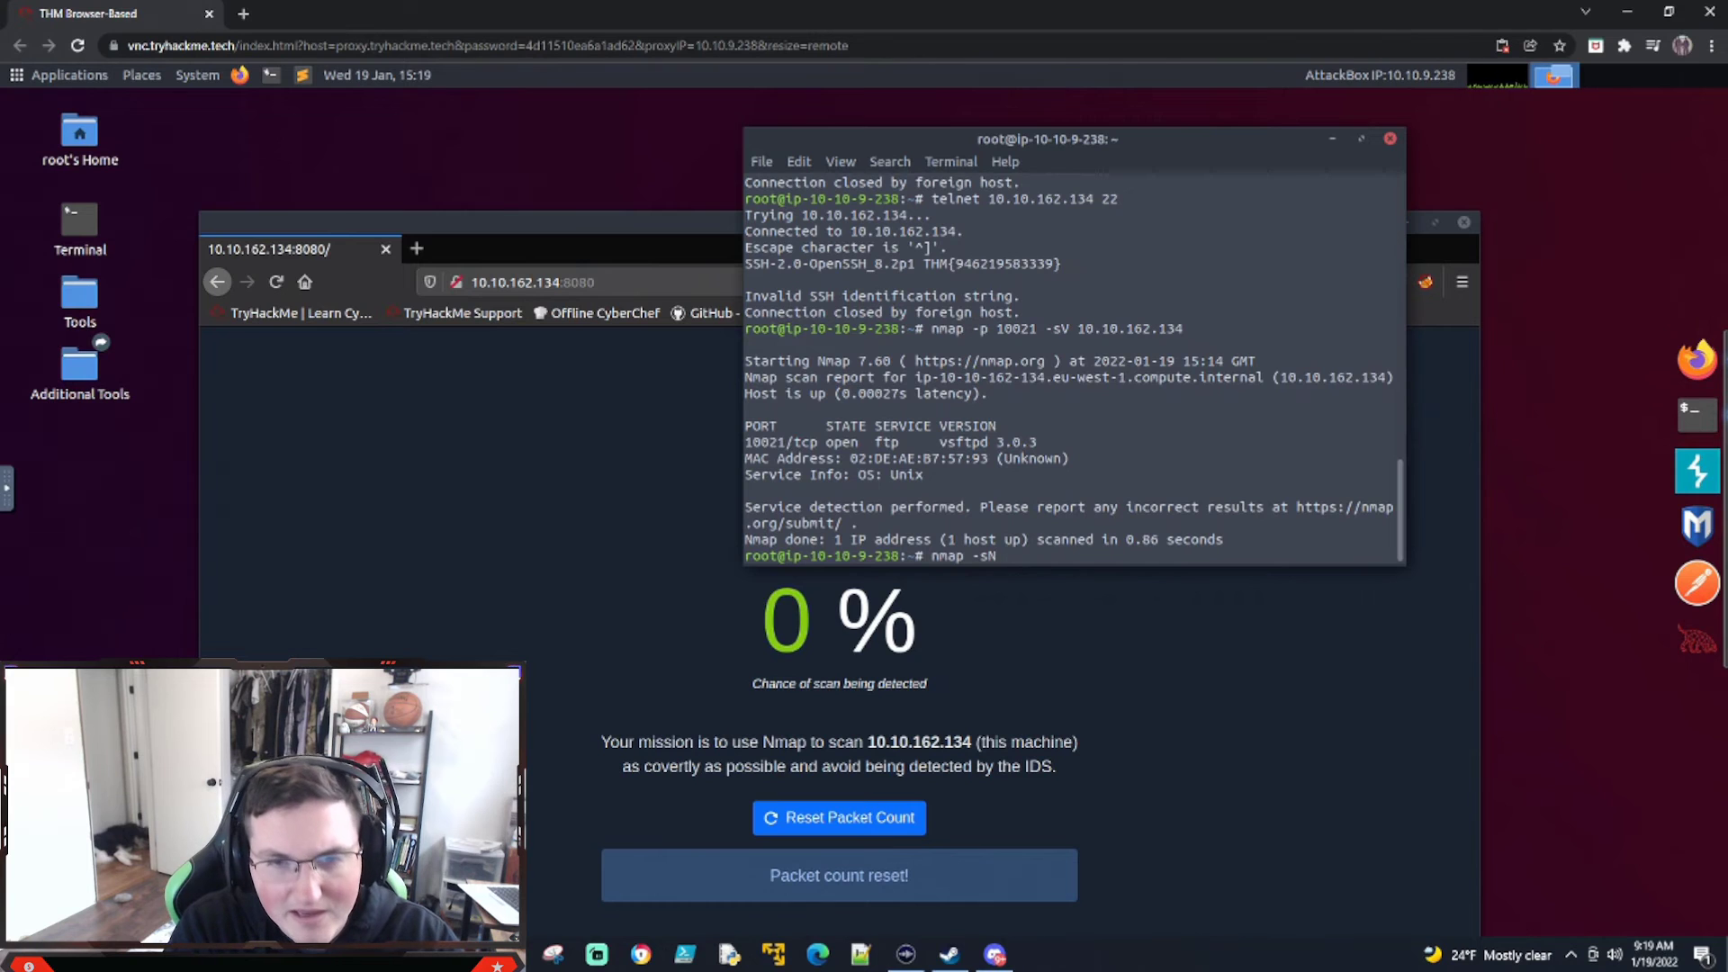
pyautogui.write('10.10')
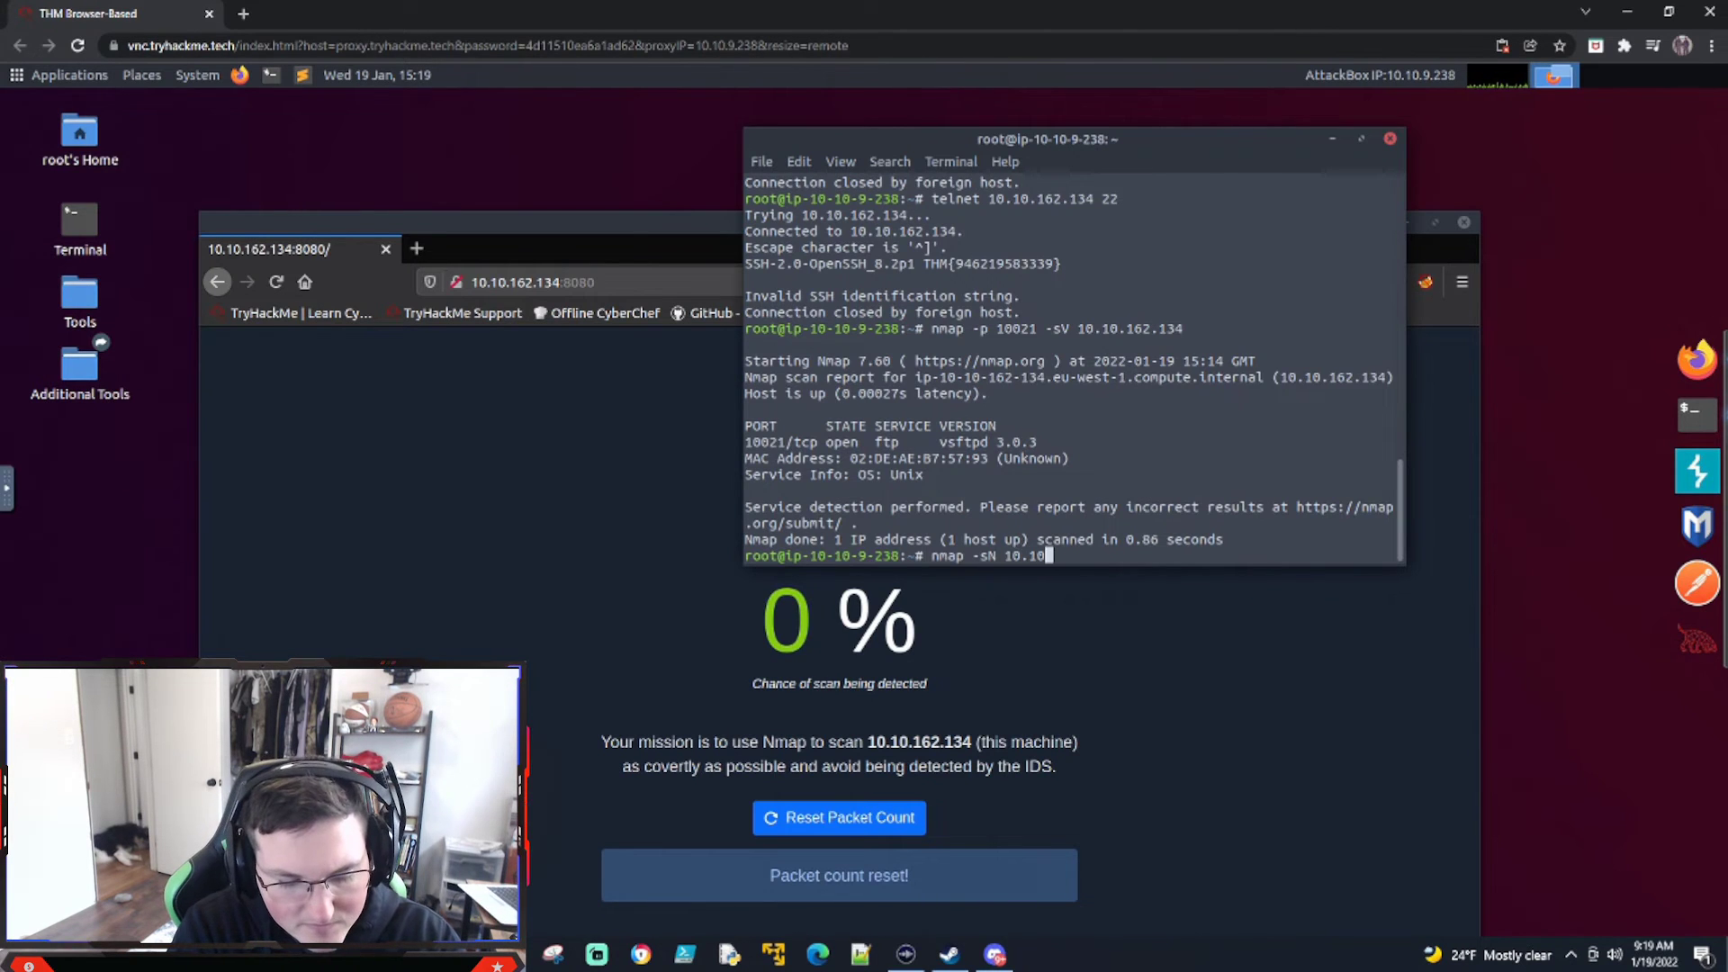
pyautogui.write('162.134')
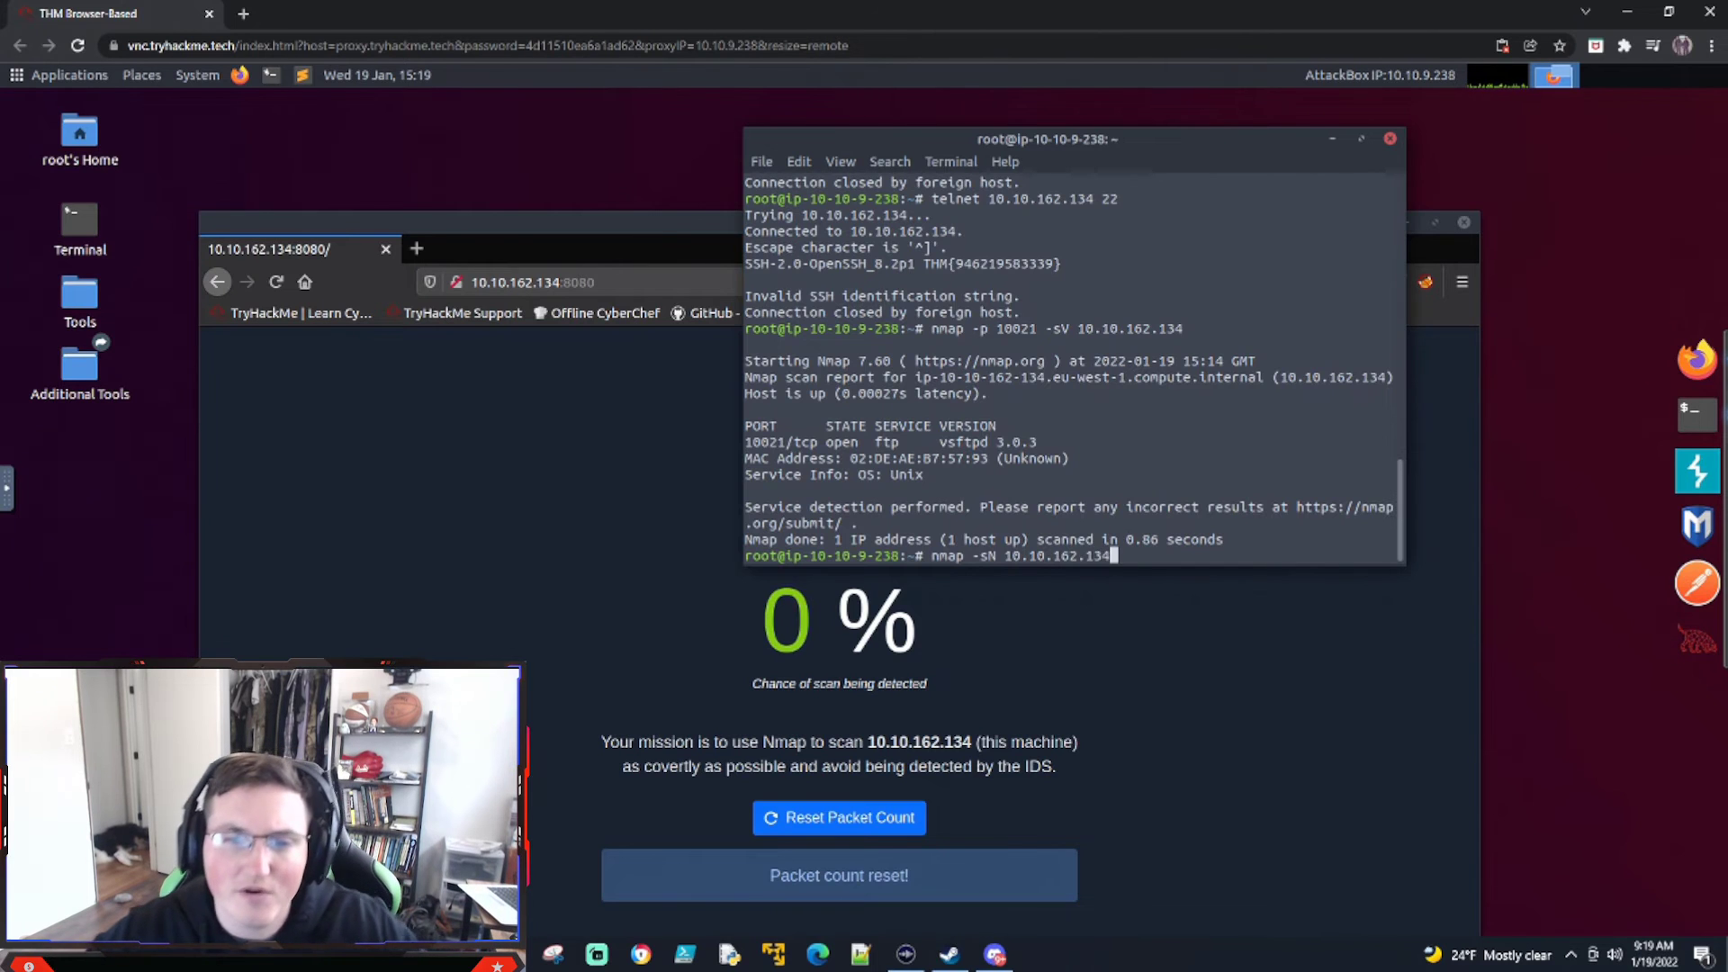
pyautogui.press('Return')
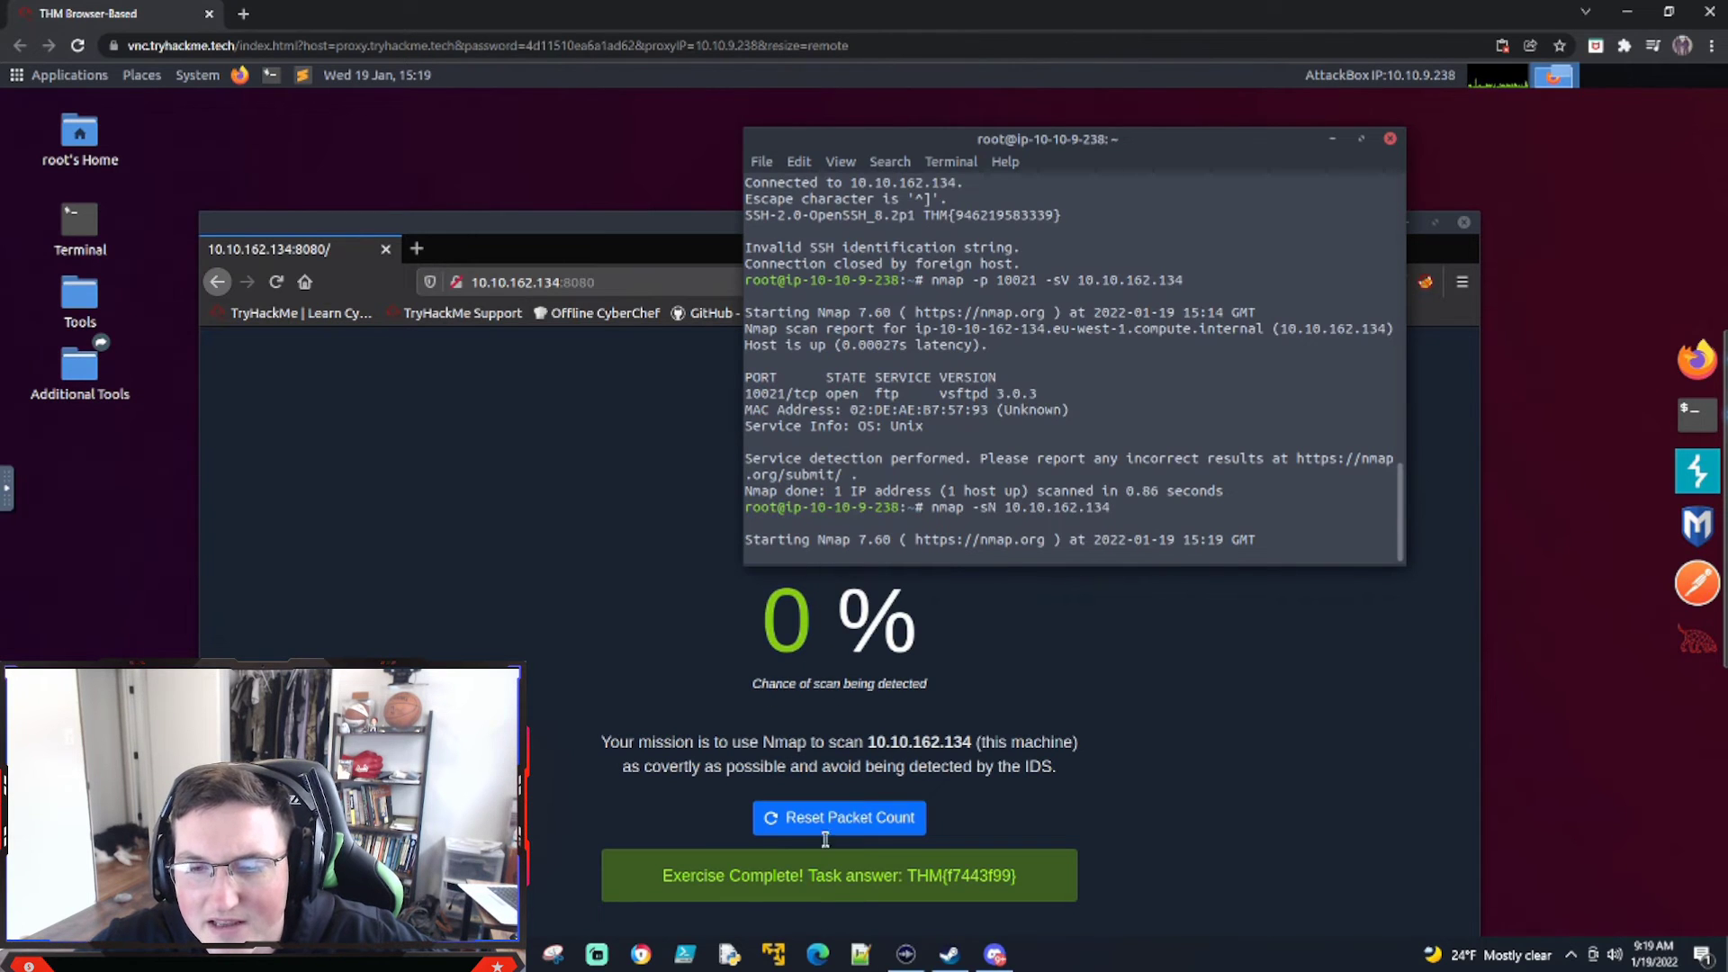
pyautogui.moveTo(1020, 796)
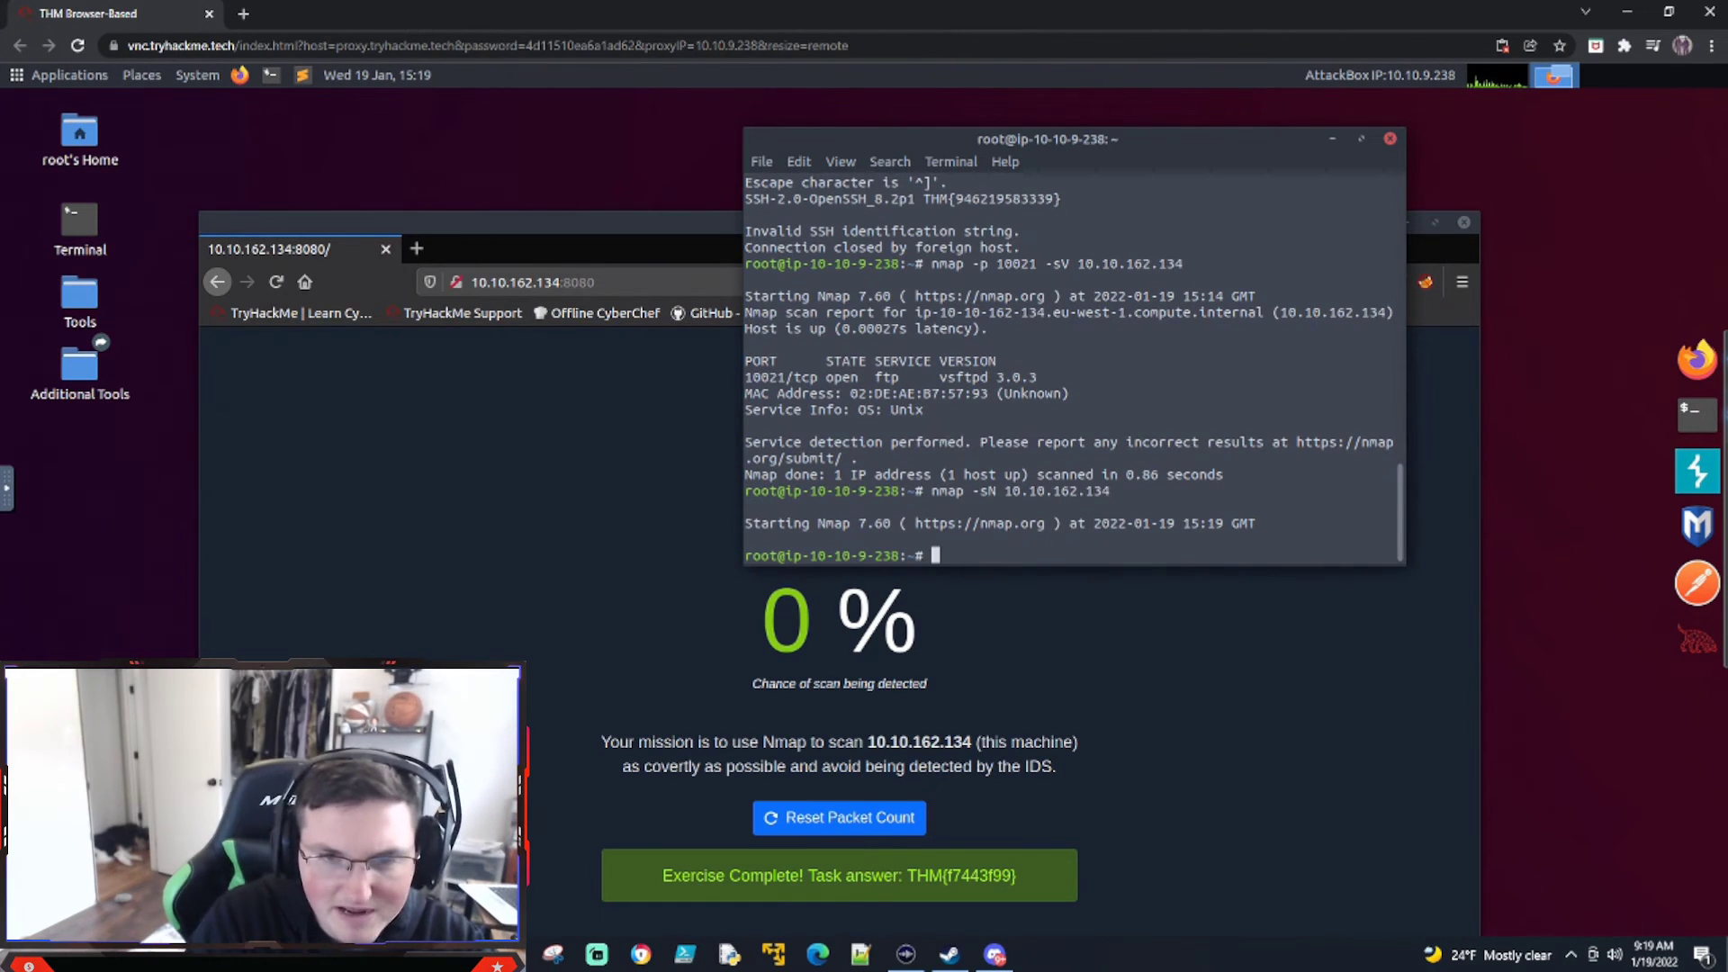
# Reset the packet count, then run plain nmap on 10.10.162.134 and review its output.
pyautogui.write('nmap')
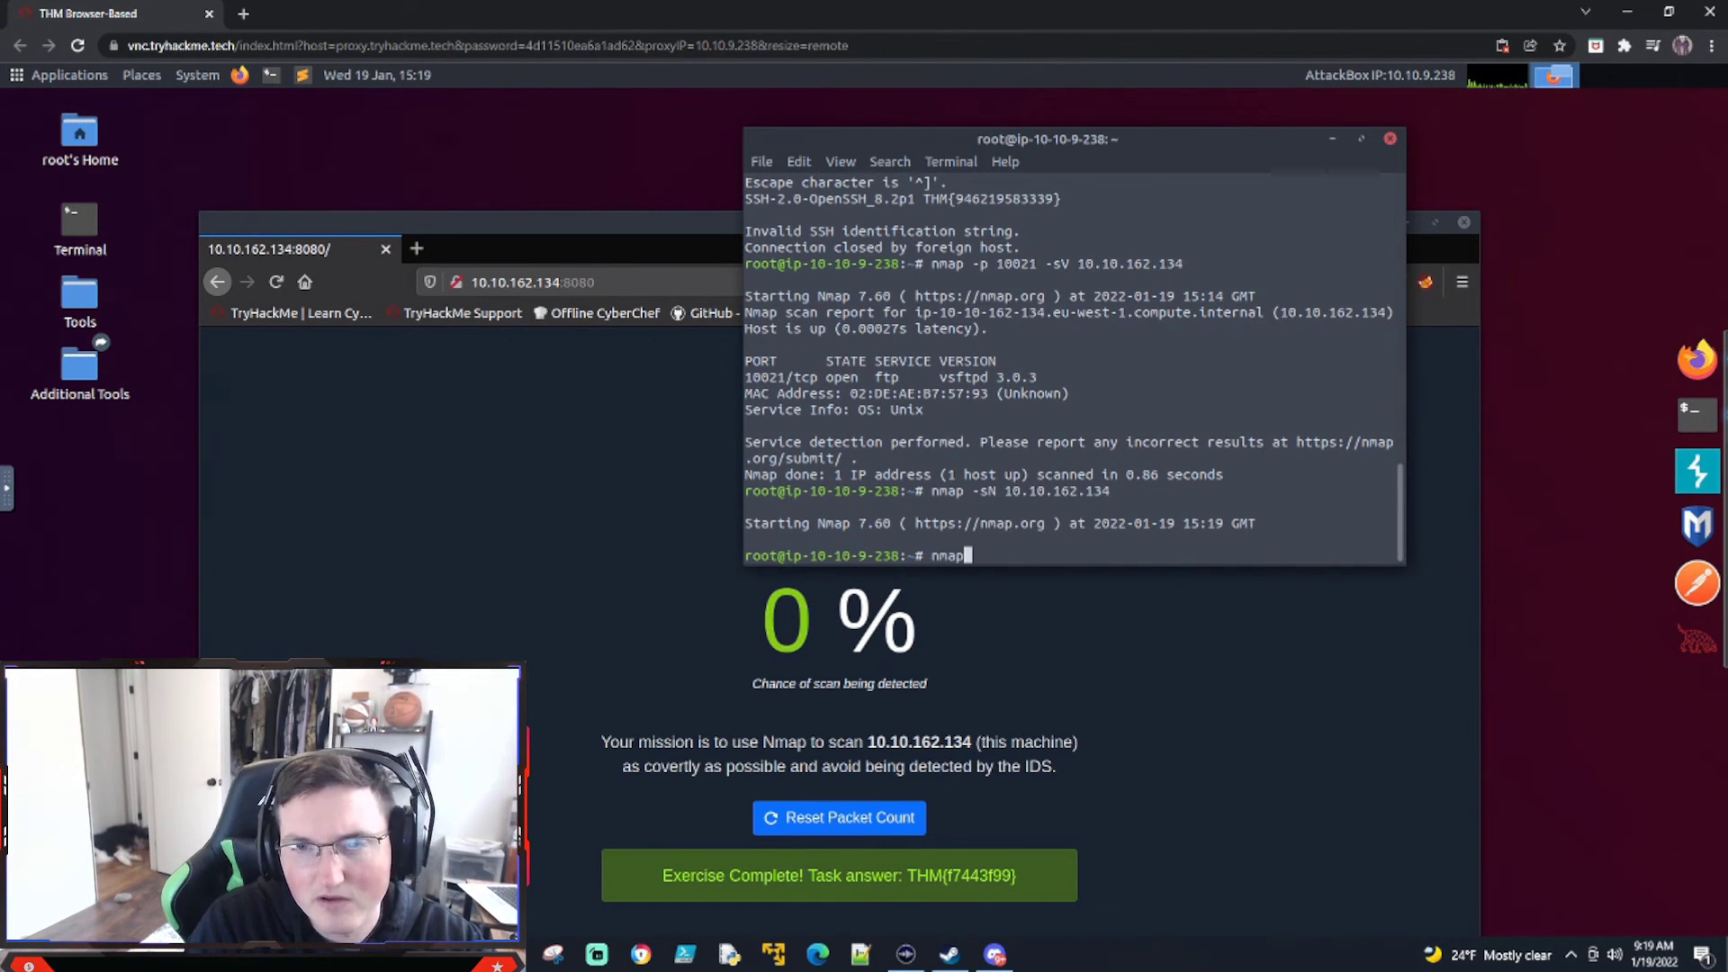
pyautogui.write('10.10.')
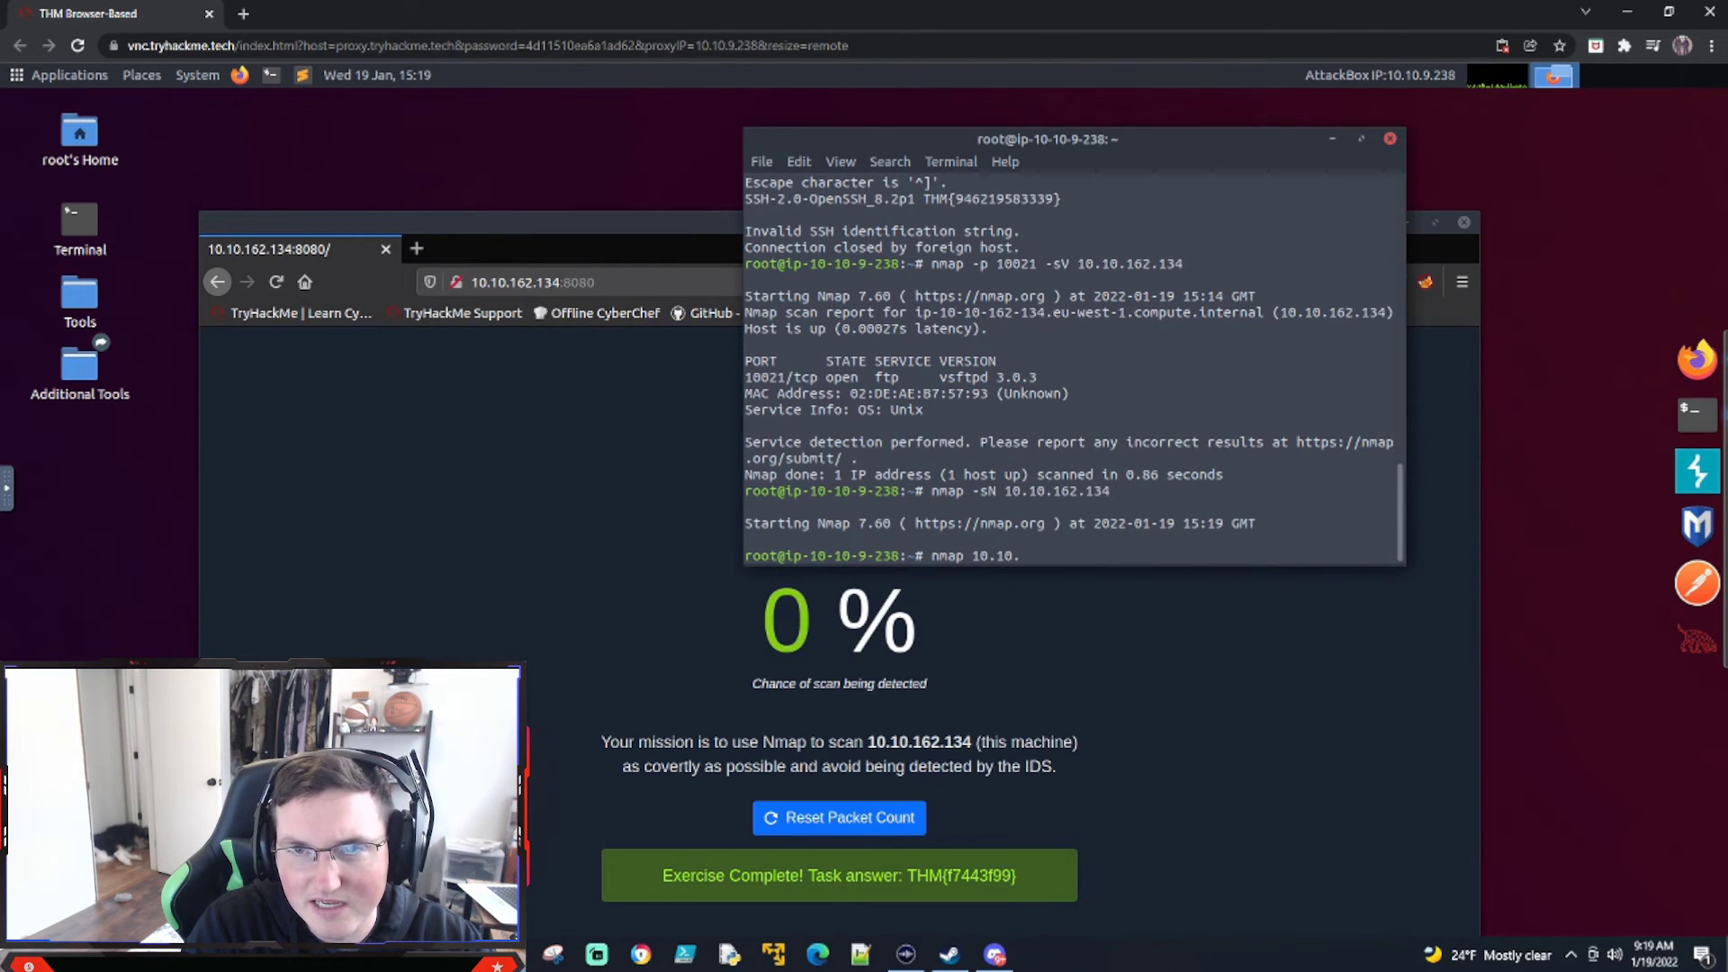
pyautogui.write('1')
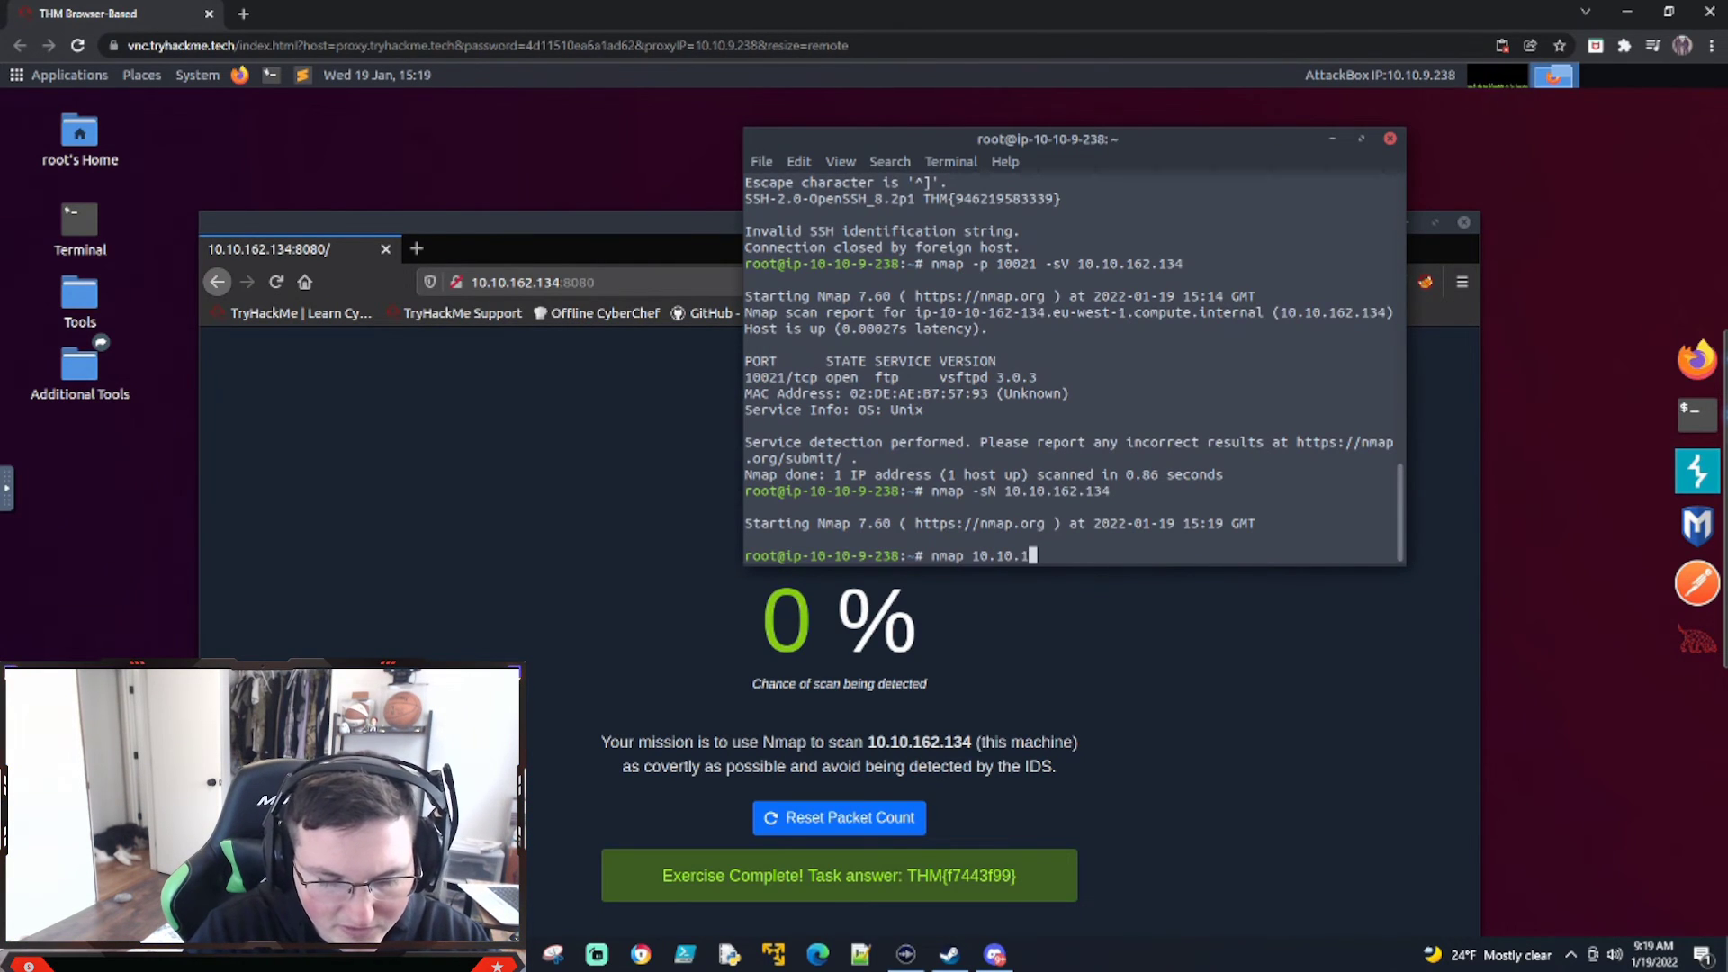
pyautogui.write('62.134')
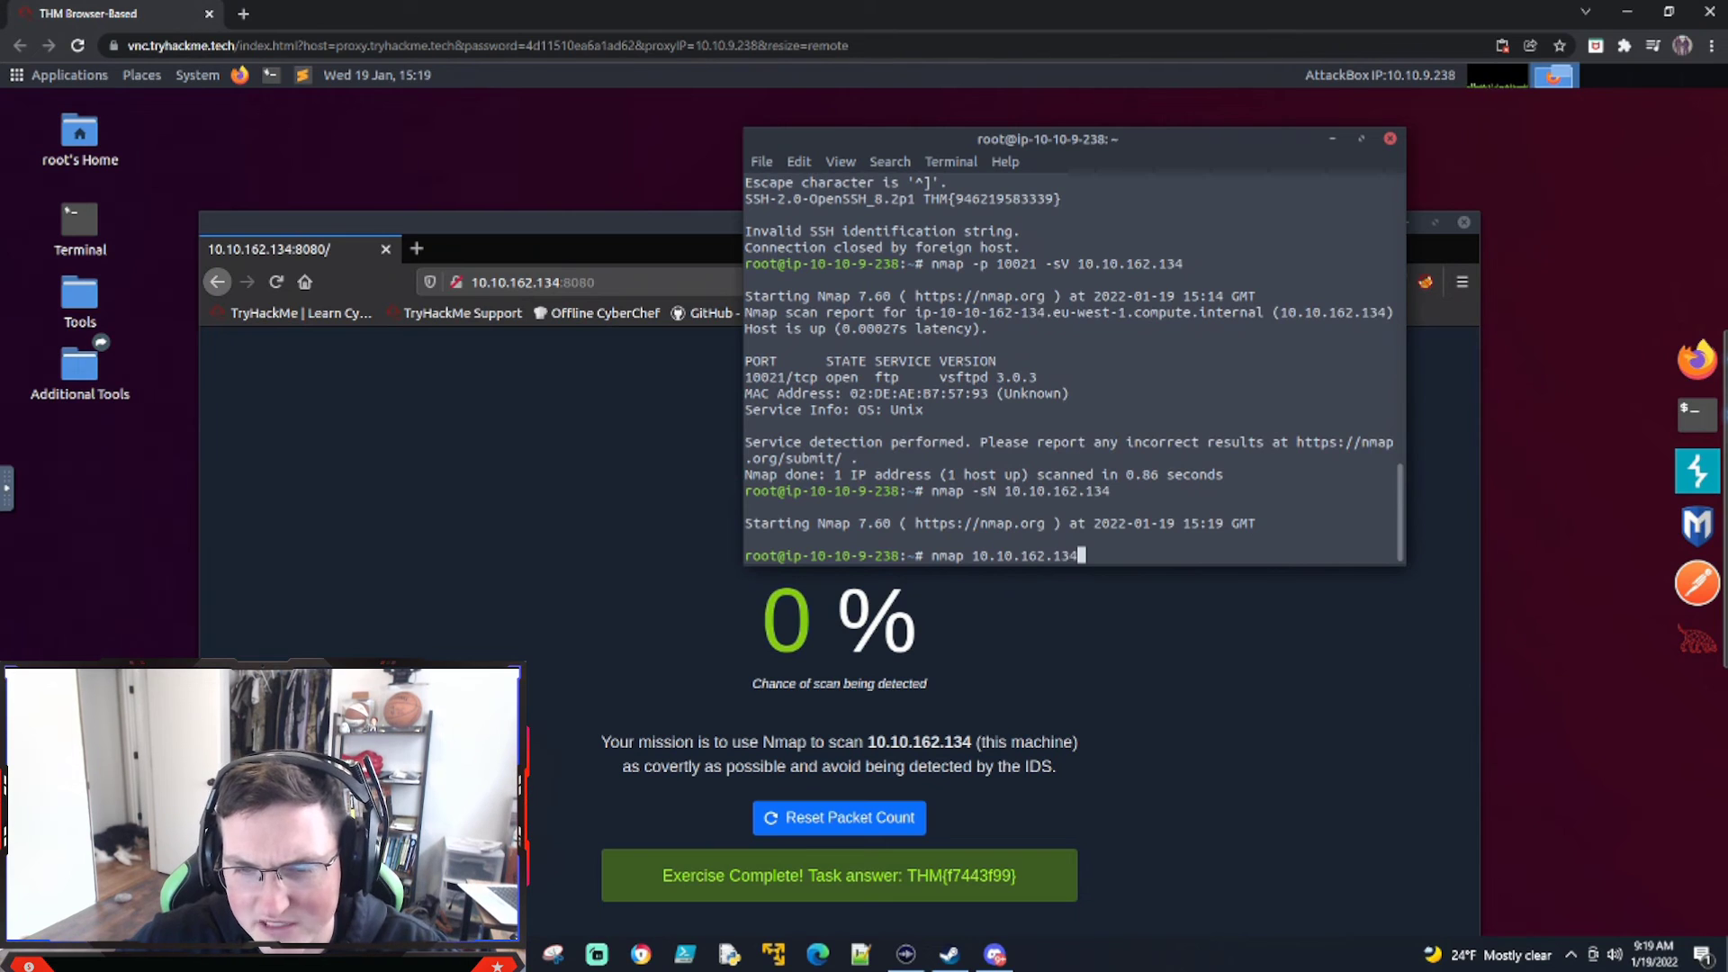
pyautogui.click(838, 818)
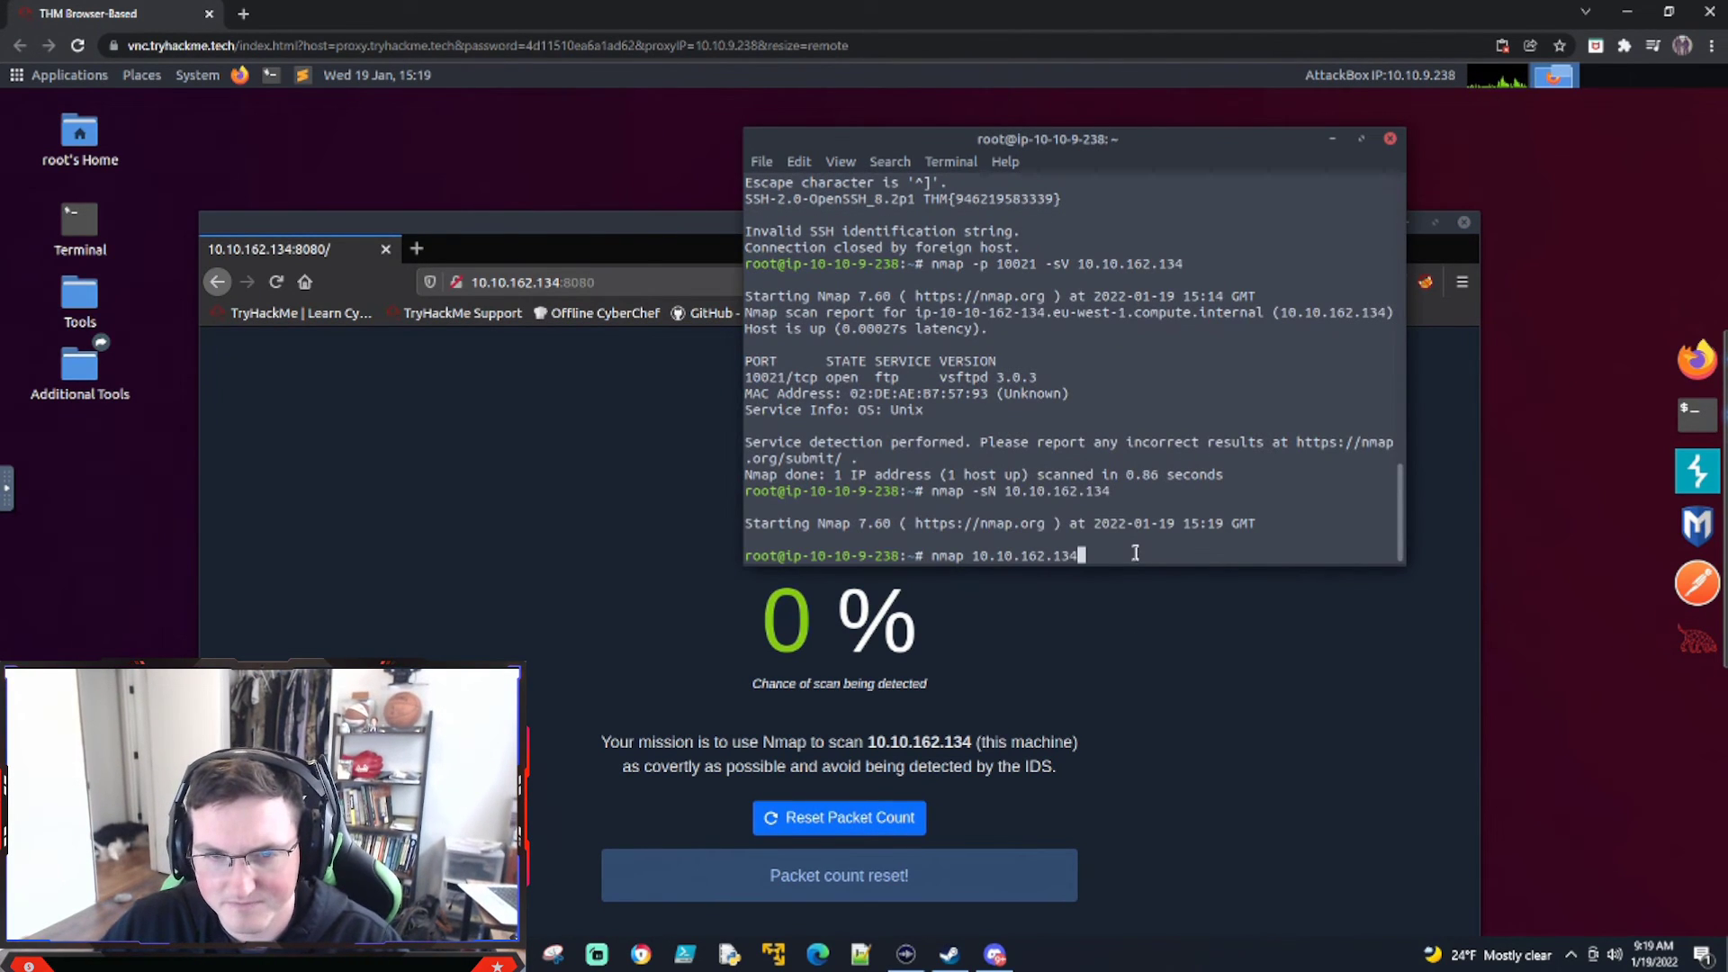
pyautogui.press('Return')
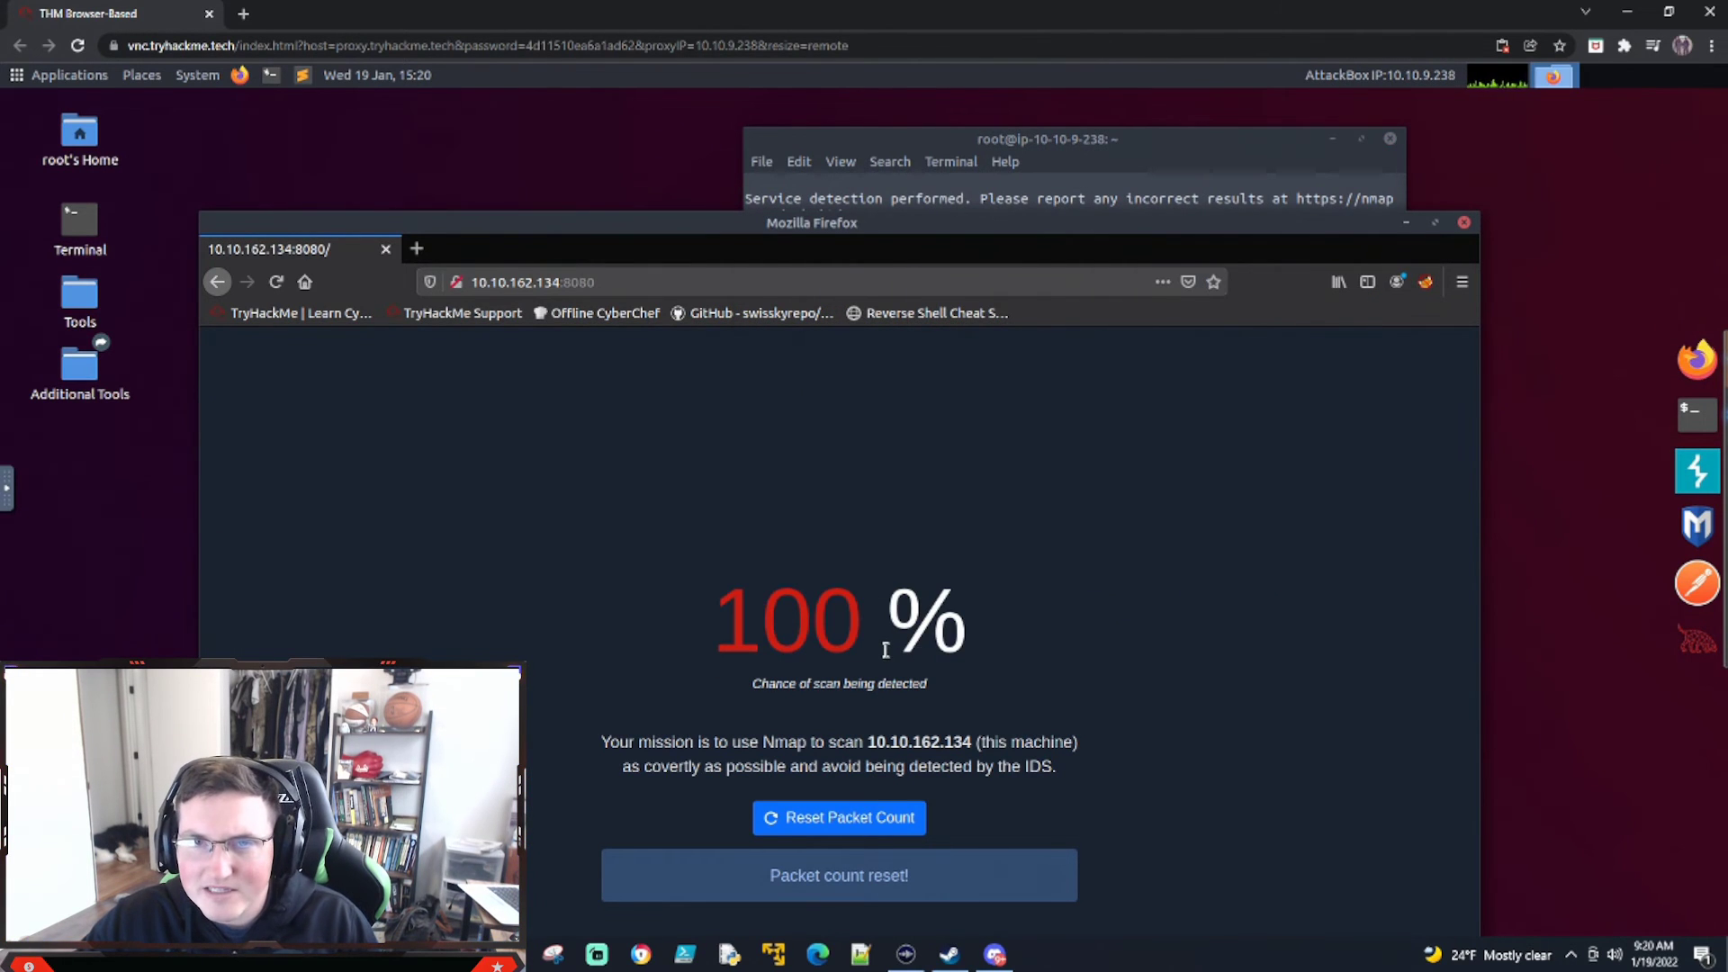
pyautogui.moveTo(1139, 153)
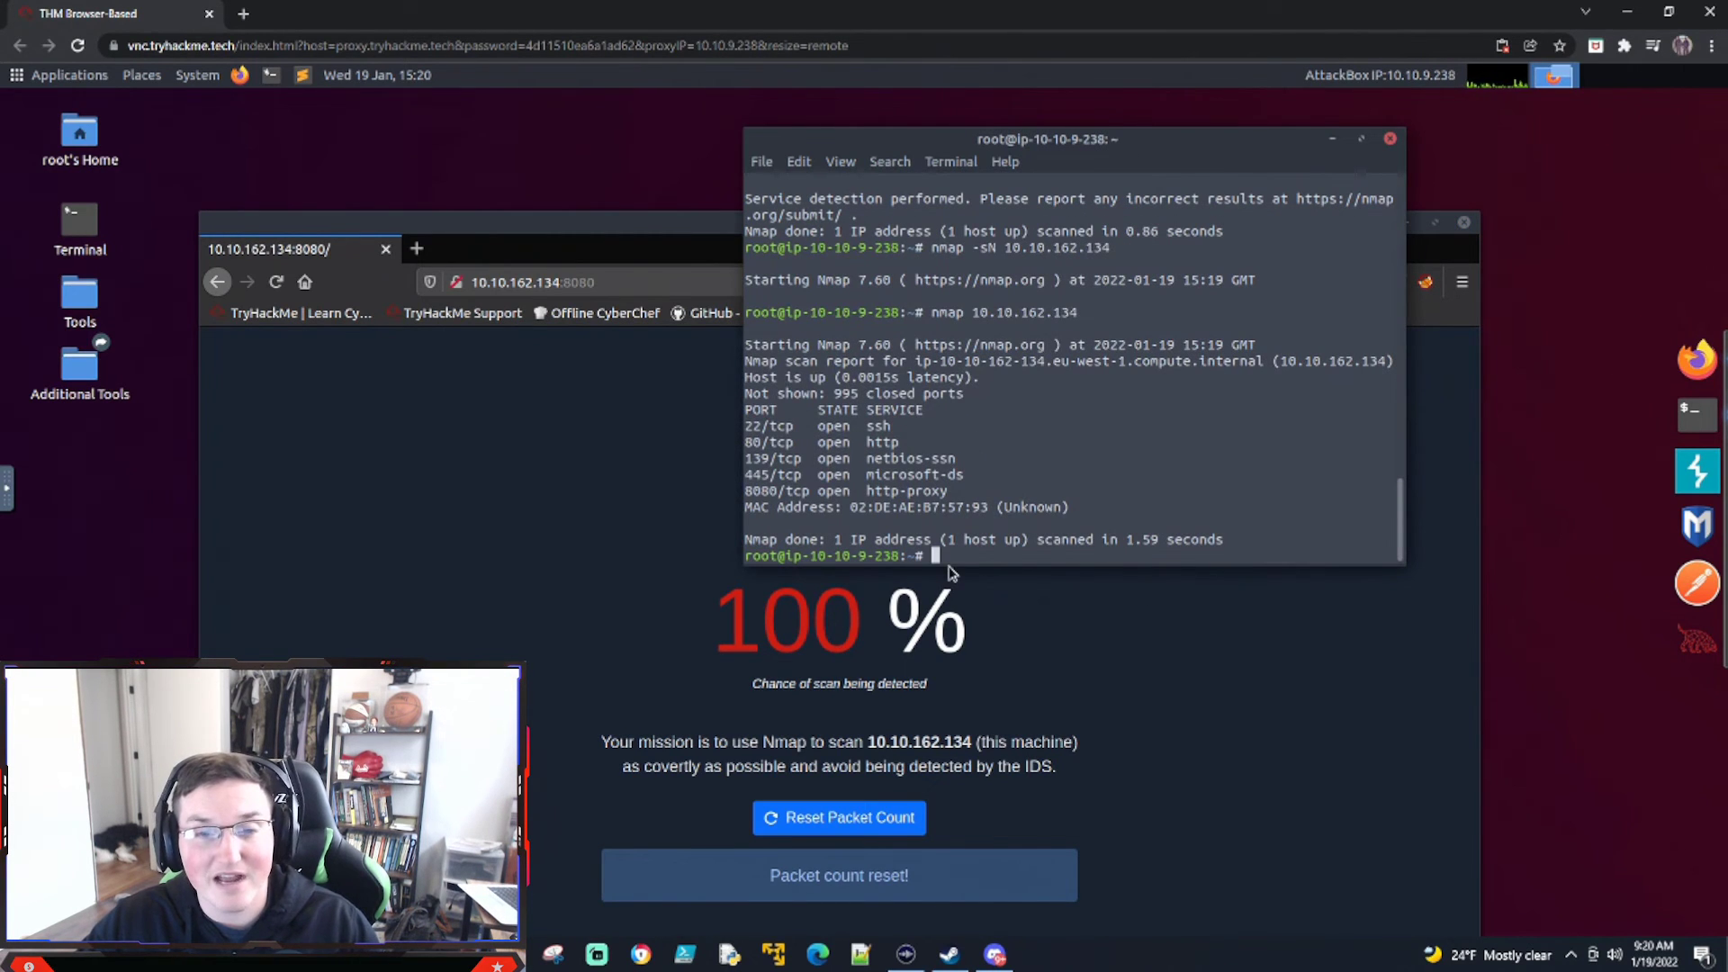
pyautogui.moveTo(849, 796)
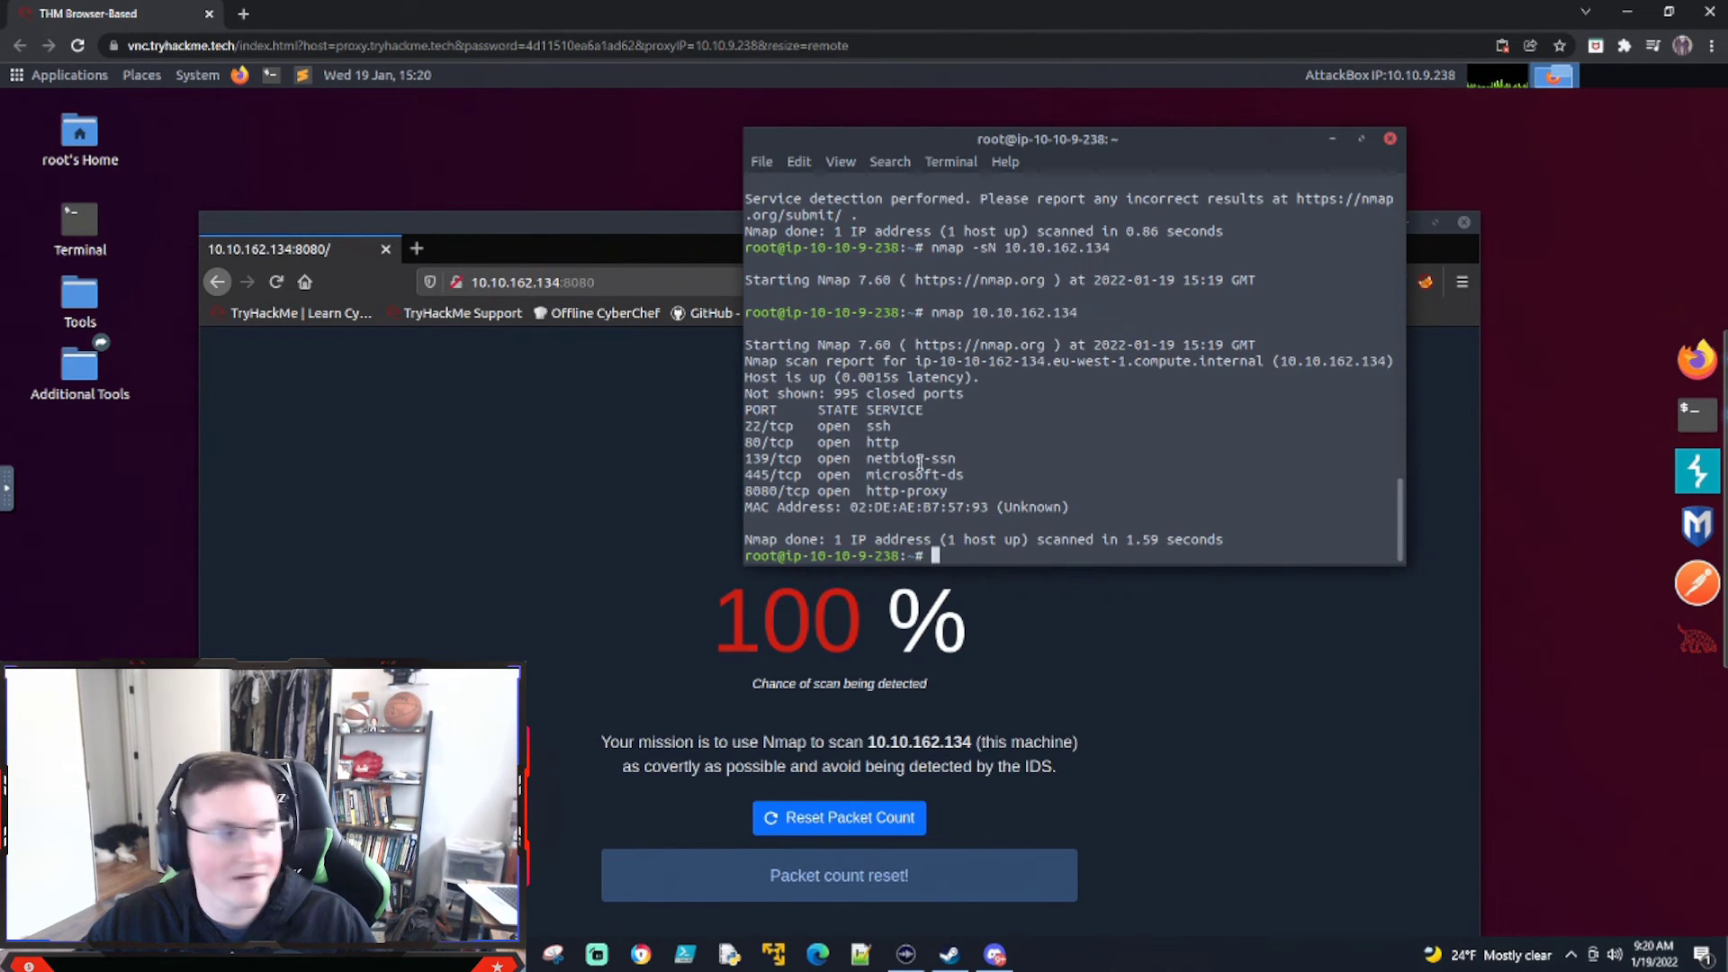
pyautogui.scroll(3)
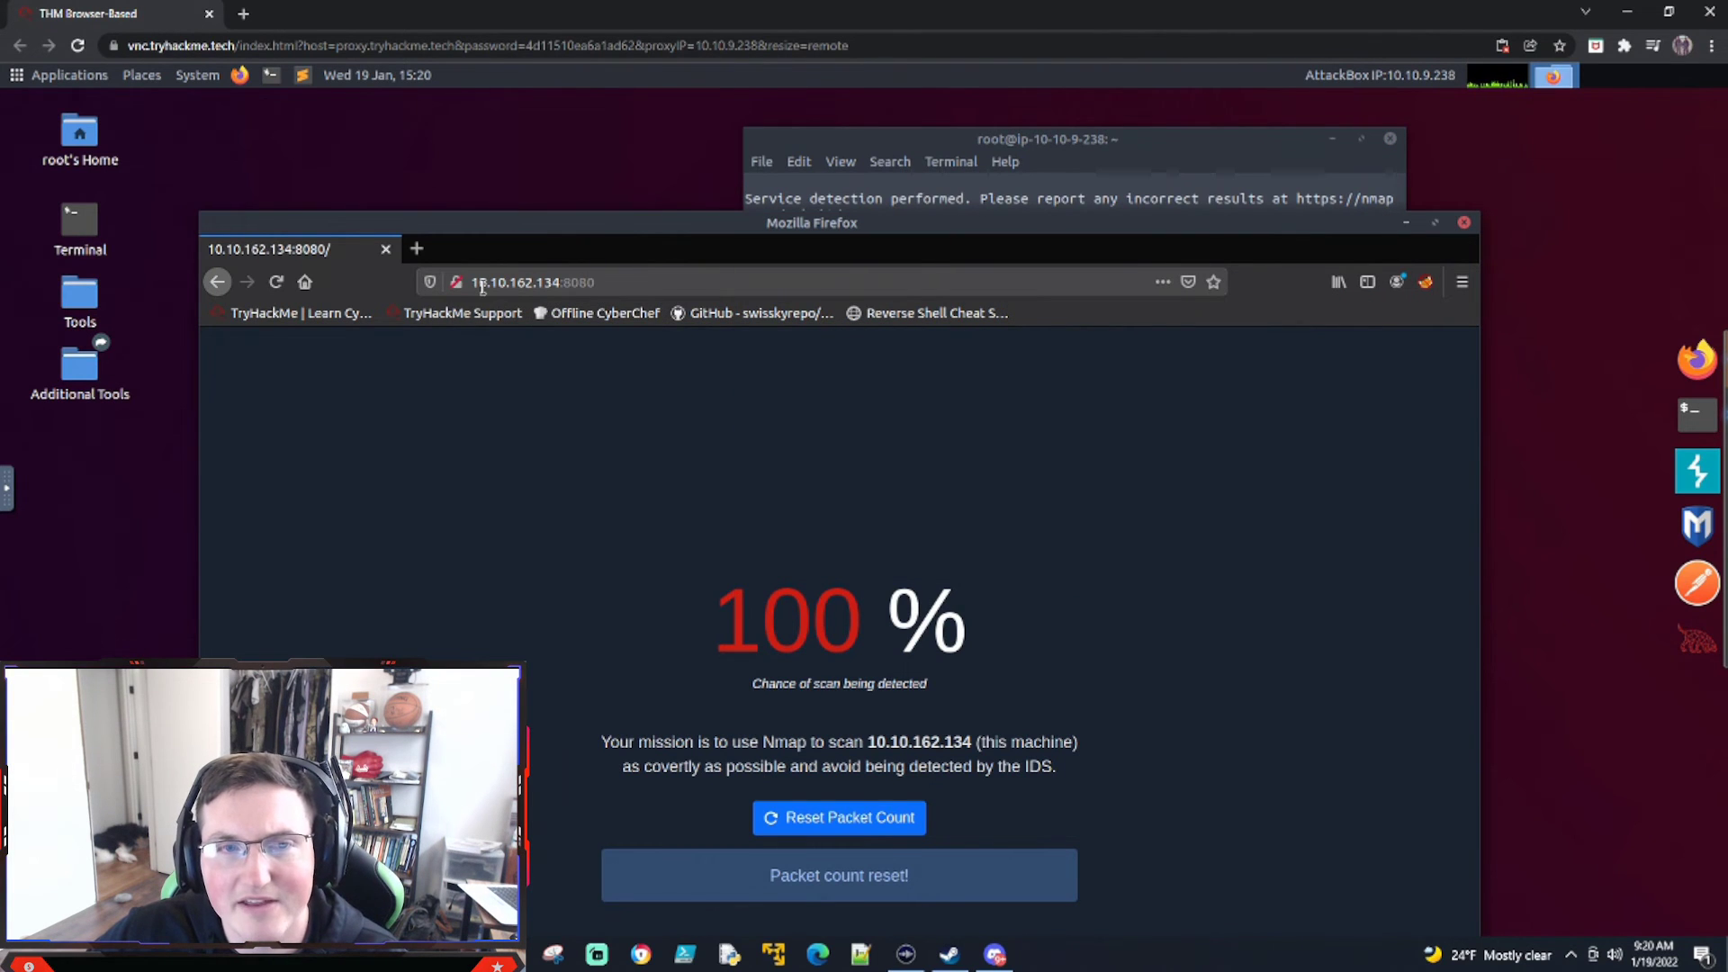
# View the full 8080 challenge page address, then switch back to the room tab.
pyautogui.click(535, 281)
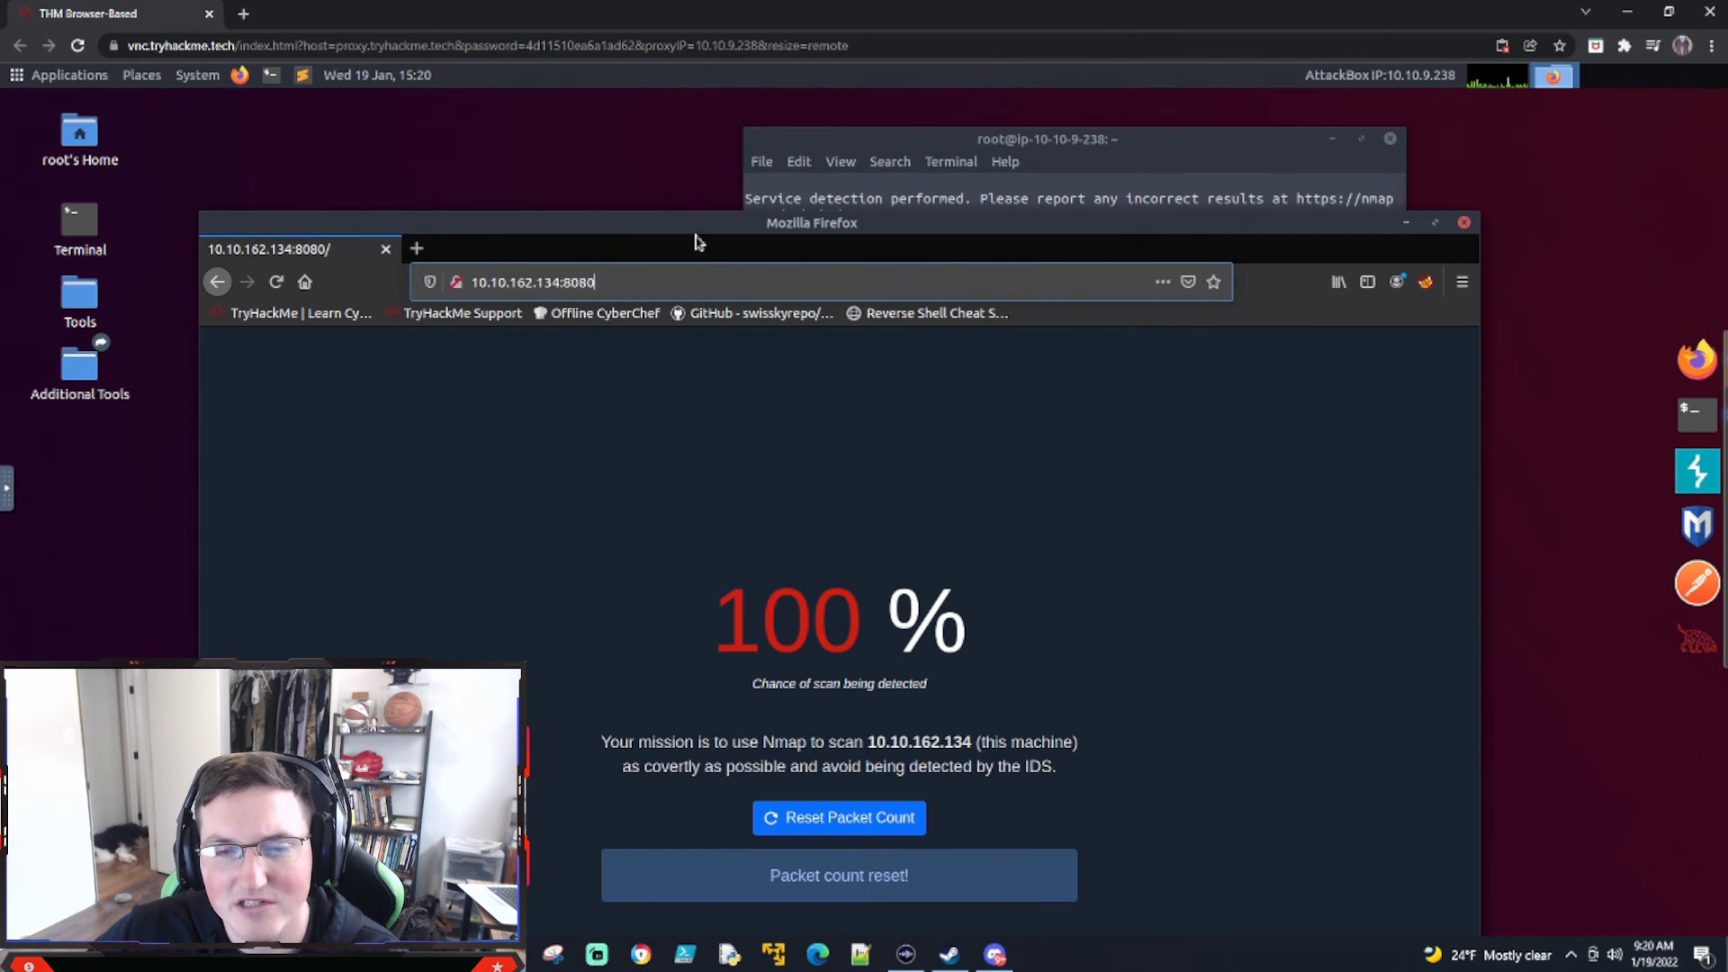
pyautogui.click(838, 818)
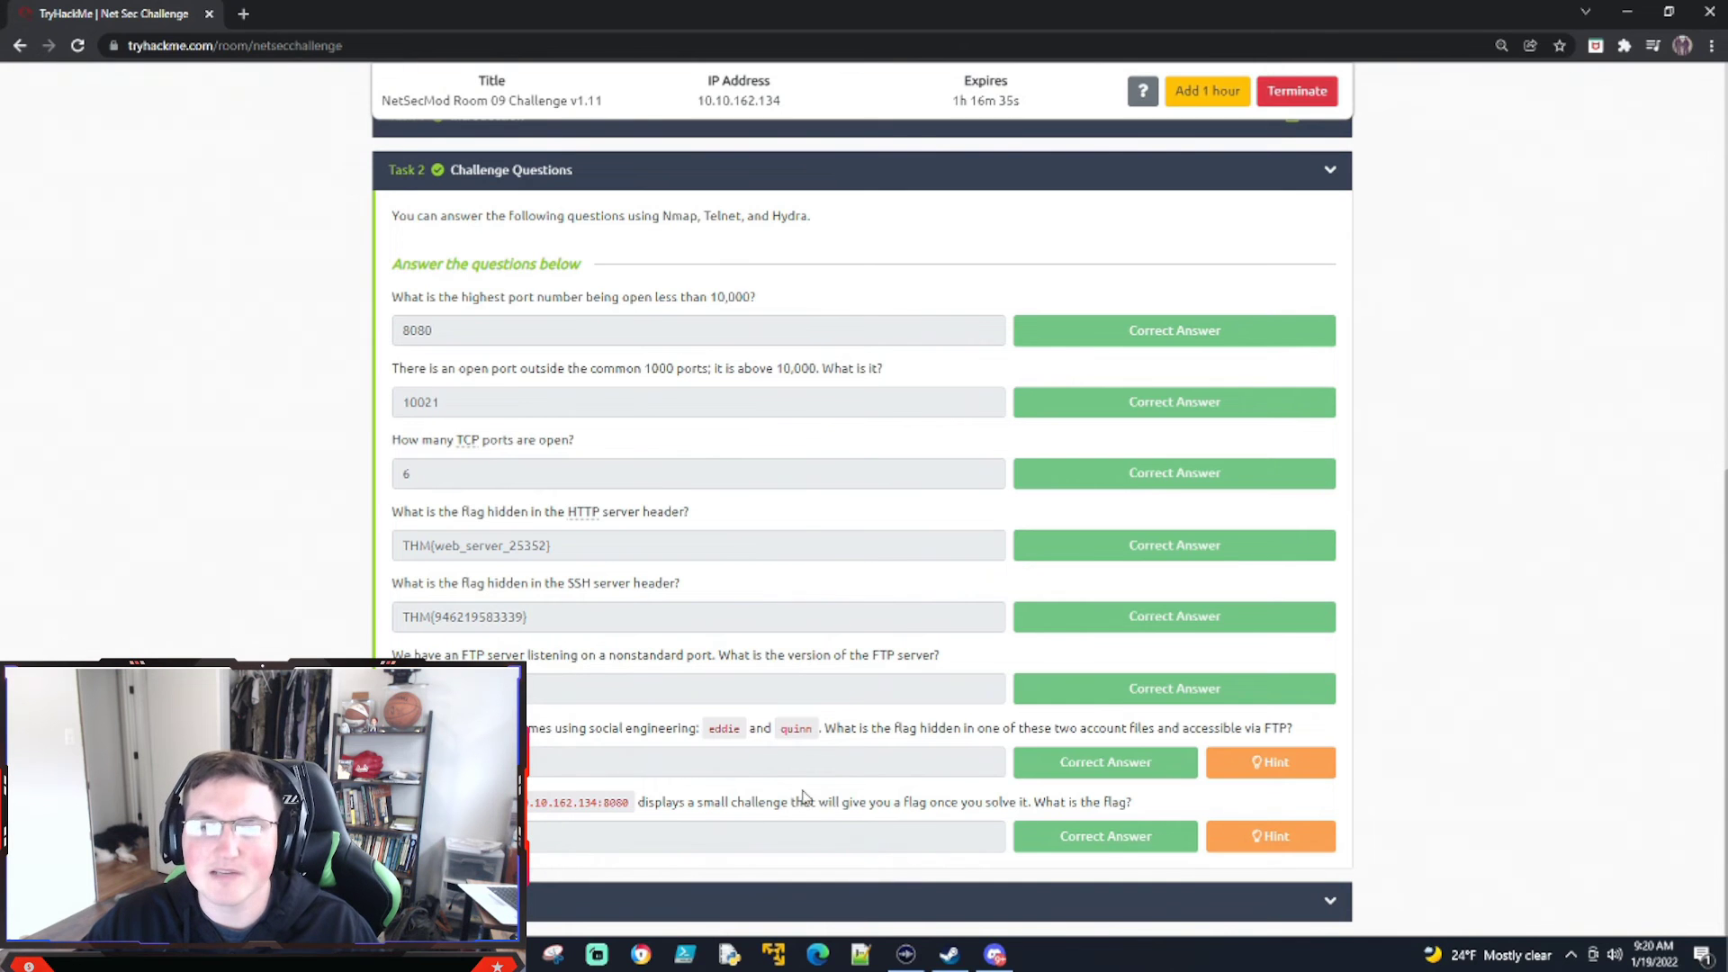
pyautogui.moveTo(841, 753)
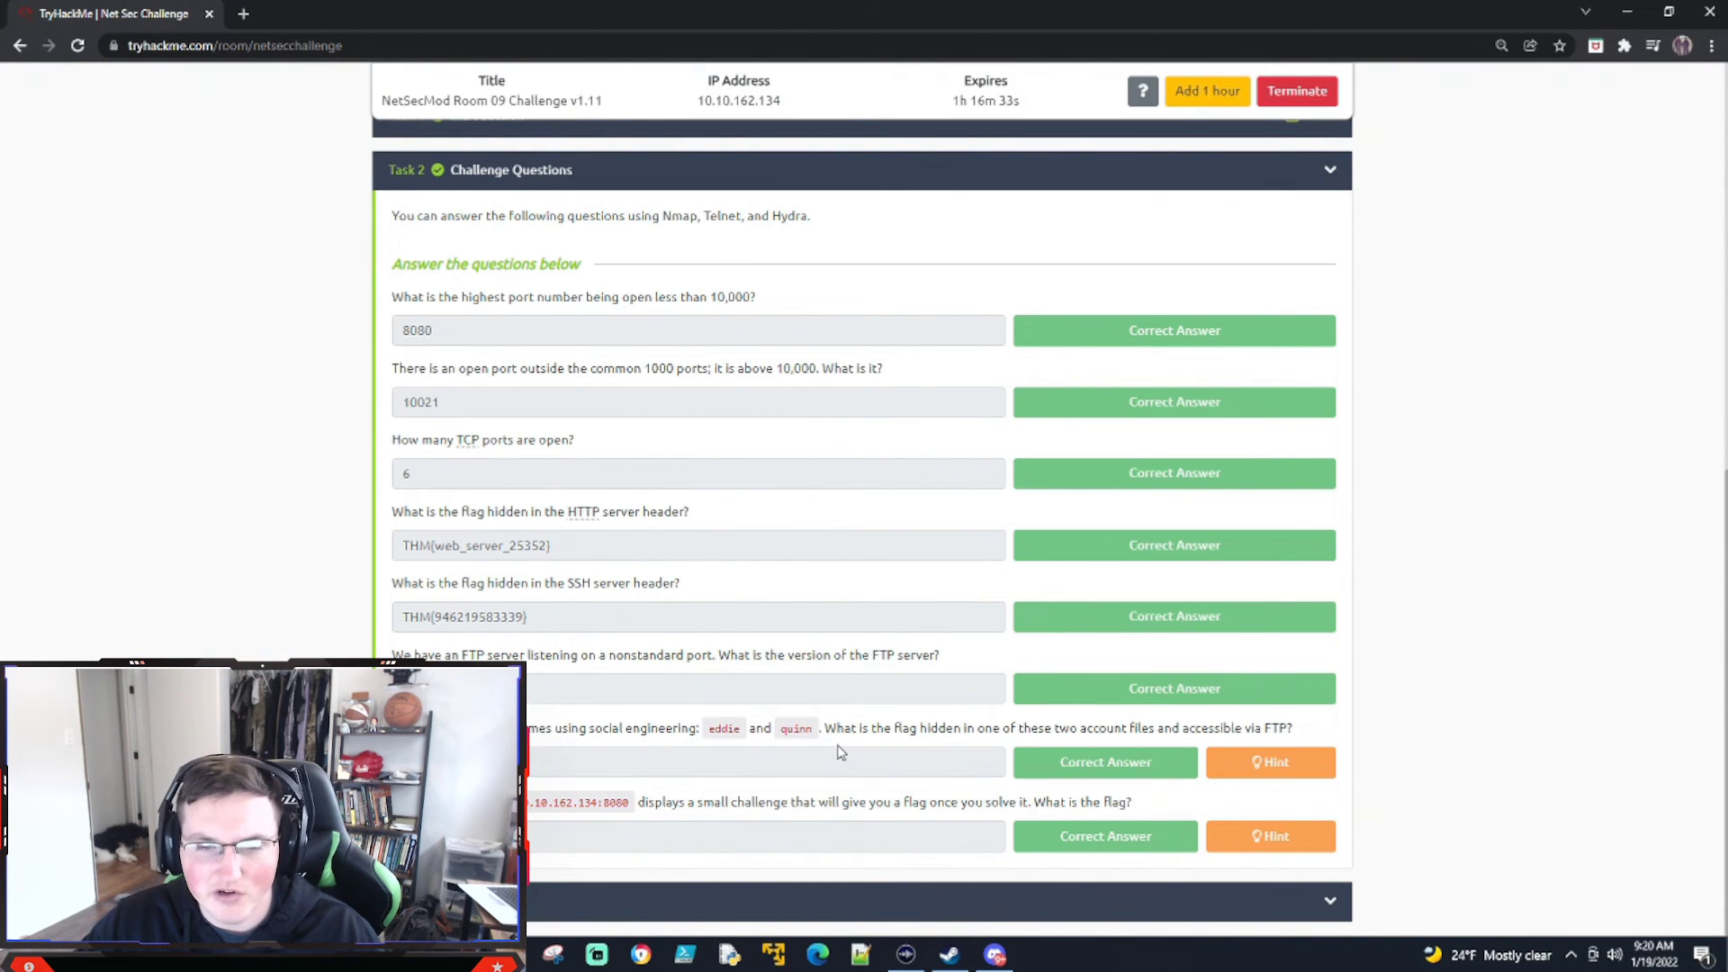
pyautogui.scroll(3)
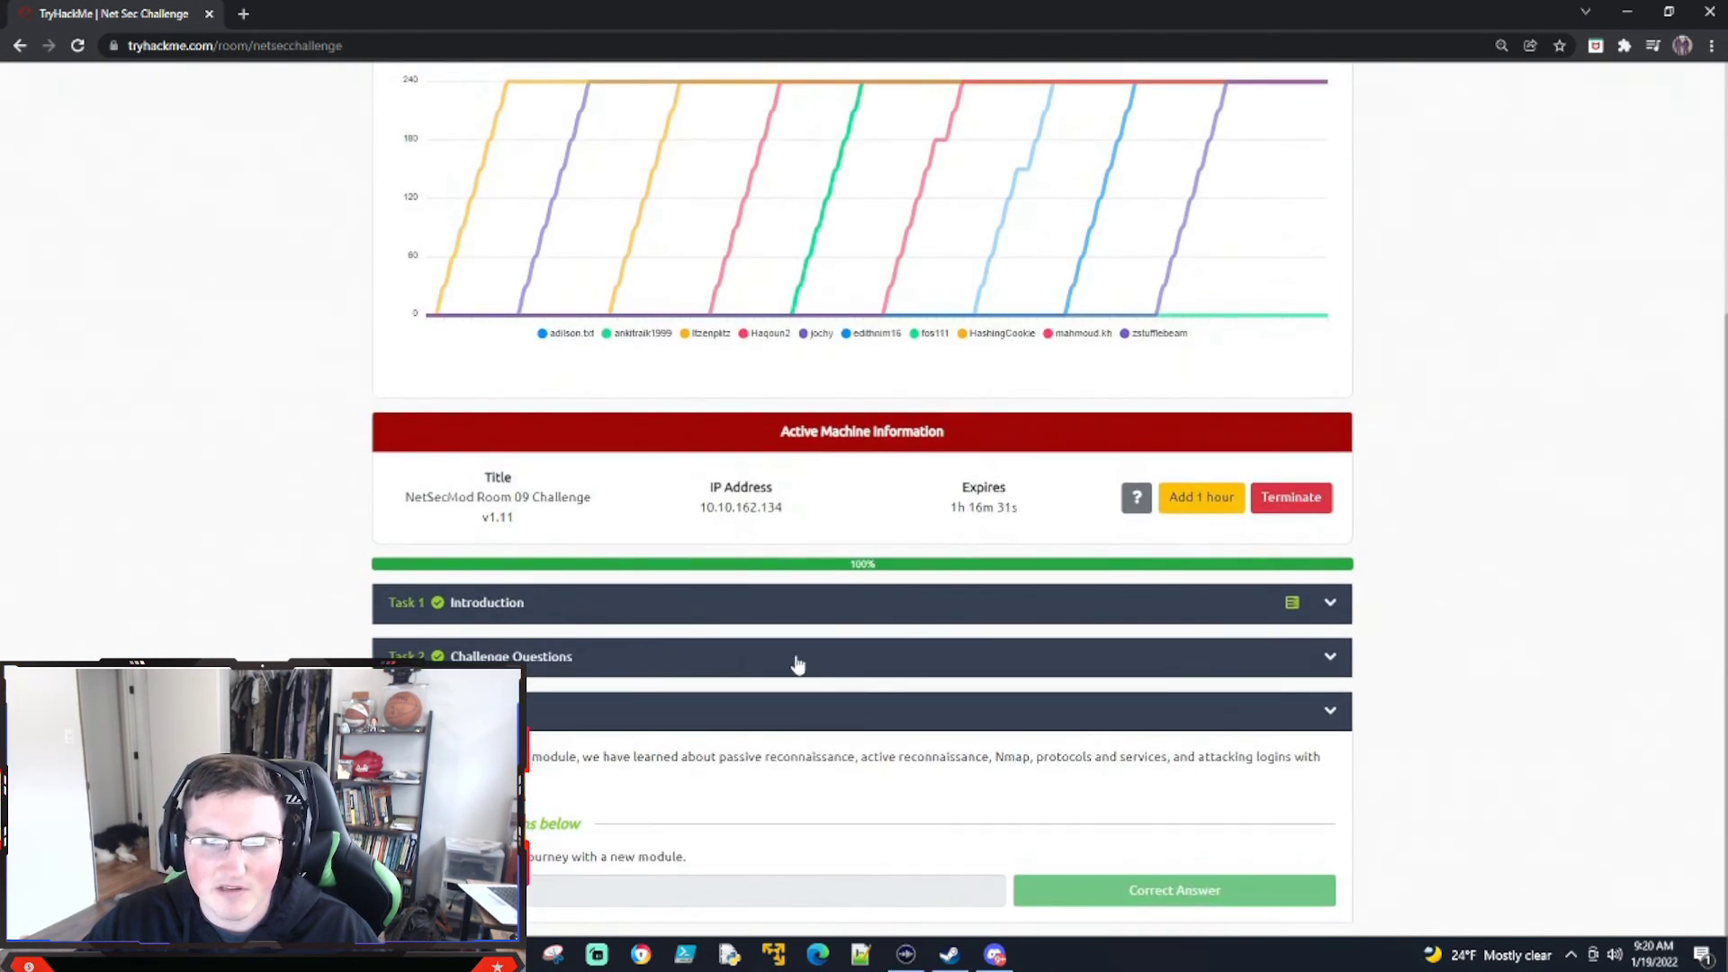
pyautogui.moveTo(882, 831)
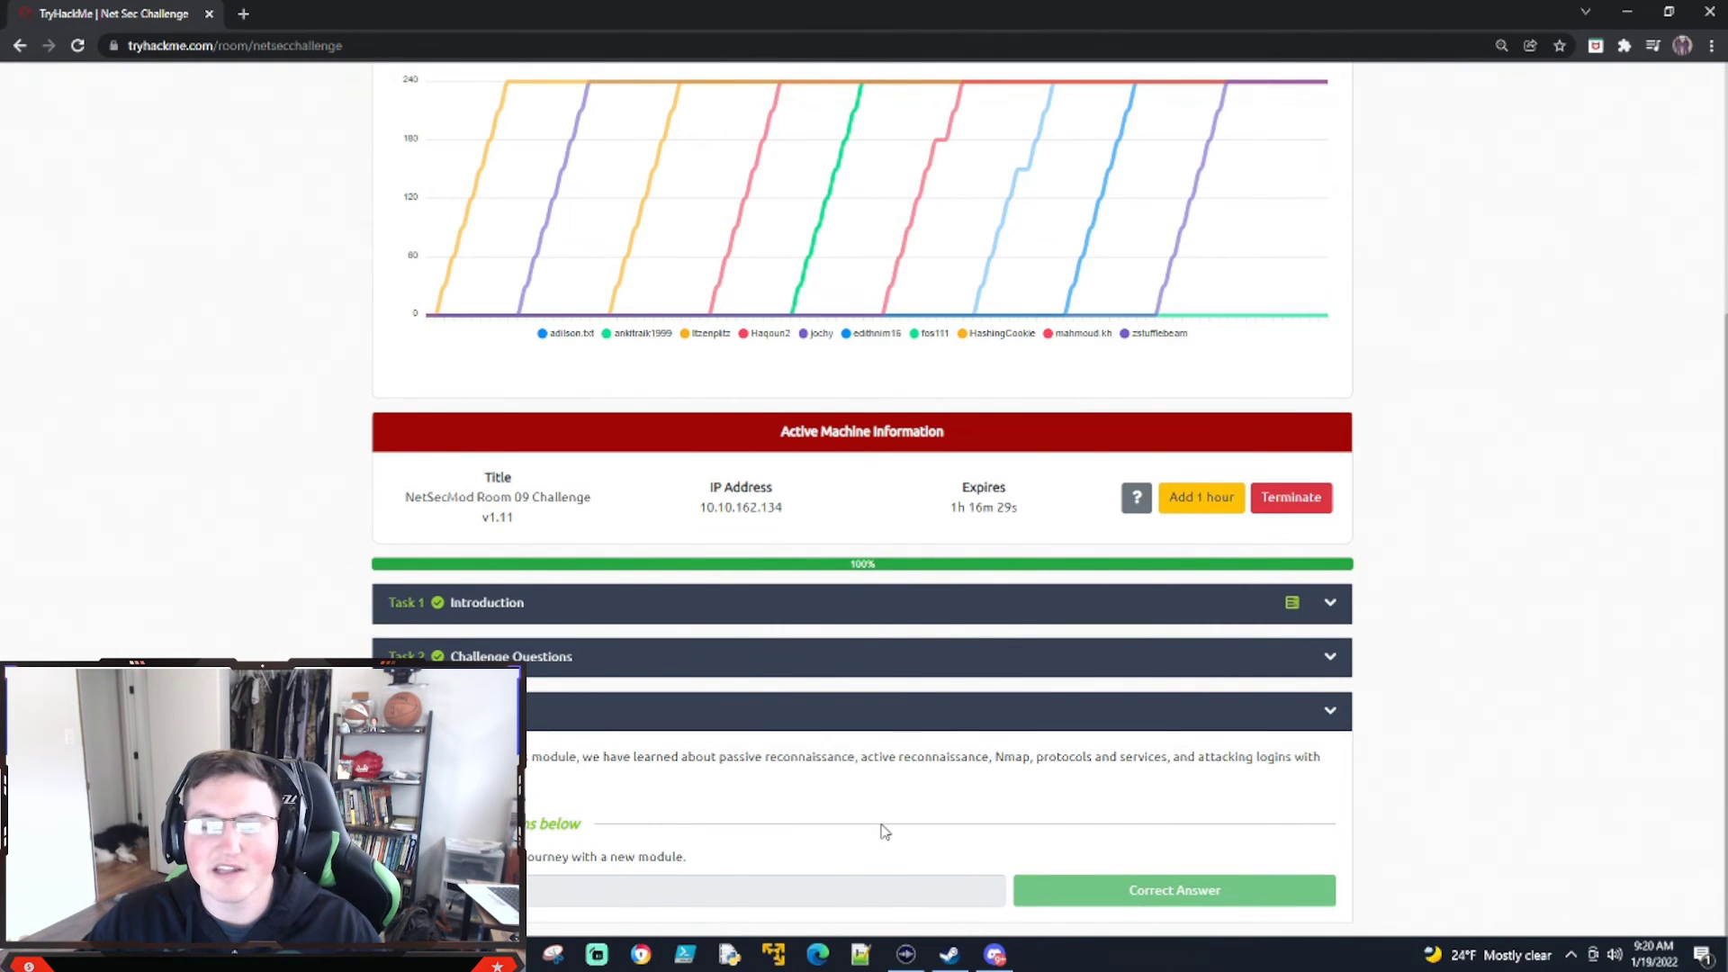
pyautogui.moveTo(812, 835)
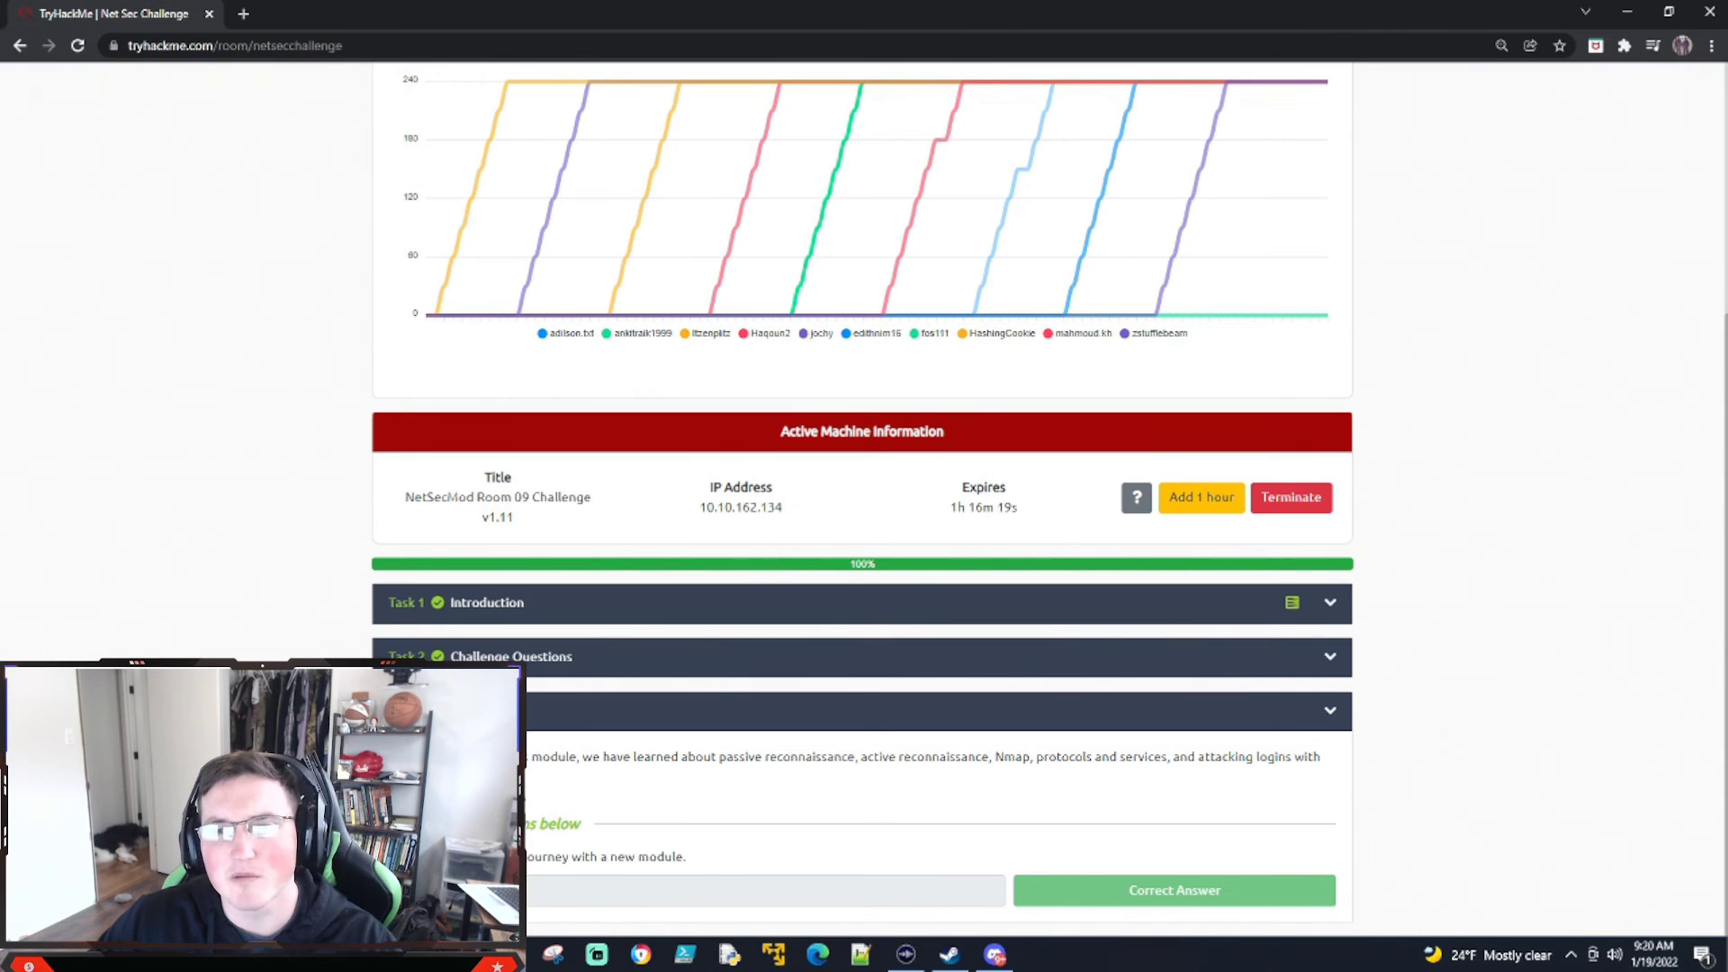
pyautogui.scroll(3)
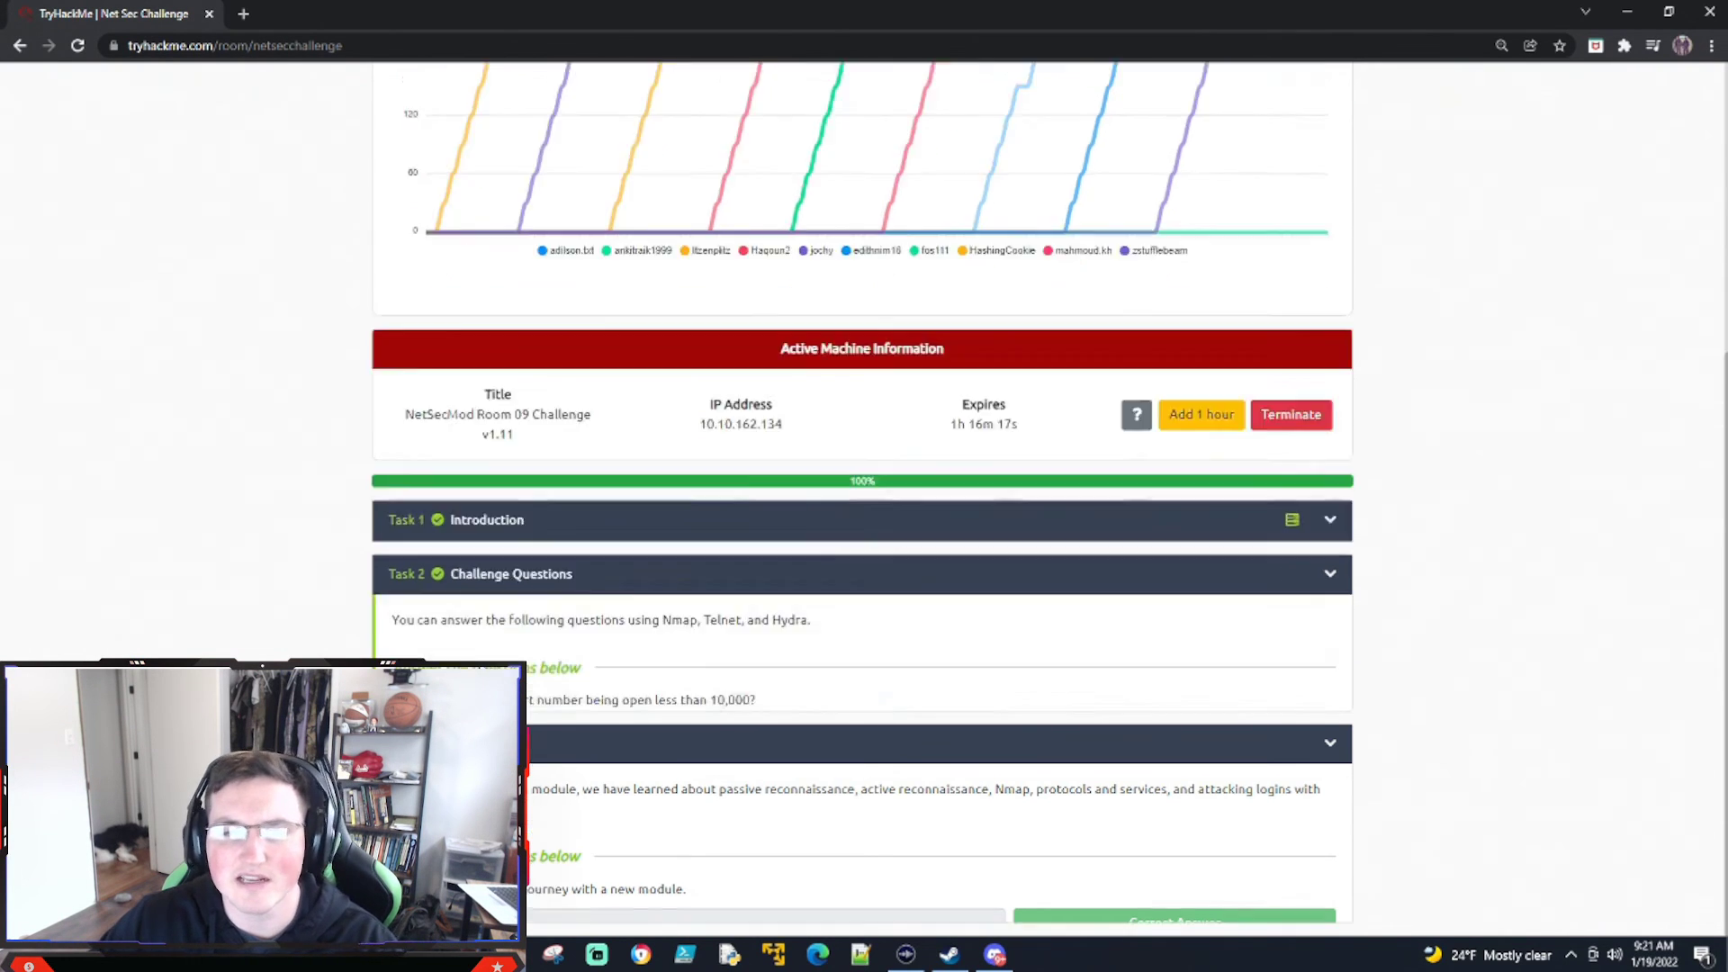
pyautogui.scroll(-3)
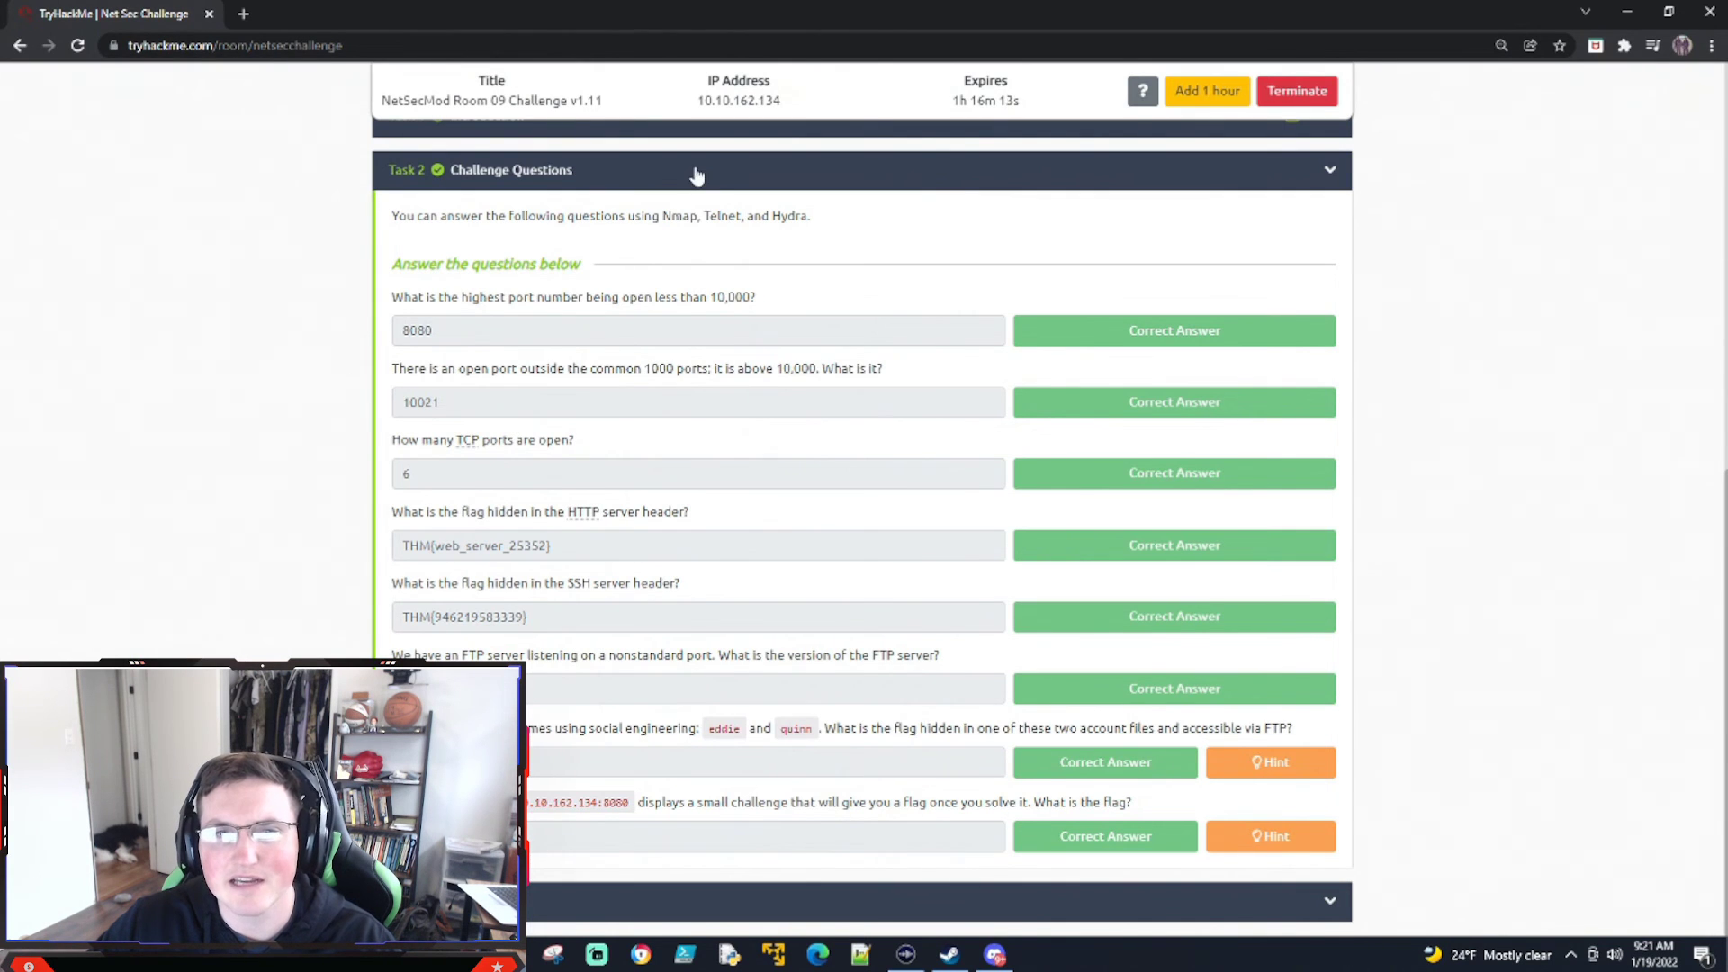
pyautogui.scroll(3)
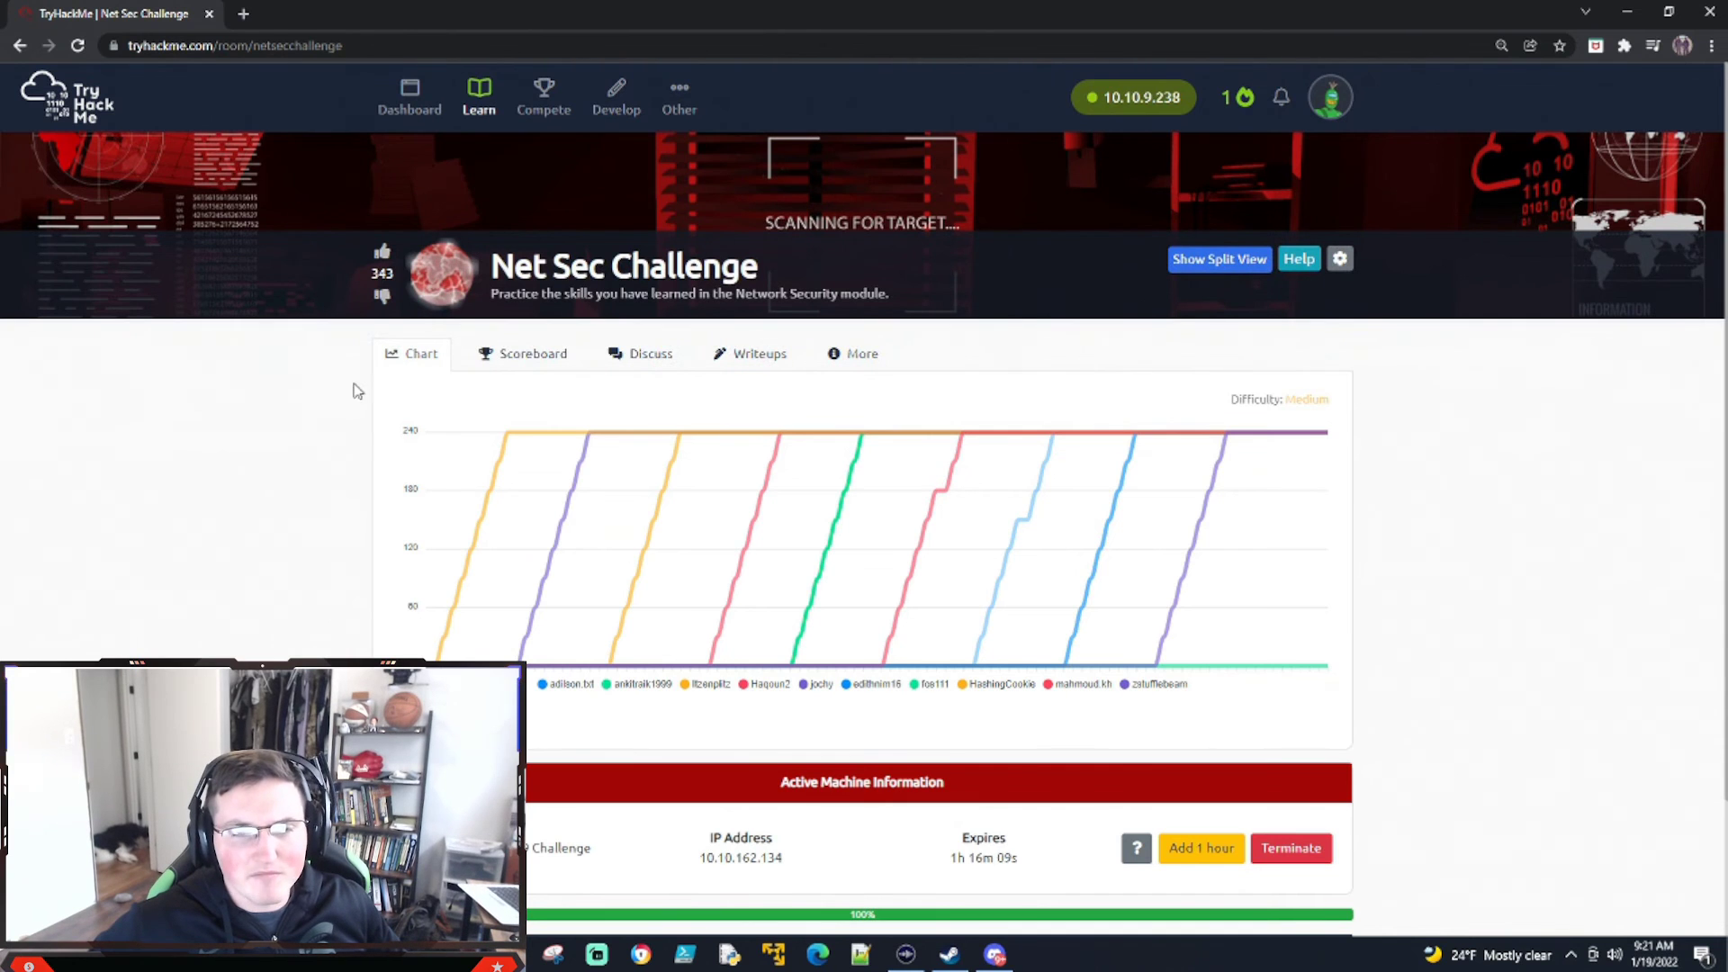
pyautogui.scroll(-3)
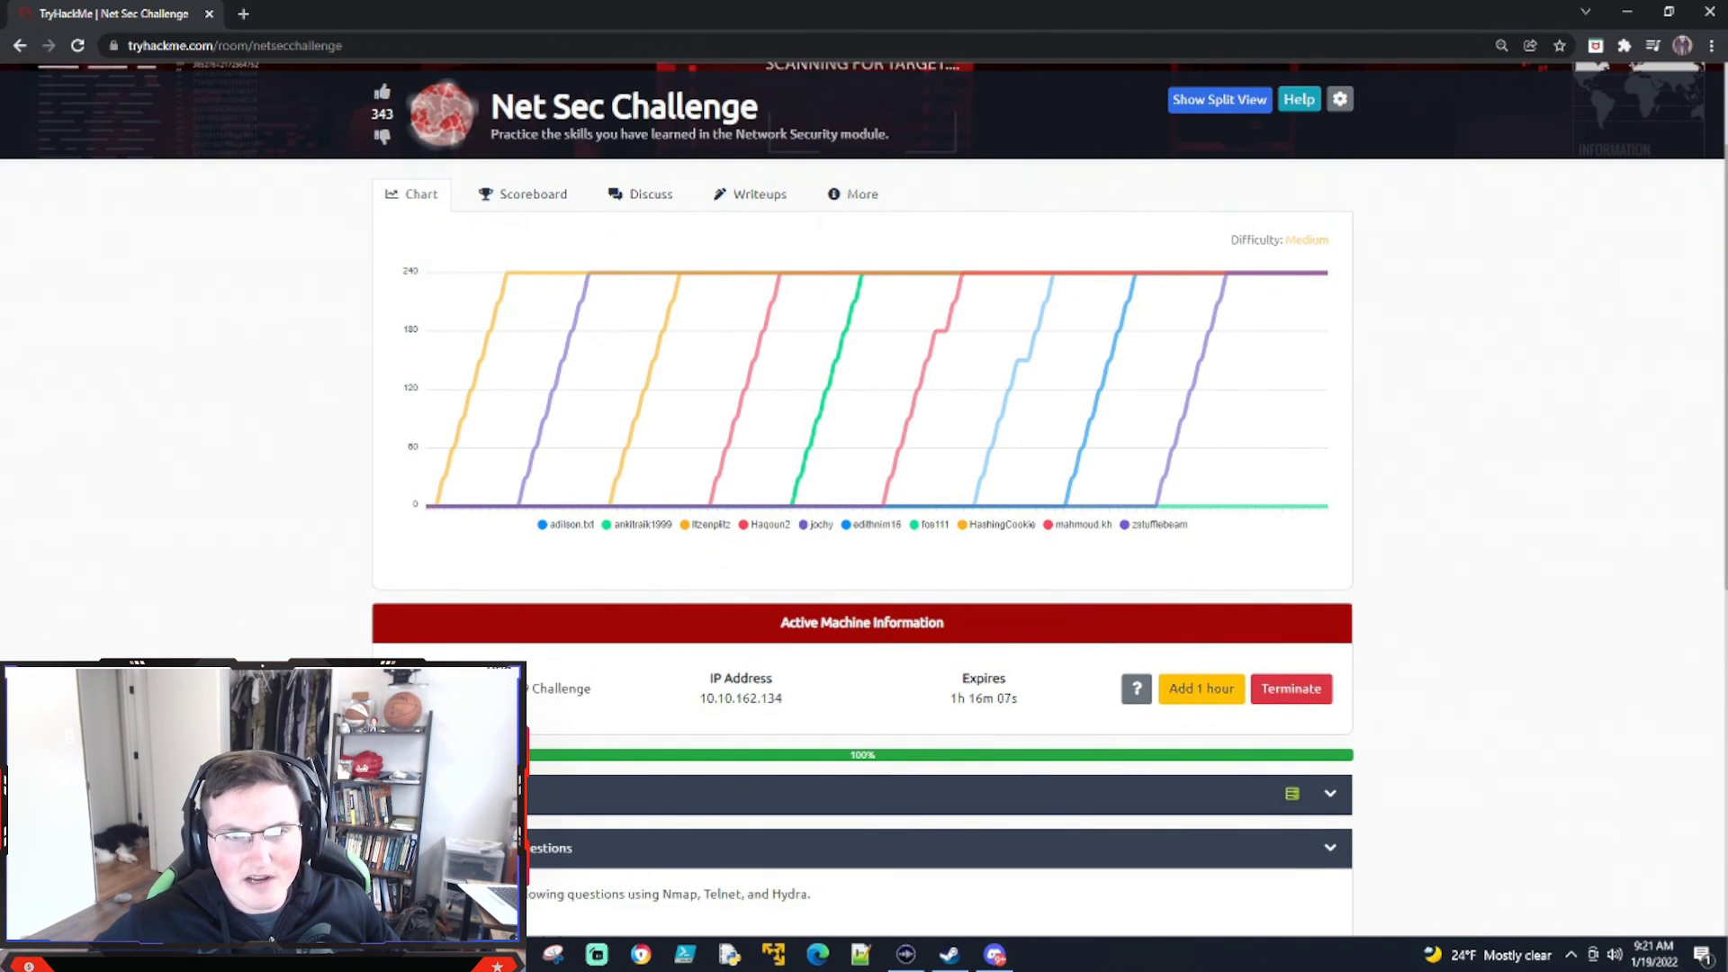
pyautogui.scroll(-3)
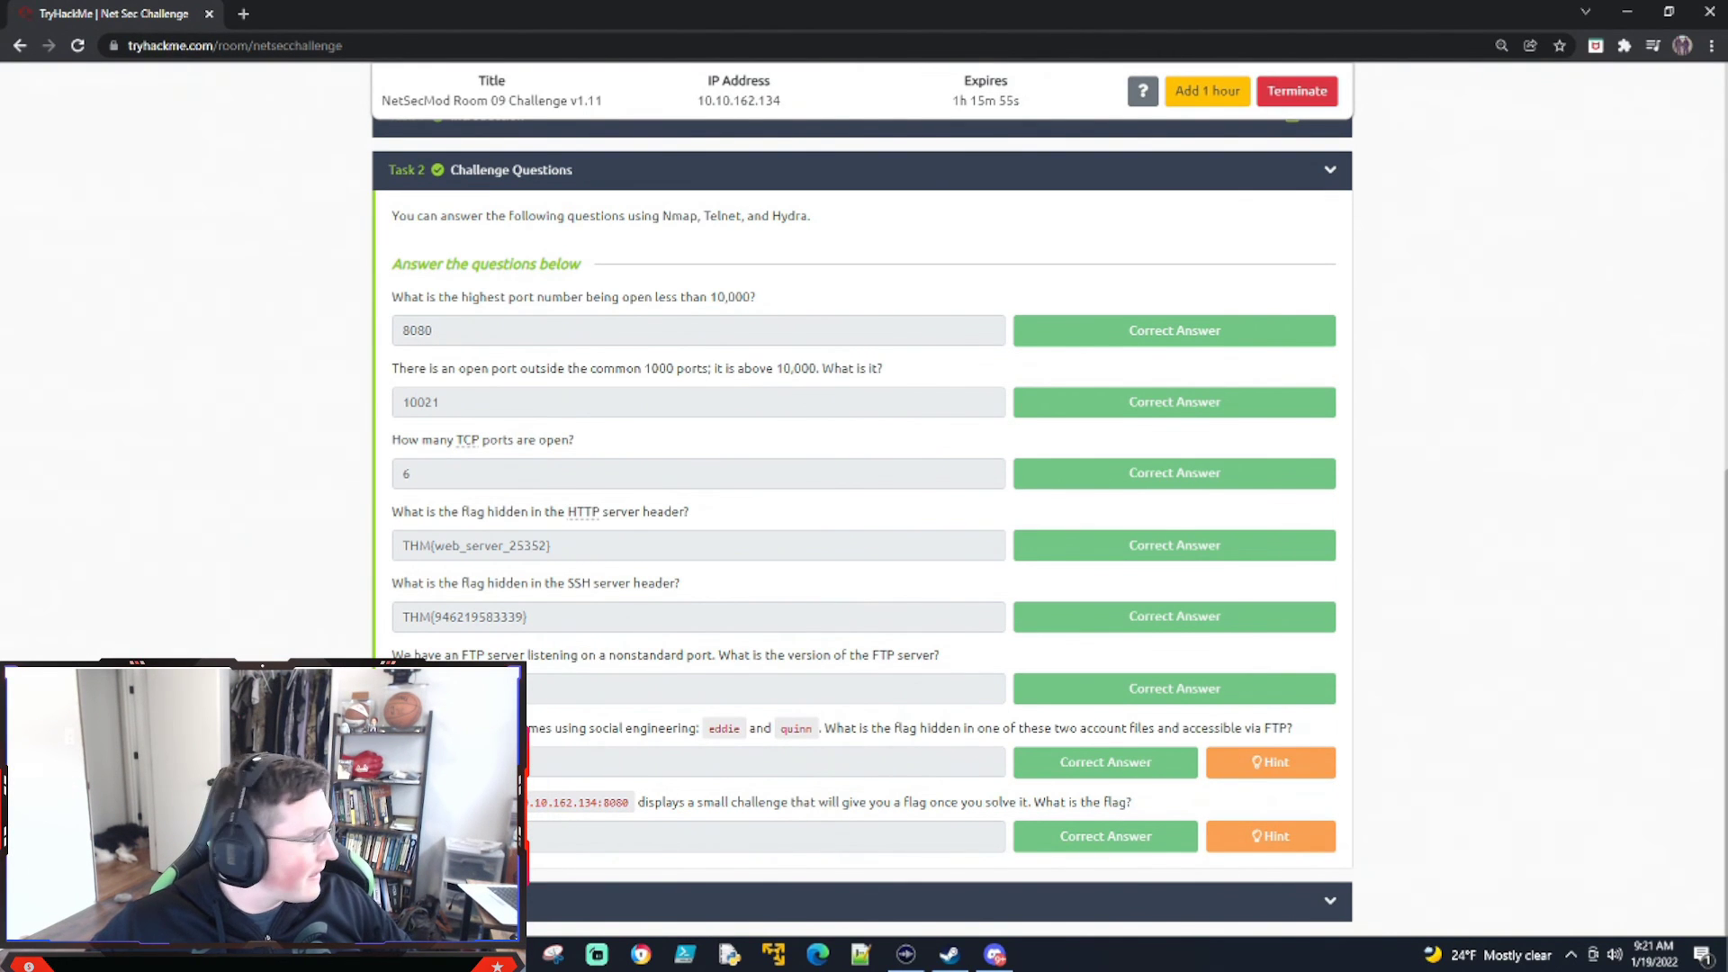
pyautogui.moveTo(1493, 170)
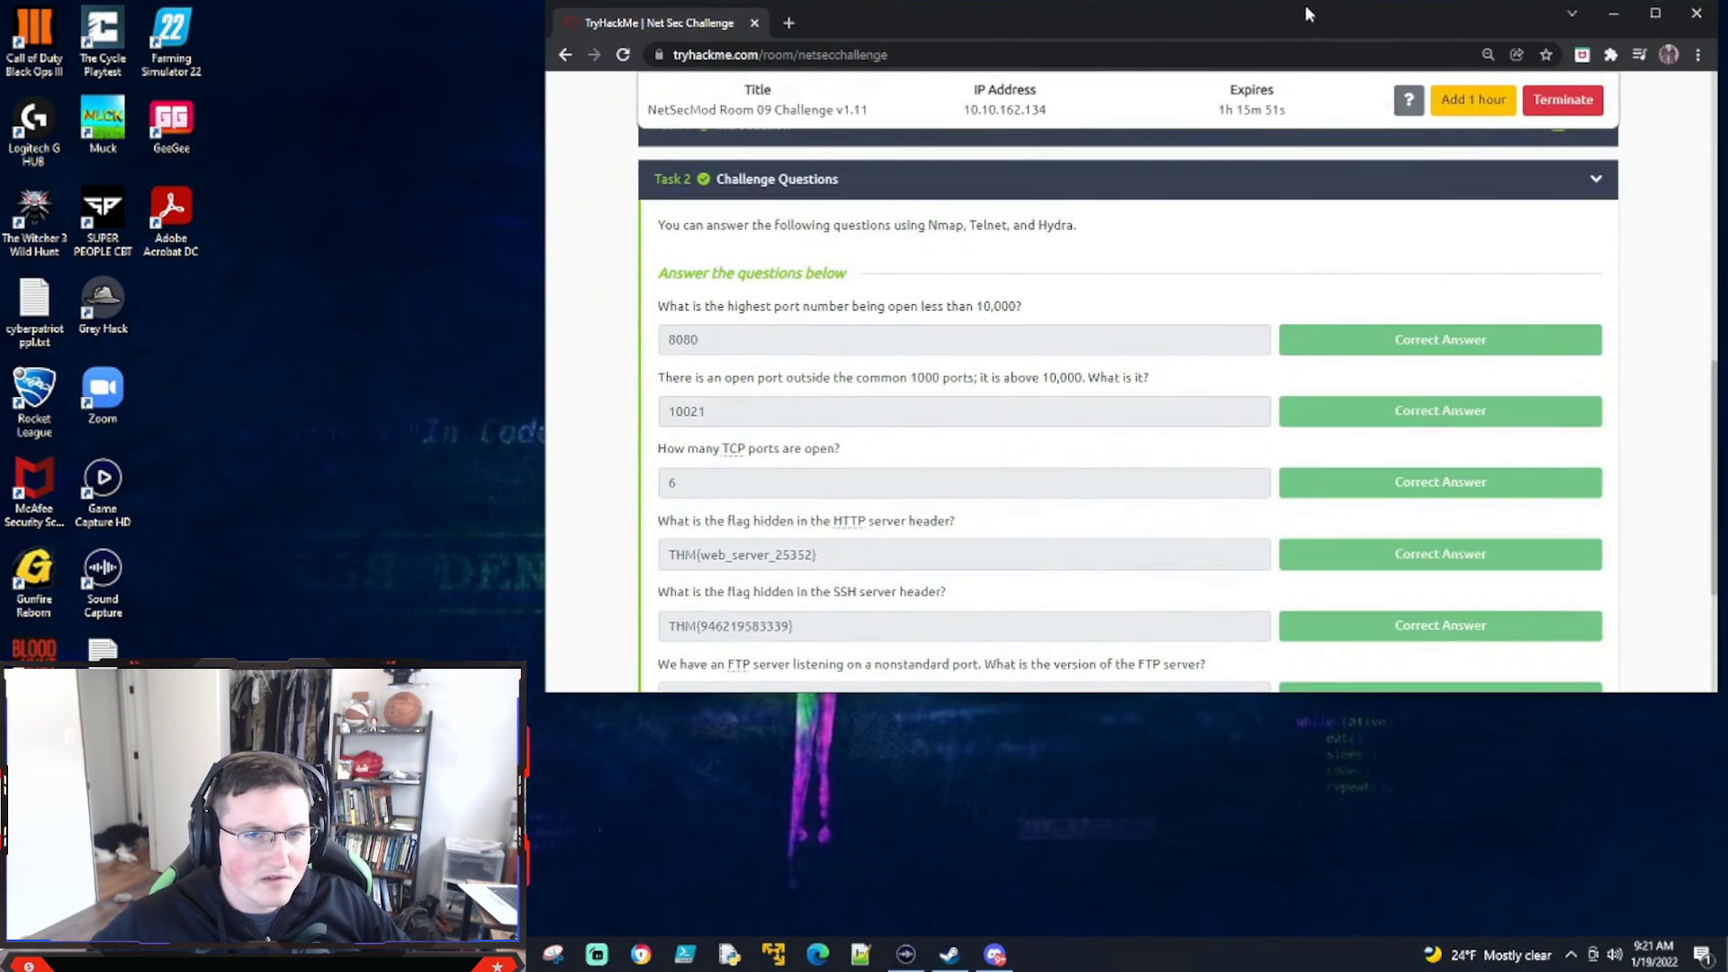
pyautogui.scroll(-3)
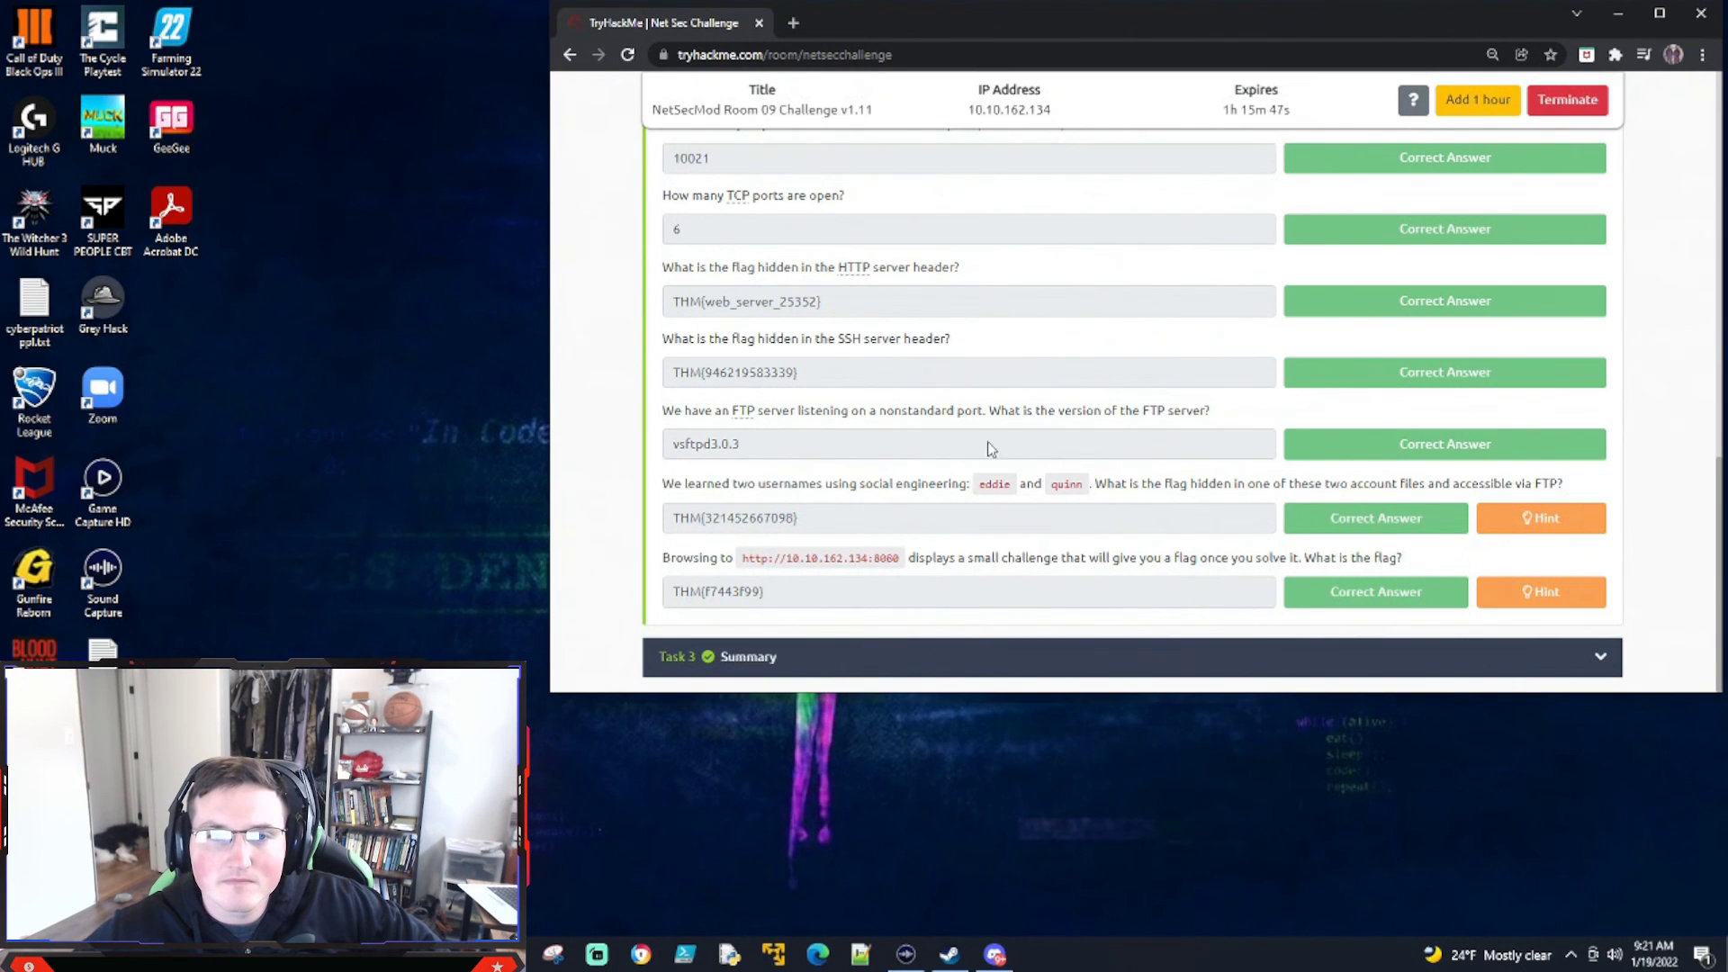
pyautogui.moveTo(639, 692)
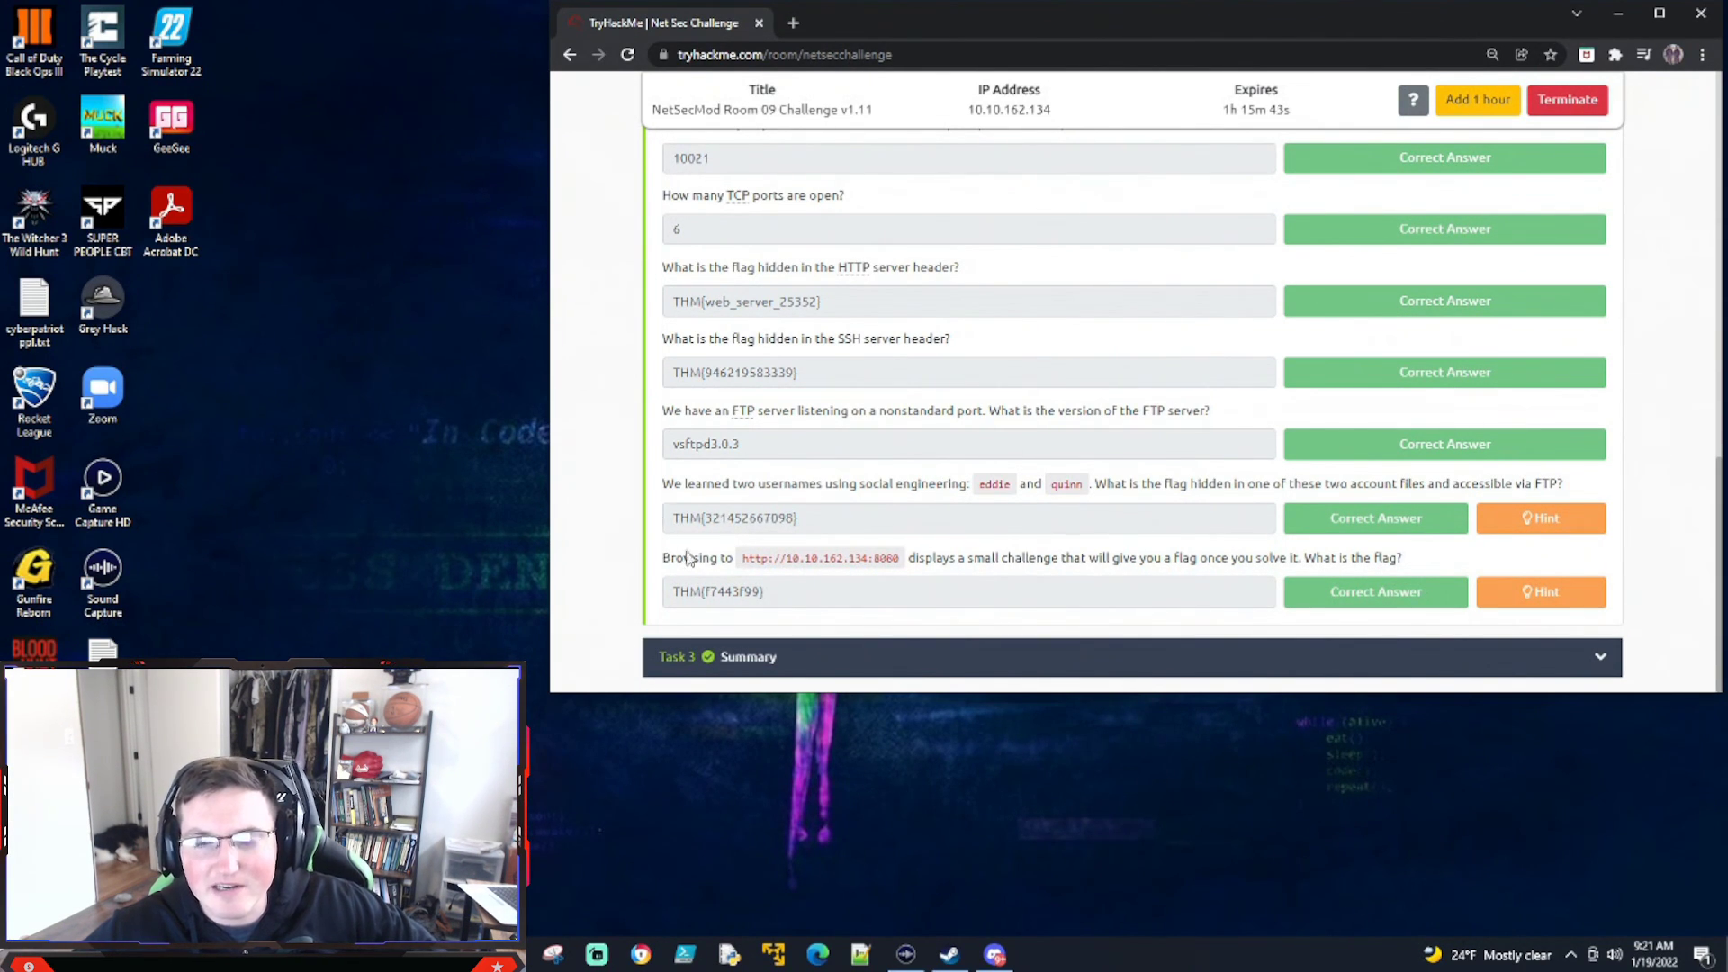
pyautogui.moveTo(918, 587)
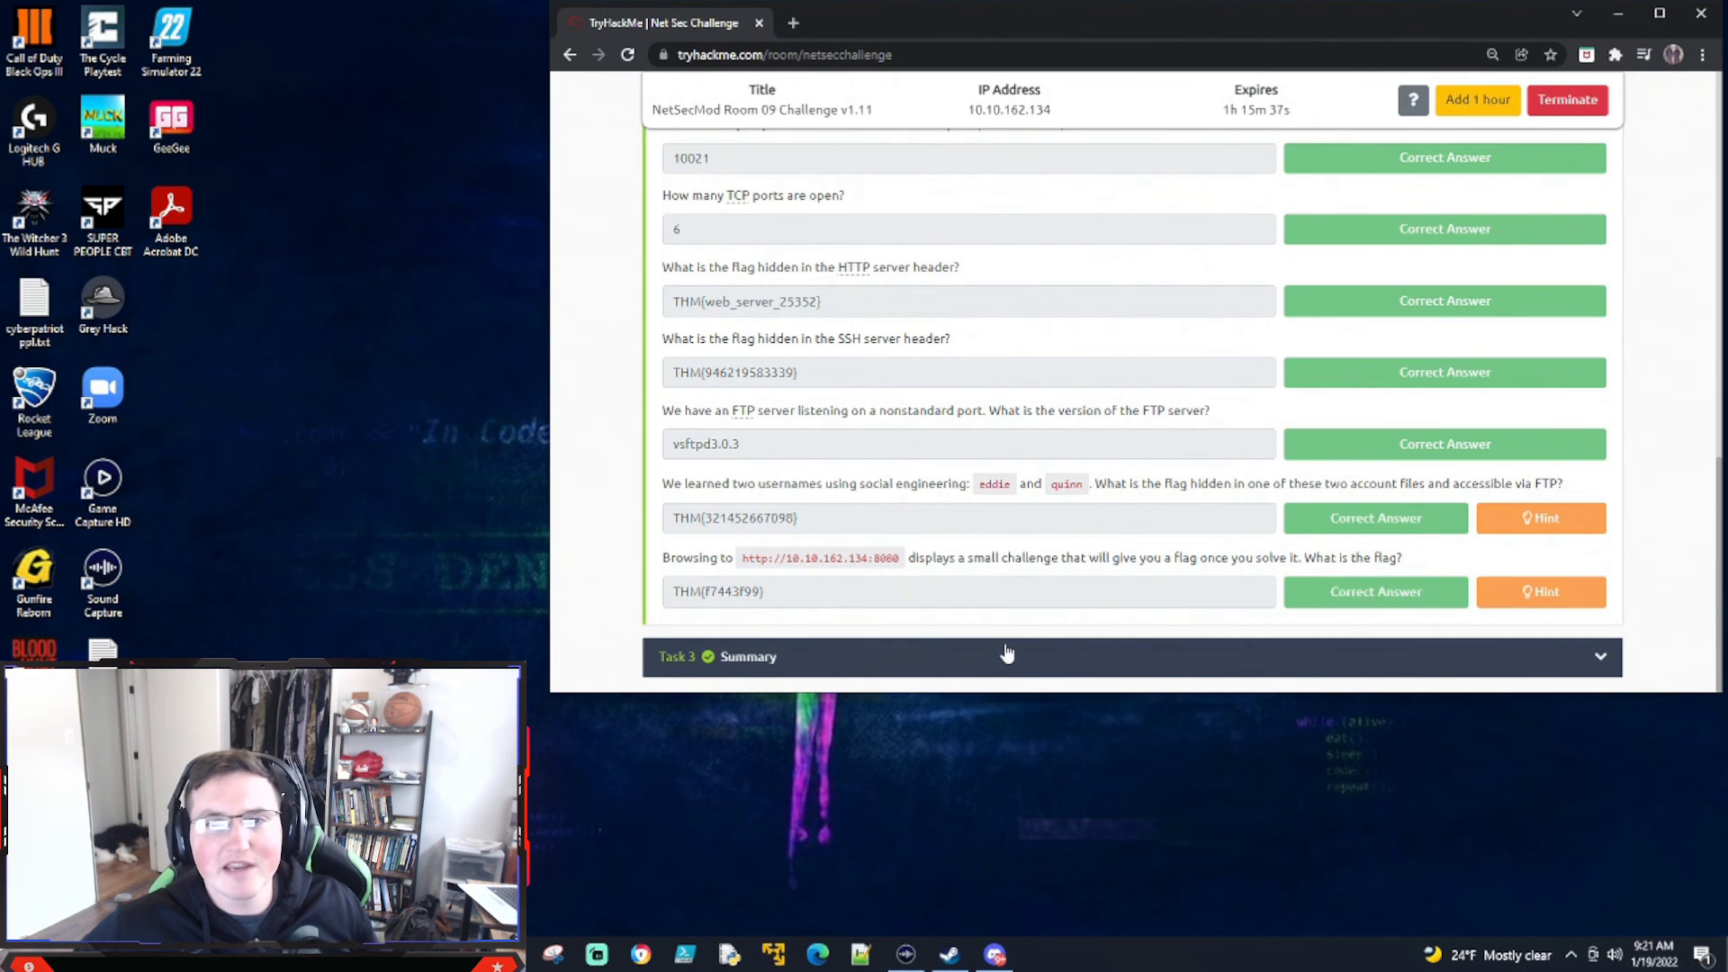
pyautogui.scroll(3)
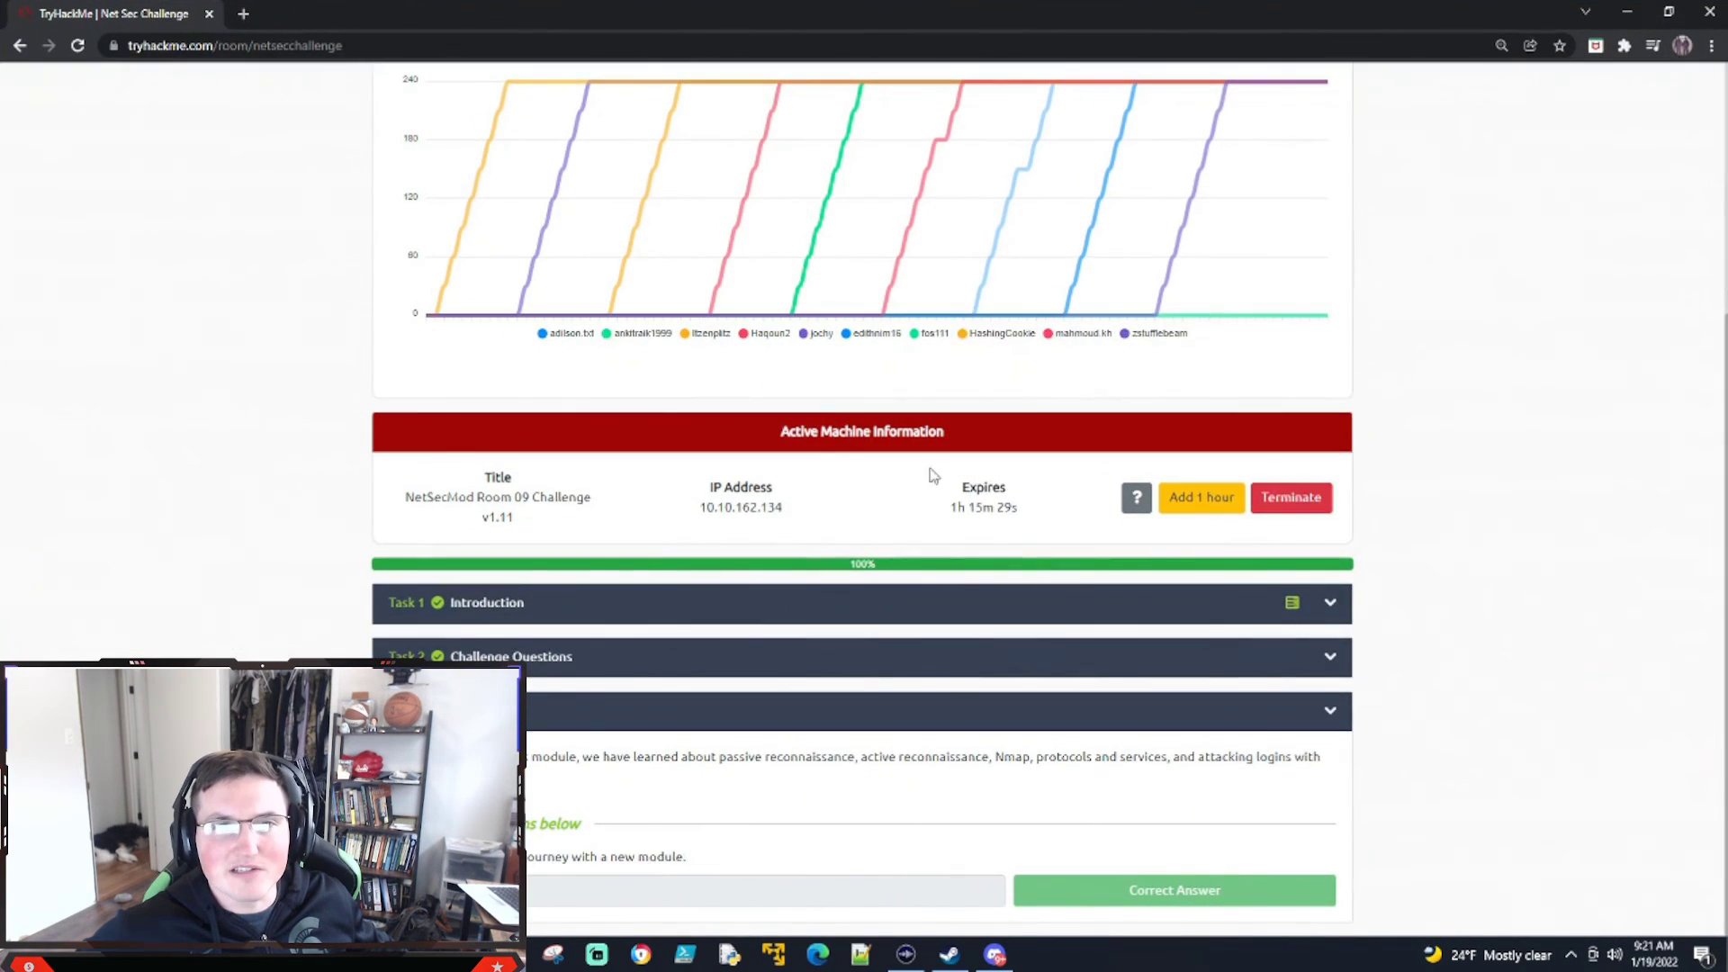
pyautogui.scroll(3)
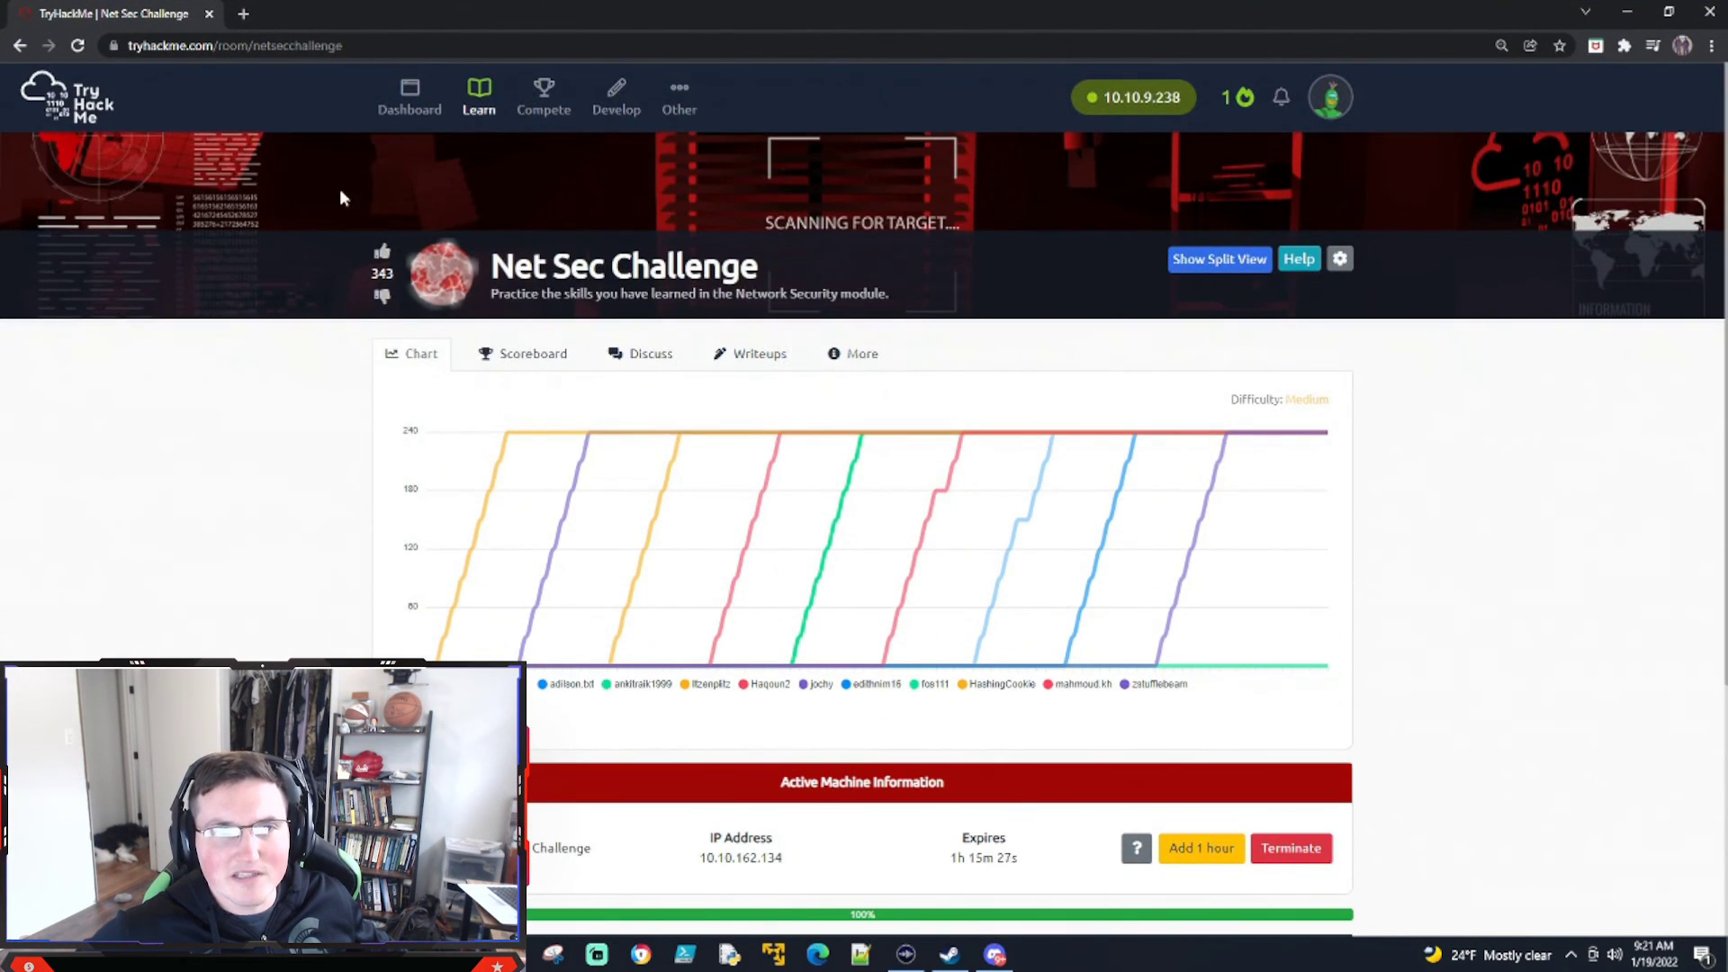
# Open the Jr Penetration Tester path from Learn and scroll through its modules.
pyautogui.click(478, 98)
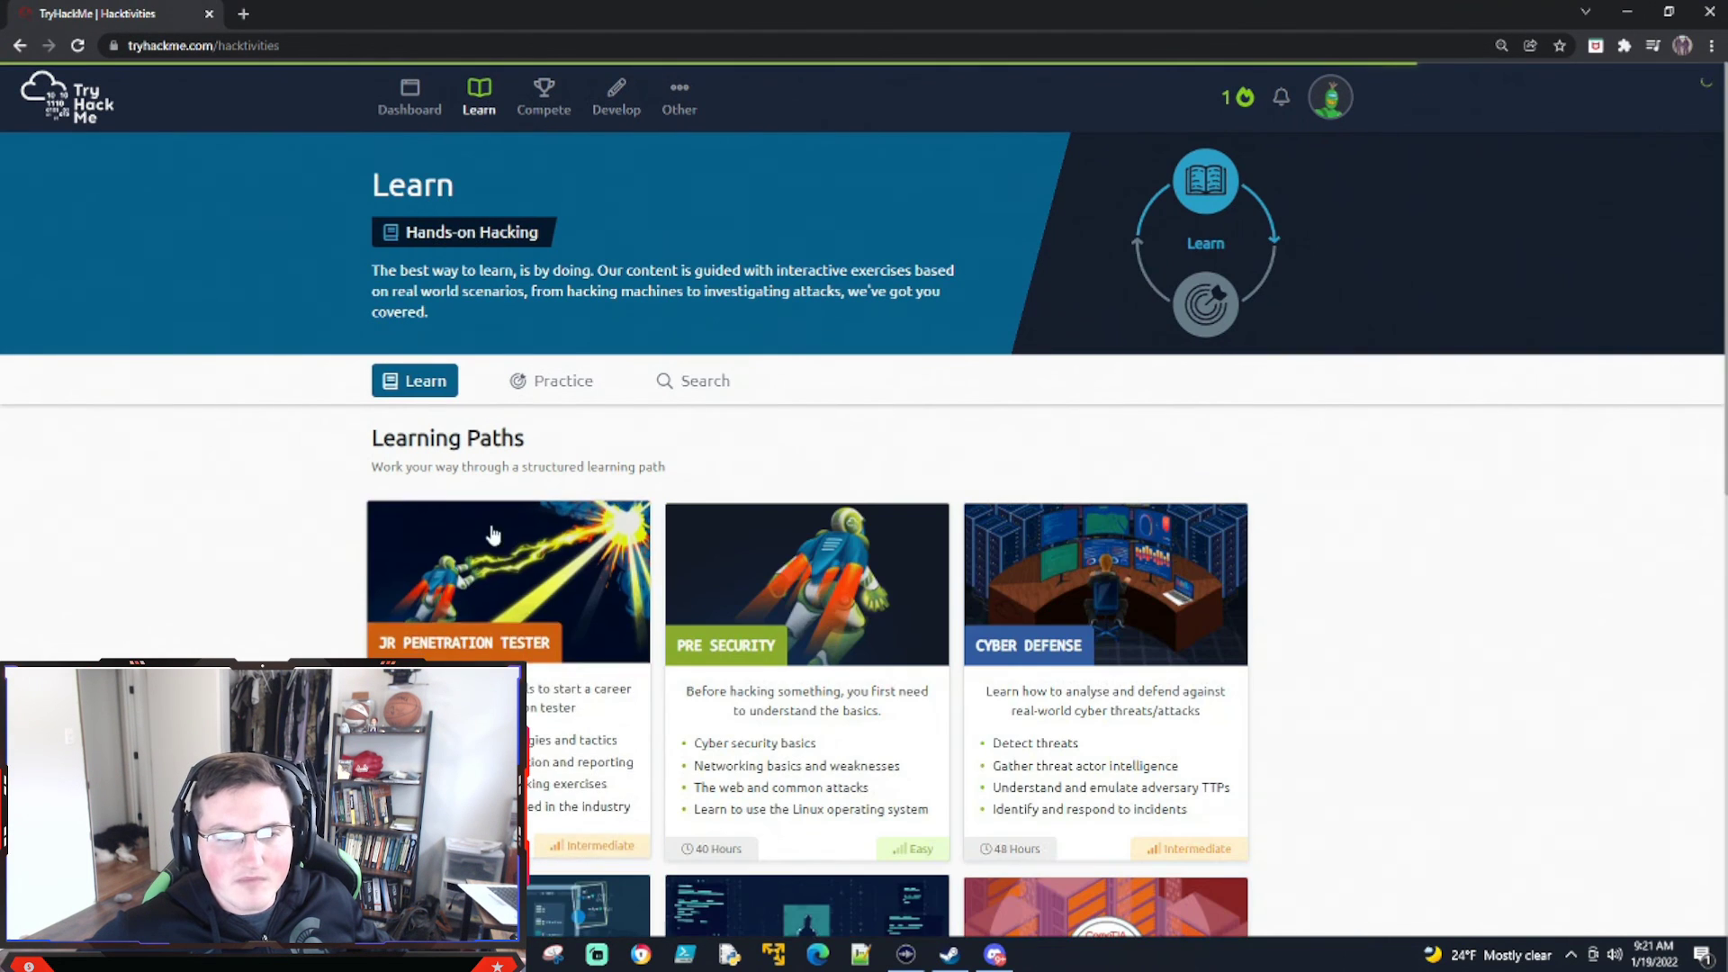
pyautogui.click(507, 584)
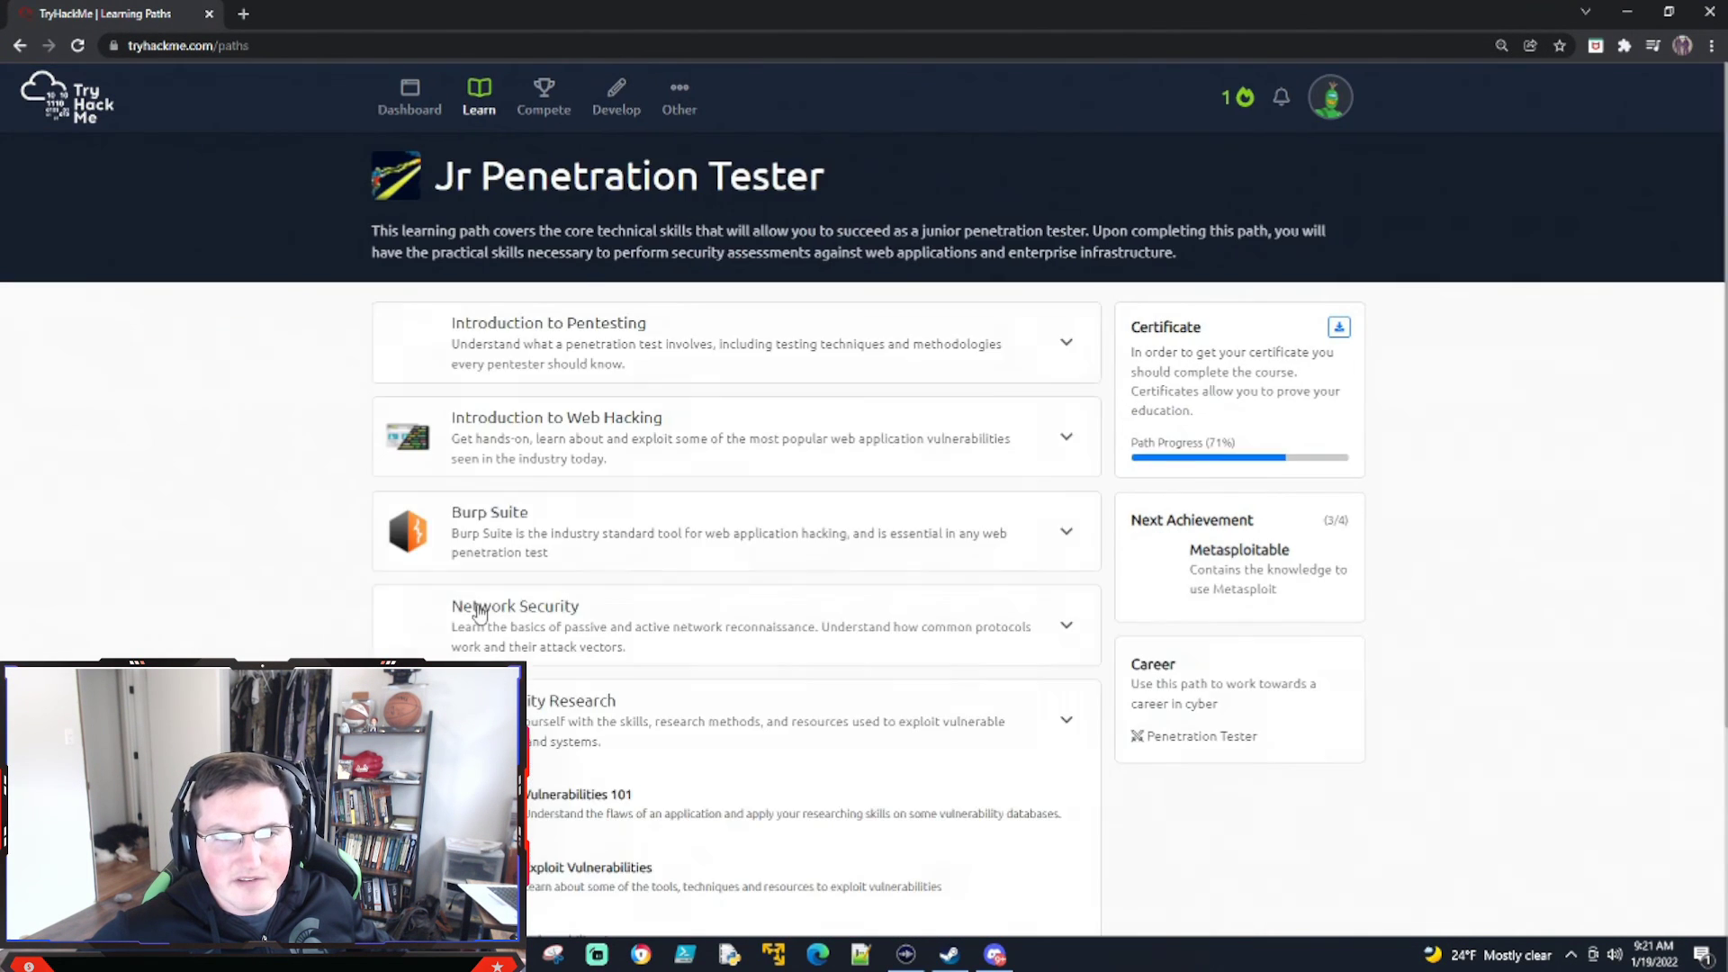
pyautogui.scroll(-3)
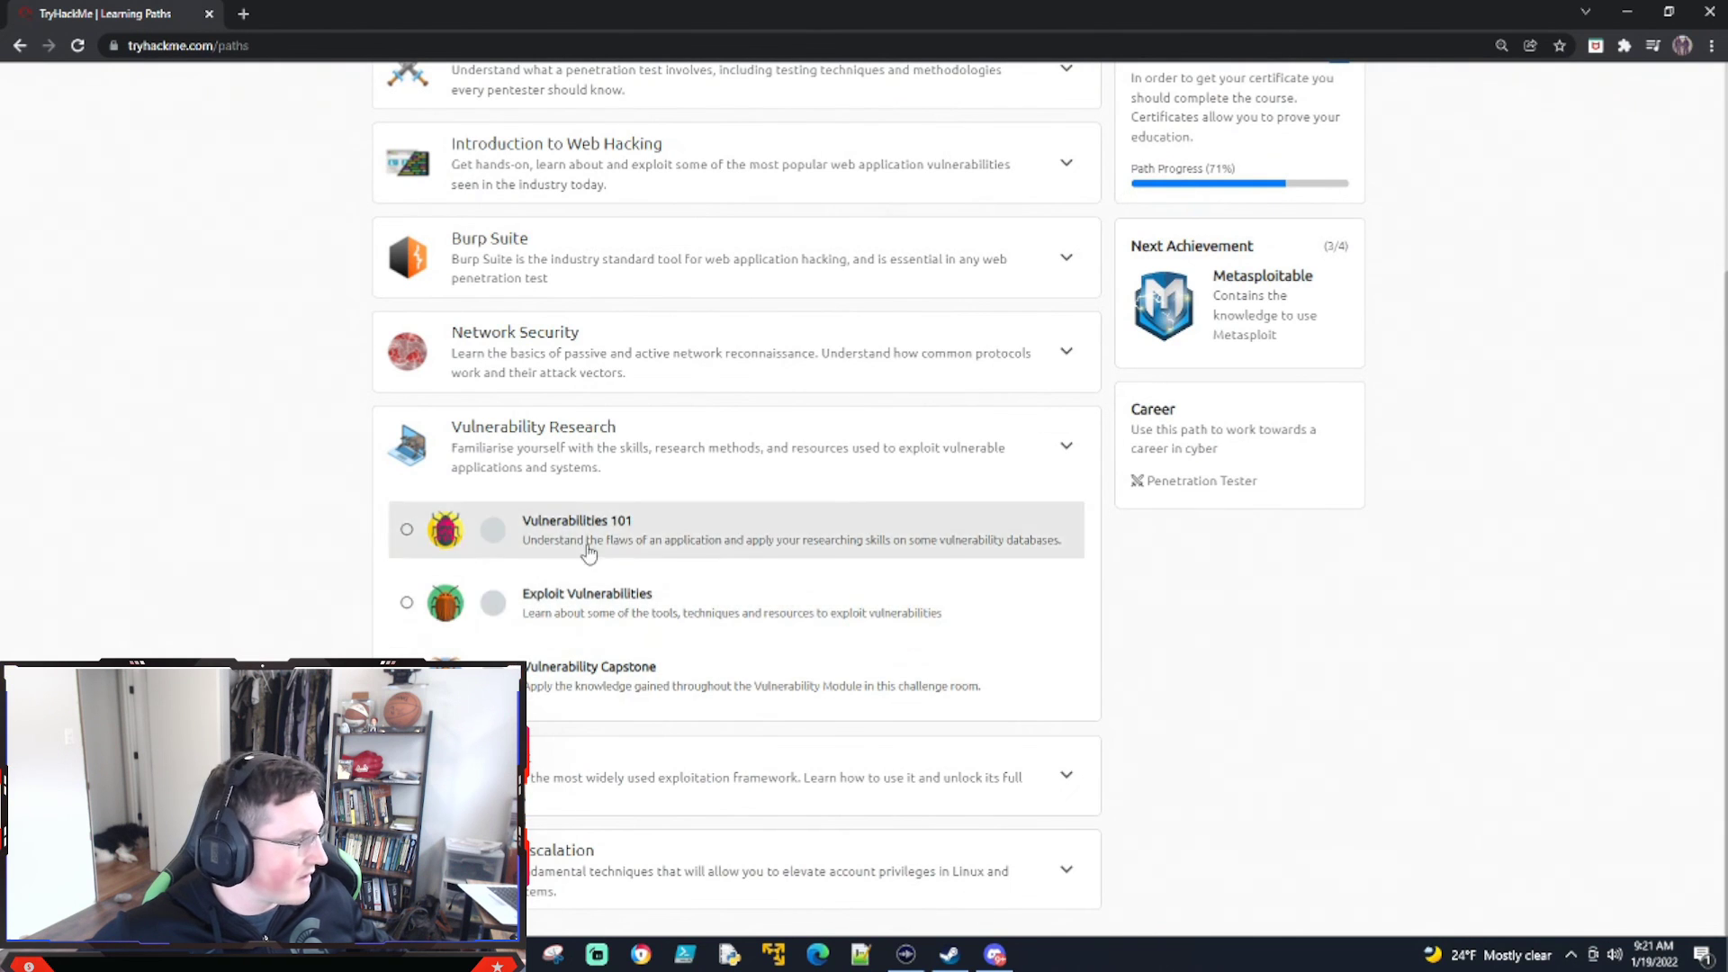